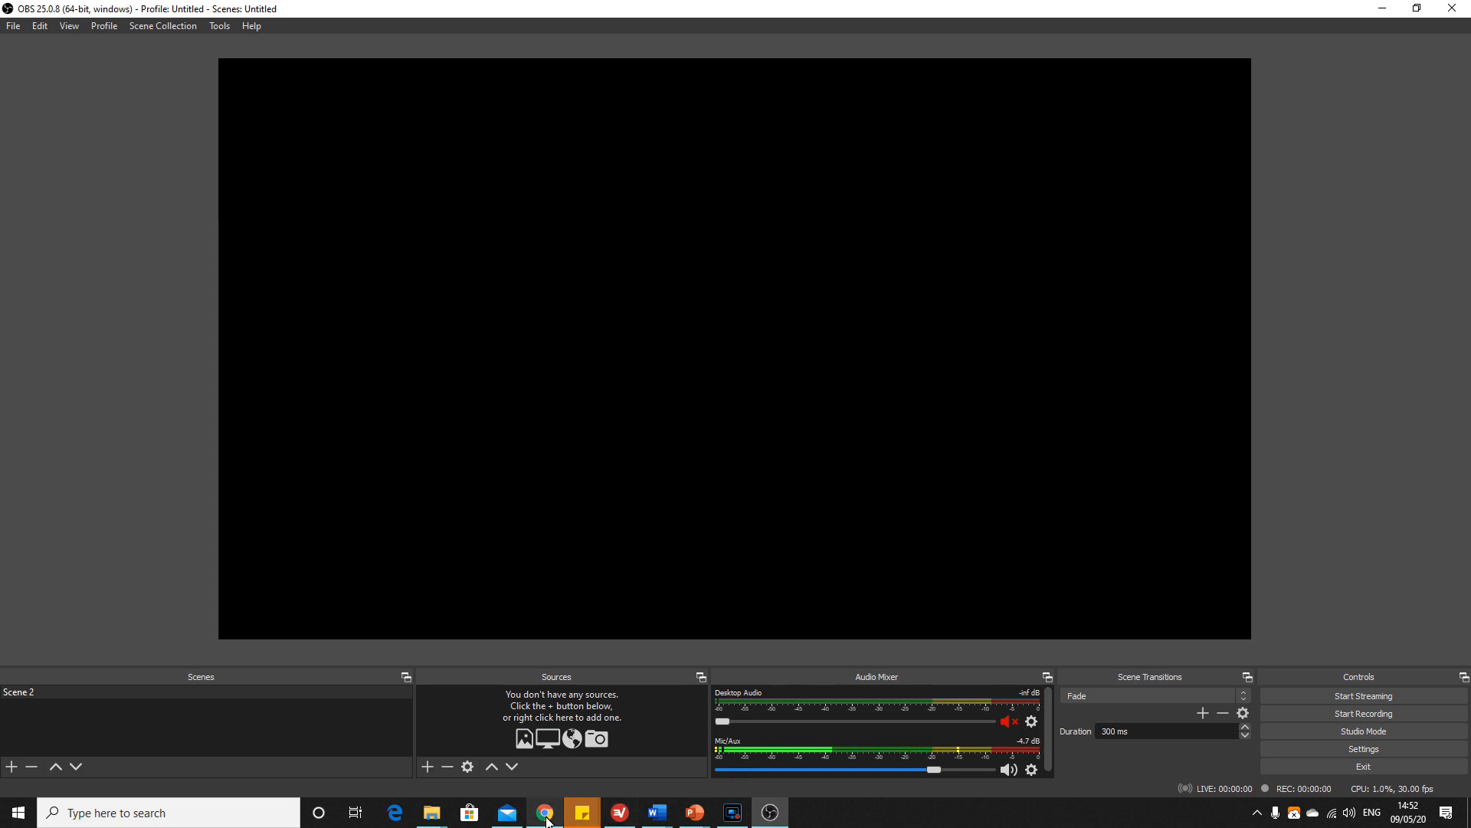
Switch to Chrome and open the official OBS Studio website from the Ecosia search results.
left_click(545, 812)
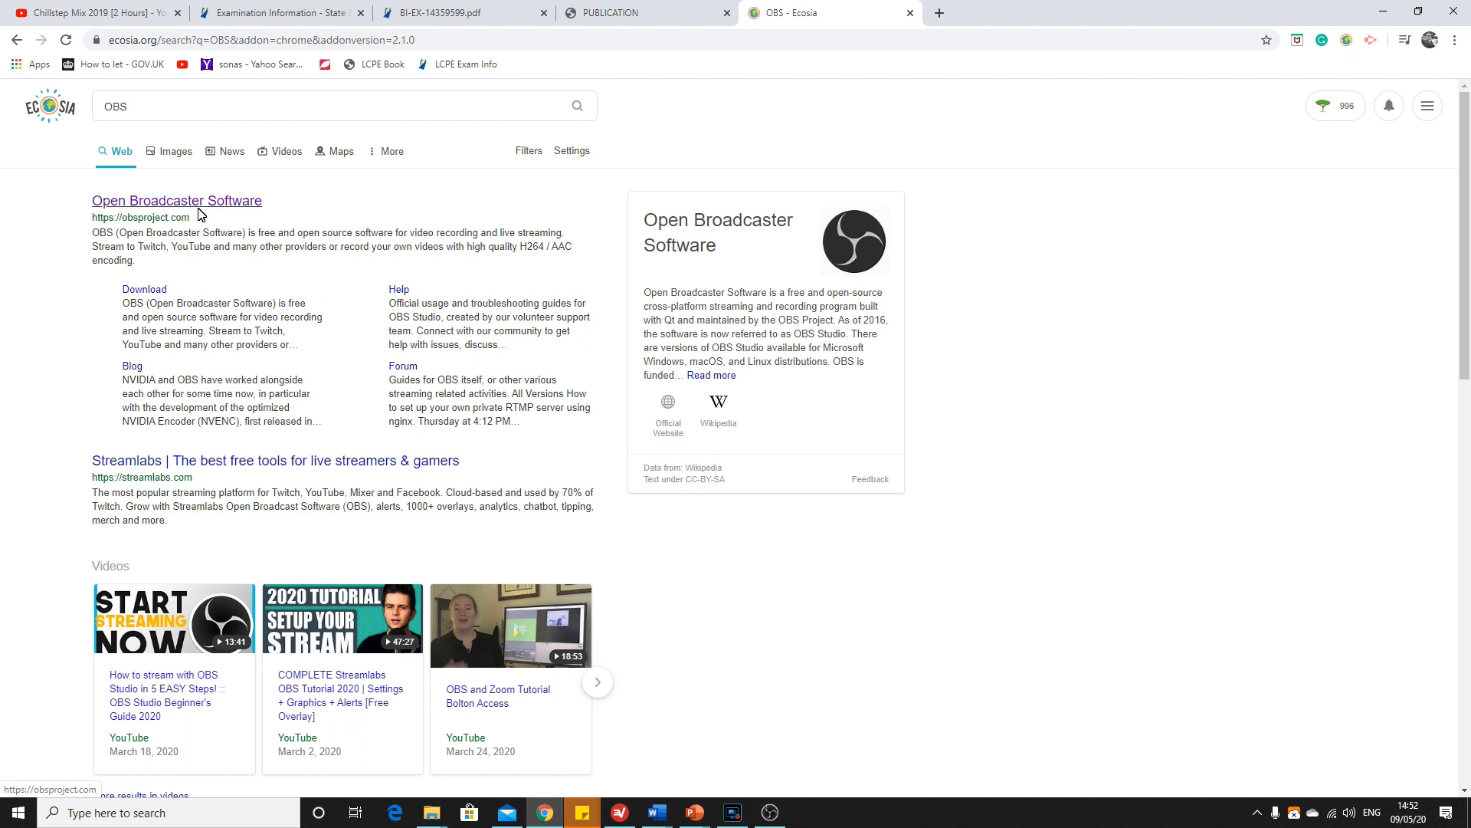
left_click(176, 200)
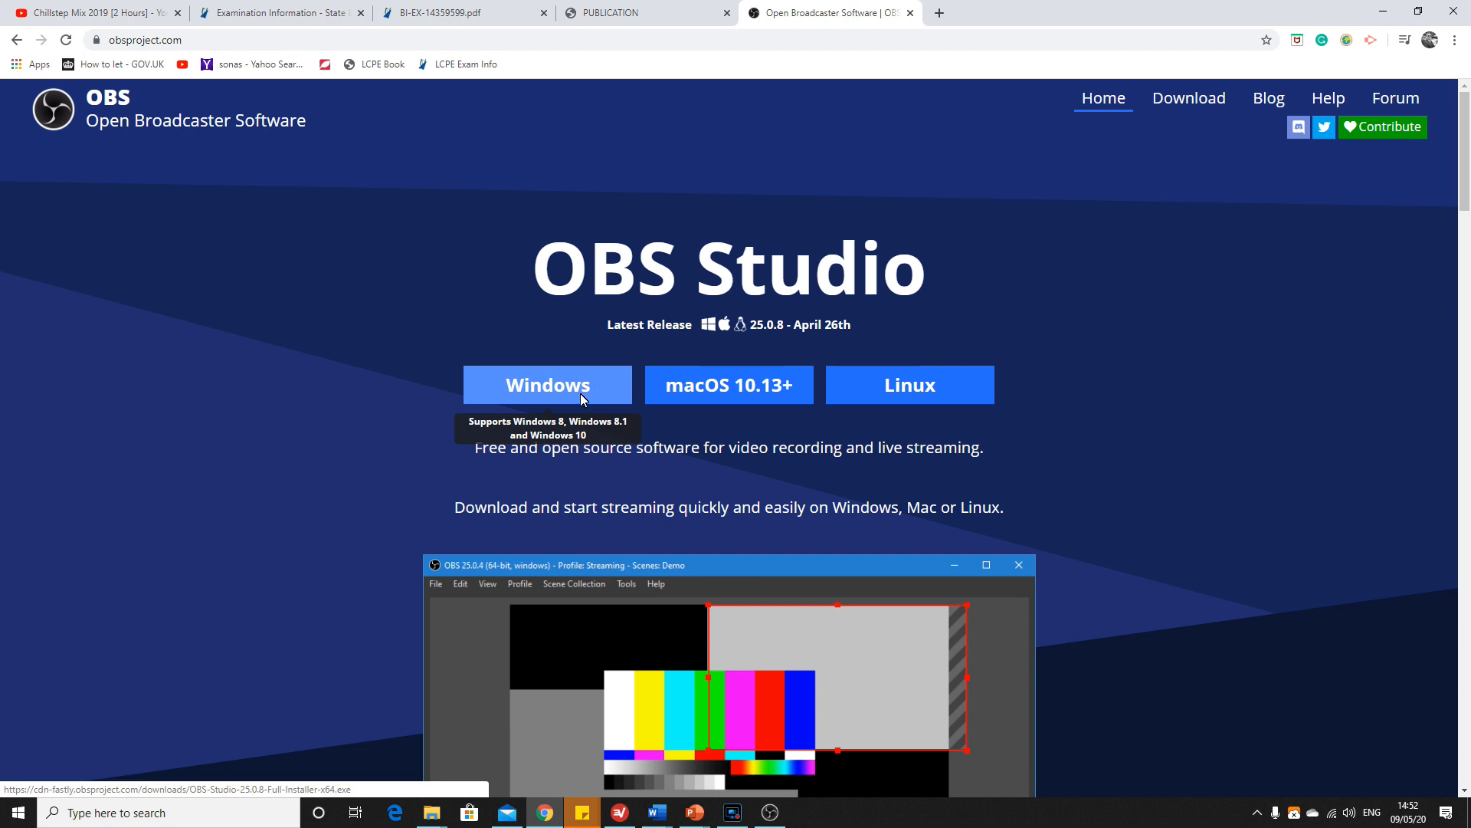
mouse_move(756, 380)
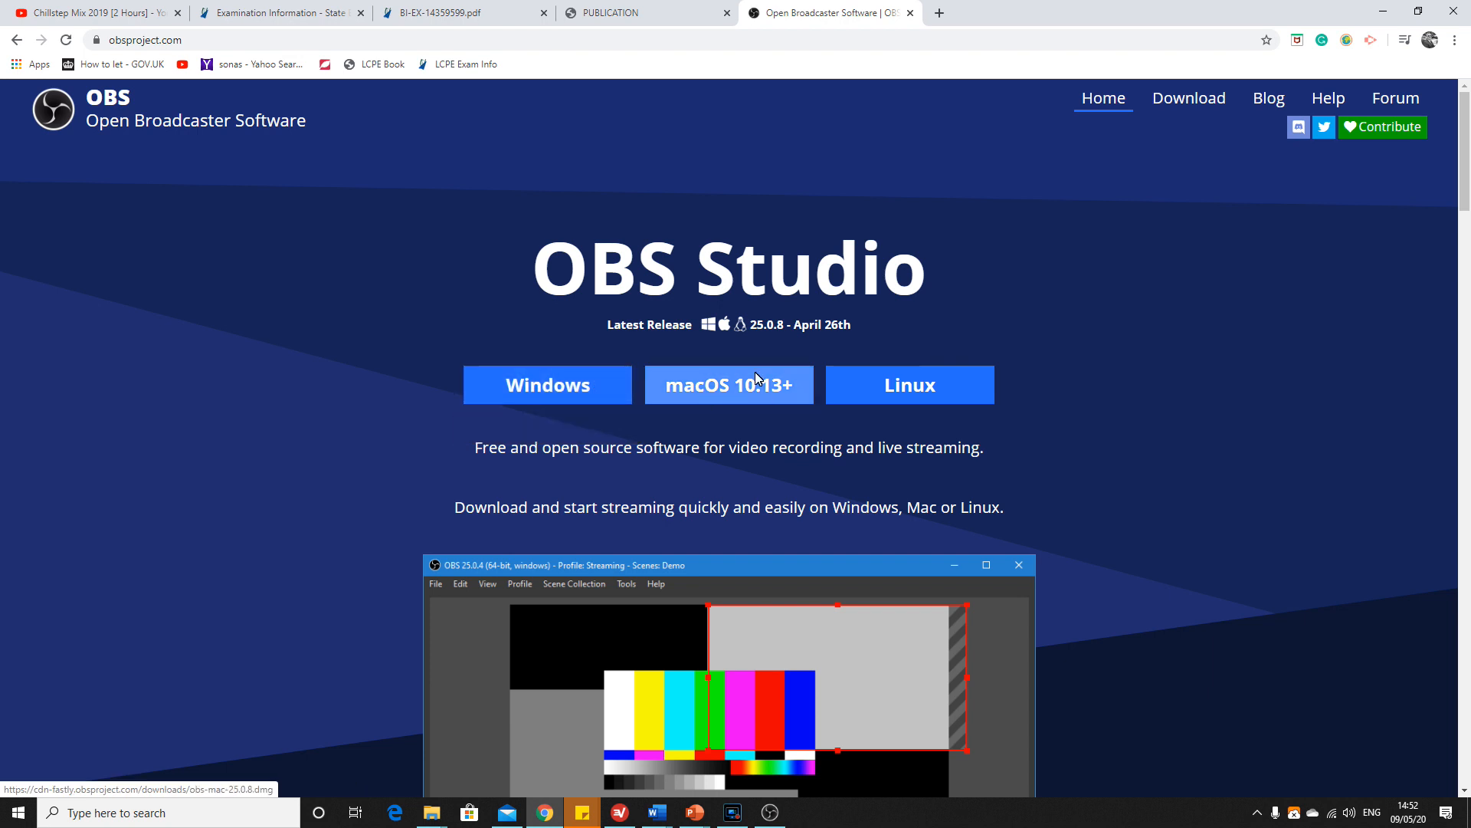
mouse_move(924, 404)
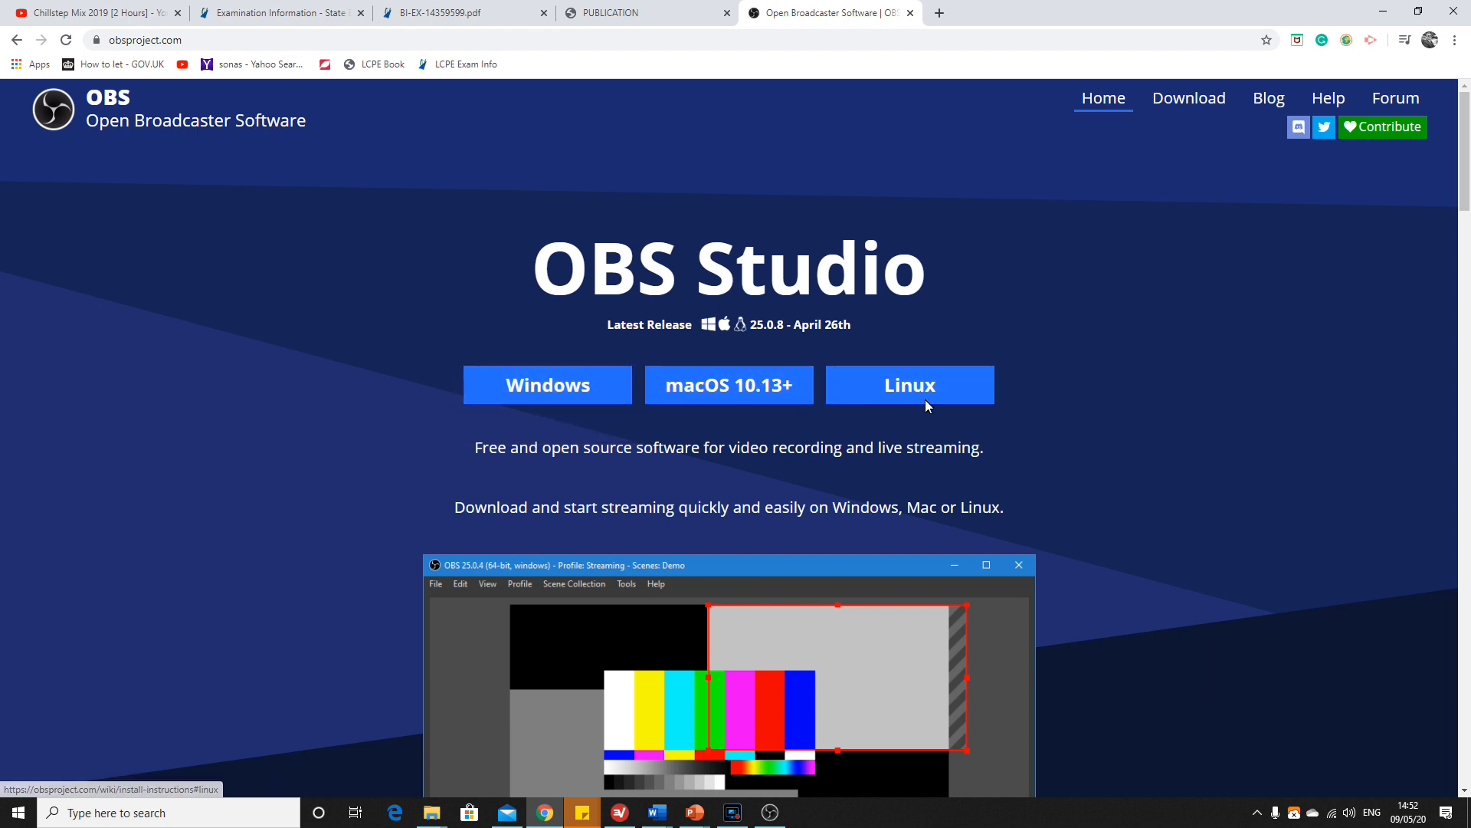
mouse_move(959, 126)
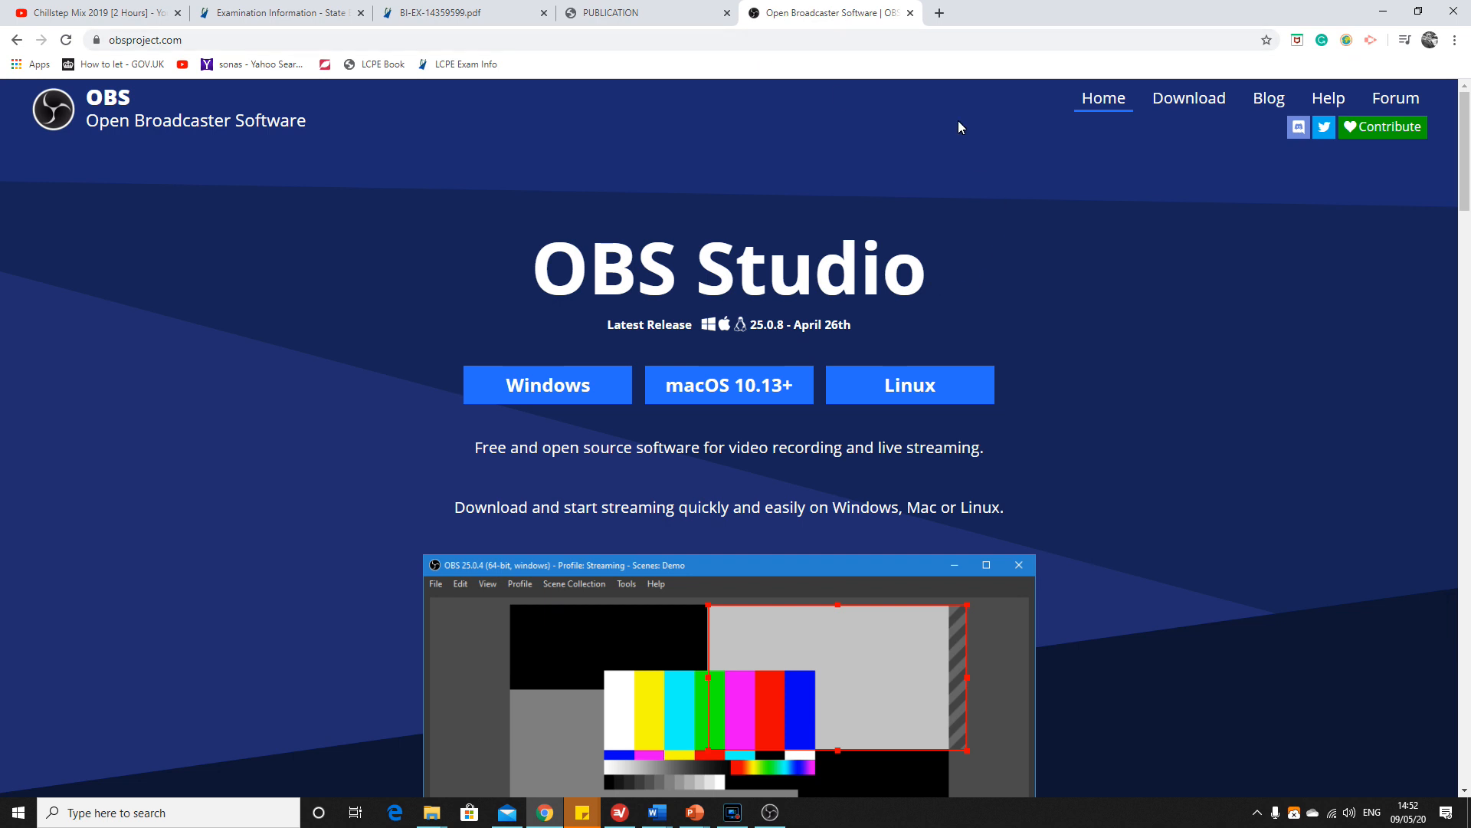
mouse_move(1381, 10)
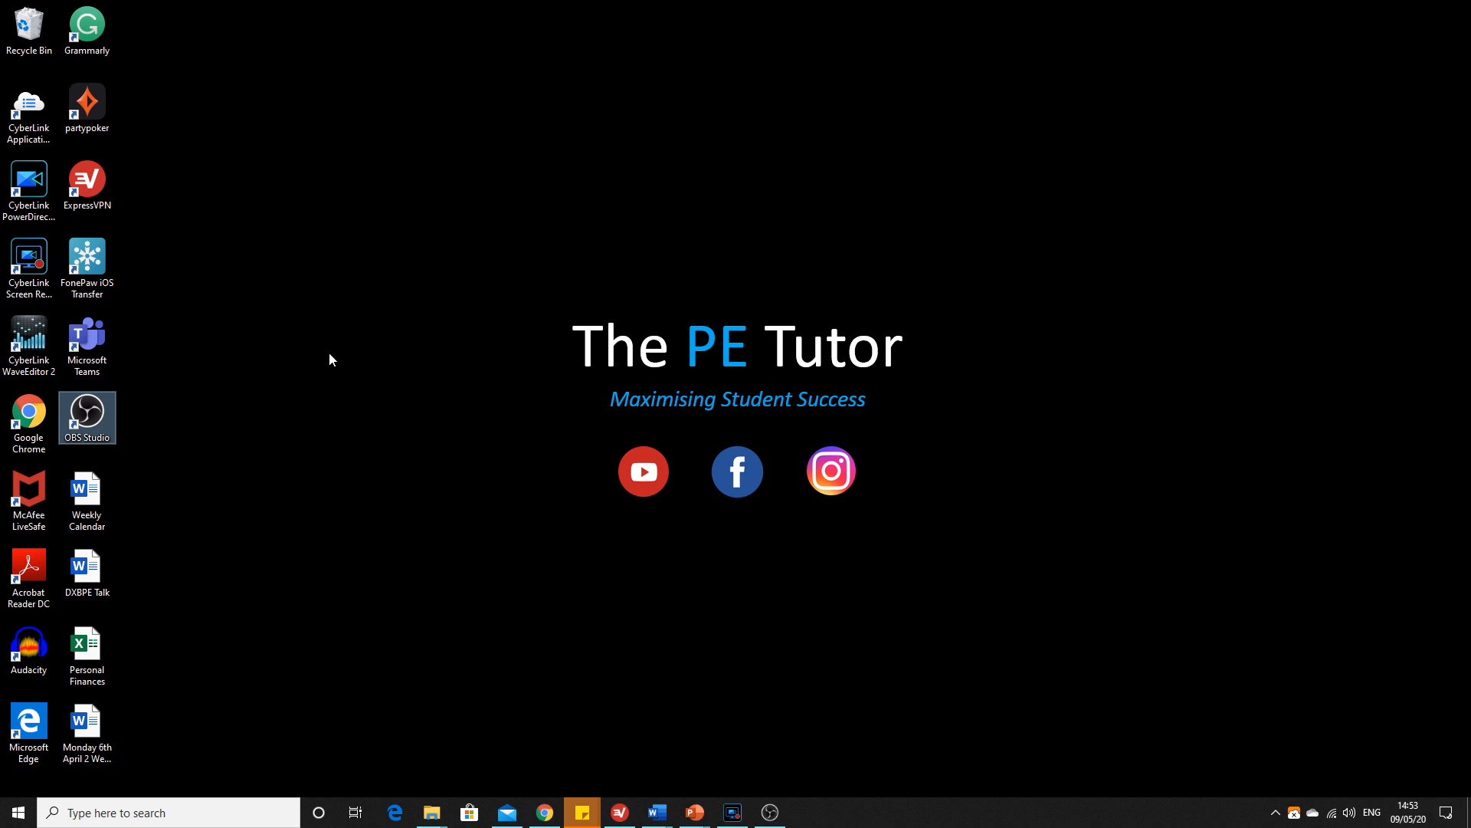
mouse_move(125, 393)
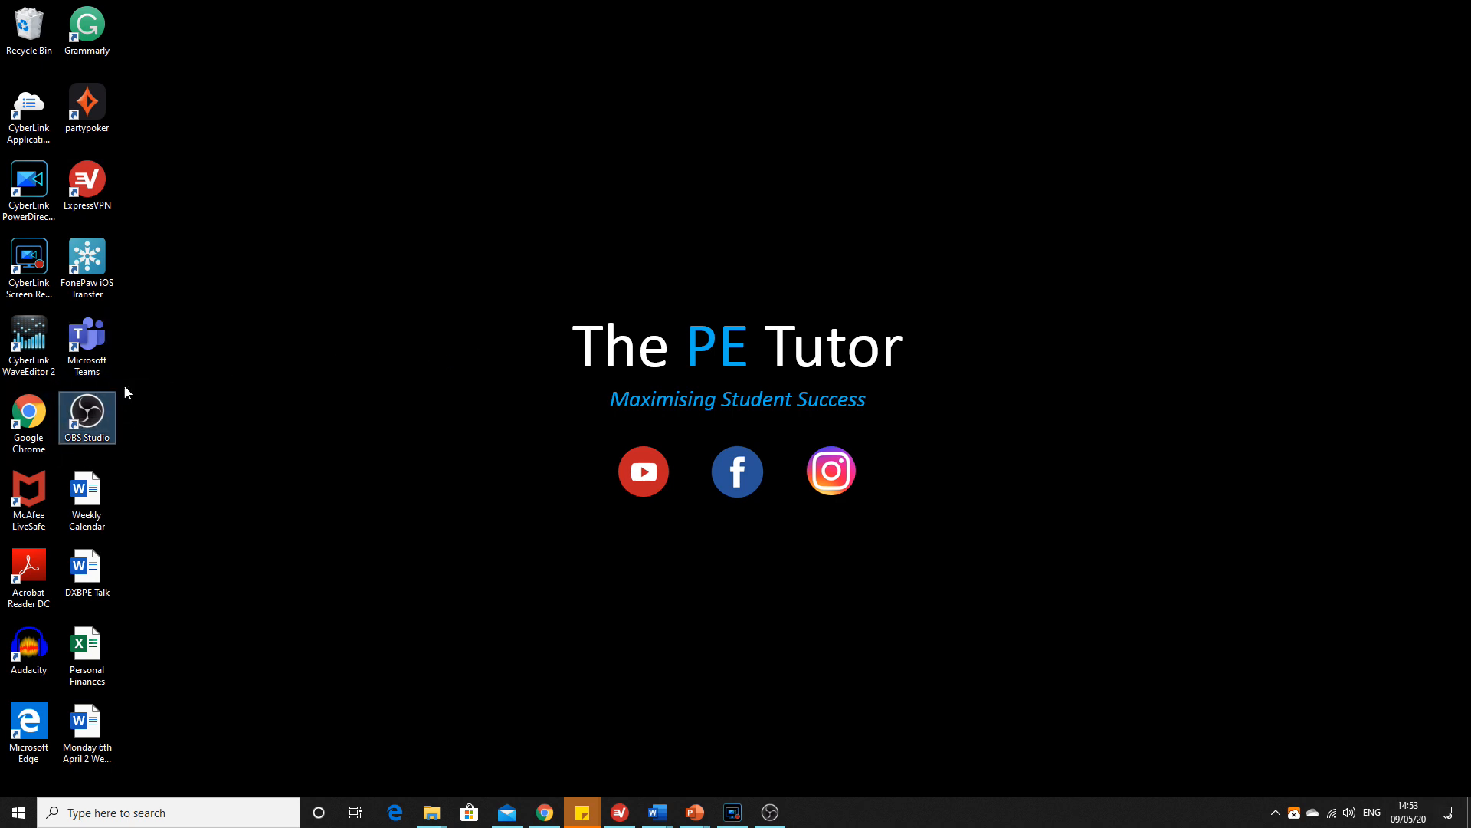
mouse_move(91, 423)
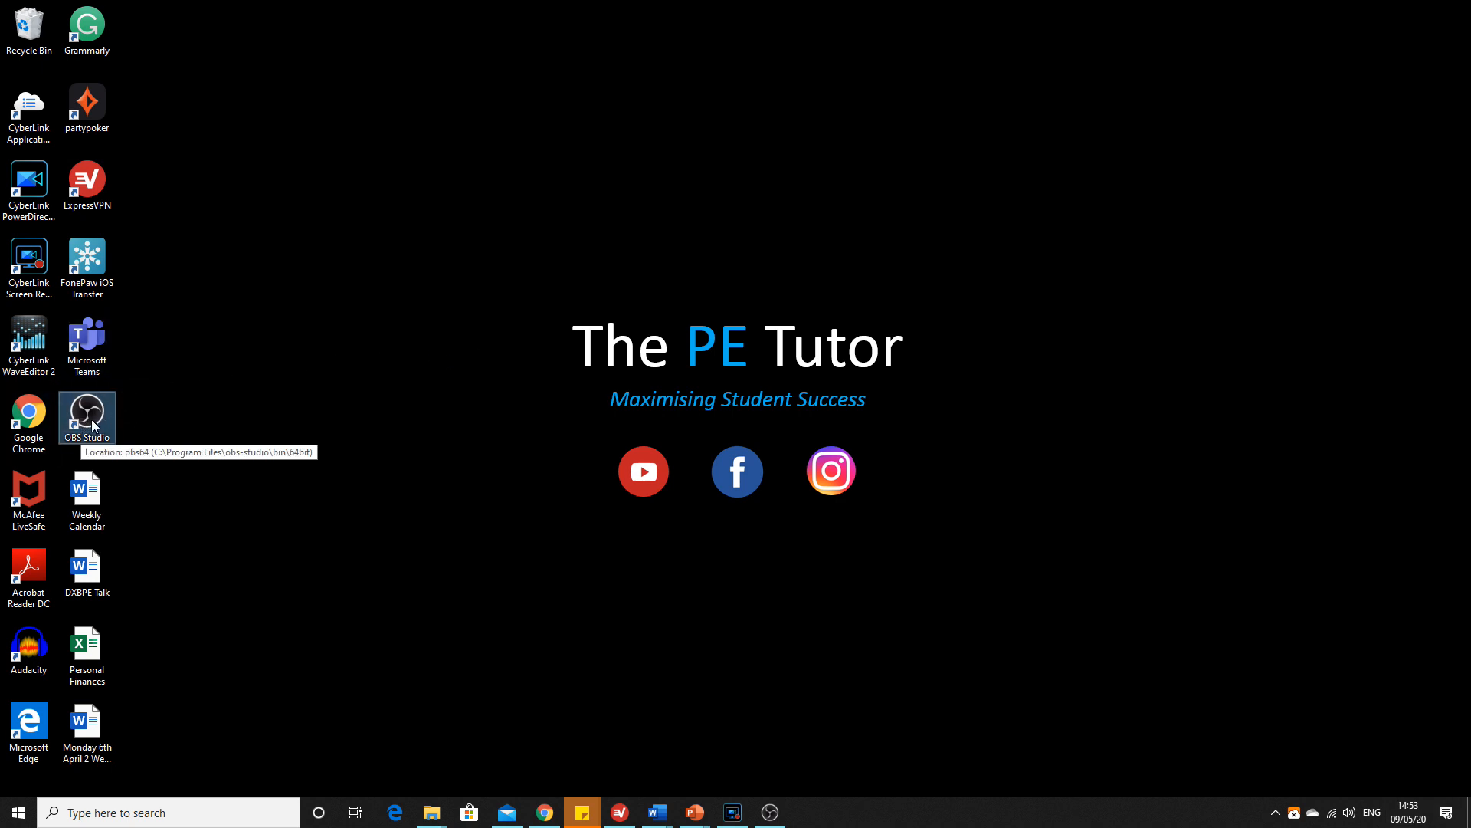
Launch OBS Studio from the desktop shortcut, then return to Chrome.
double_click(86, 411)
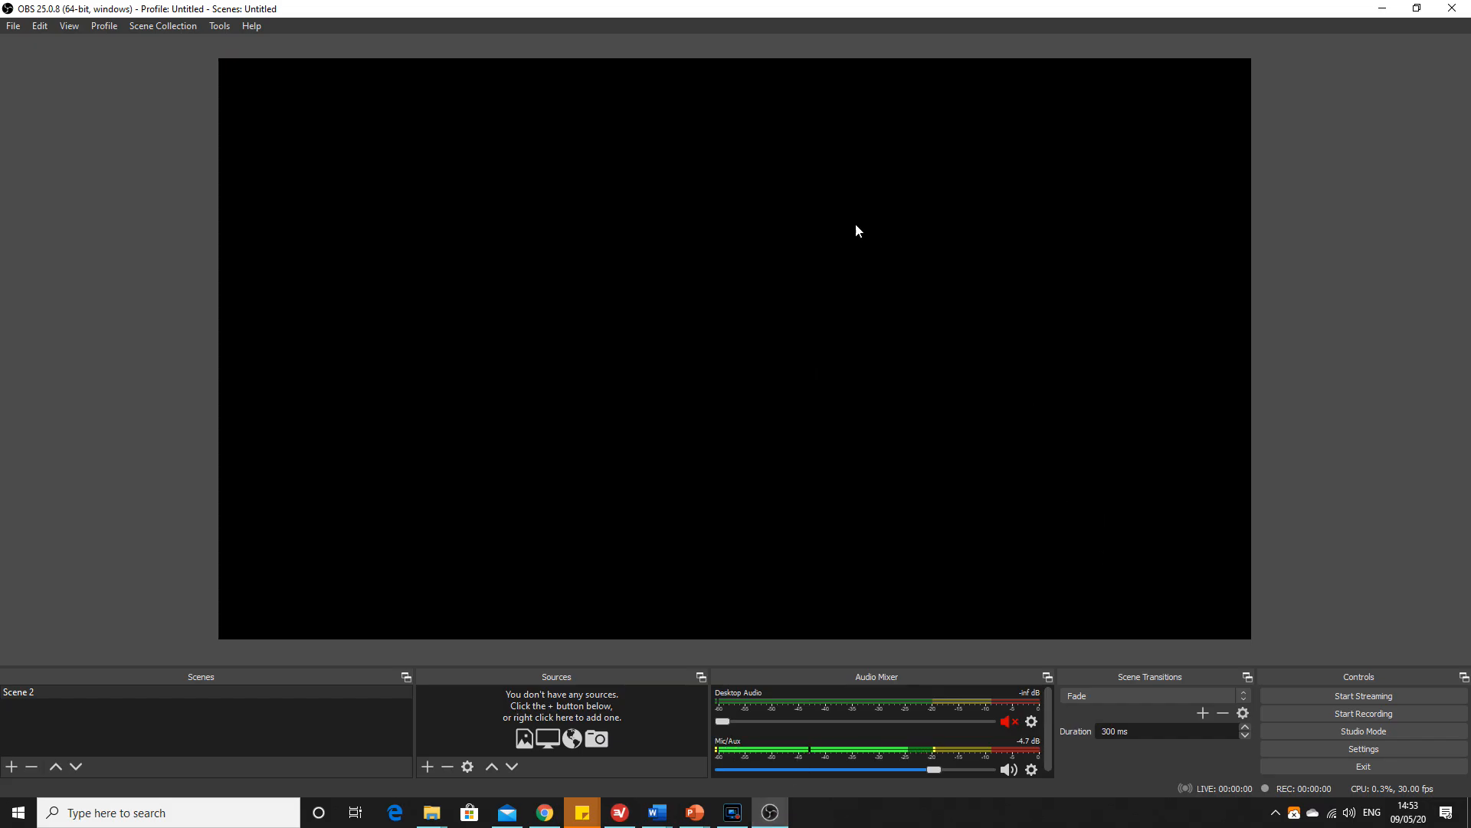
mouse_move(183, 191)
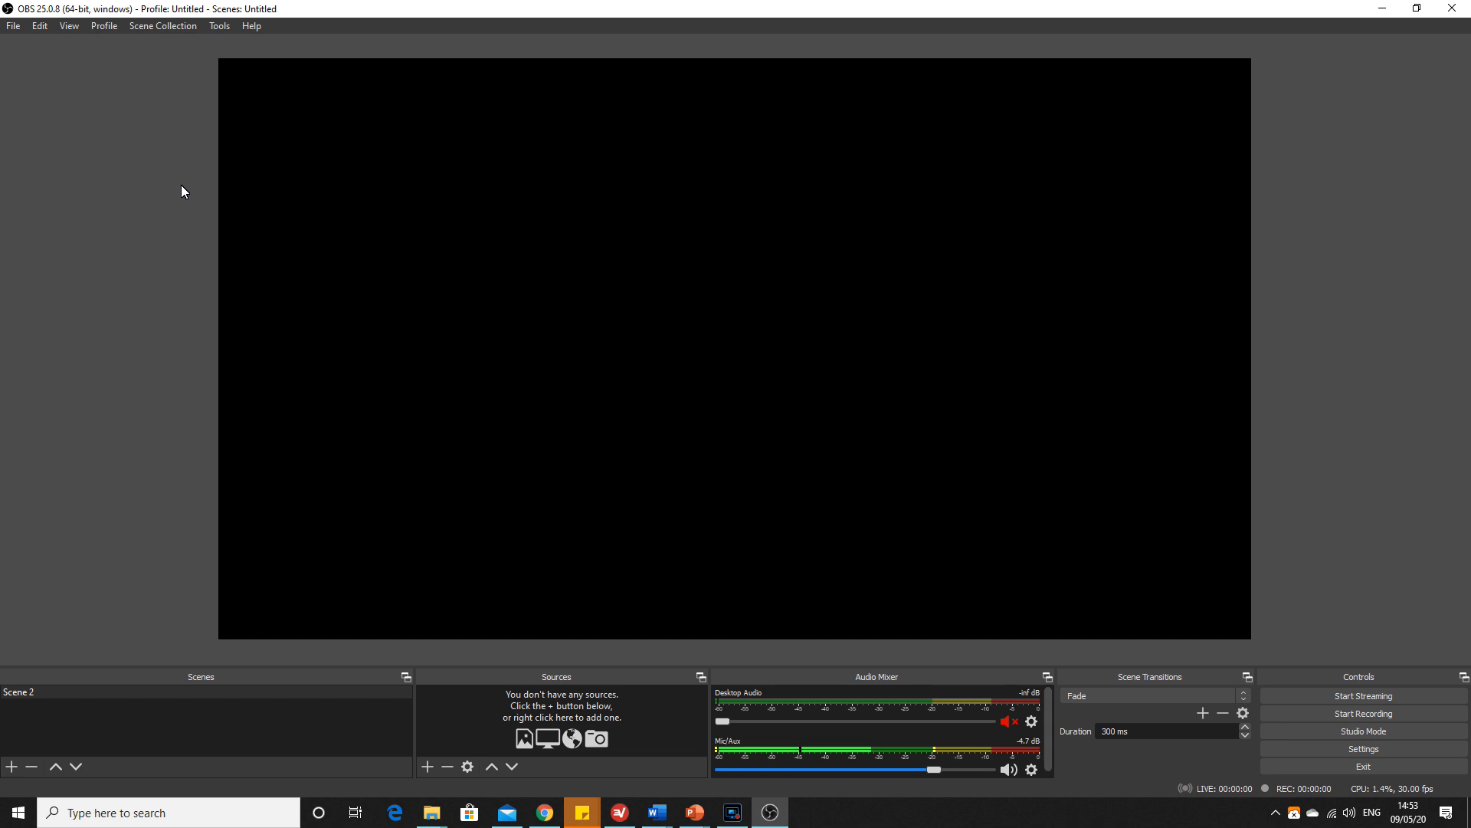
mouse_move(272, 71)
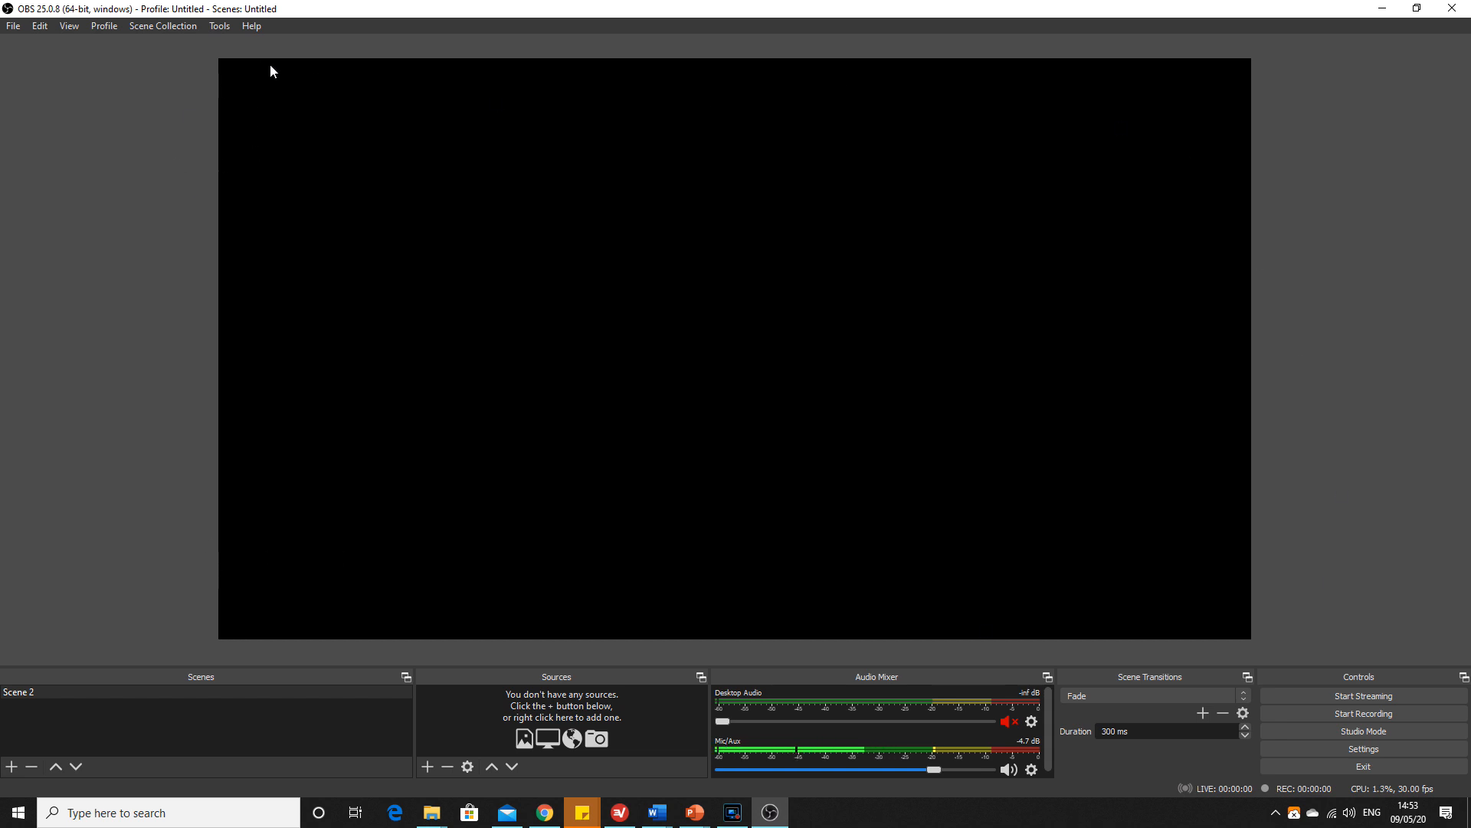
mouse_move(902, 208)
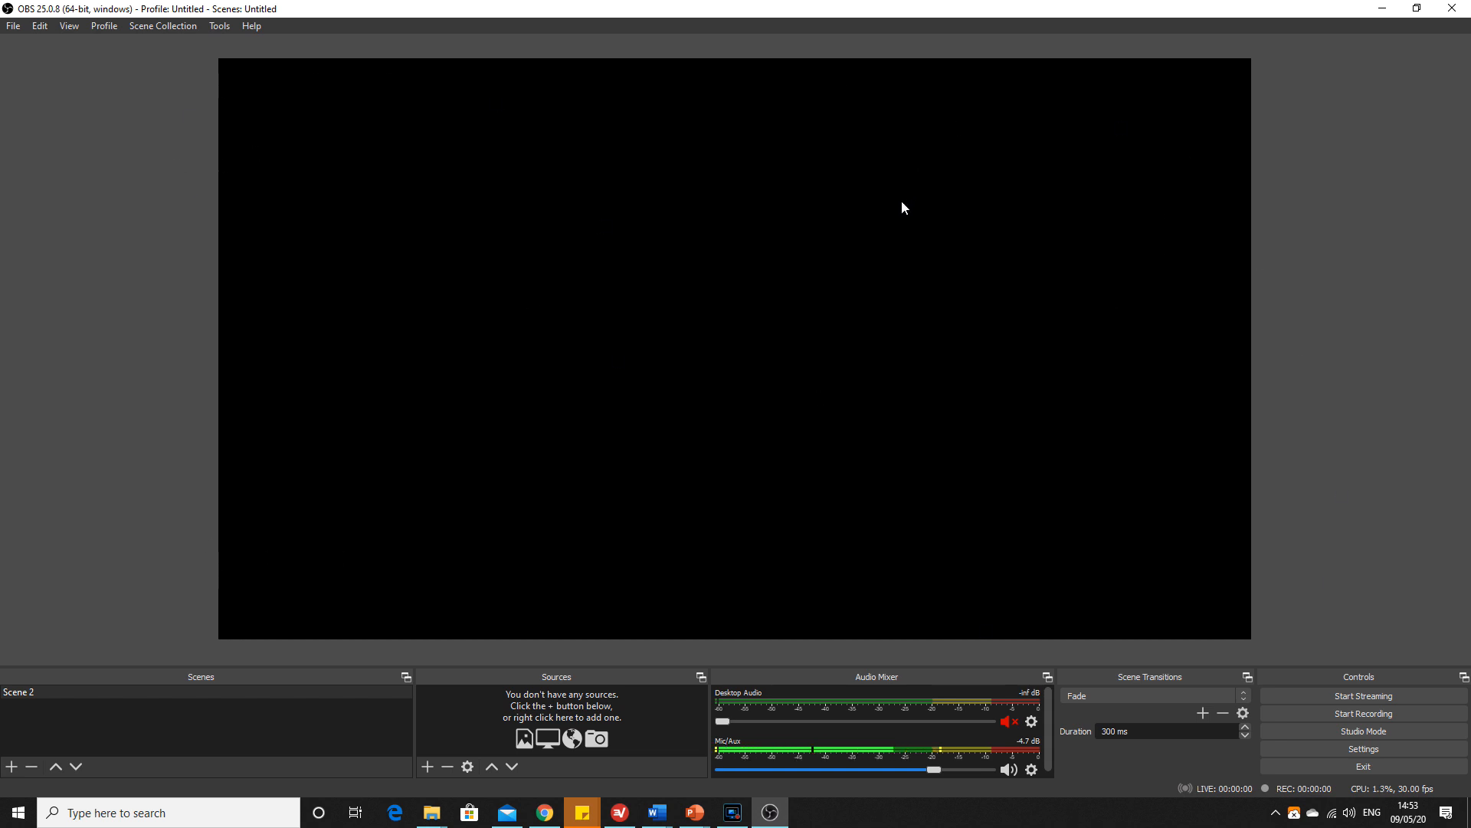
mouse_move(827, 234)
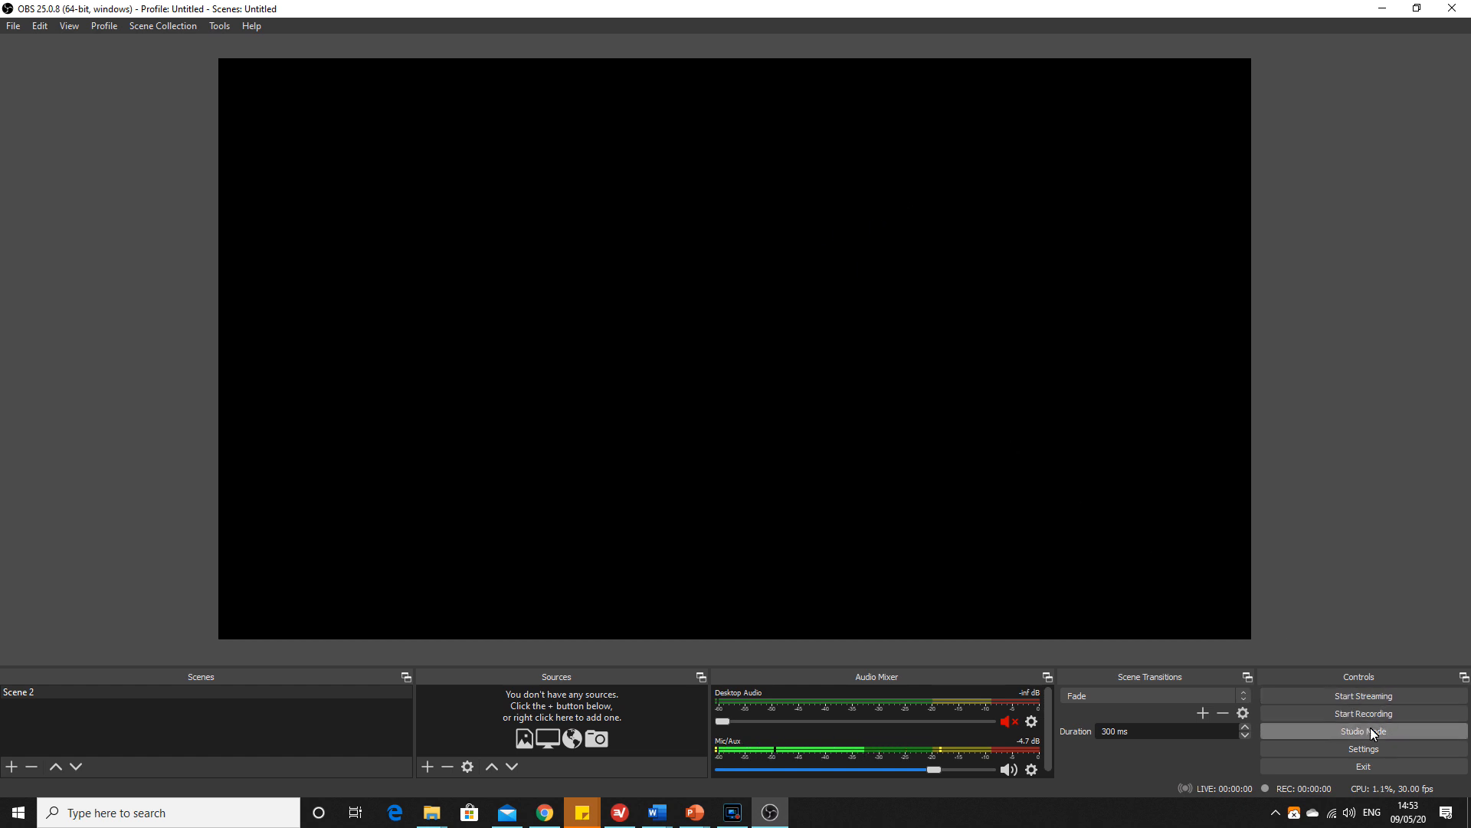
mouse_move(1362, 695)
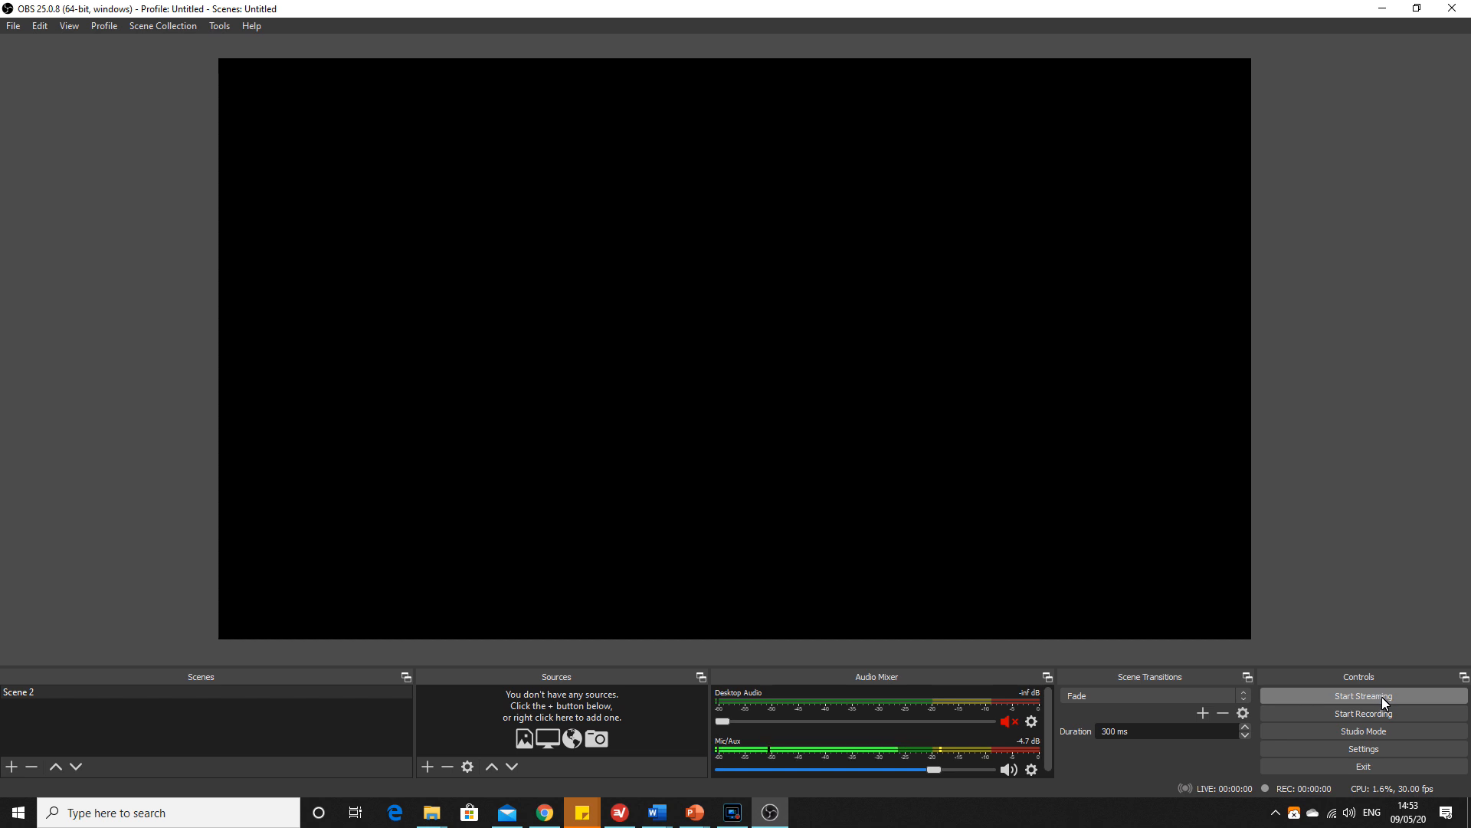
left_click(544, 812)
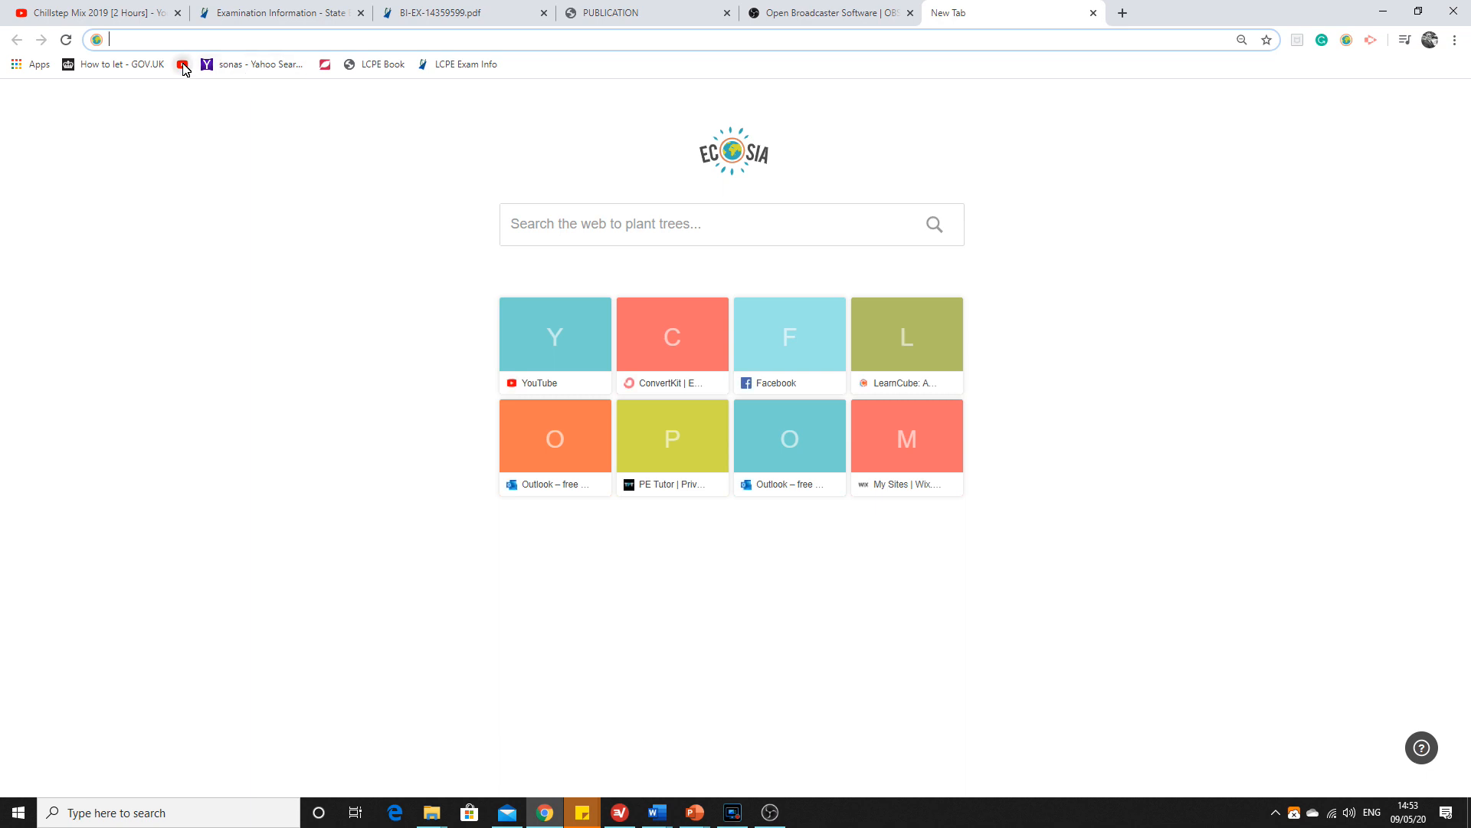
Open YouTube Studio's Go live page and dismiss the prompt to reuse previous stream settings.
left_click(184, 64)
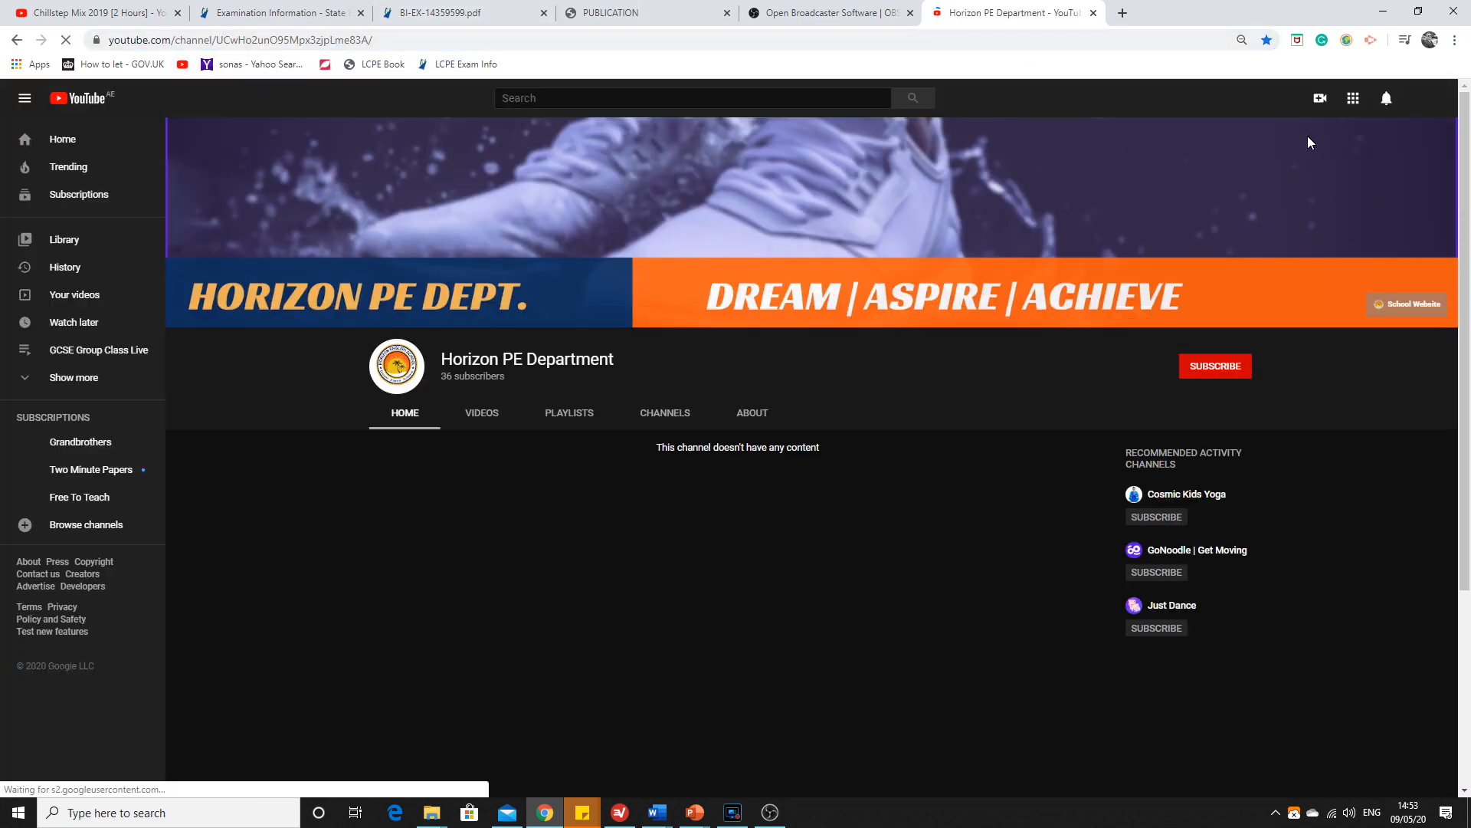
left_click(74, 377)
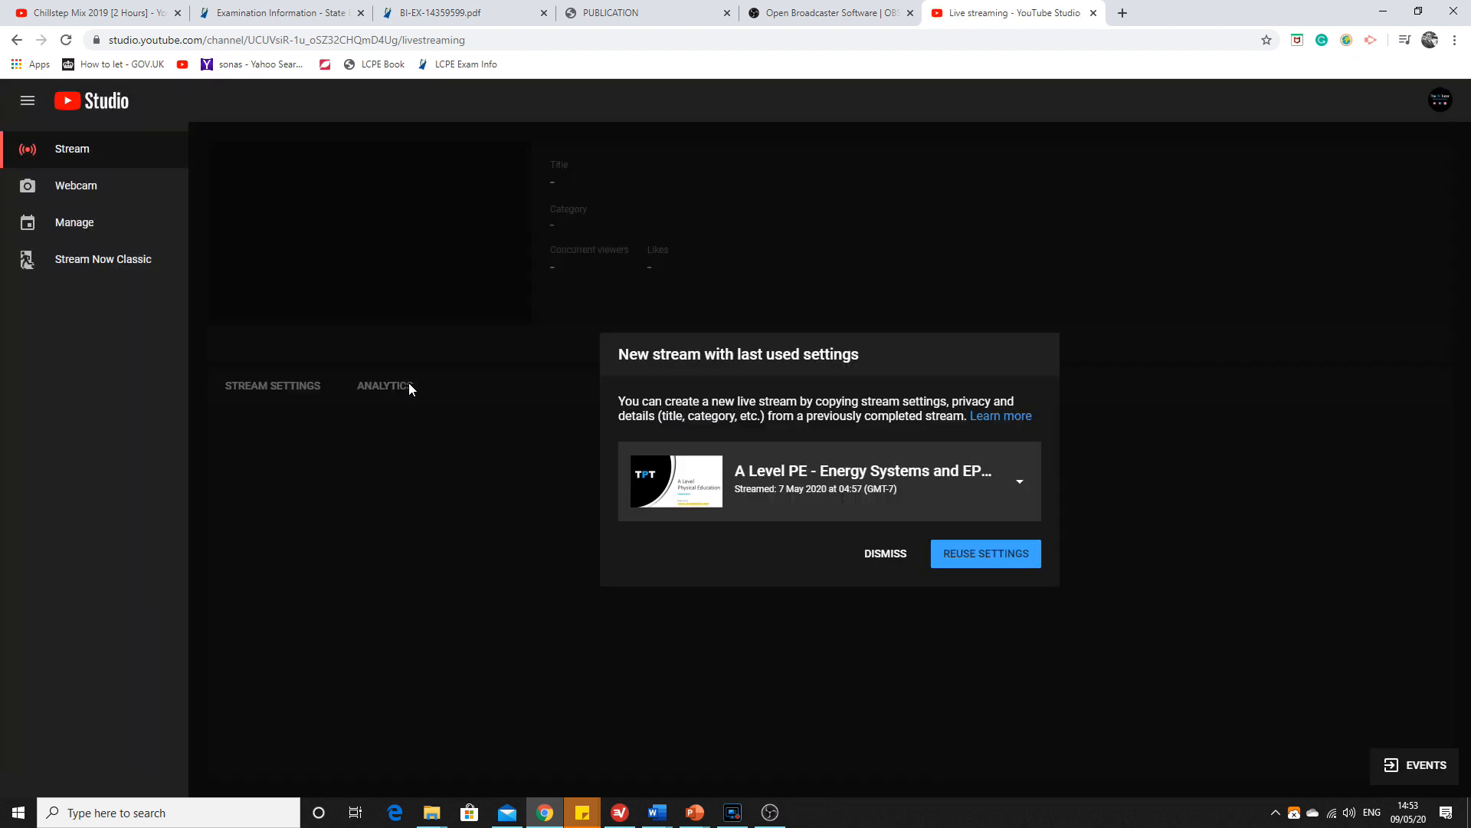
left_click(883, 553)
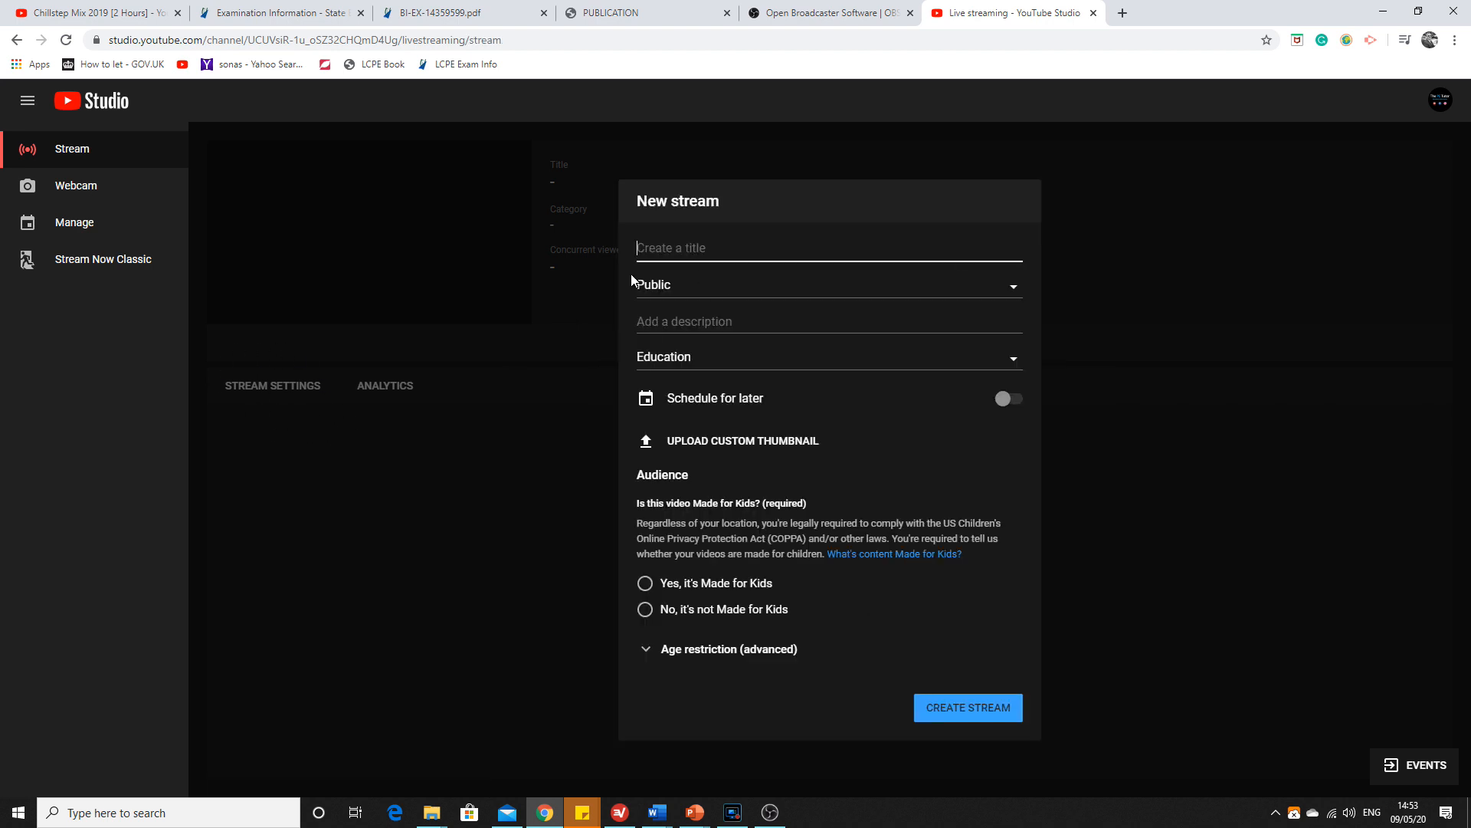
mouse_move(245, 368)
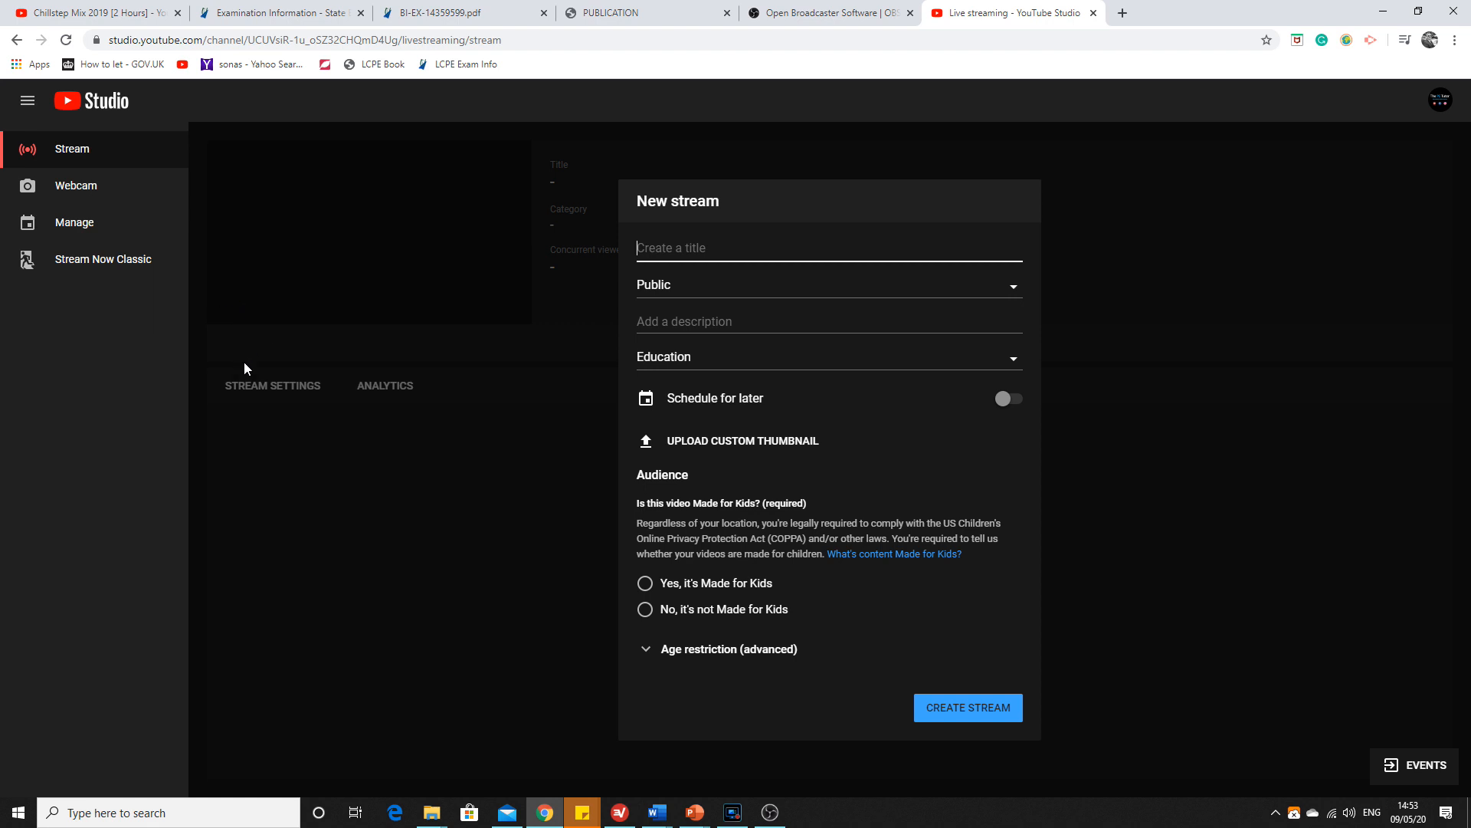
mouse_move(334, 426)
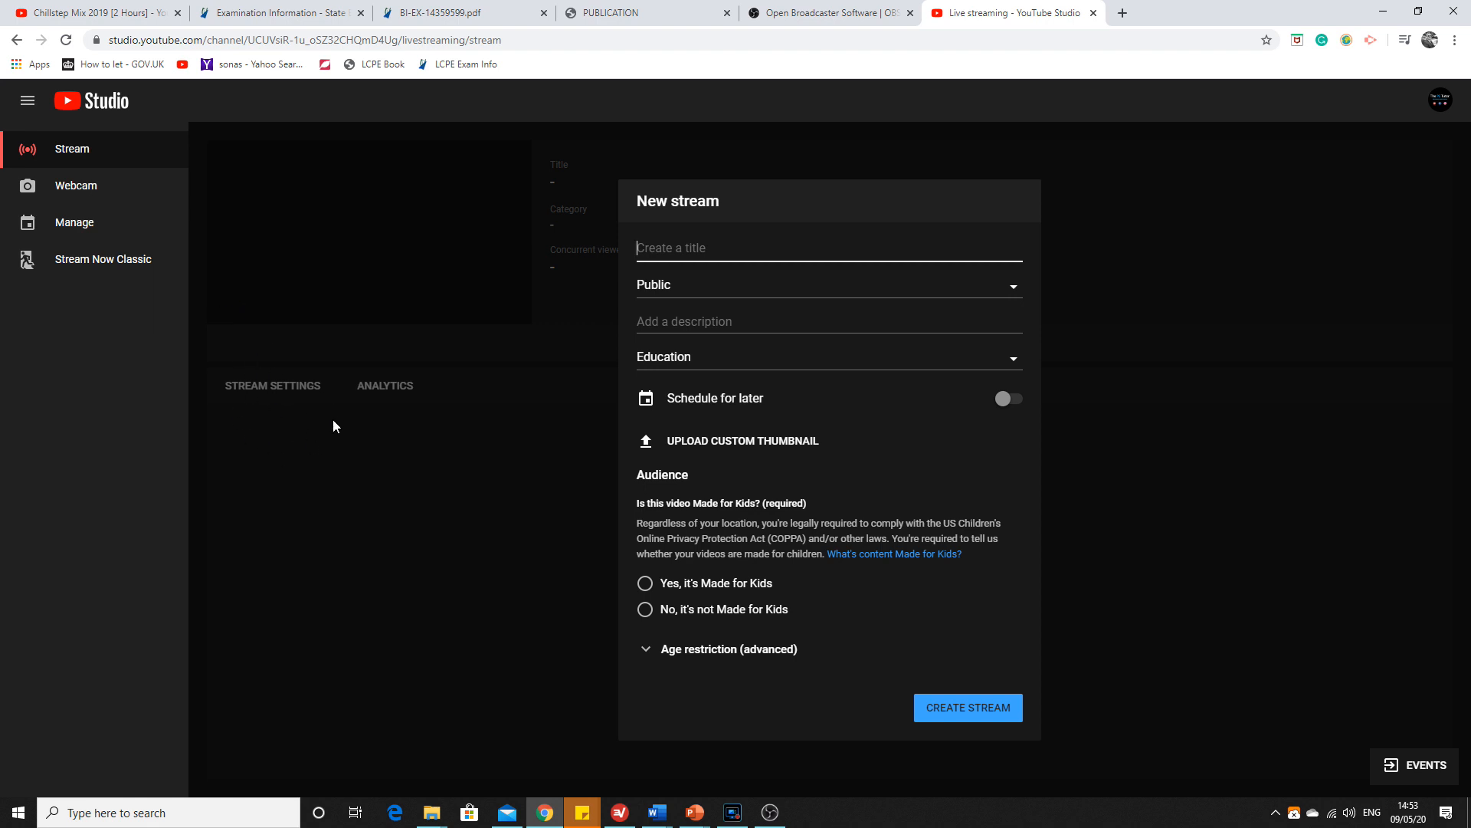
mouse_move(276, 429)
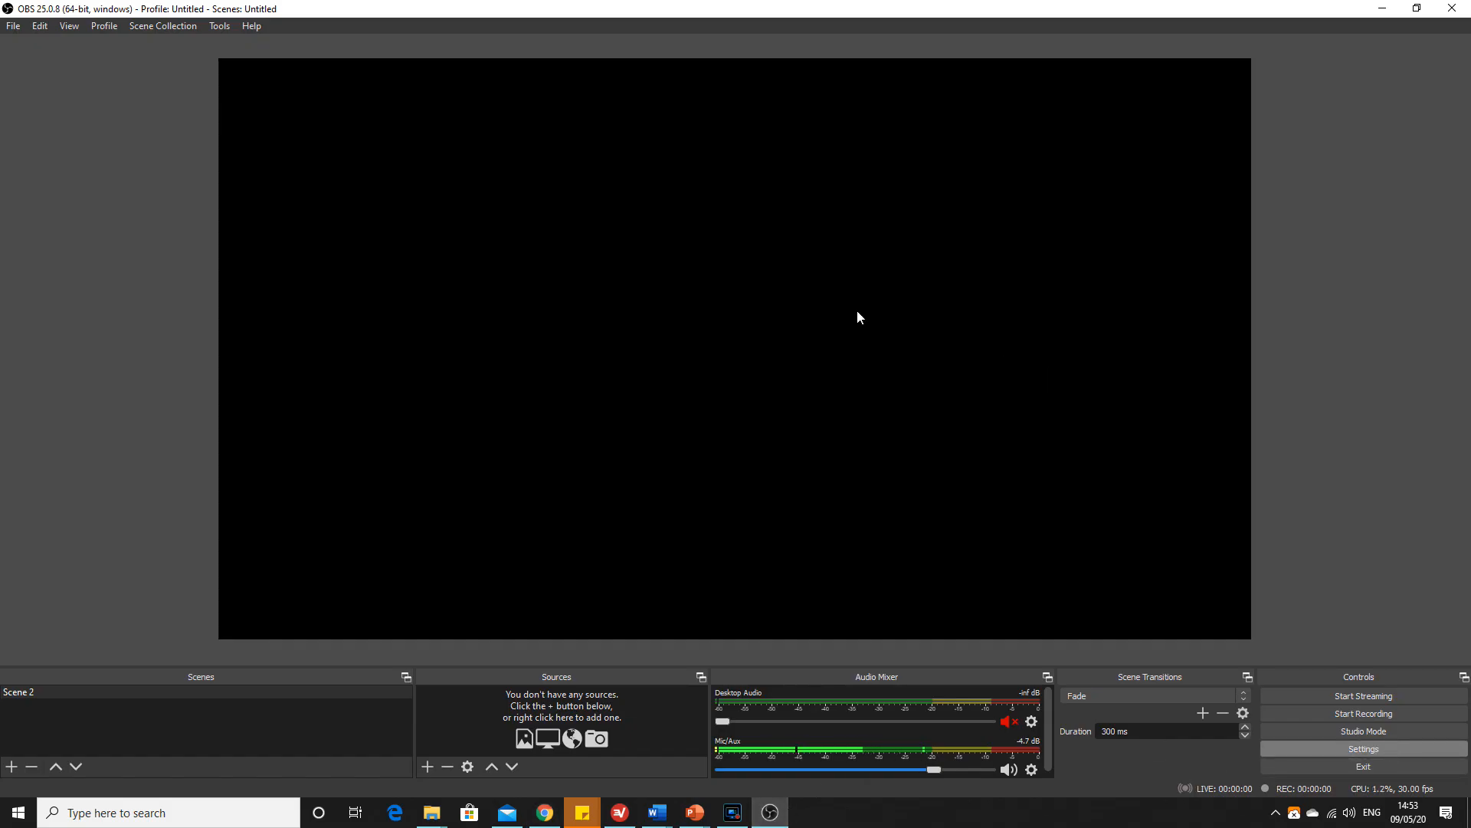
left_click(1362, 748)
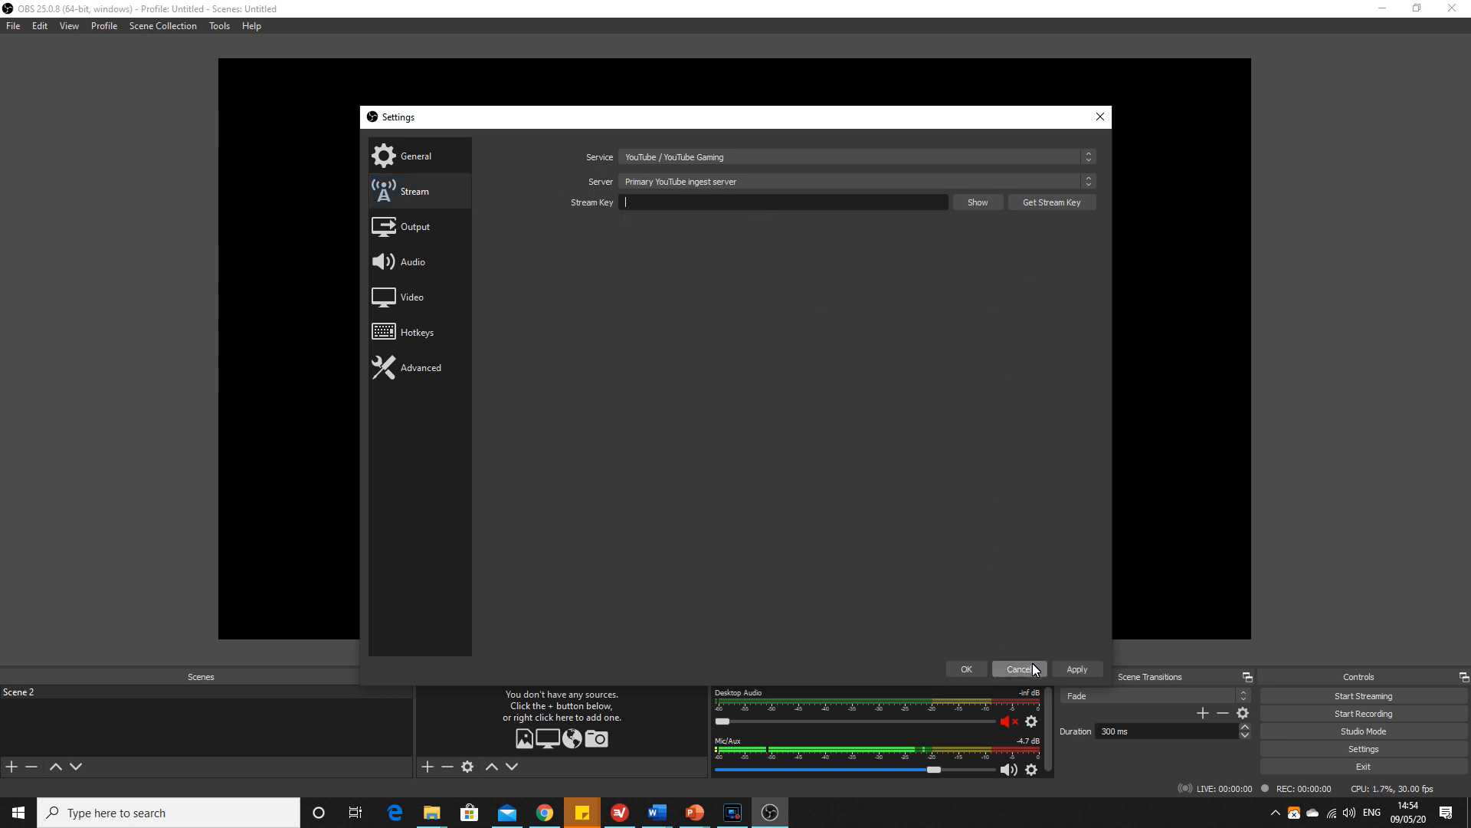
left_click(1017, 668)
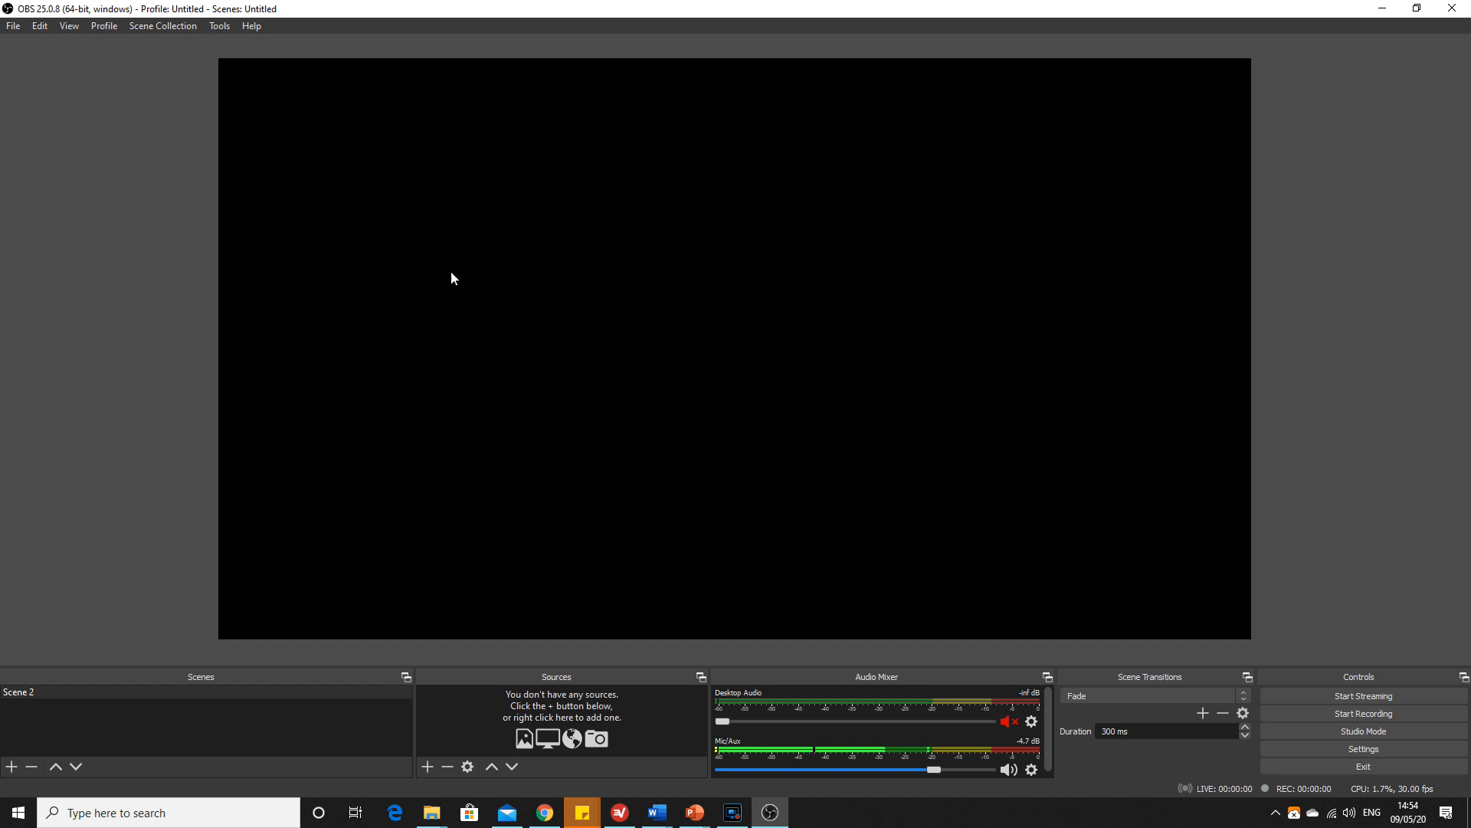
left_click(544, 812)
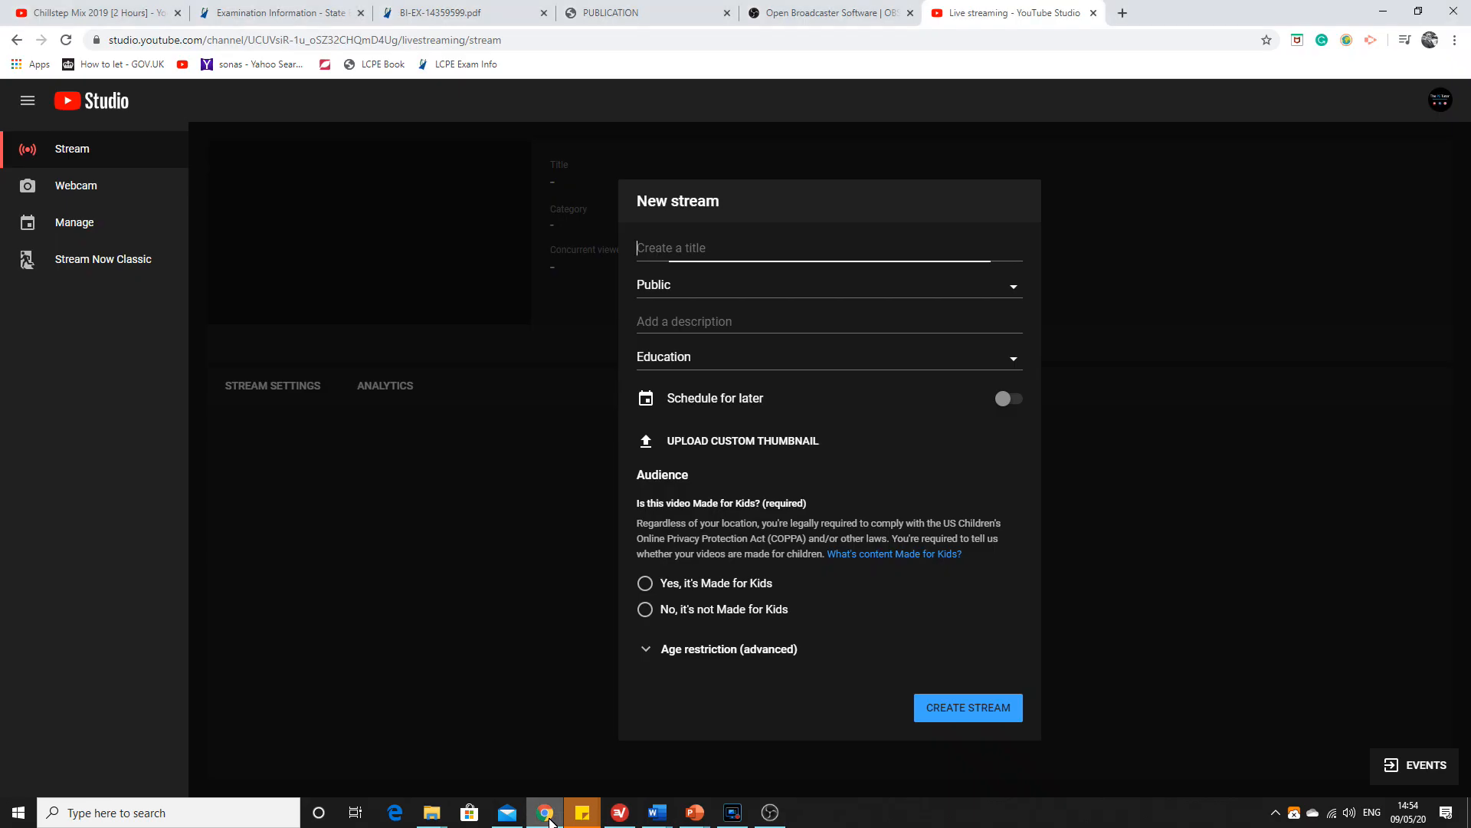
mouse_move(398, 305)
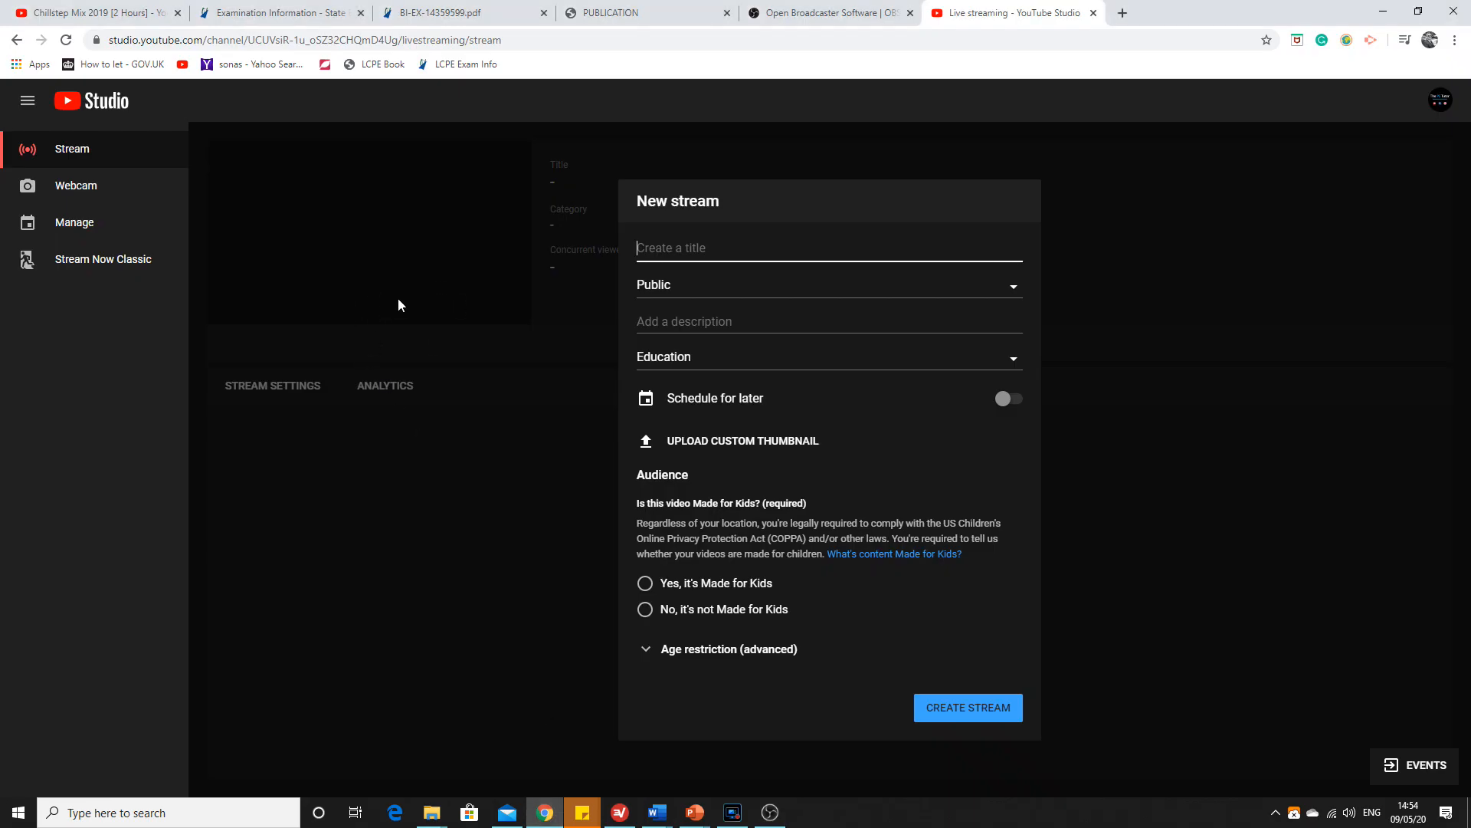
left_click(507, 812)
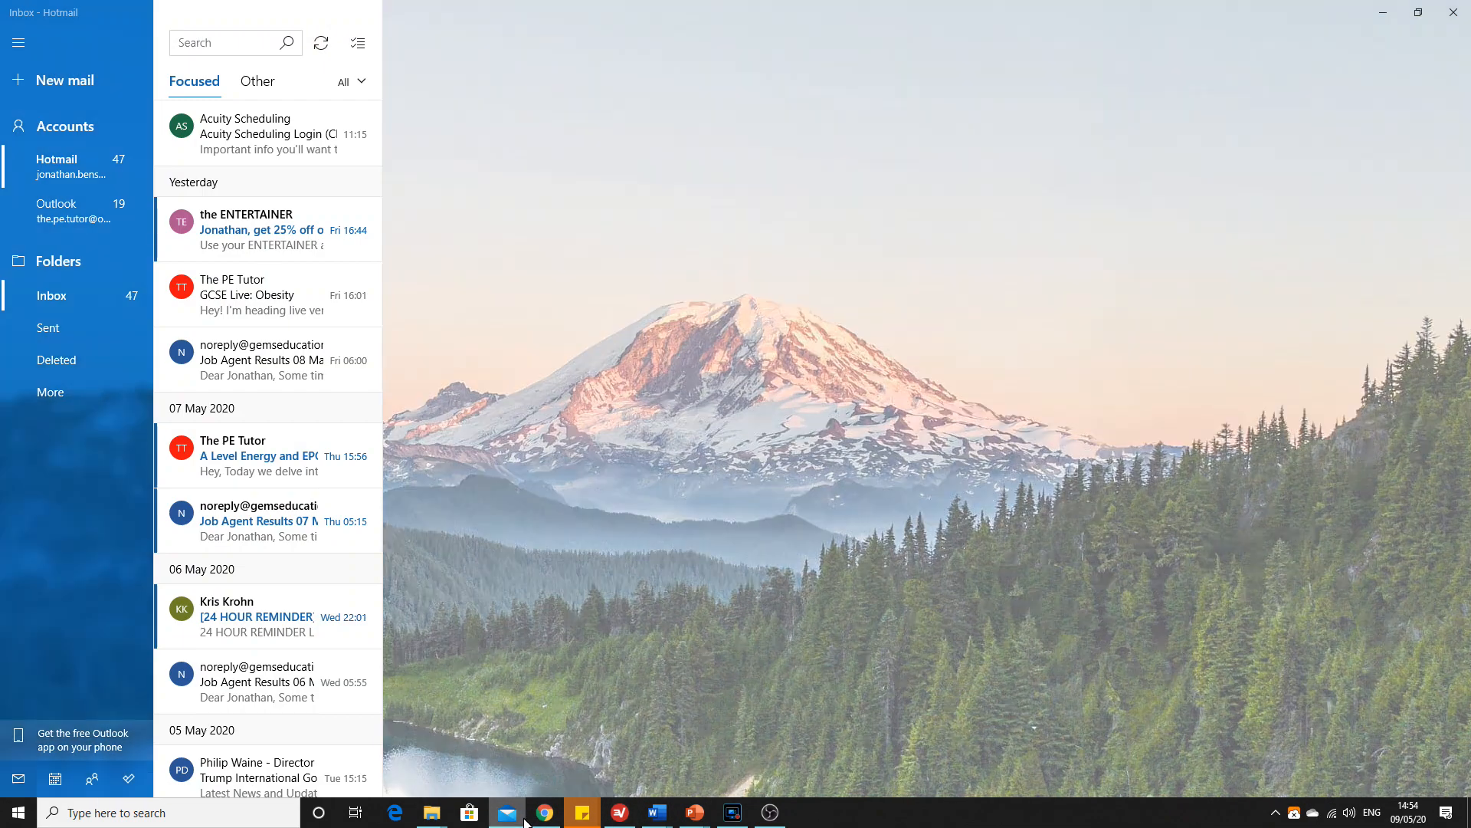
left_click(769, 812)
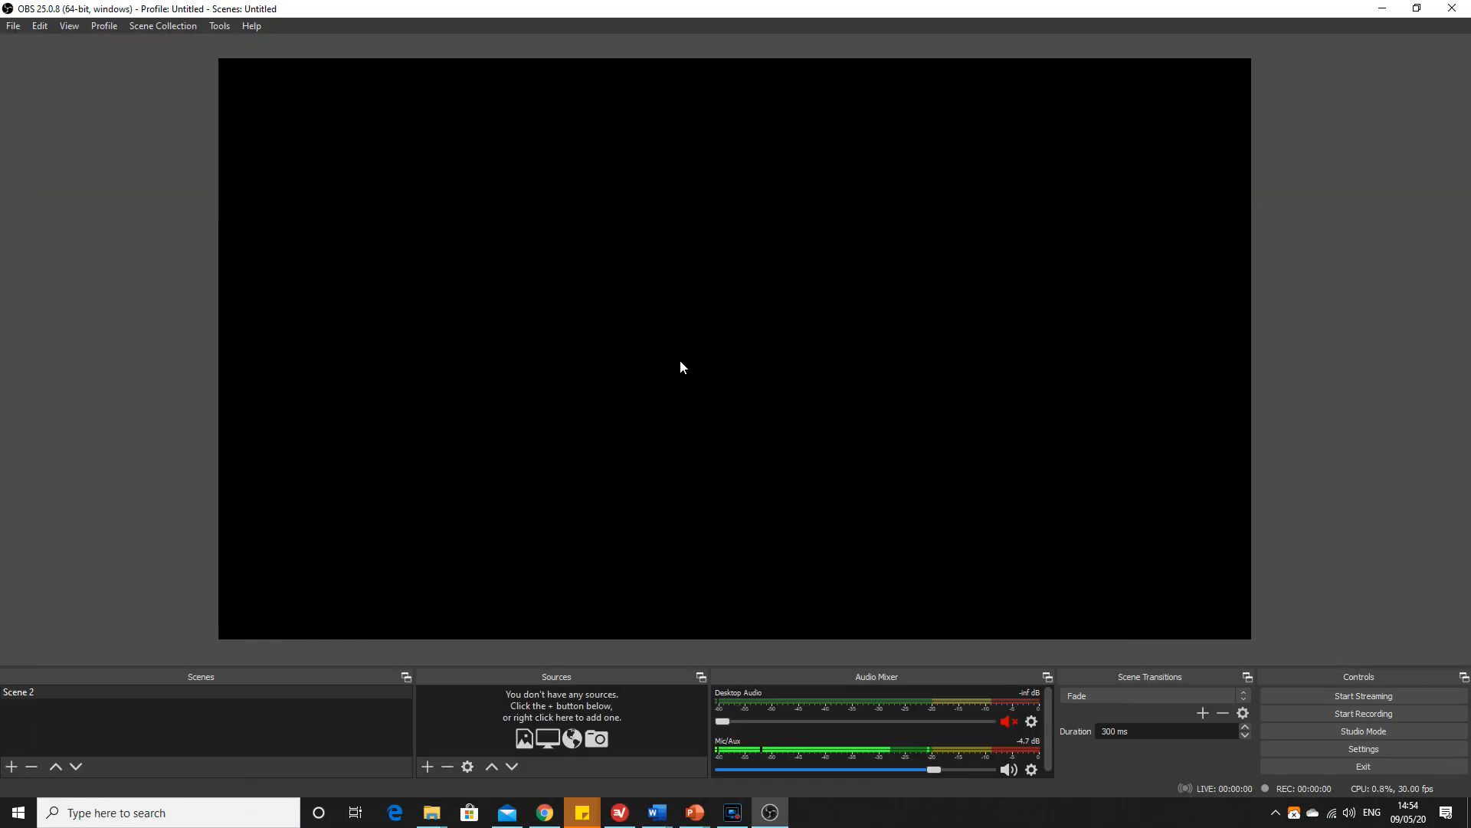
mouse_move(223, 694)
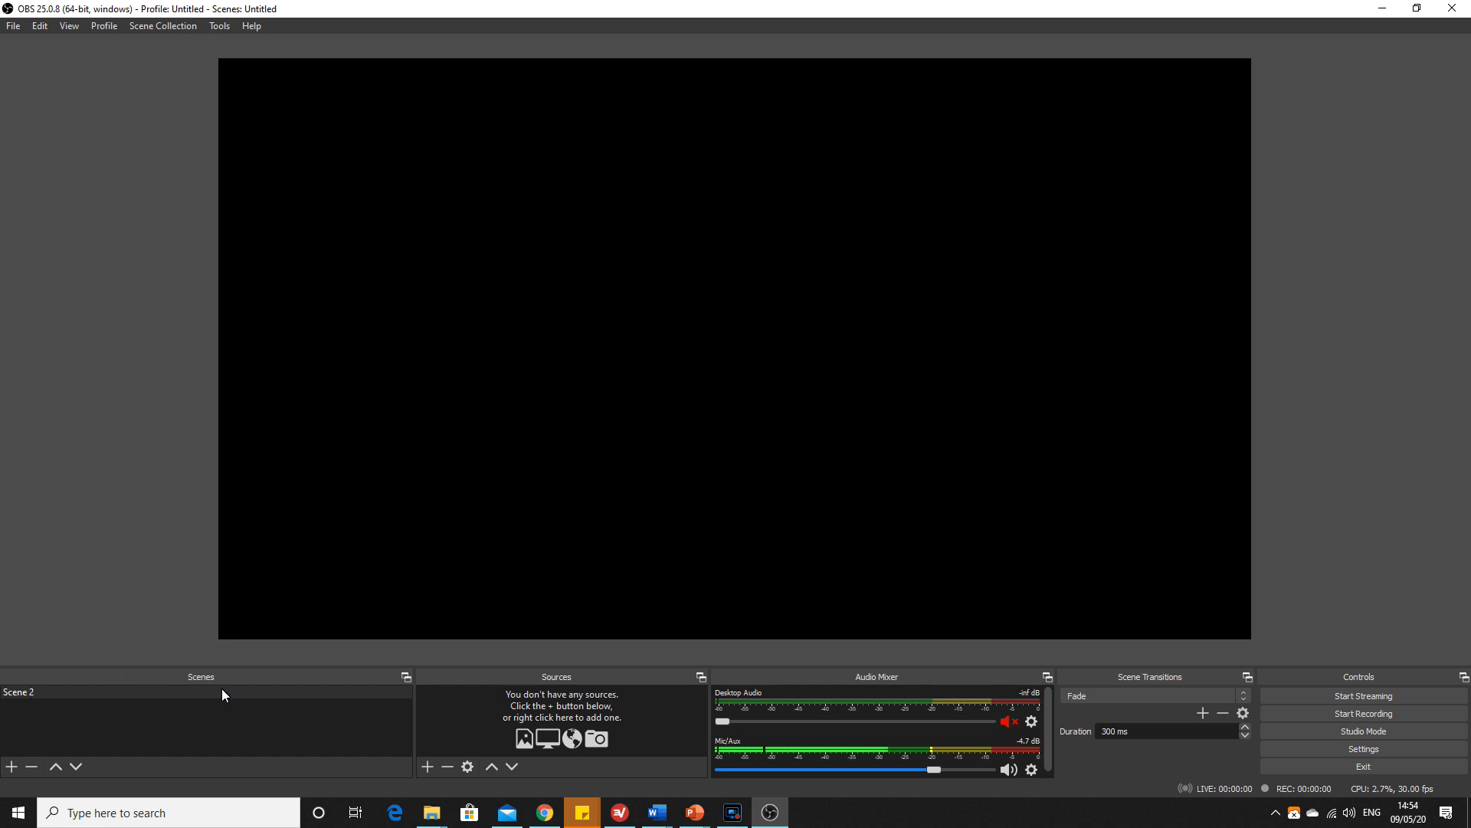
mouse_move(91, 705)
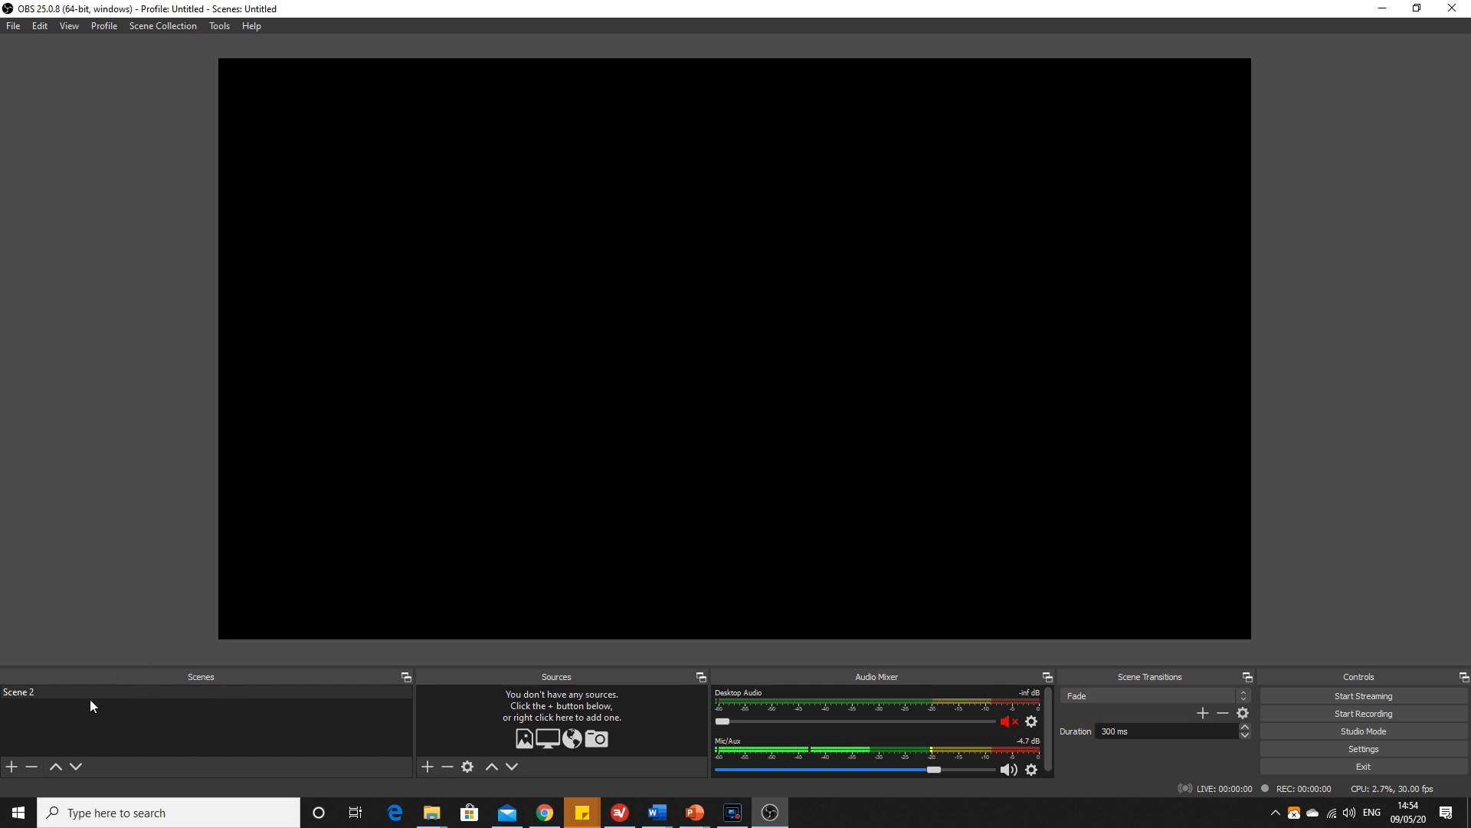
Add Scene 3 and Scene 4 as new empty scenes alongside Scene 2.
left_click(17, 691)
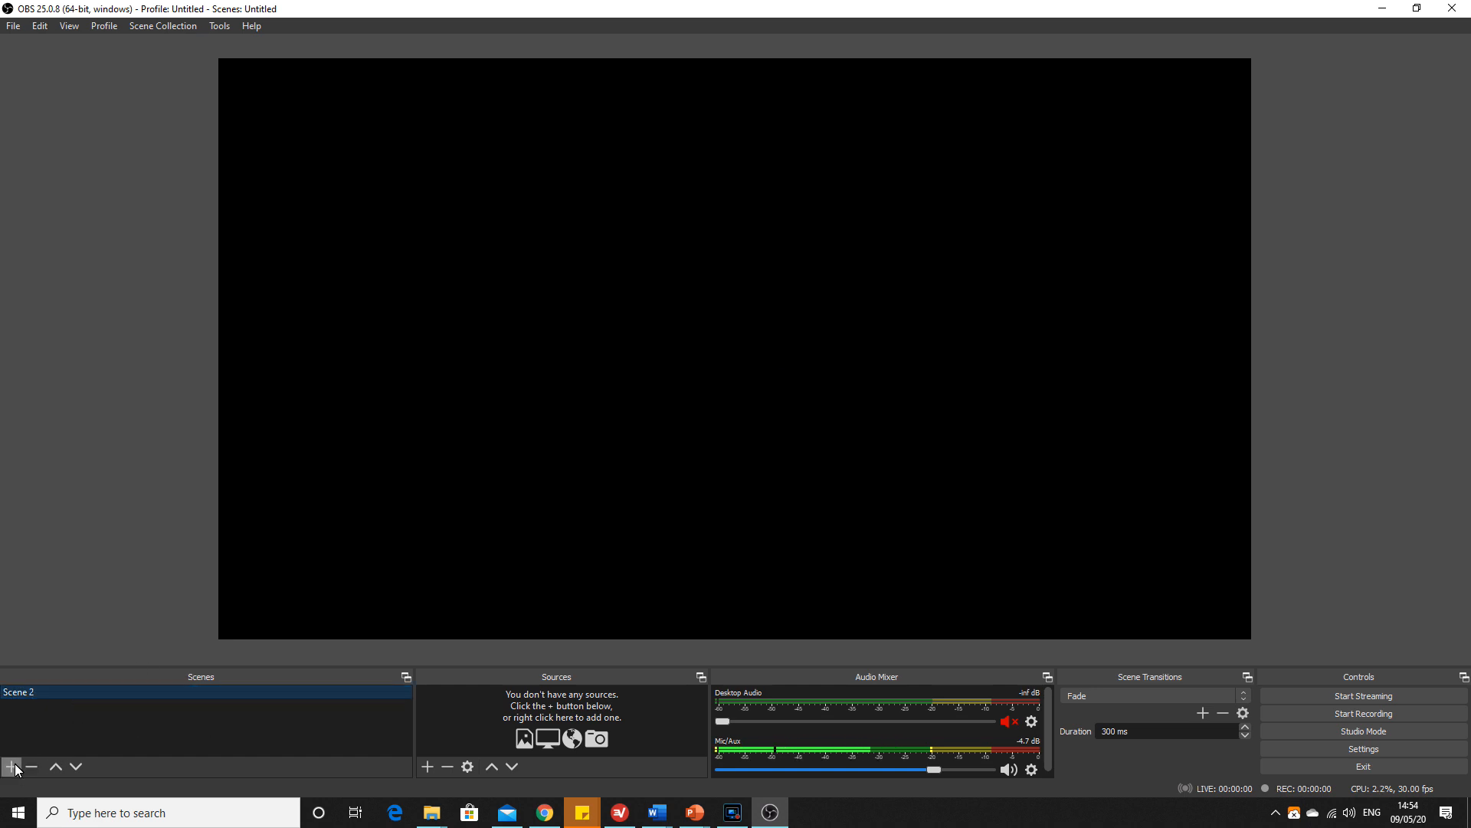
left_click(10, 766)
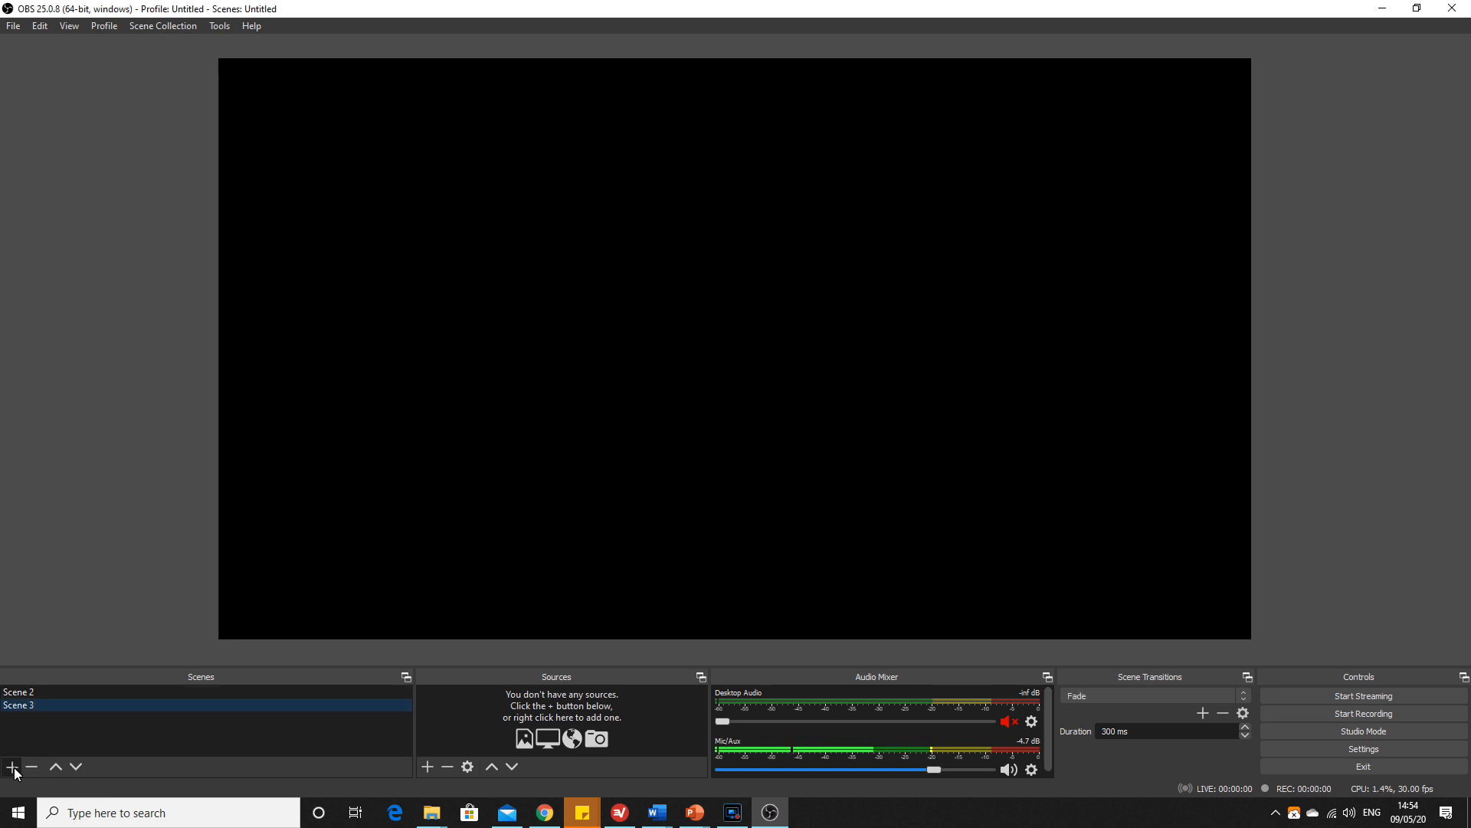
left_click(10, 767)
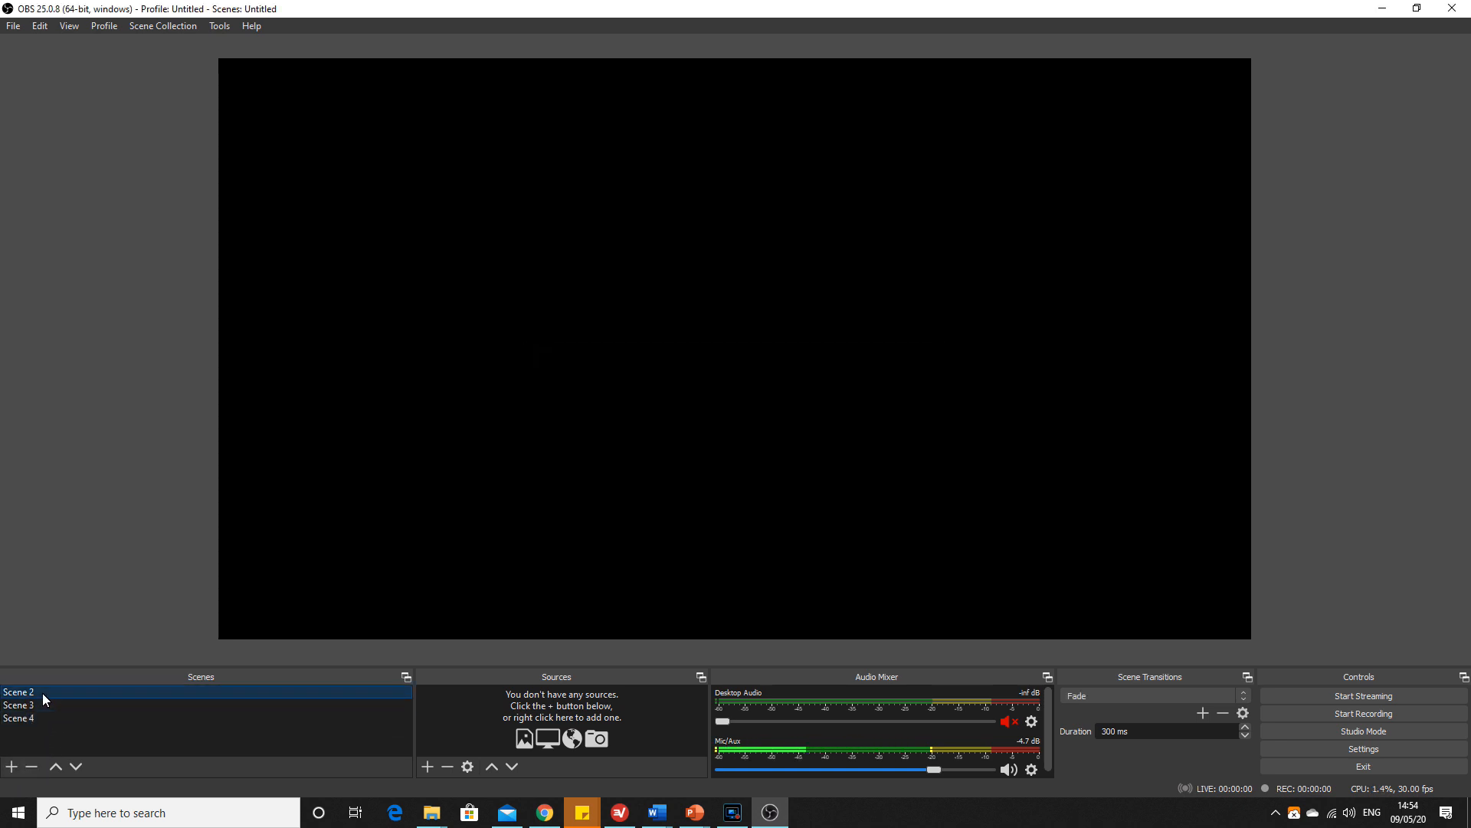
left_click(18, 718)
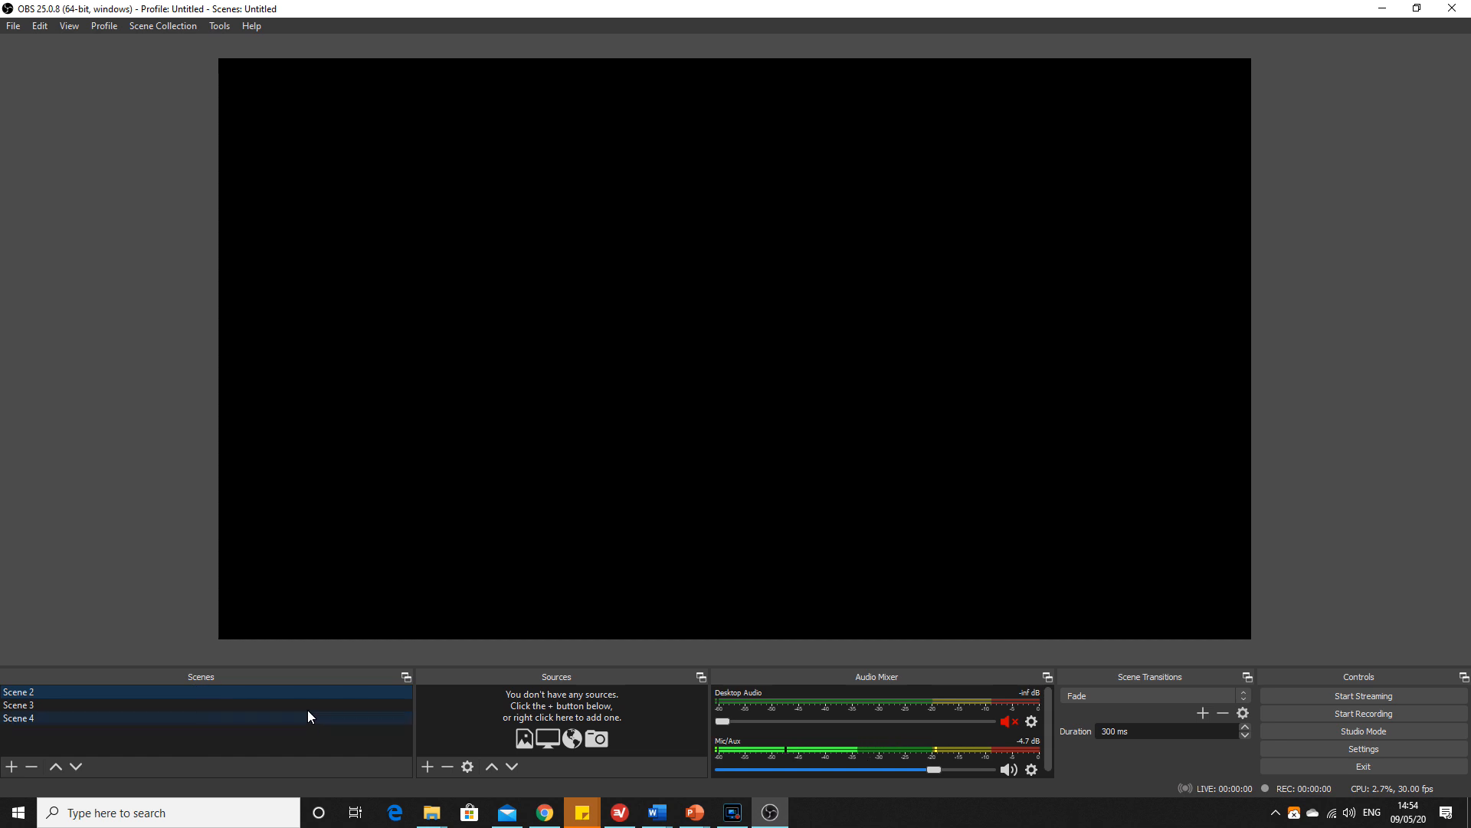
Look through the new scenes and make Scene 2 the active scene again.
left_click(18, 705)
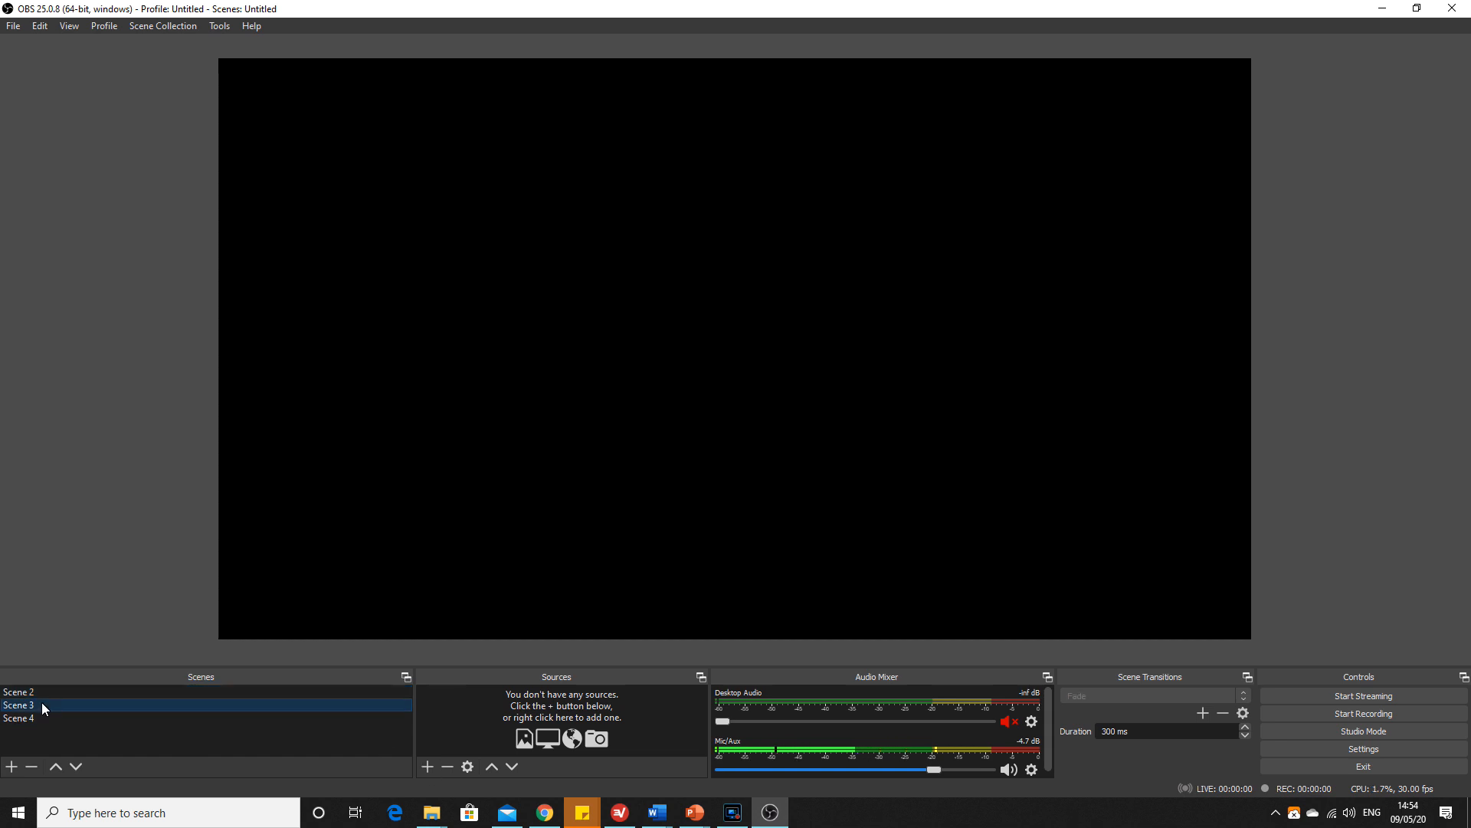
left_click(427, 767)
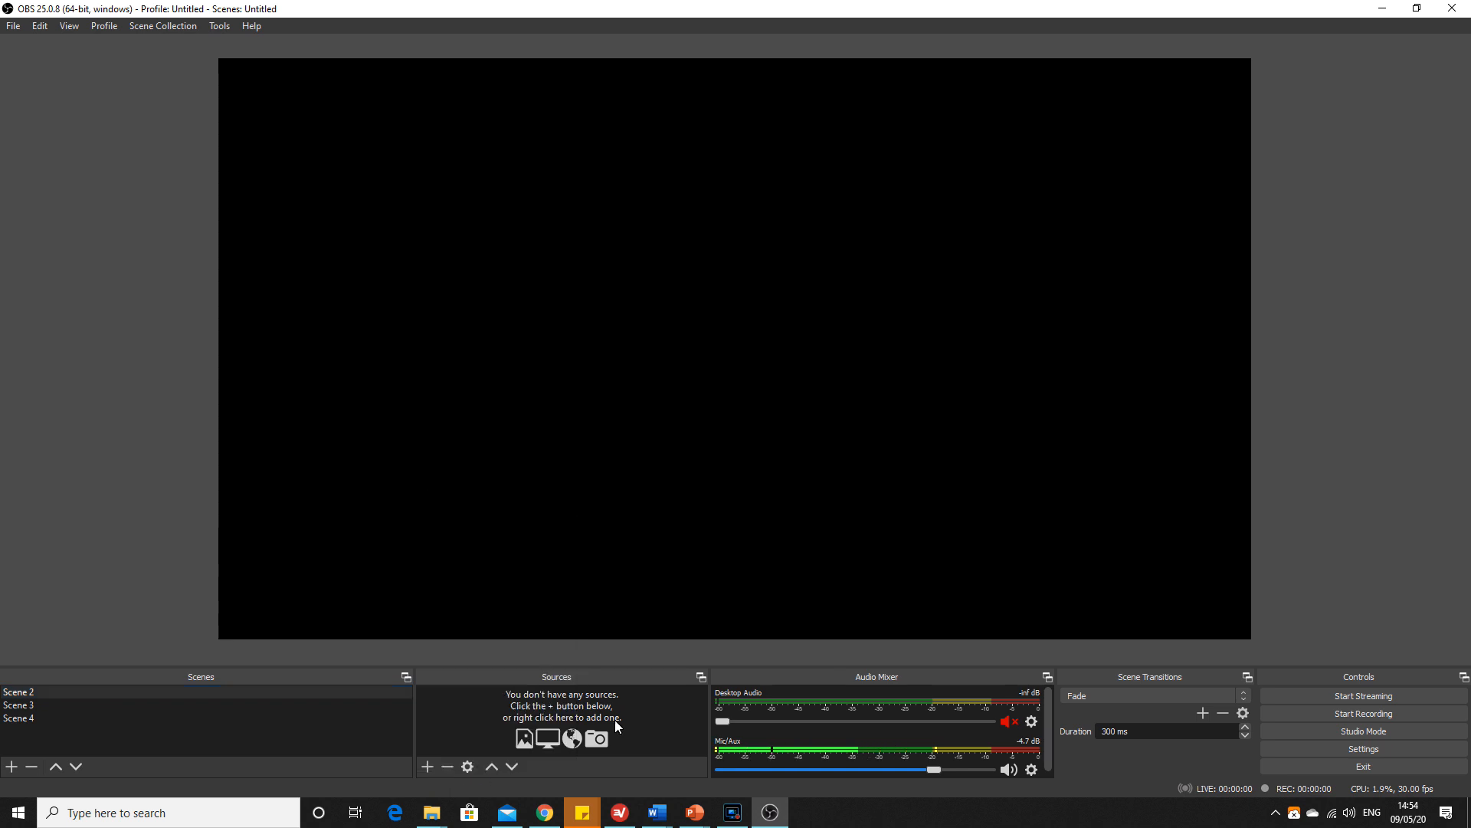
left_click(18, 692)
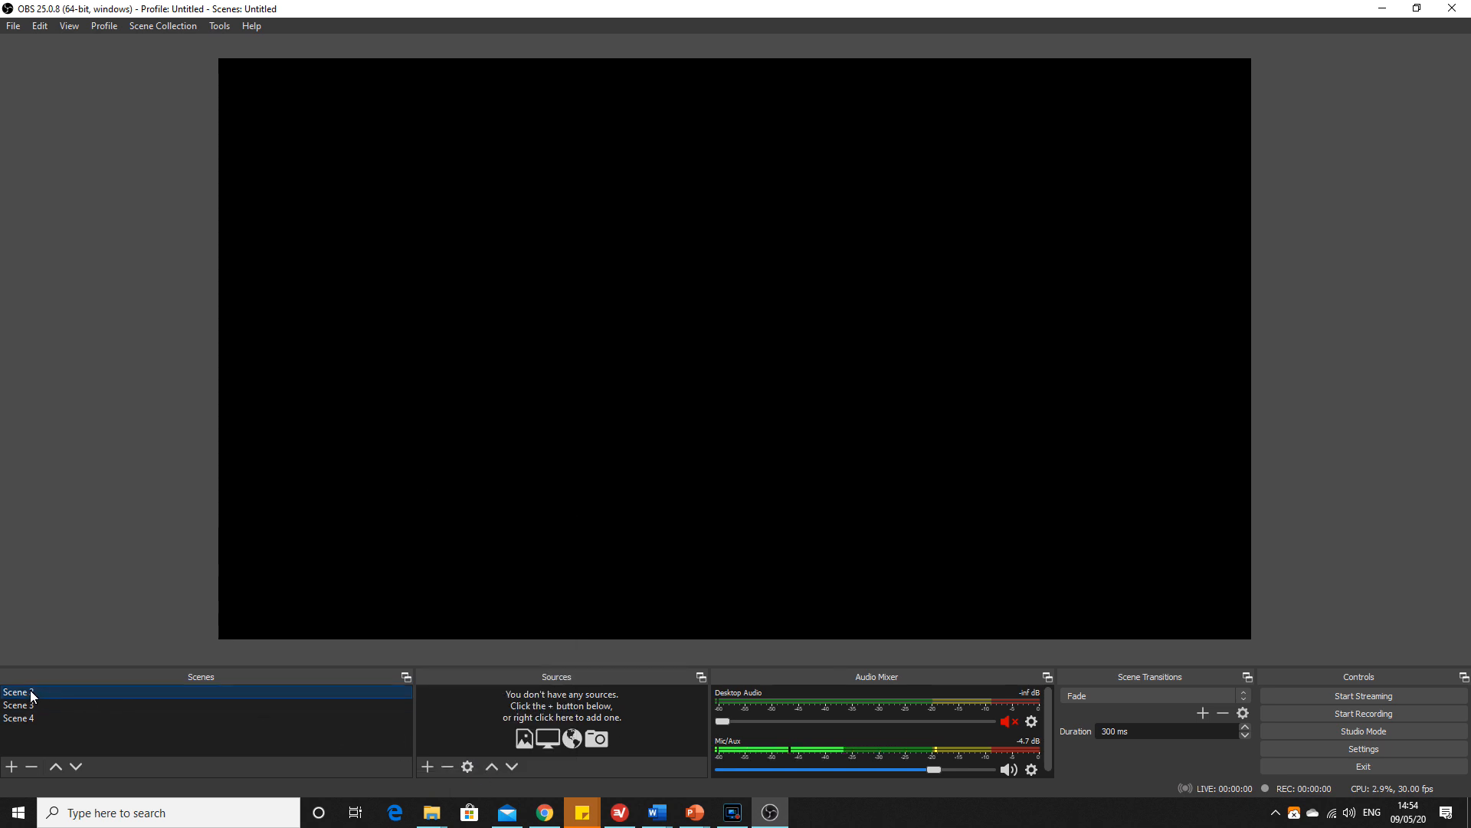
Add a Video Capture Device source using the Integrated RGB Camera to Scene 2.
left_click(426, 766)
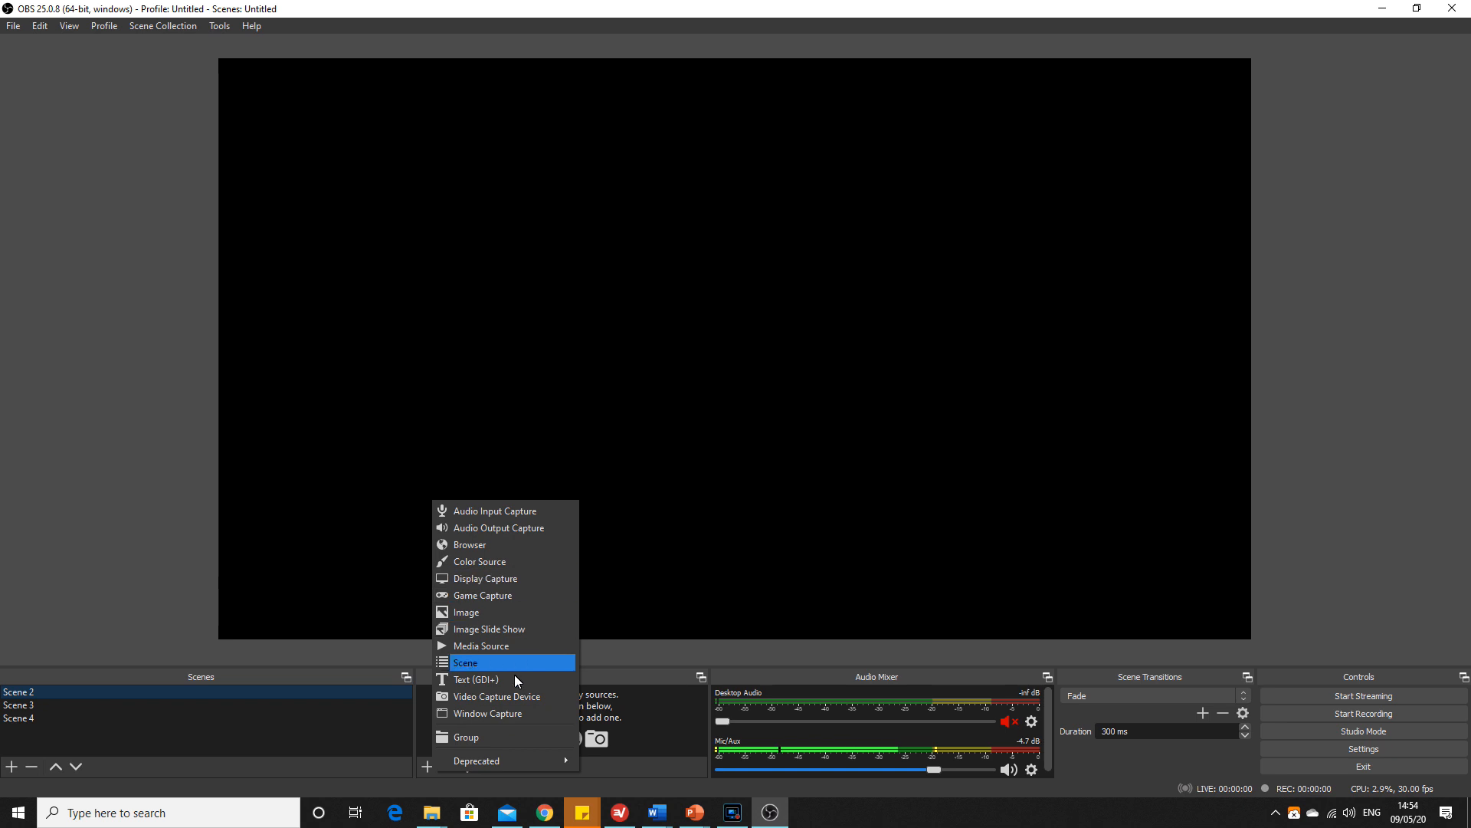
left_click(492, 696)
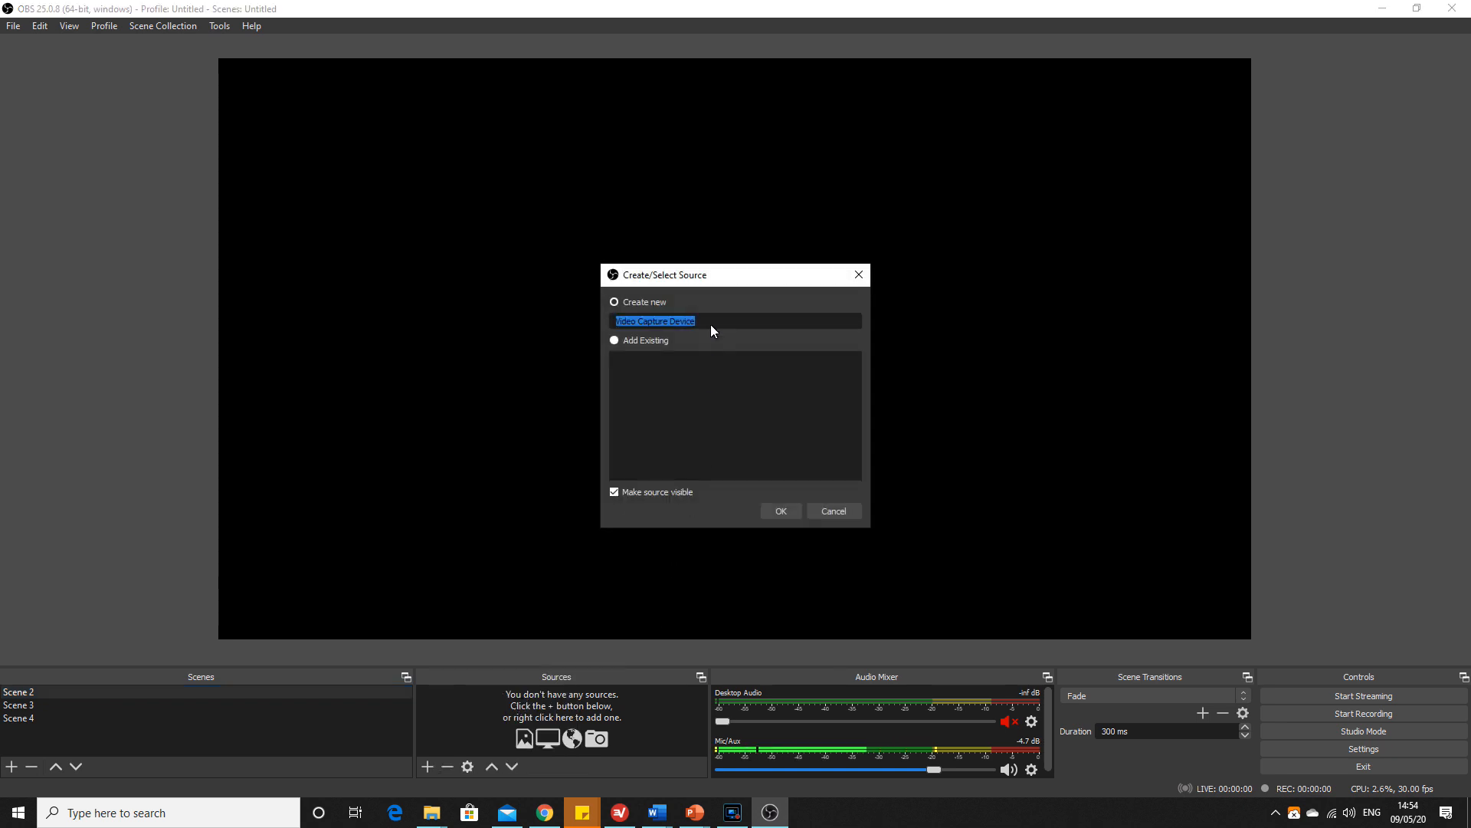
left_click(832, 510)
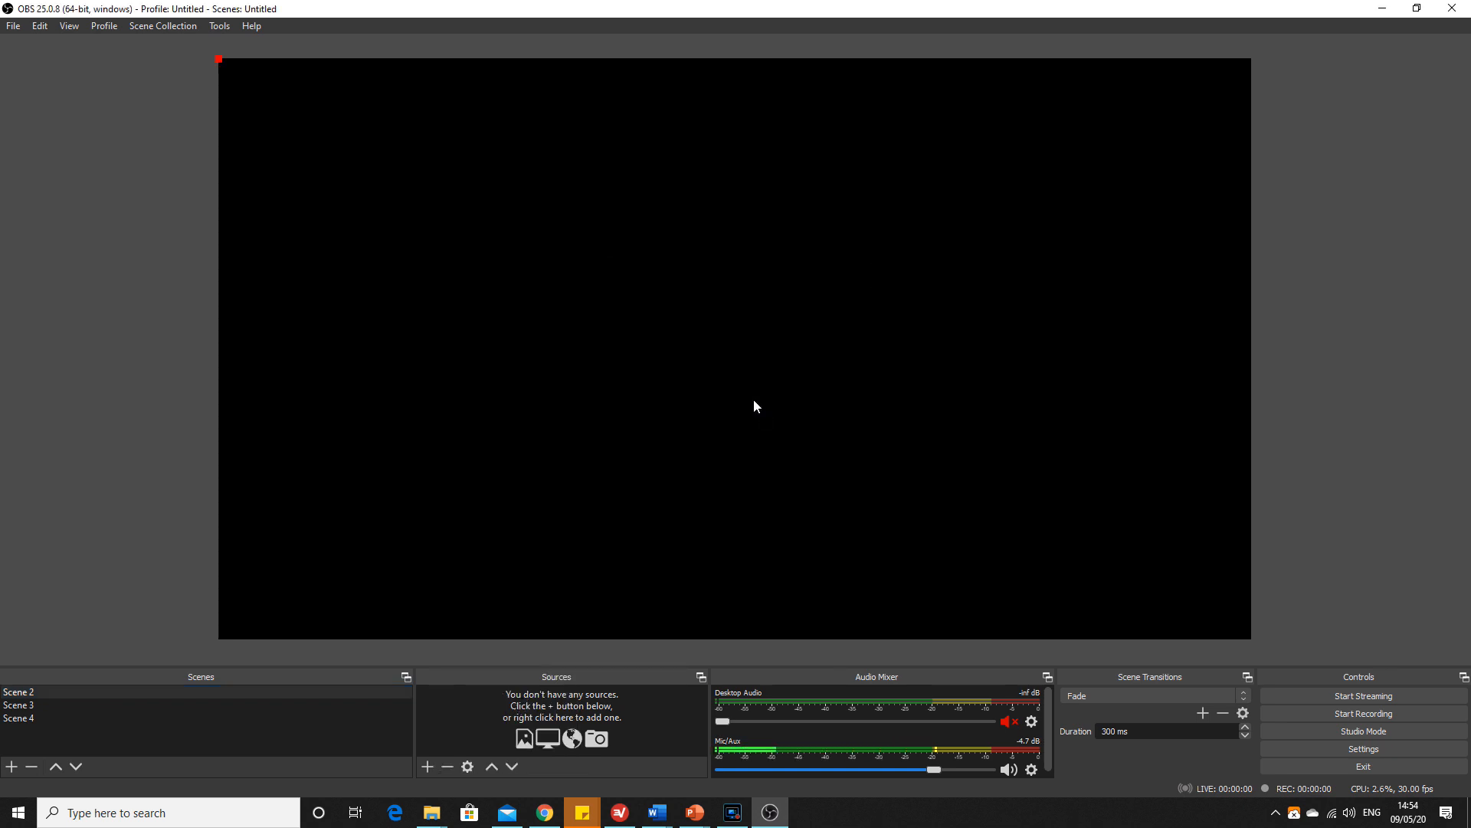
left_click(427, 766)
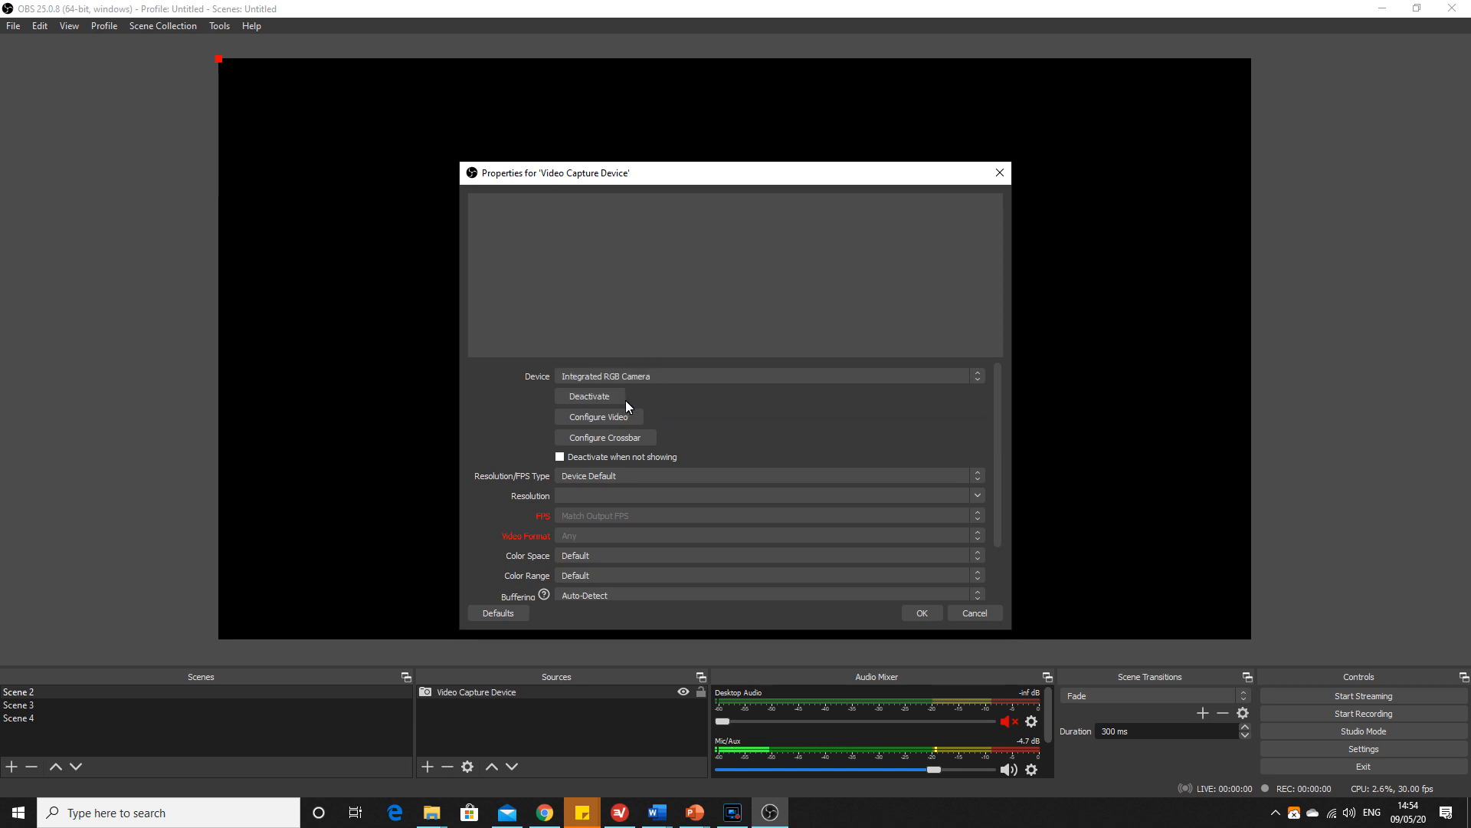
left_click(919, 613)
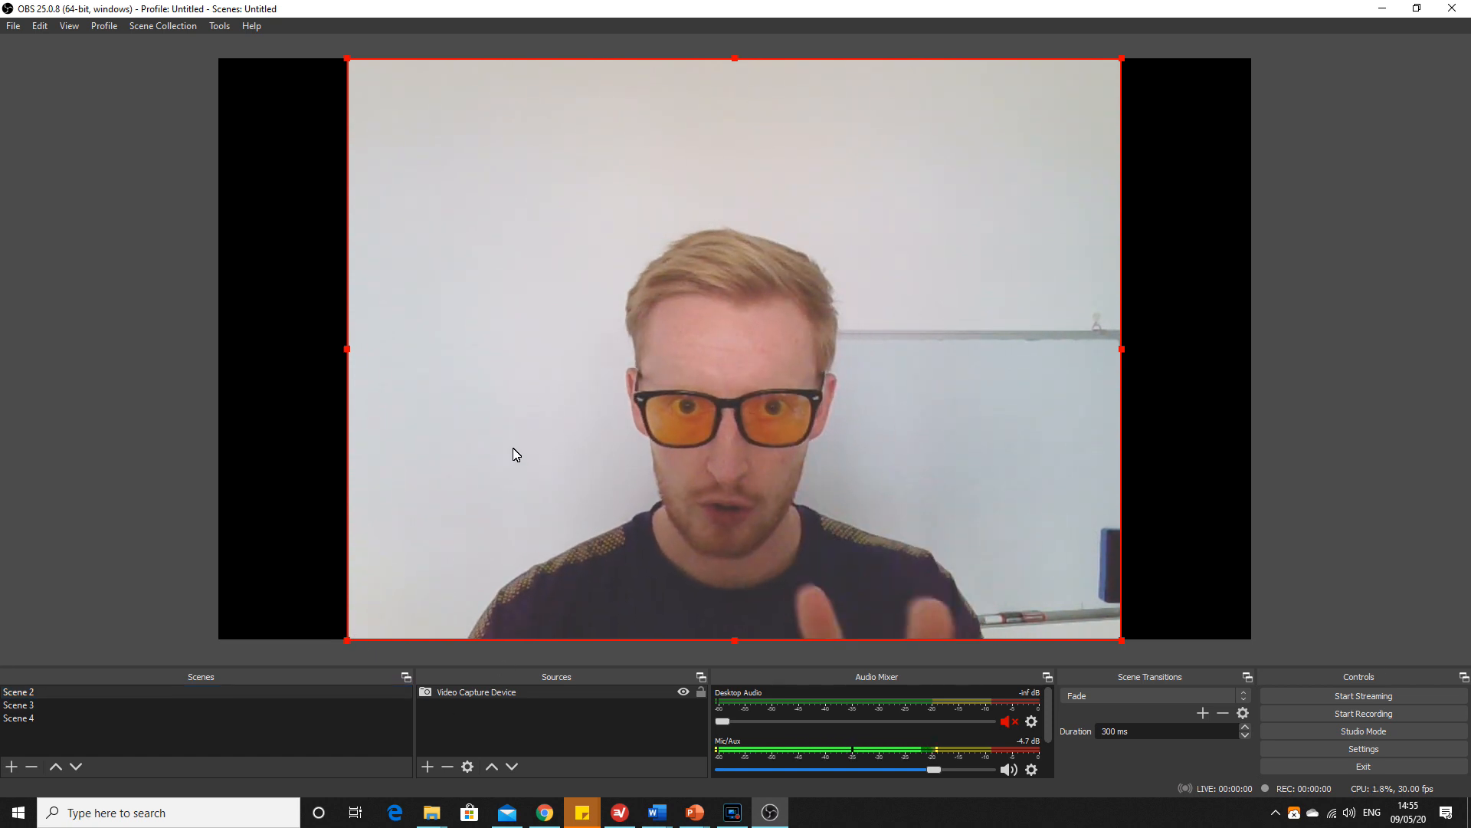
Add the existing Video Capture Device webcam source to Scene 3.
left_click(18, 705)
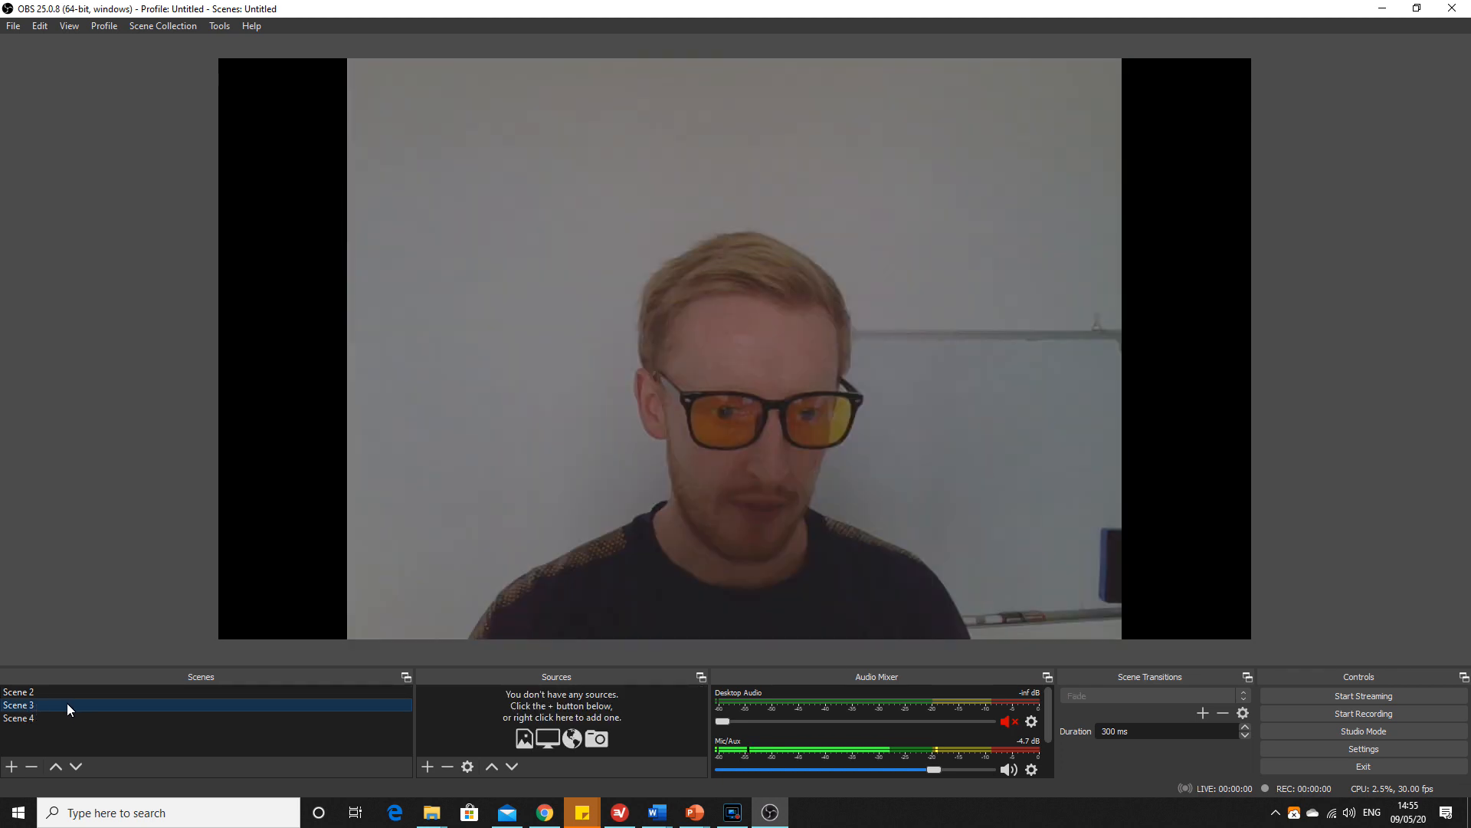
left_click(427, 767)
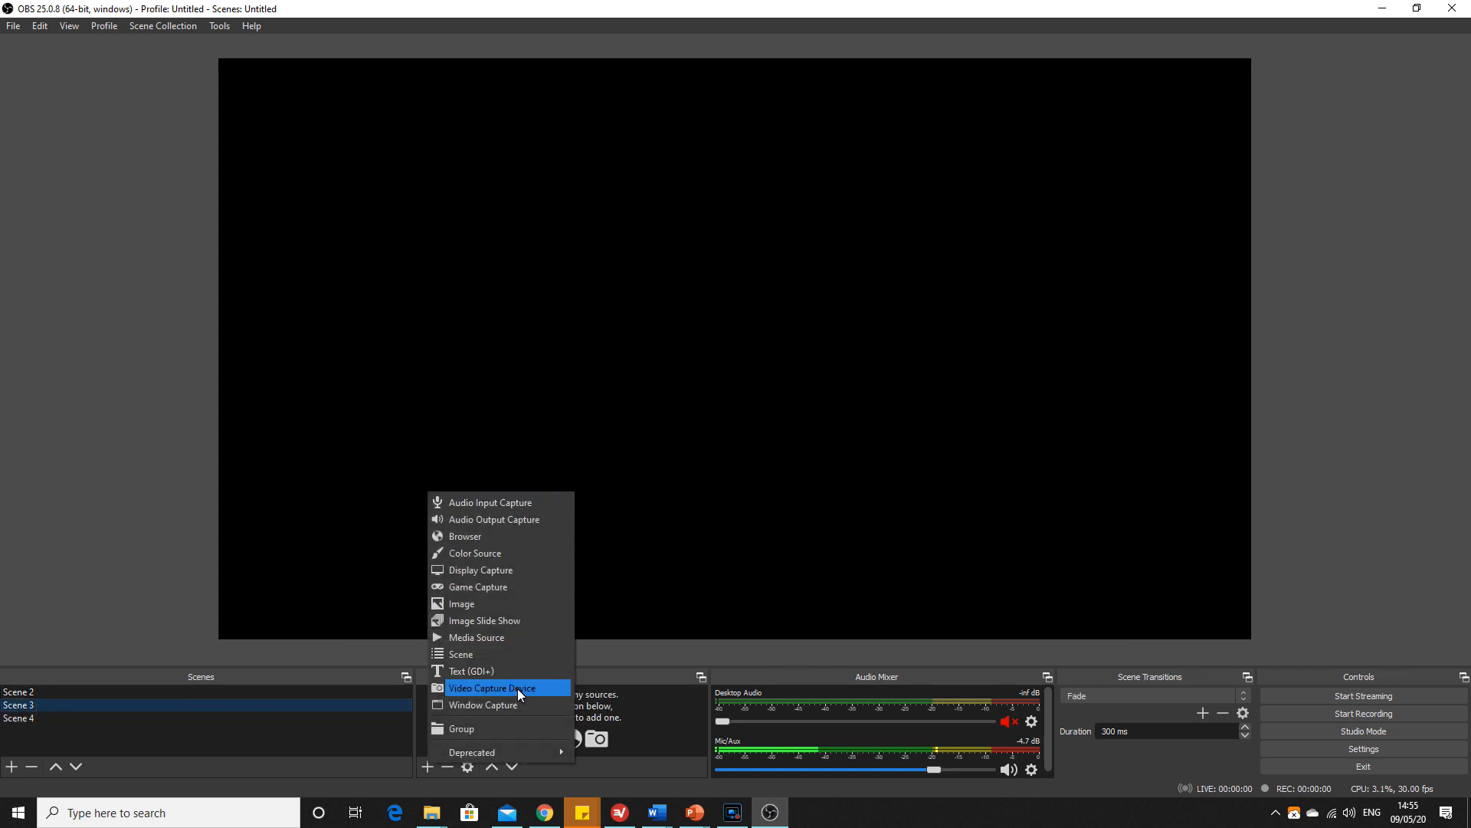
left_click(493, 688)
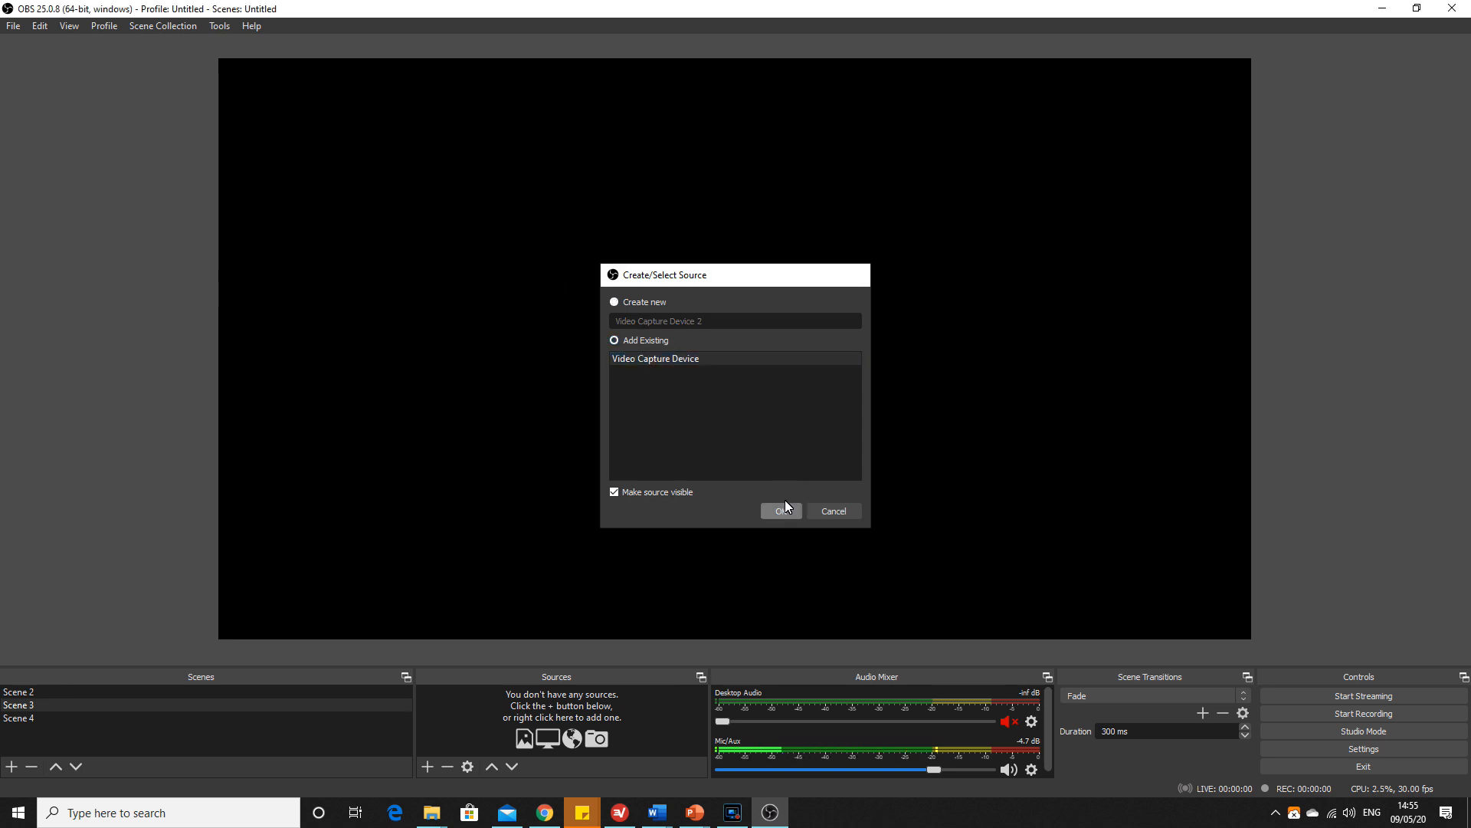
left_click(781, 511)
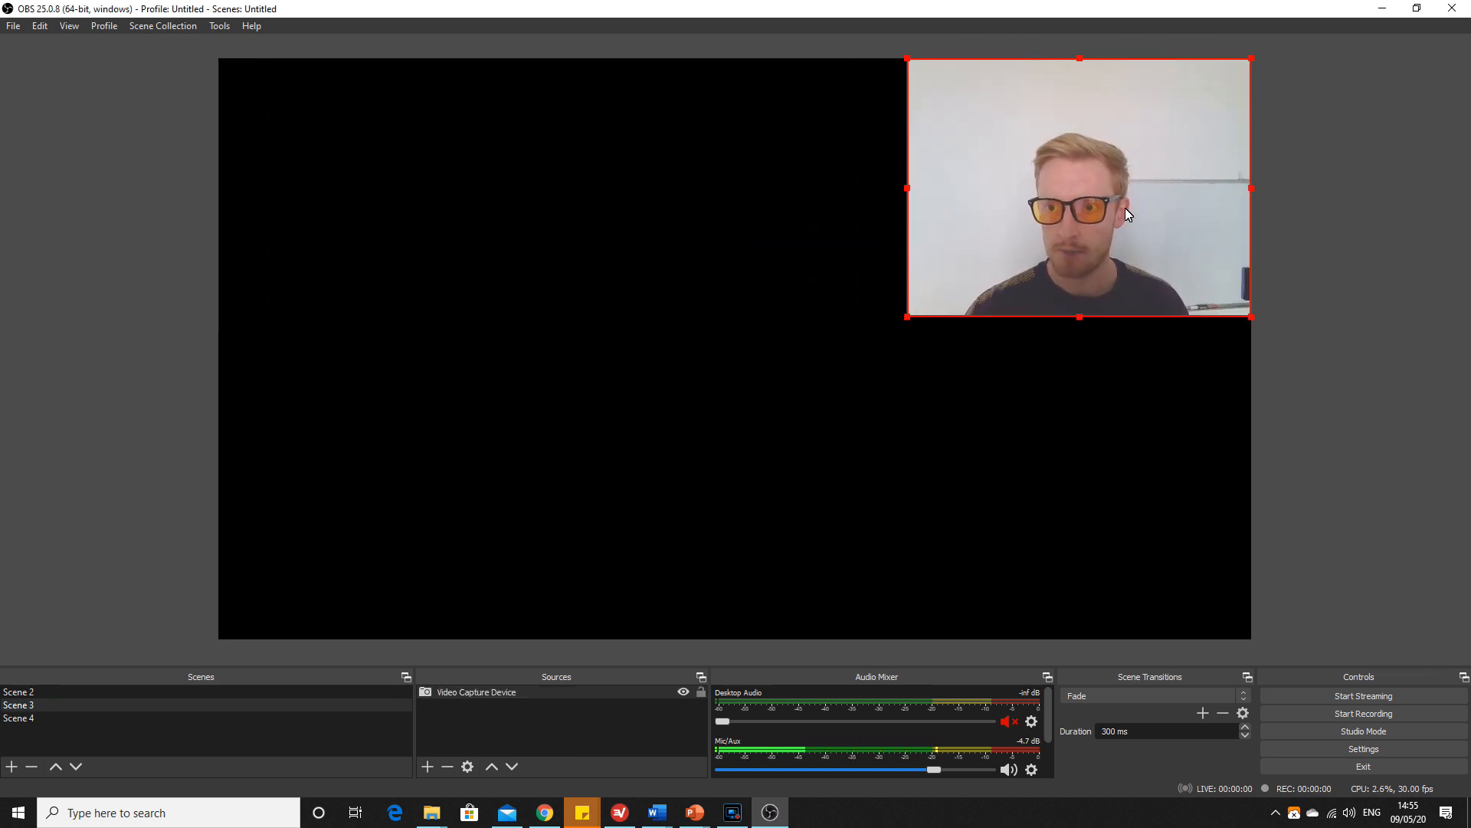
Start adding an Image source to Scene 3.
left_click(427, 766)
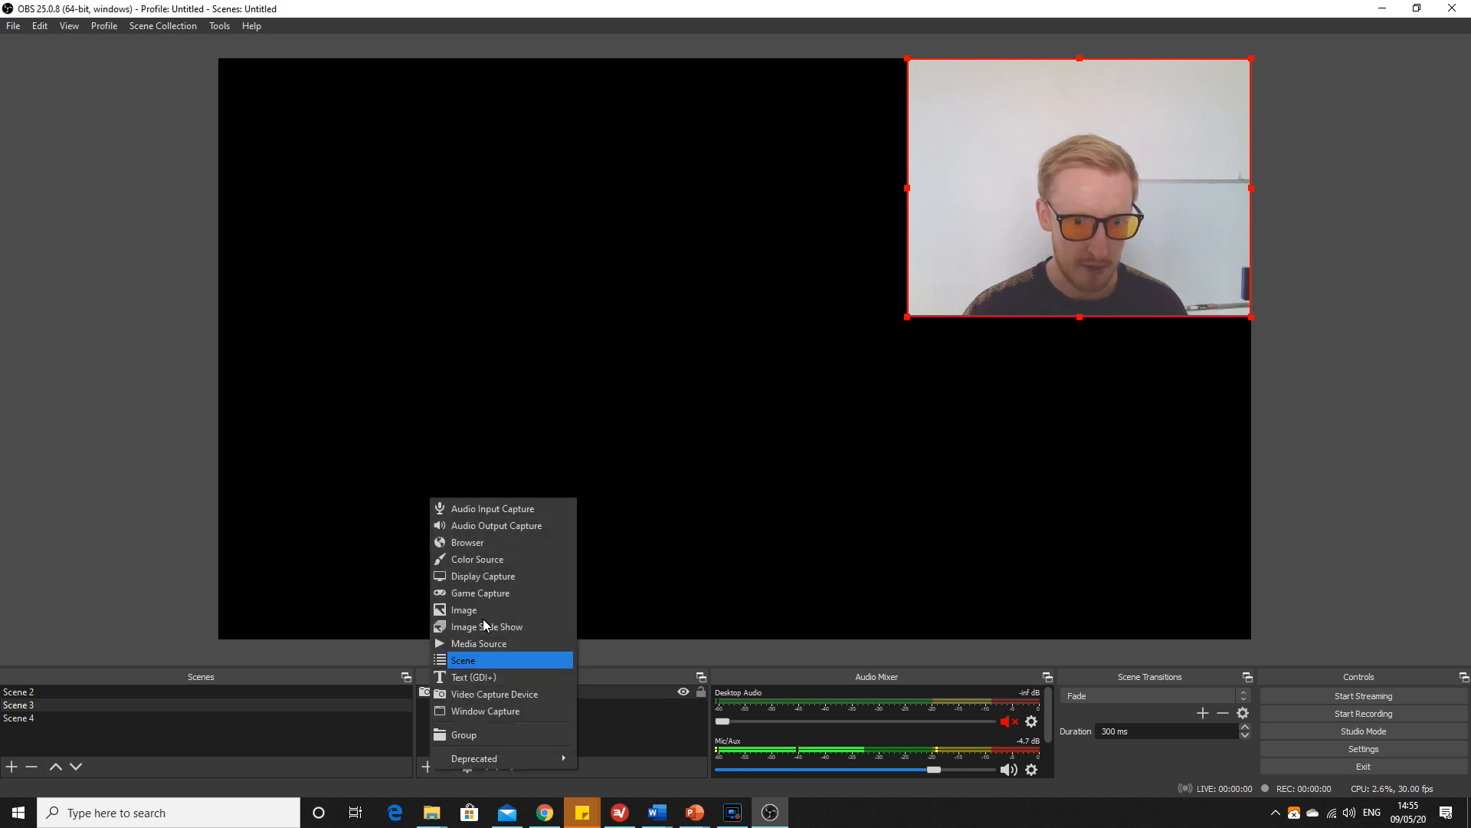
mouse_move(463, 610)
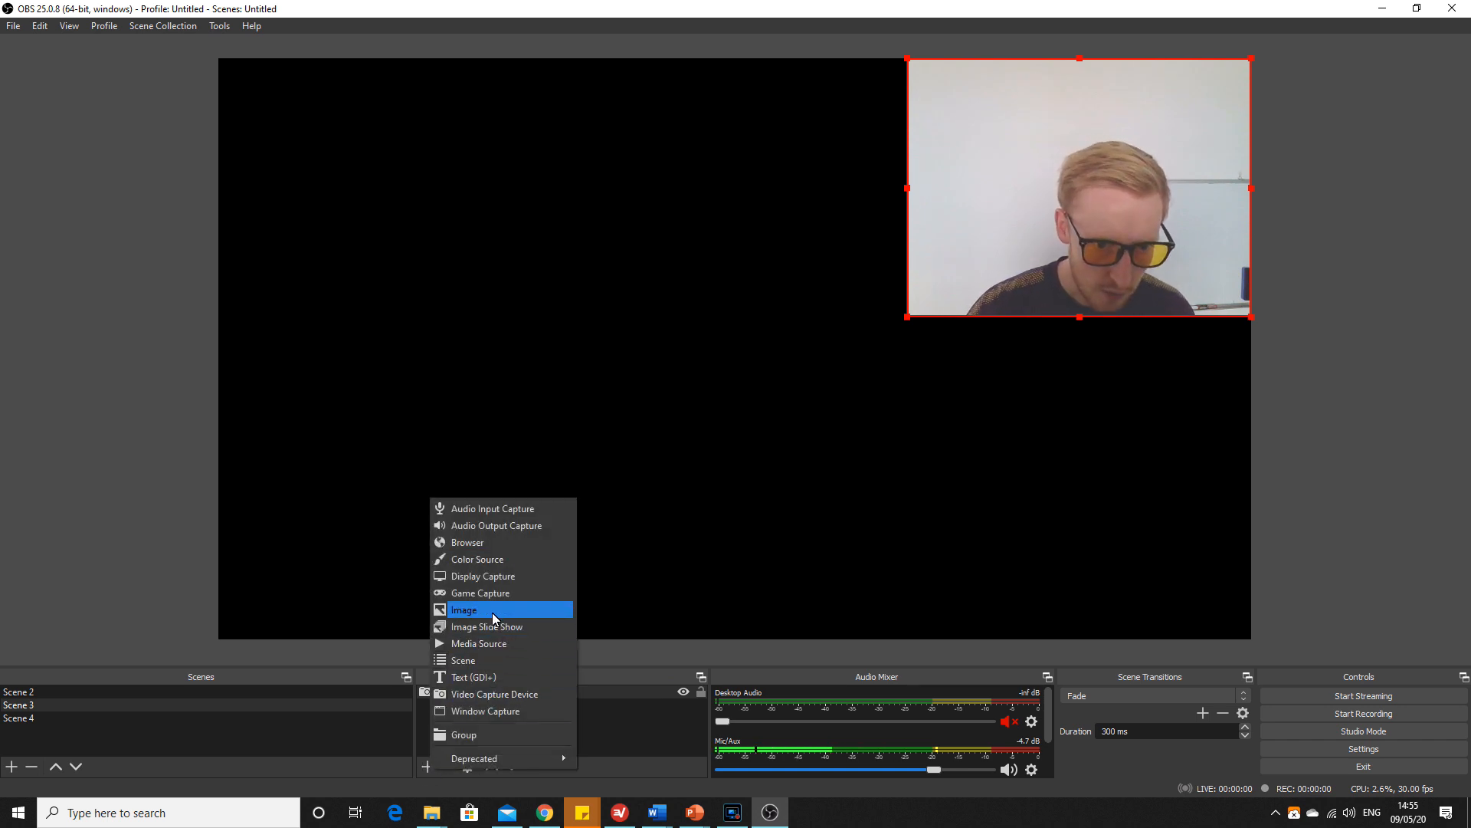
left_click(464, 610)
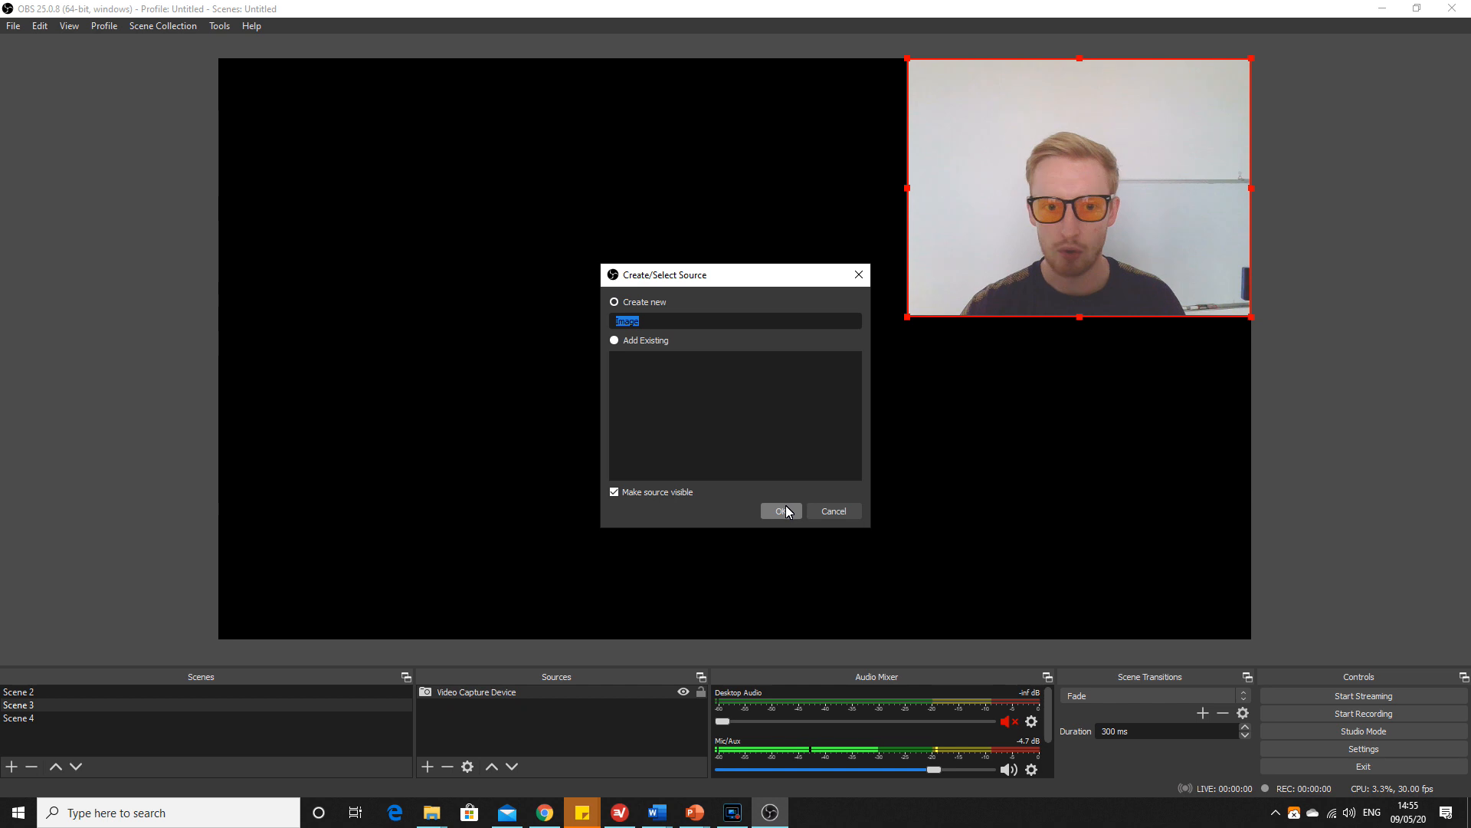
Load the PE@Home webinar poster from Pictures as the image and layer the webcam above it.
left_click(780, 510)
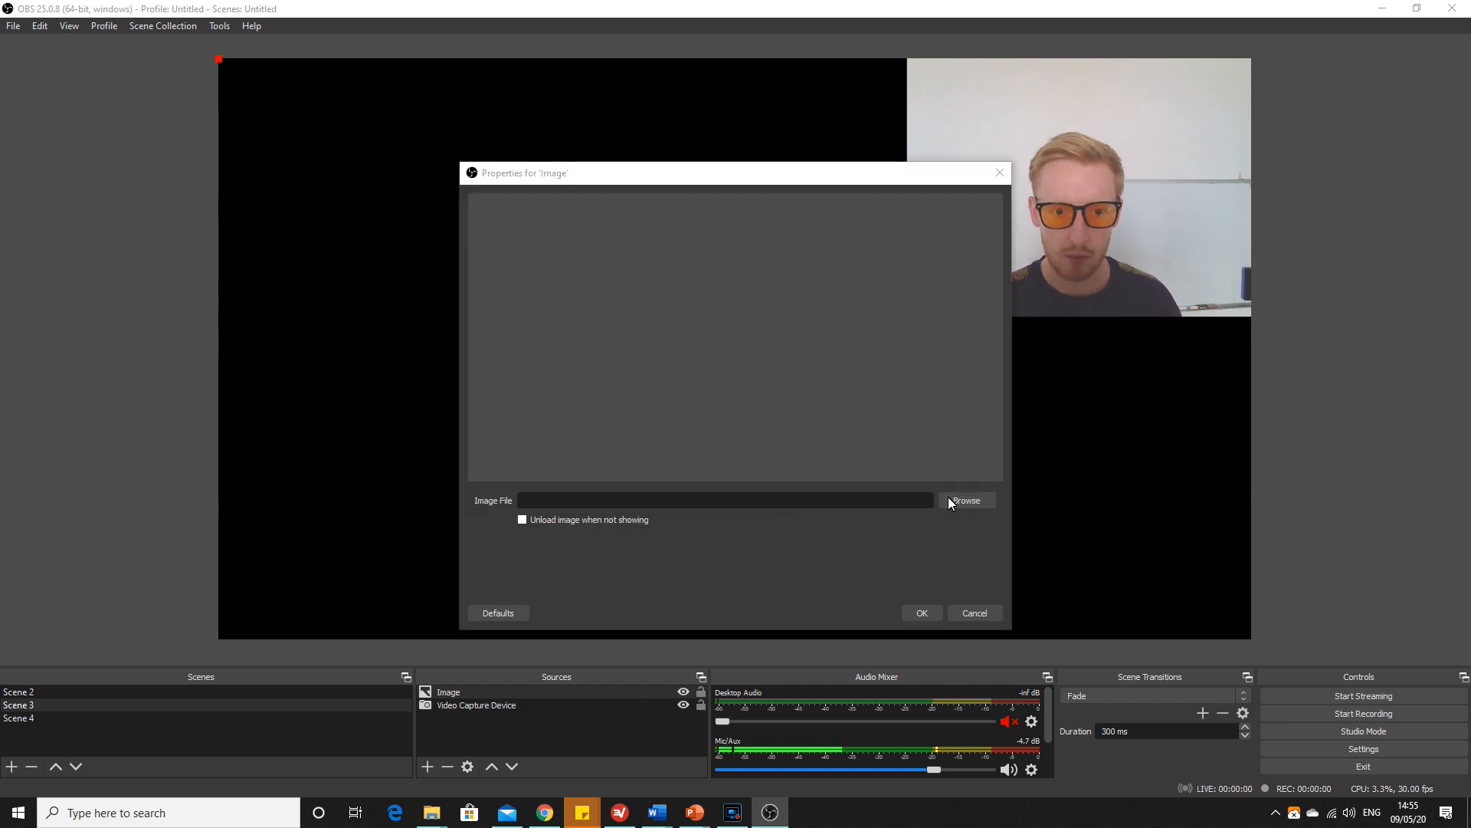
left_click(966, 501)
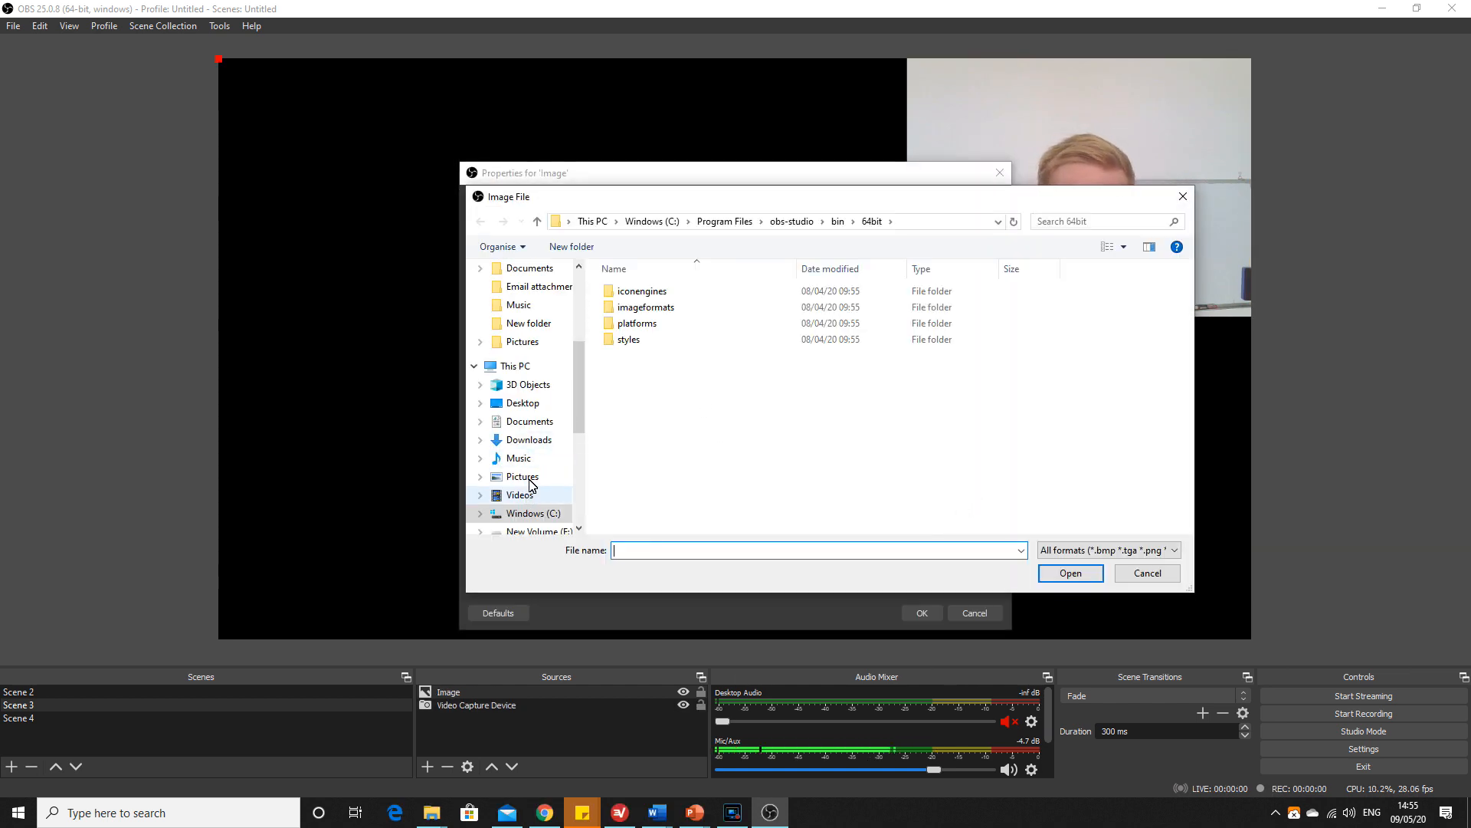
left_click(522, 476)
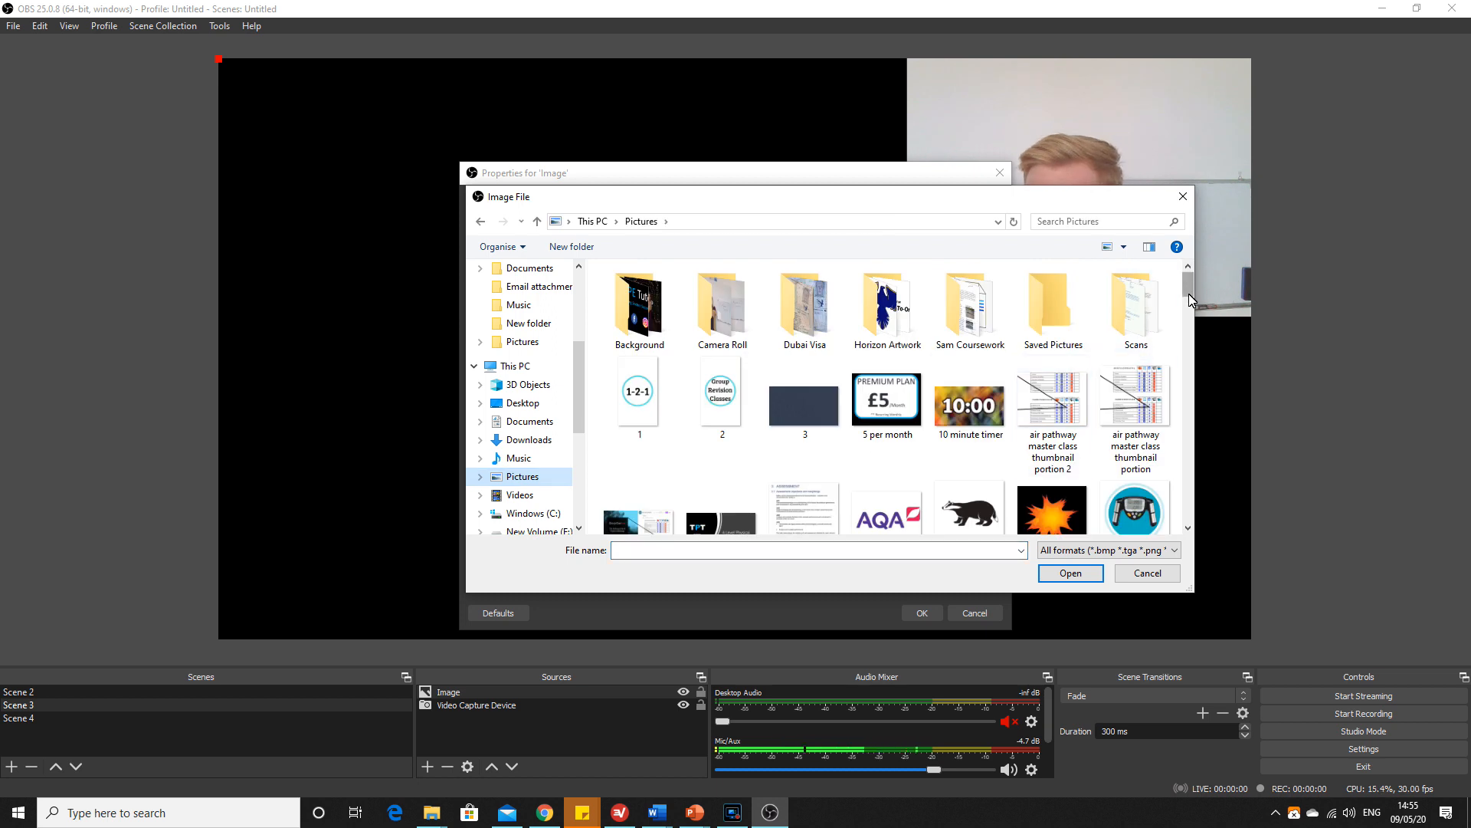
scroll("down", 3)
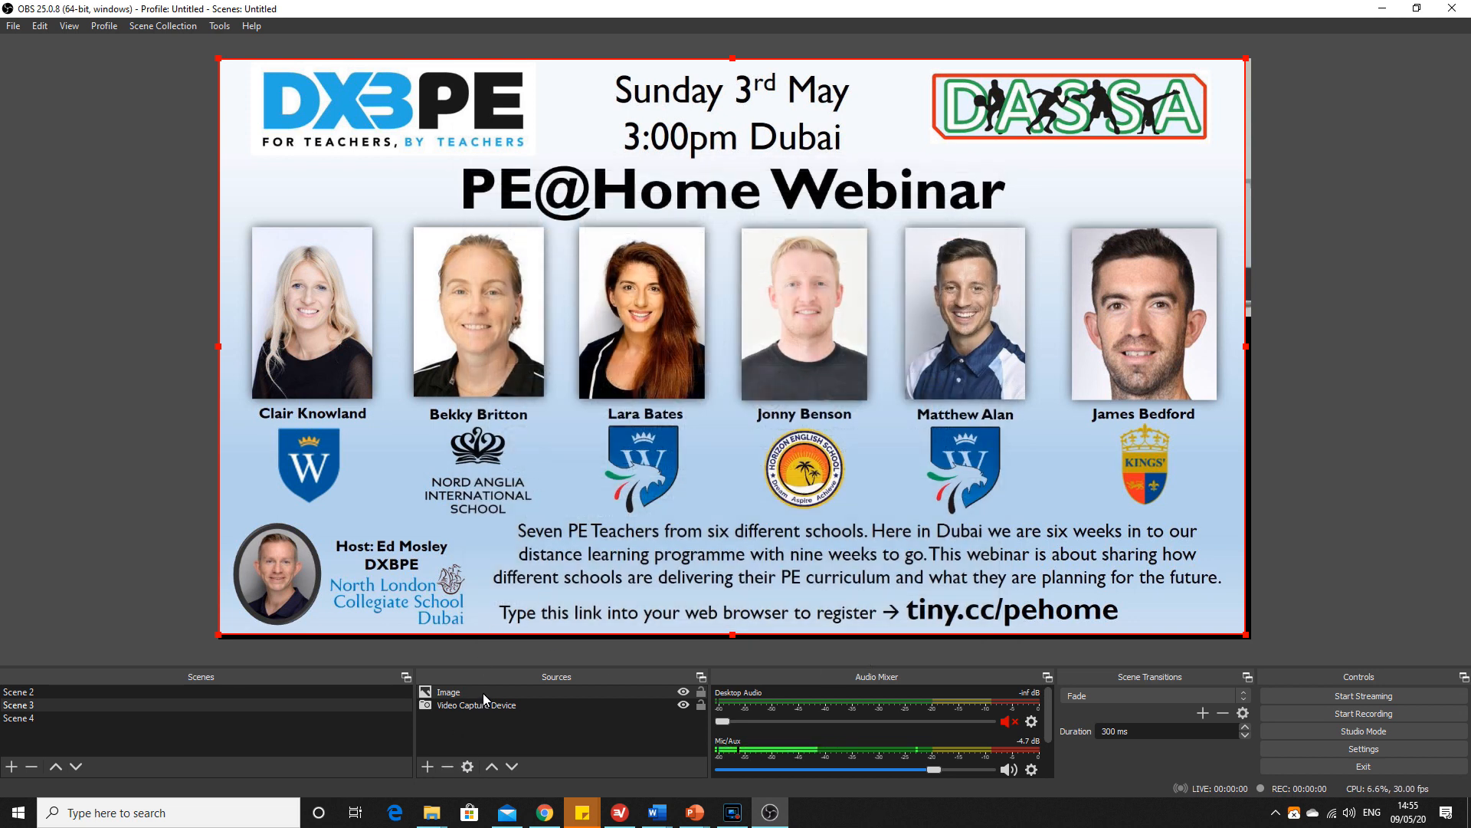
left_click(491, 766)
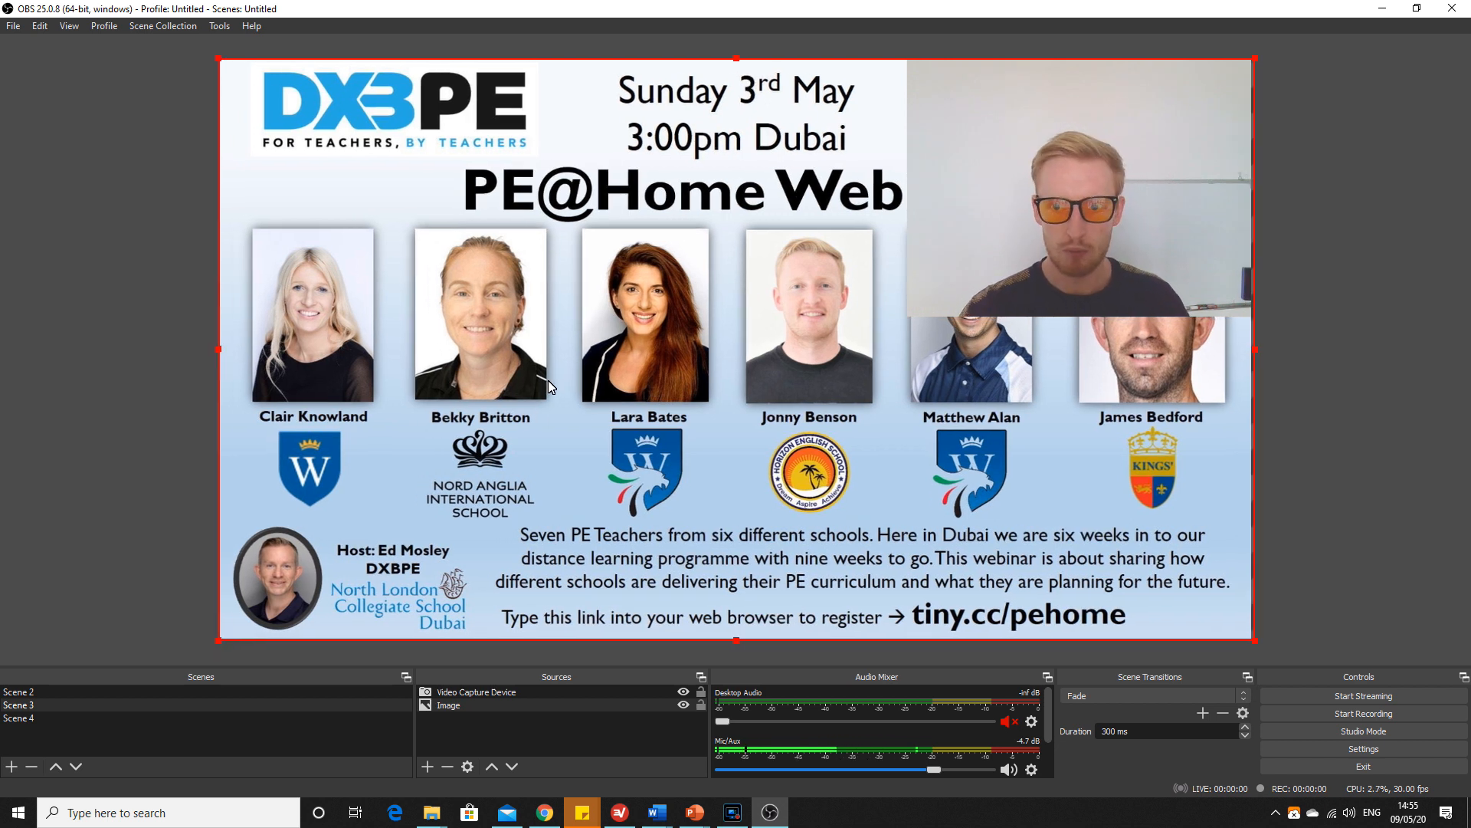
Preview Scene 2's webcam and Scene 3's poster, then switch to the empty Scene 4.
left_click(29, 691)
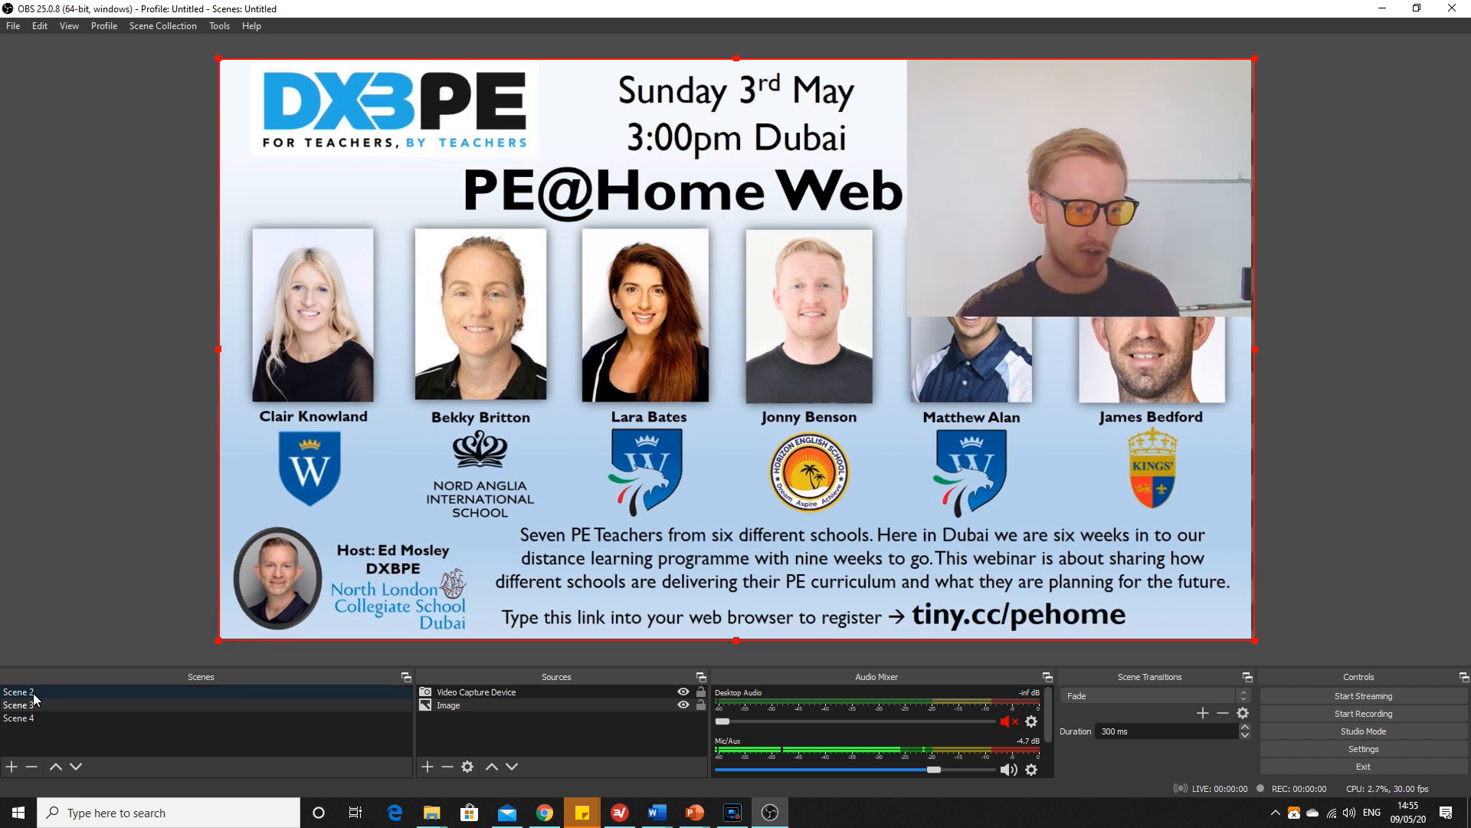
left_click(18, 691)
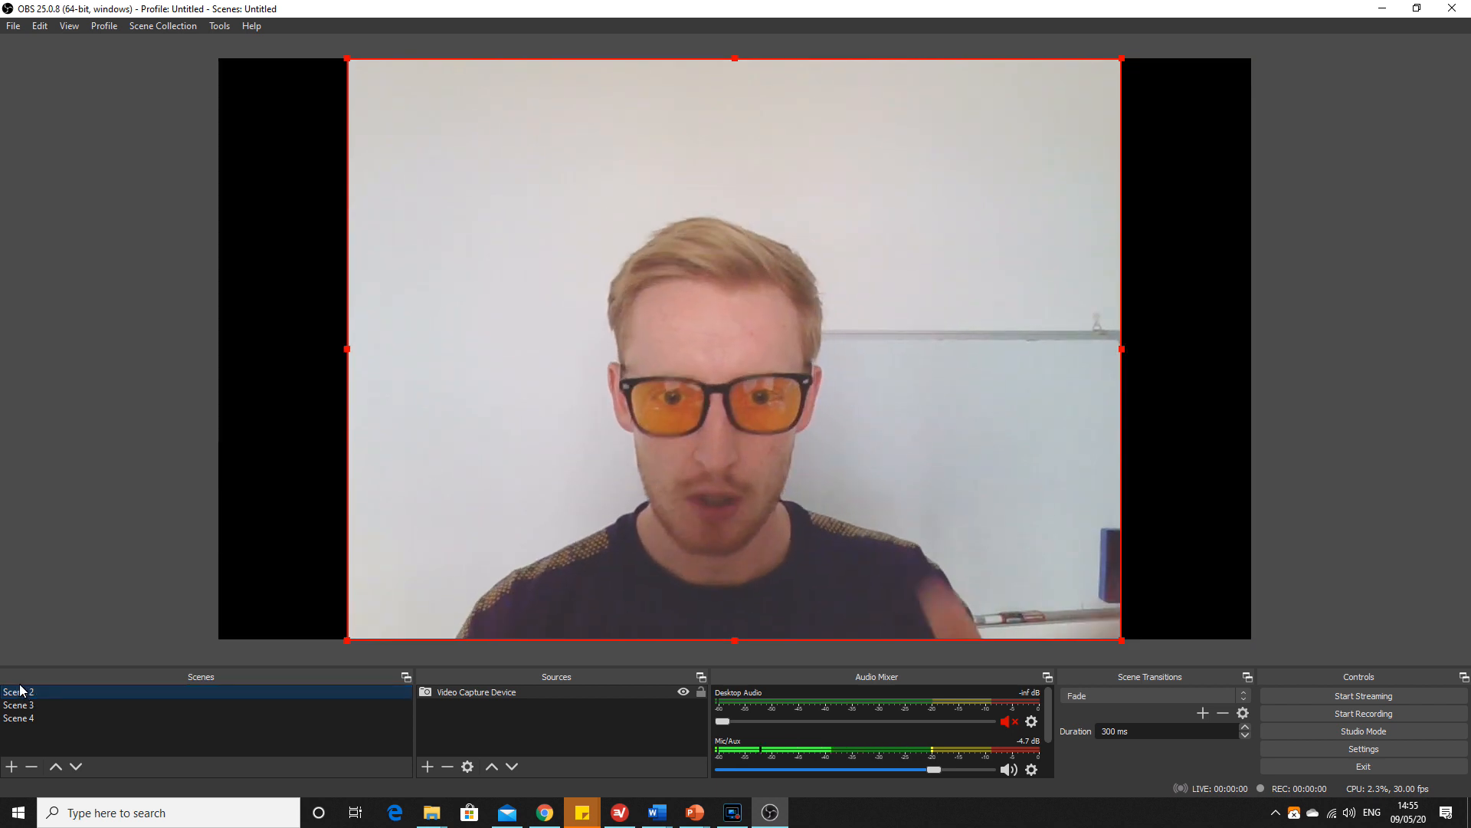
left_click(18, 705)
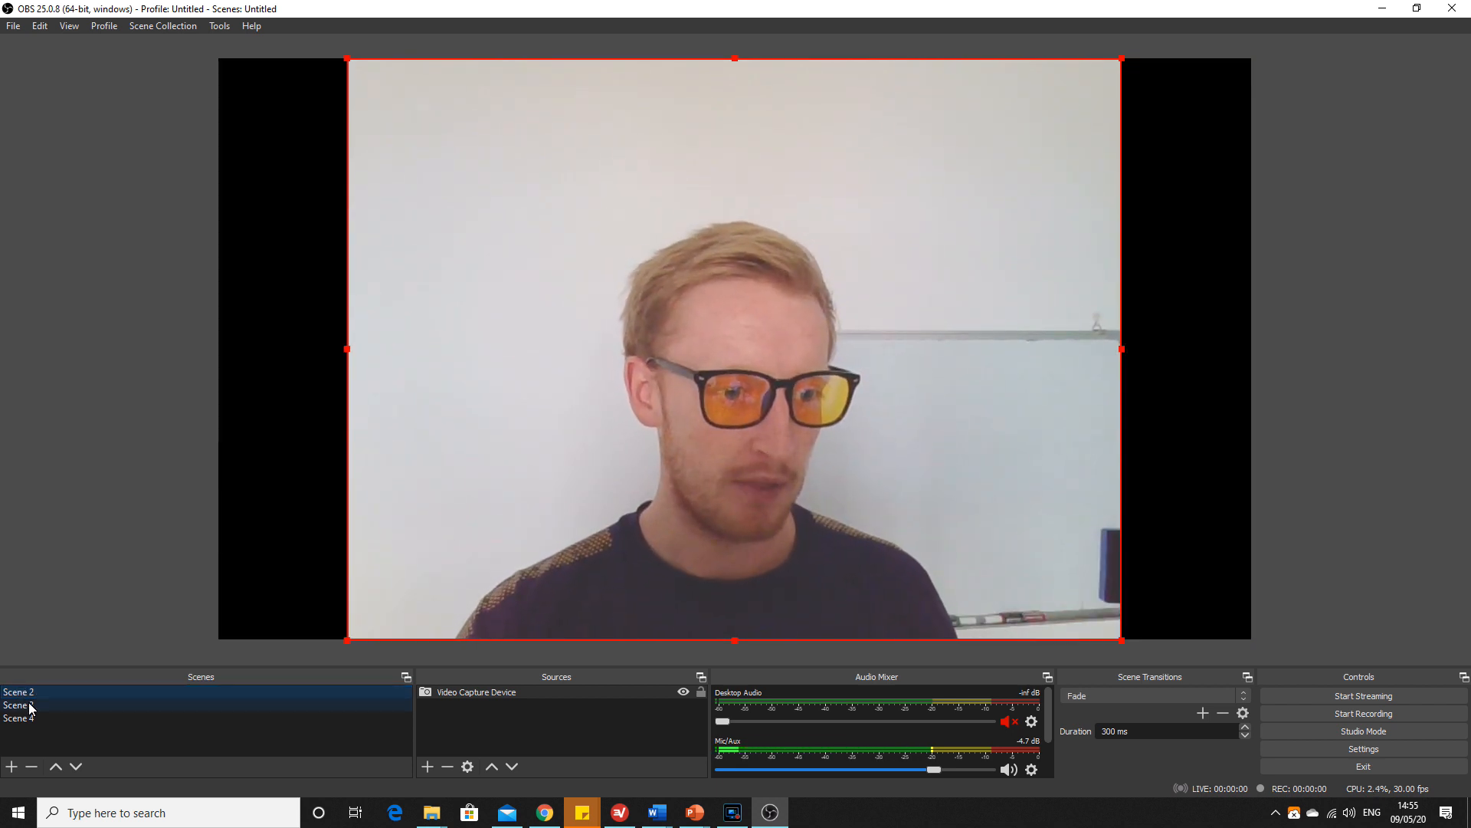
left_click(17, 705)
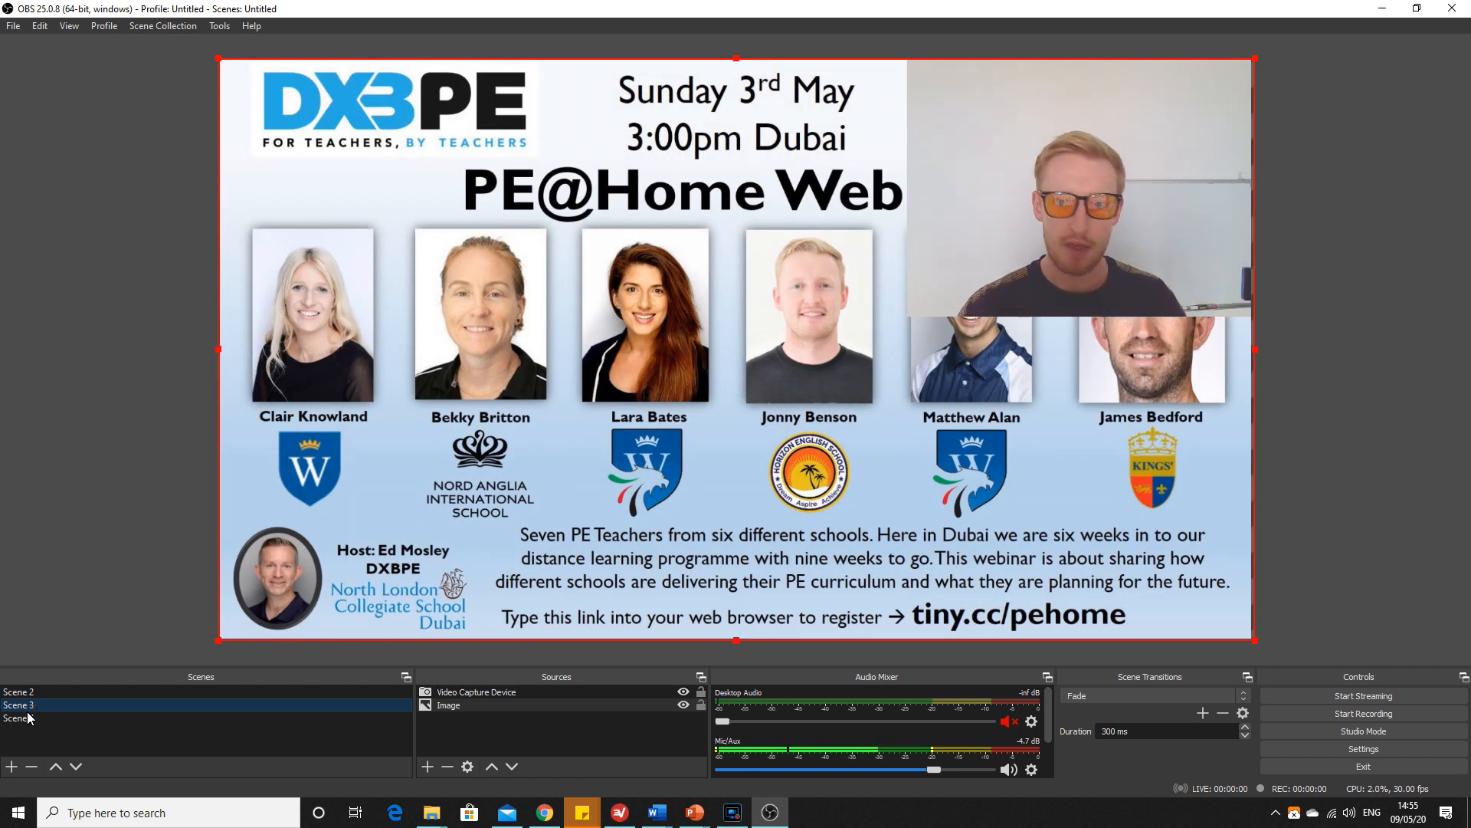
left_click(19, 718)
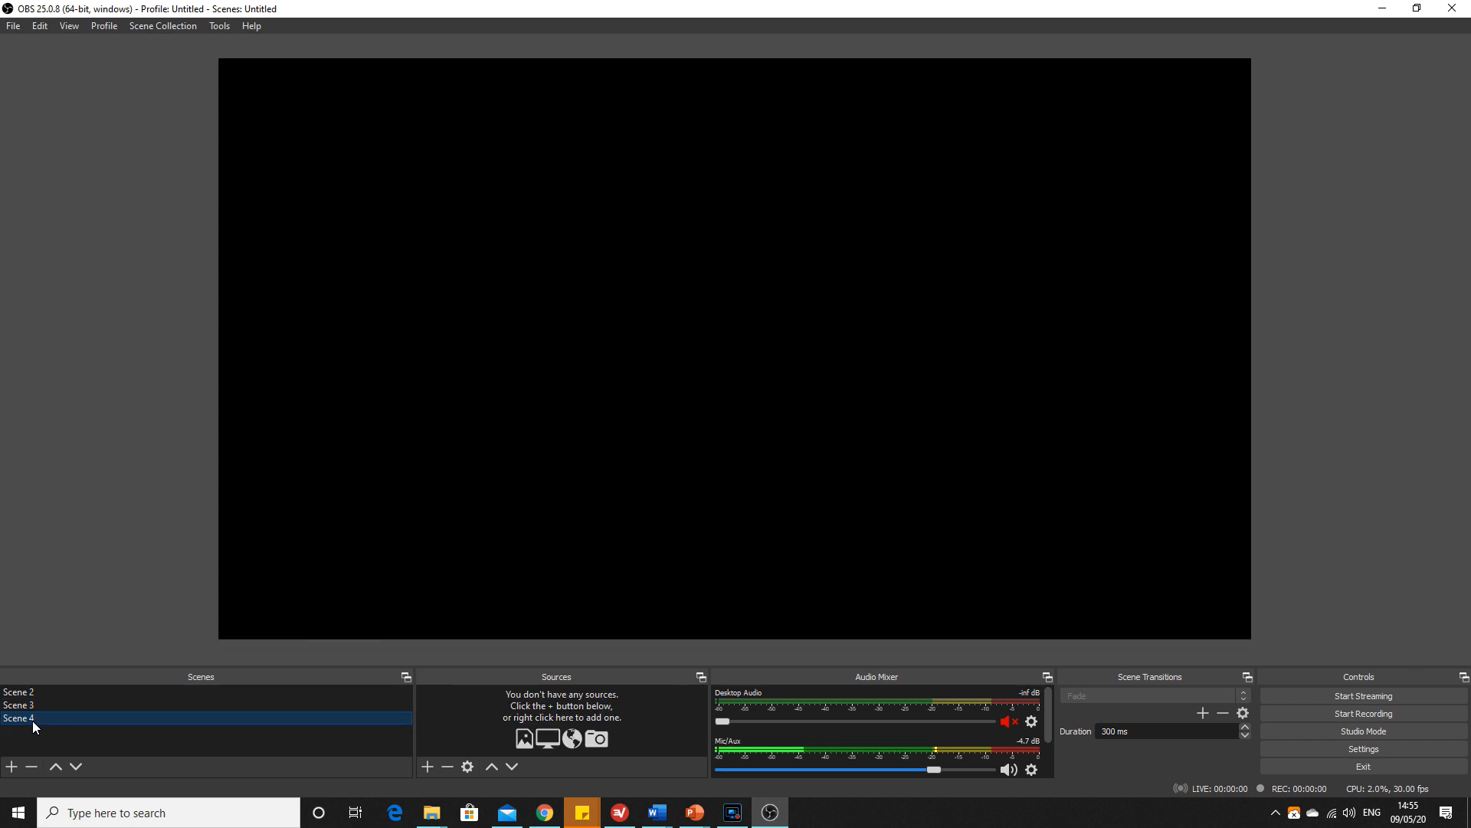
Create a Media Source in Scene 4 and browse for its video file.
left_click(427, 767)
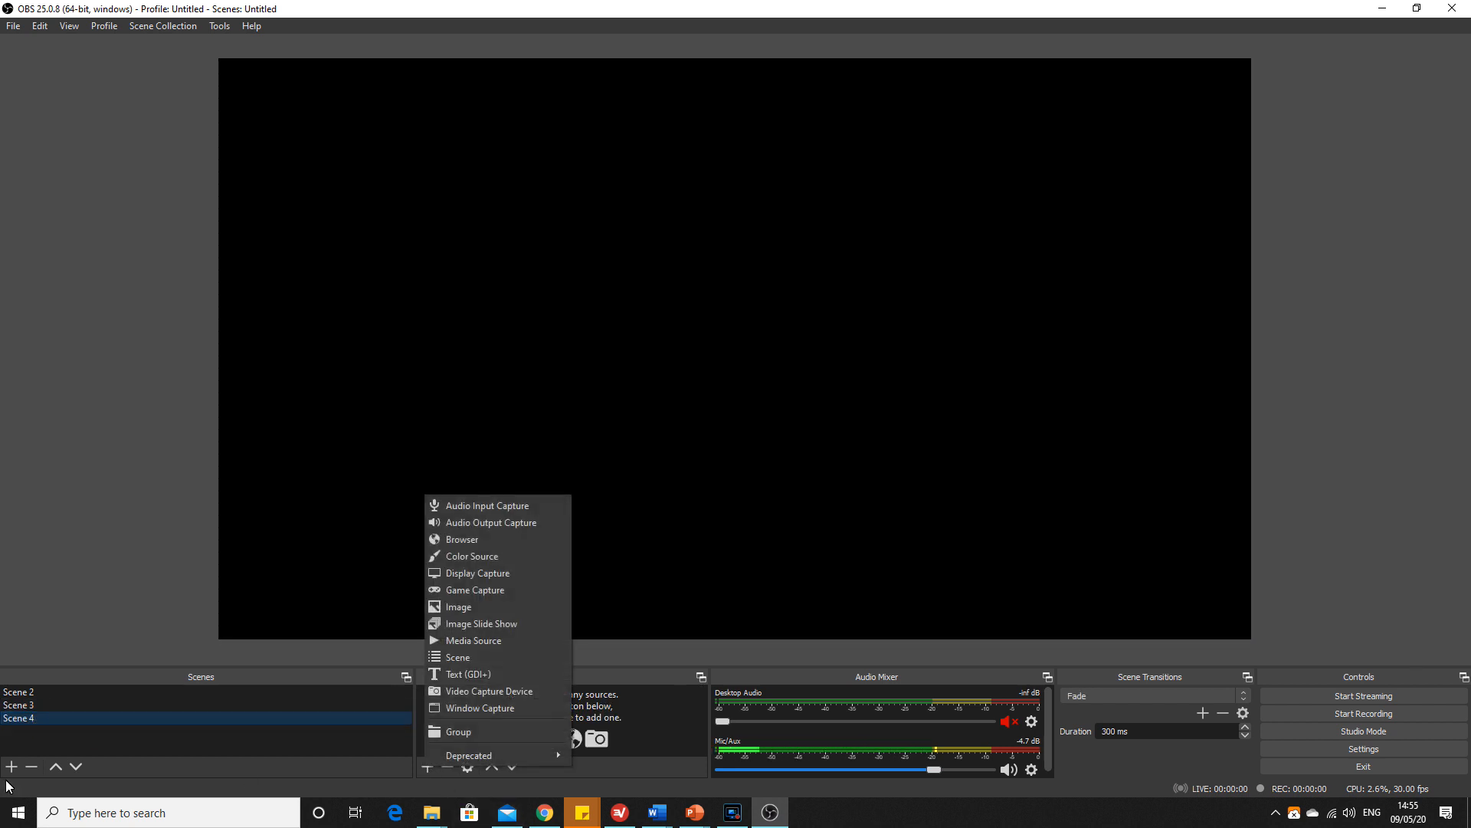
mouse_move(485, 640)
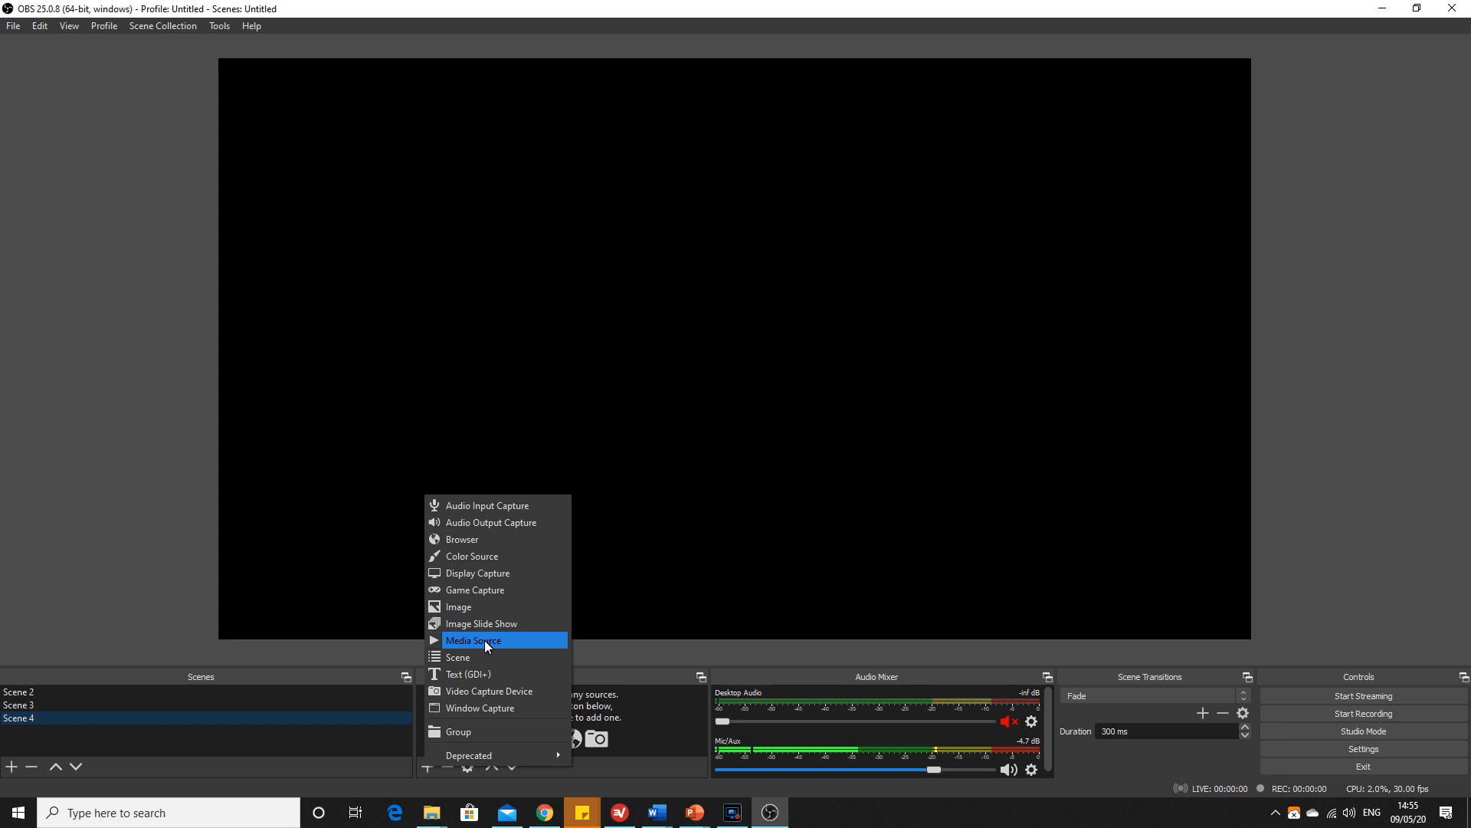
left_click(473, 640)
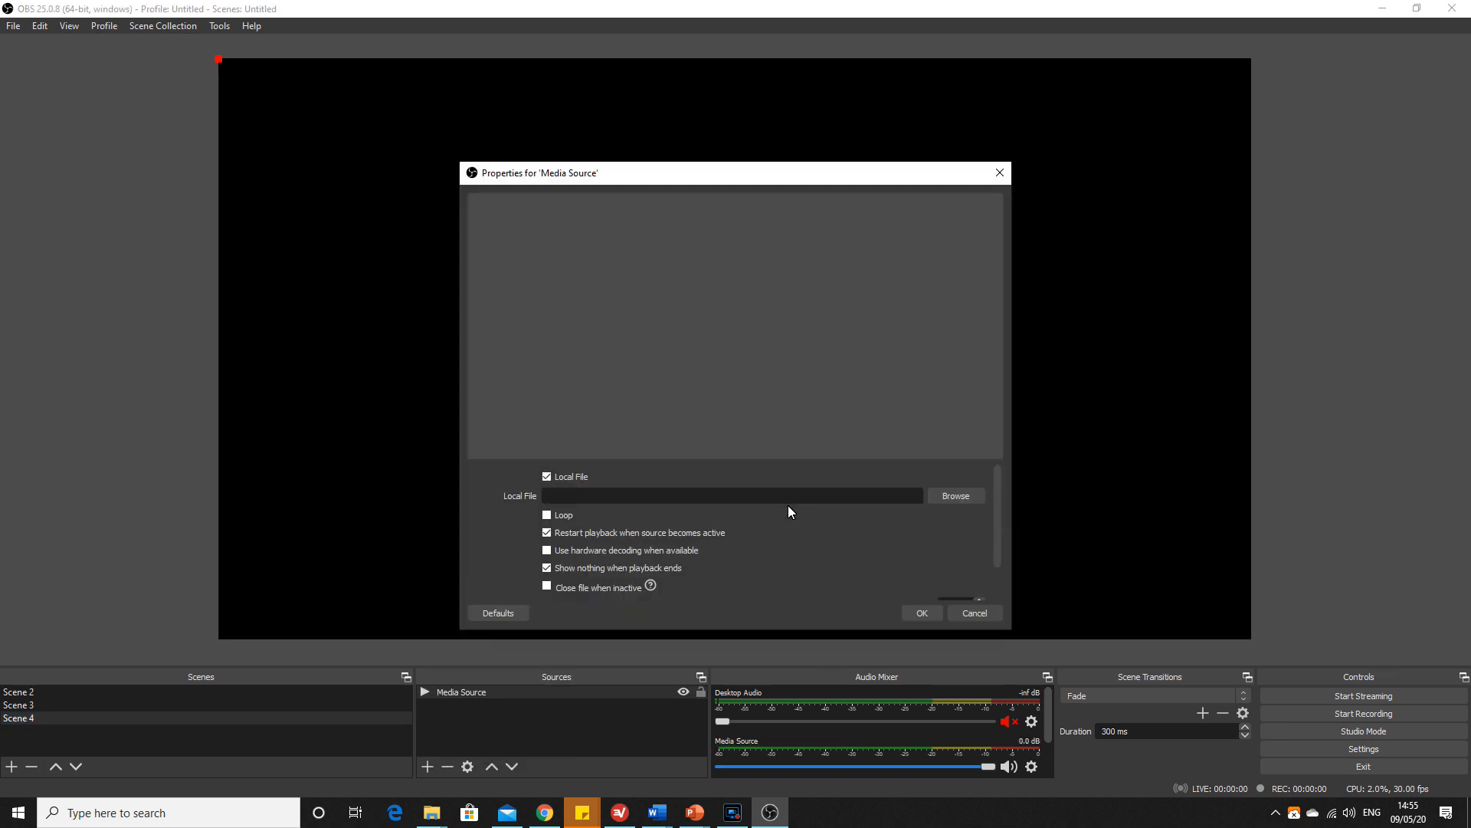
left_click(955, 496)
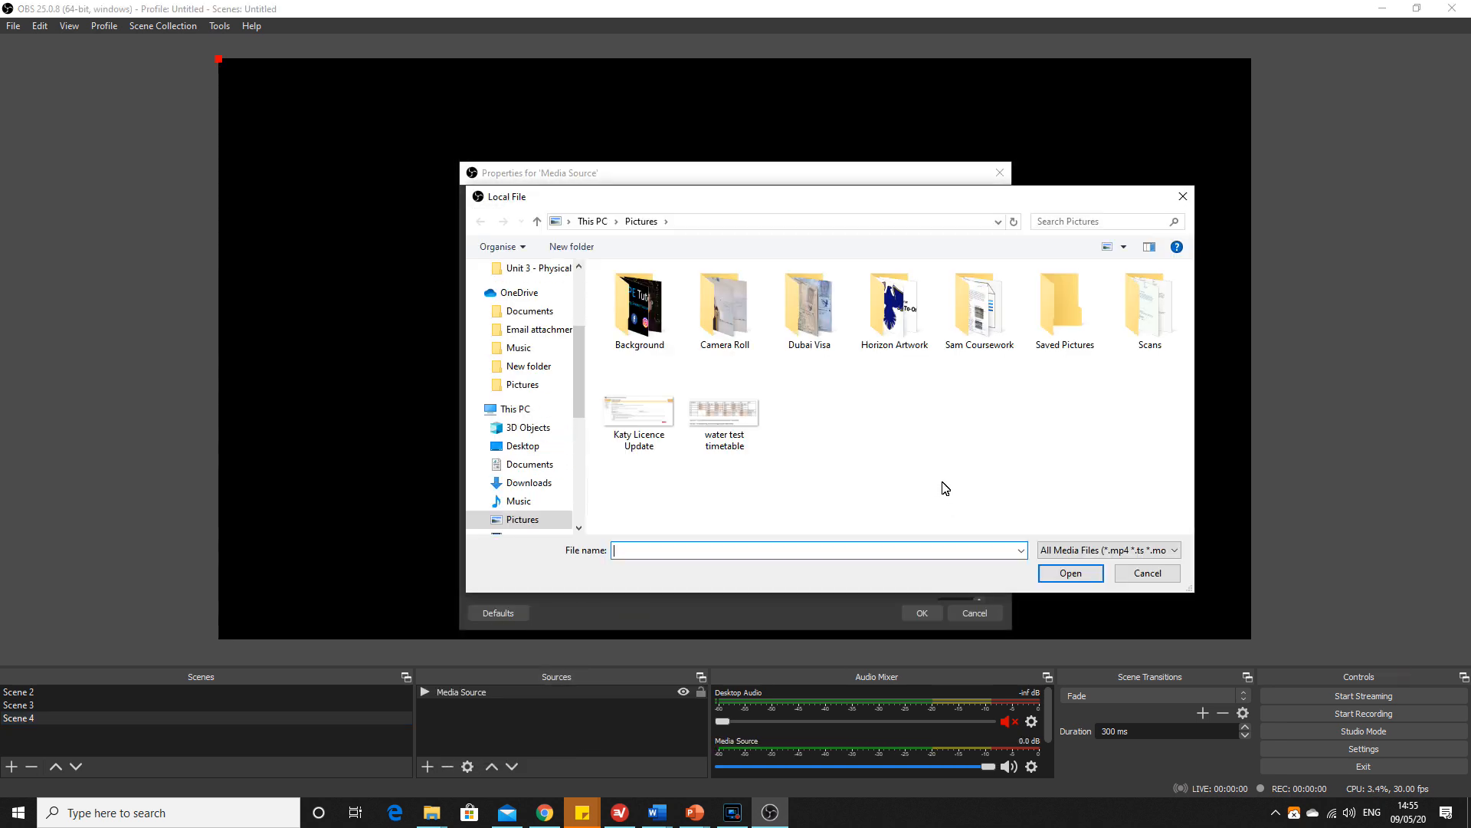
scroll("down", 3)
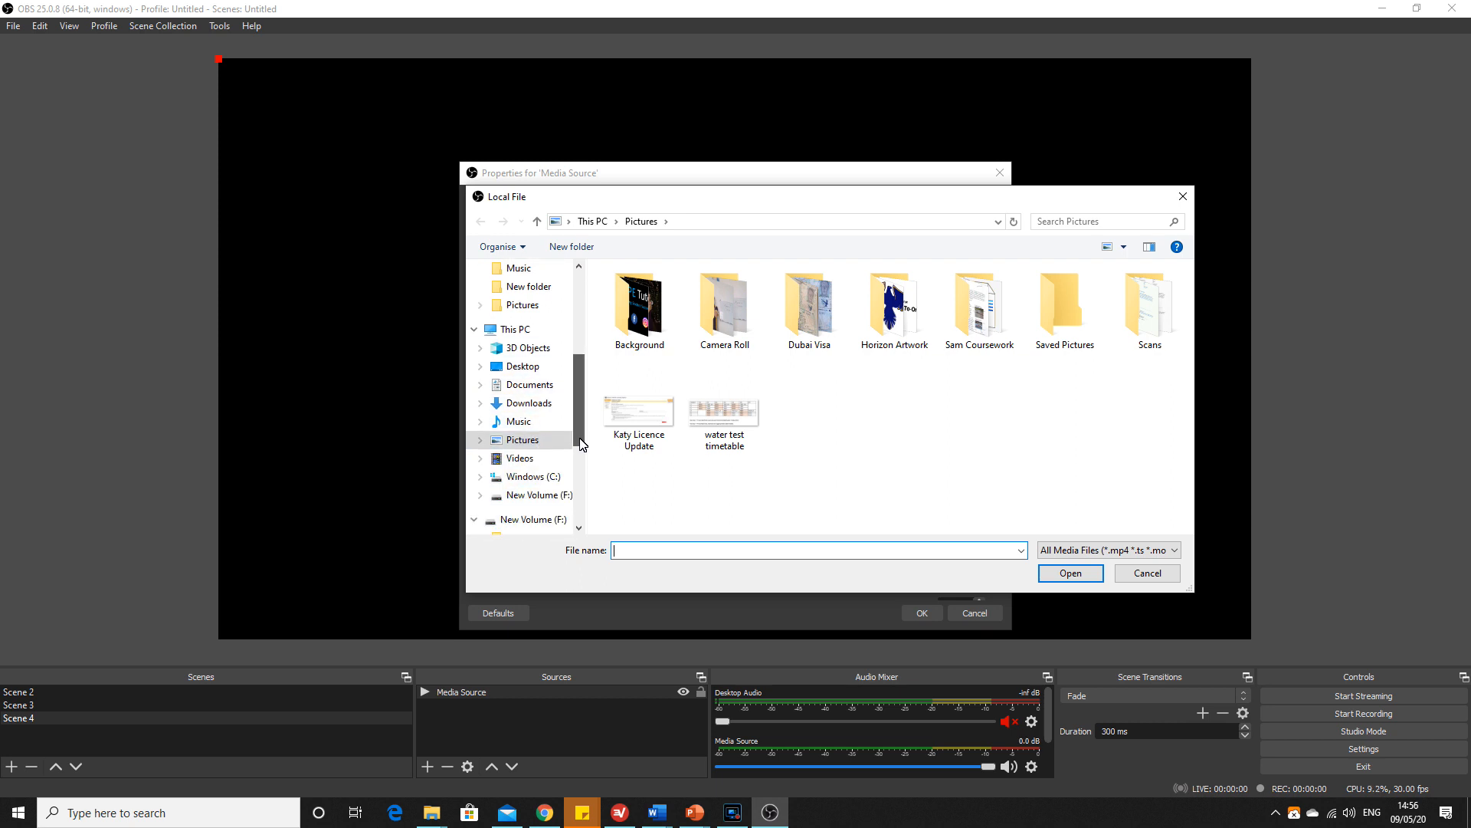
left_click(519, 402)
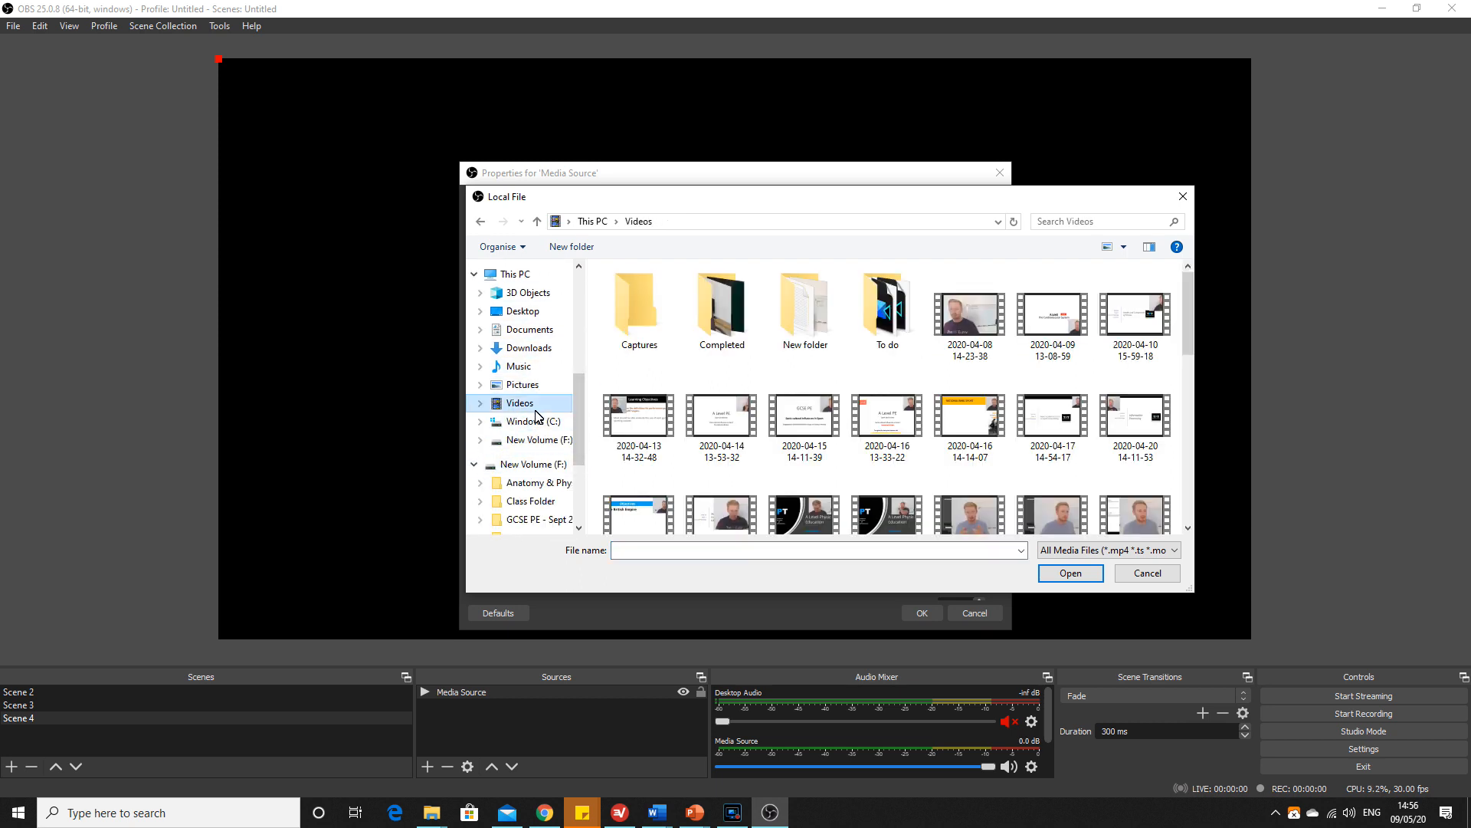
left_click(968, 319)
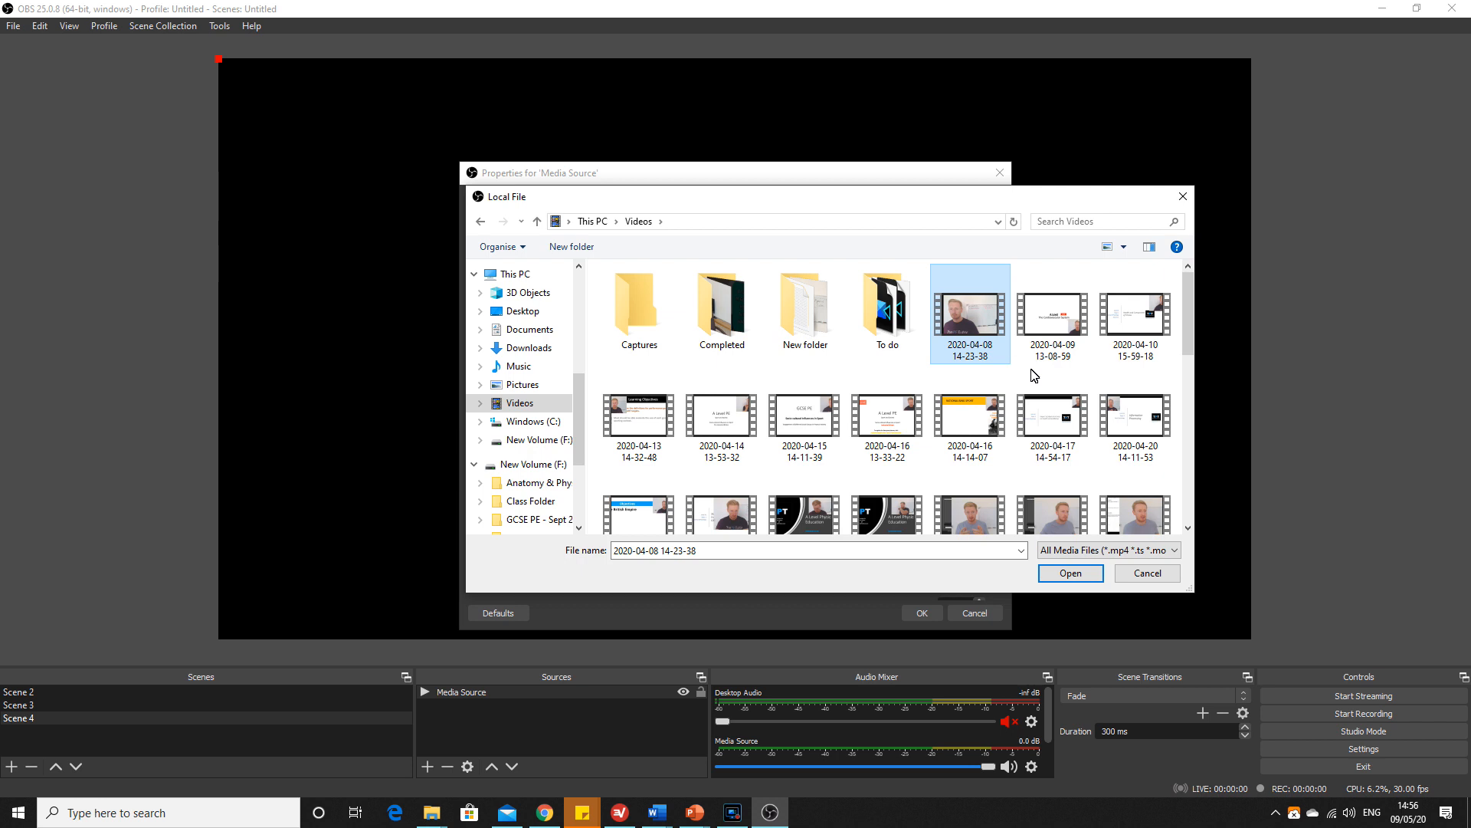
left_click(1069, 573)
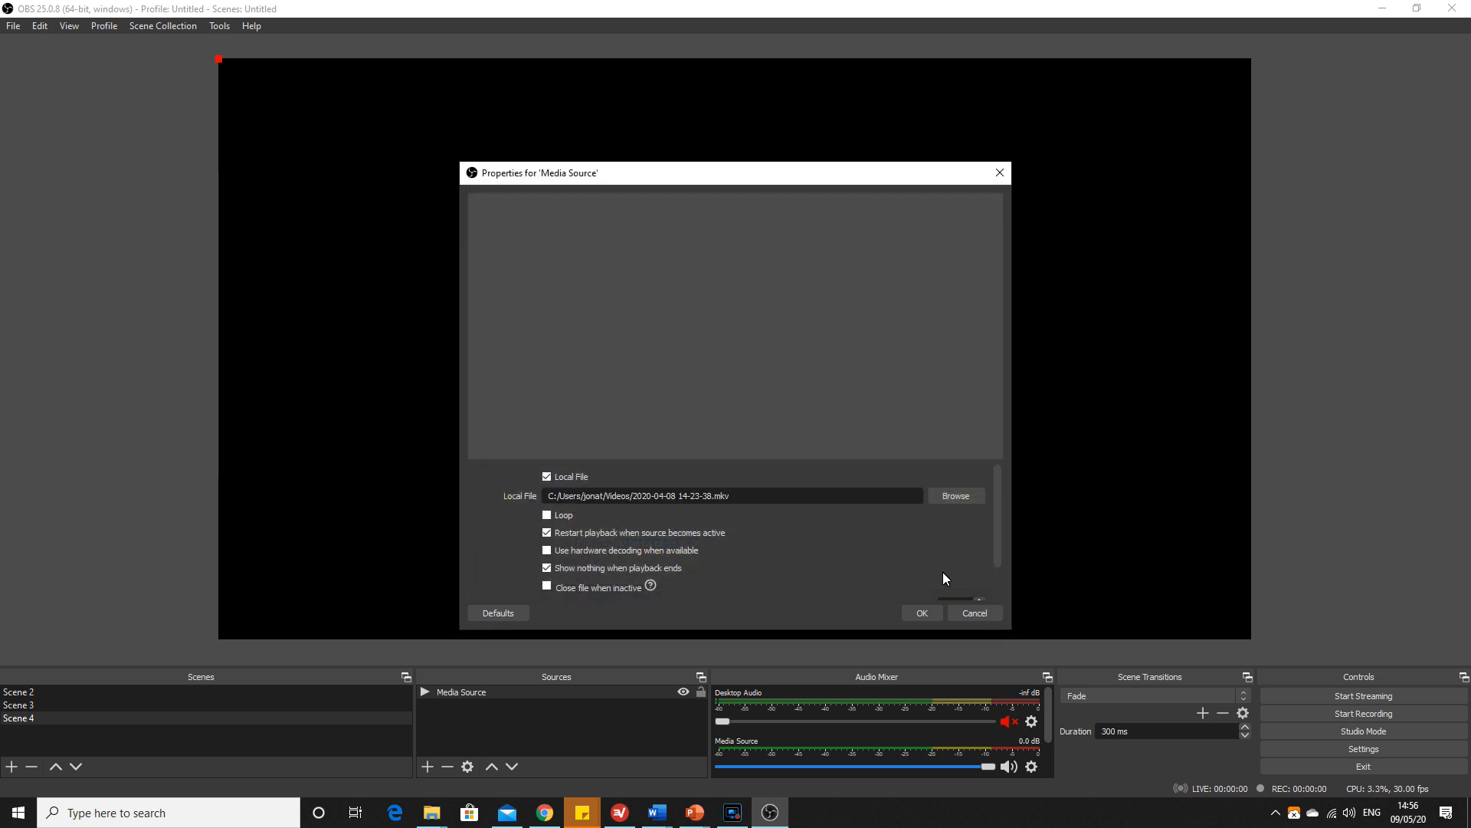
left_click(920, 613)
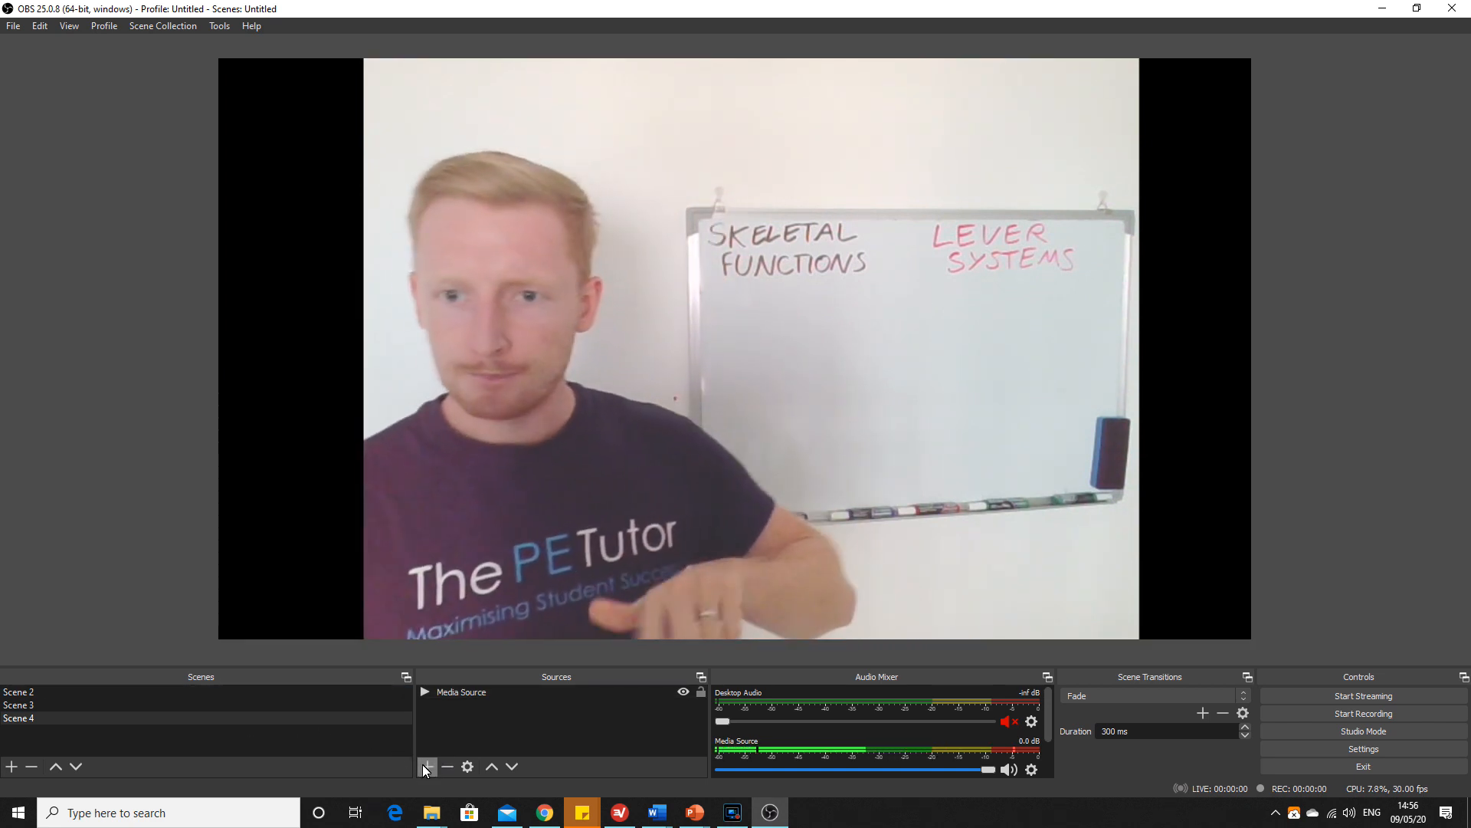
Add the existing Video Capture Device webcam as an overlay source in Scene 4.
left_click(427, 766)
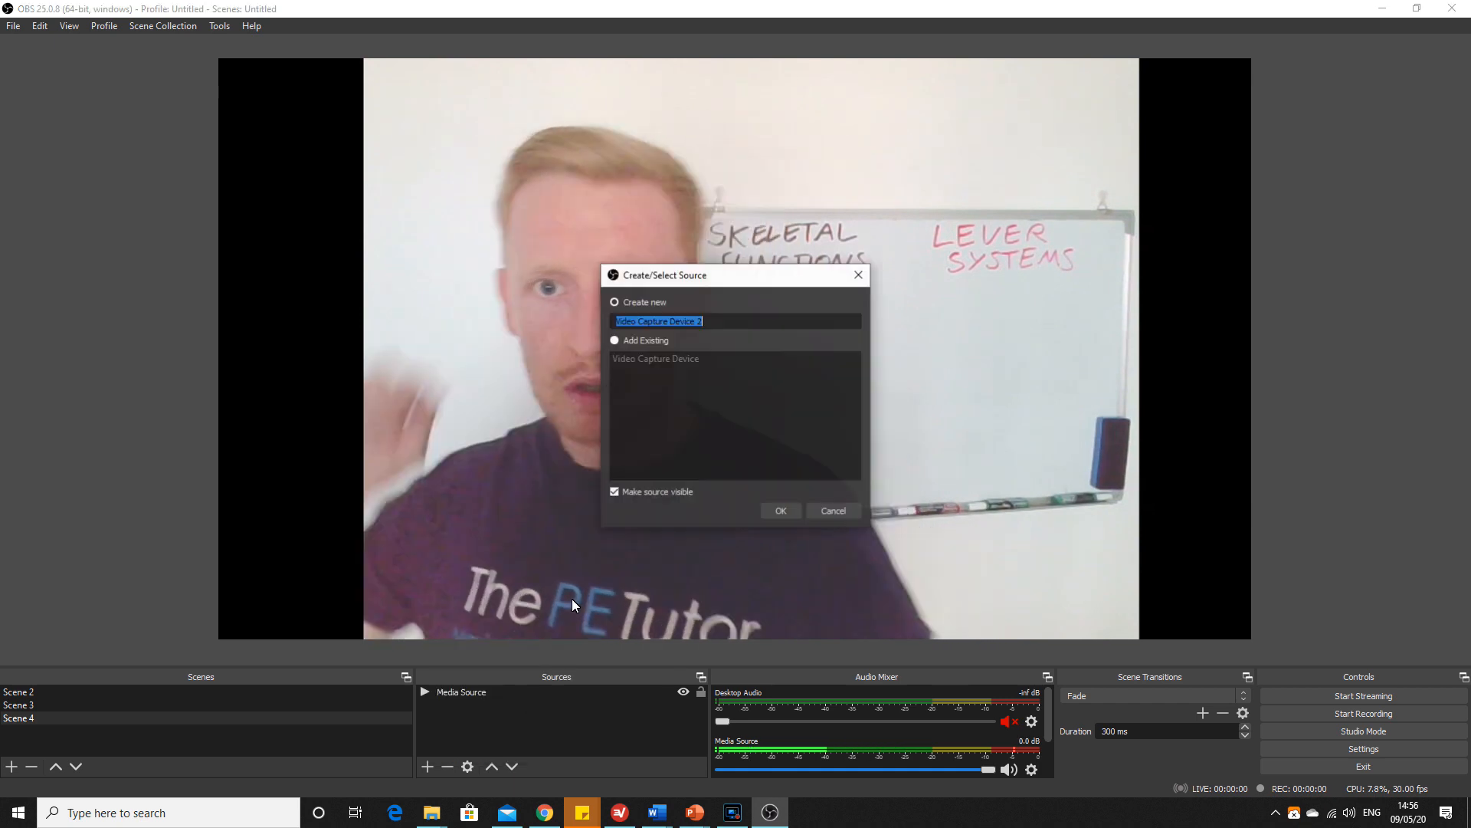
left_click(616, 339)
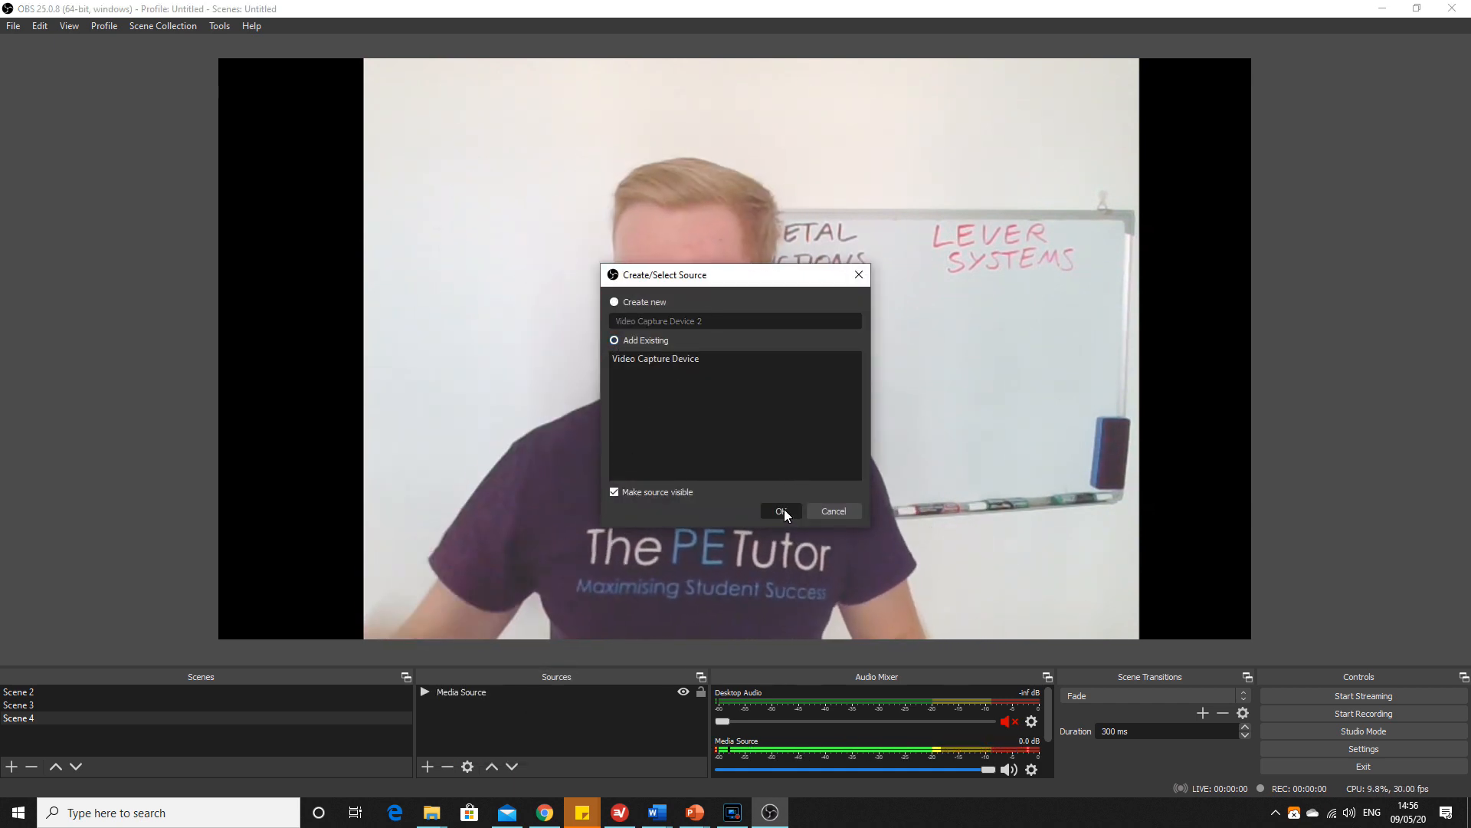
left_click(656, 359)
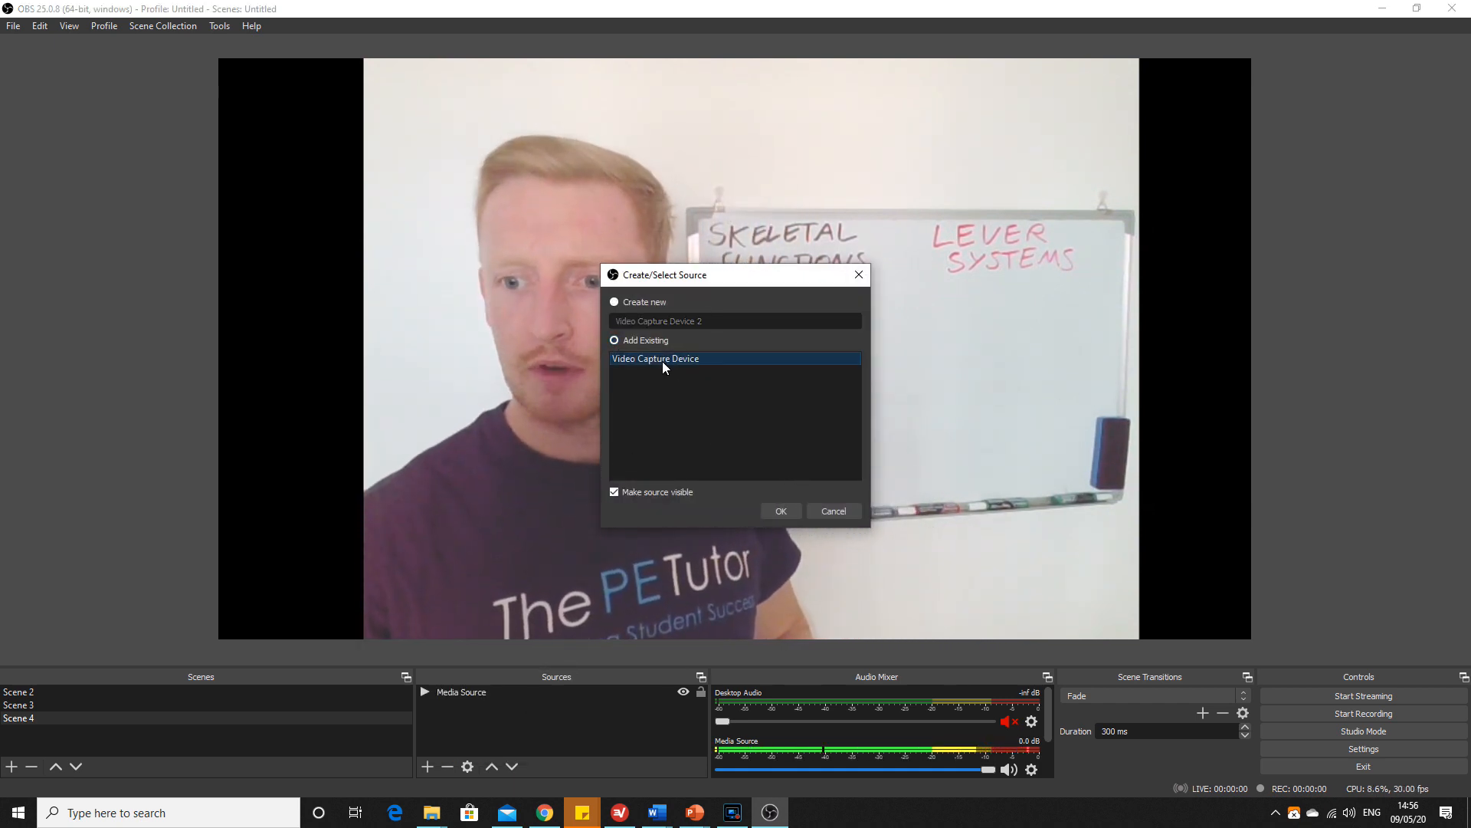
left_click(781, 511)
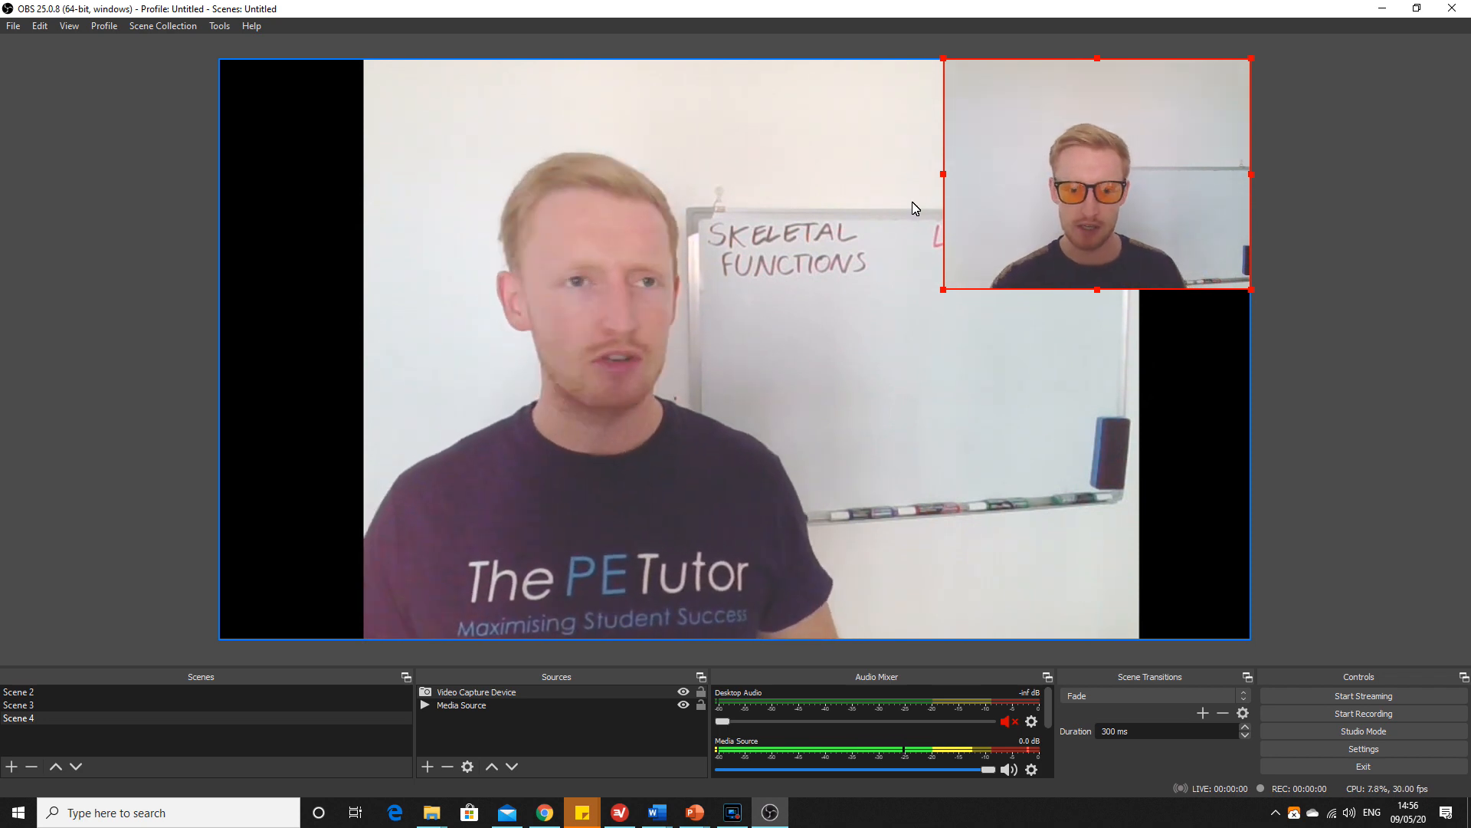
mouse_move(799, 309)
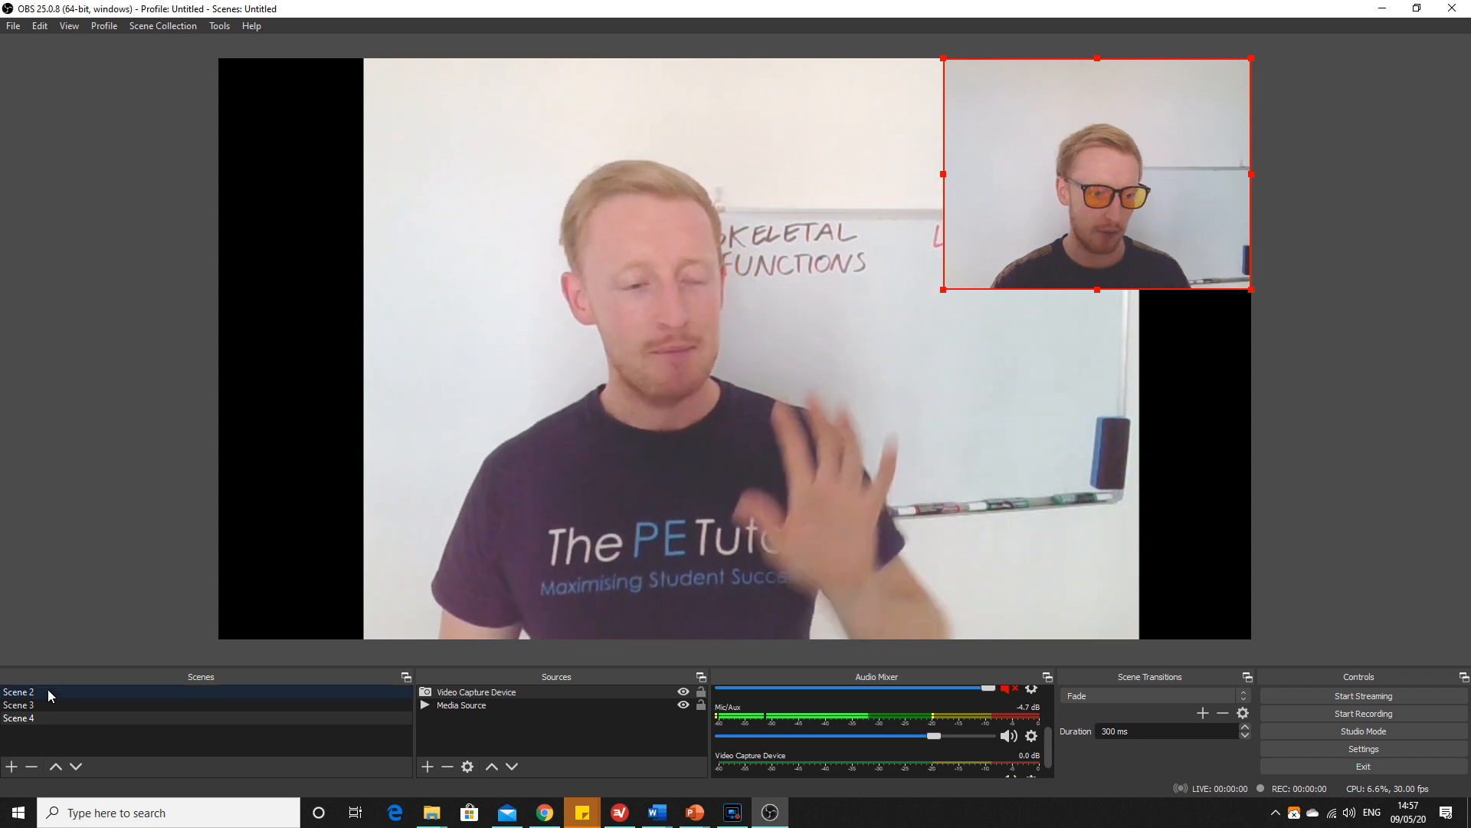
left_click(18, 705)
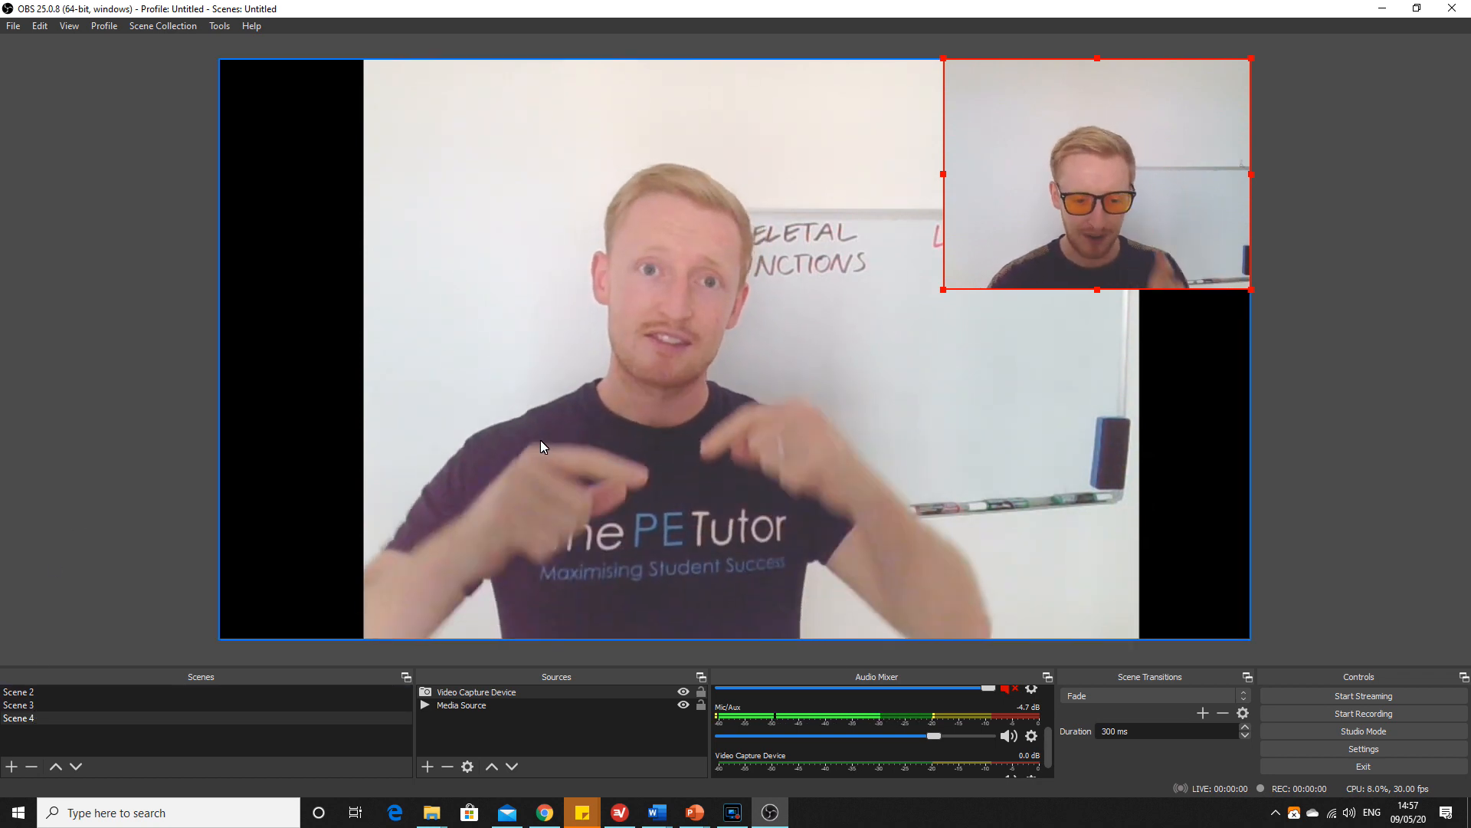
mouse_move(674, 369)
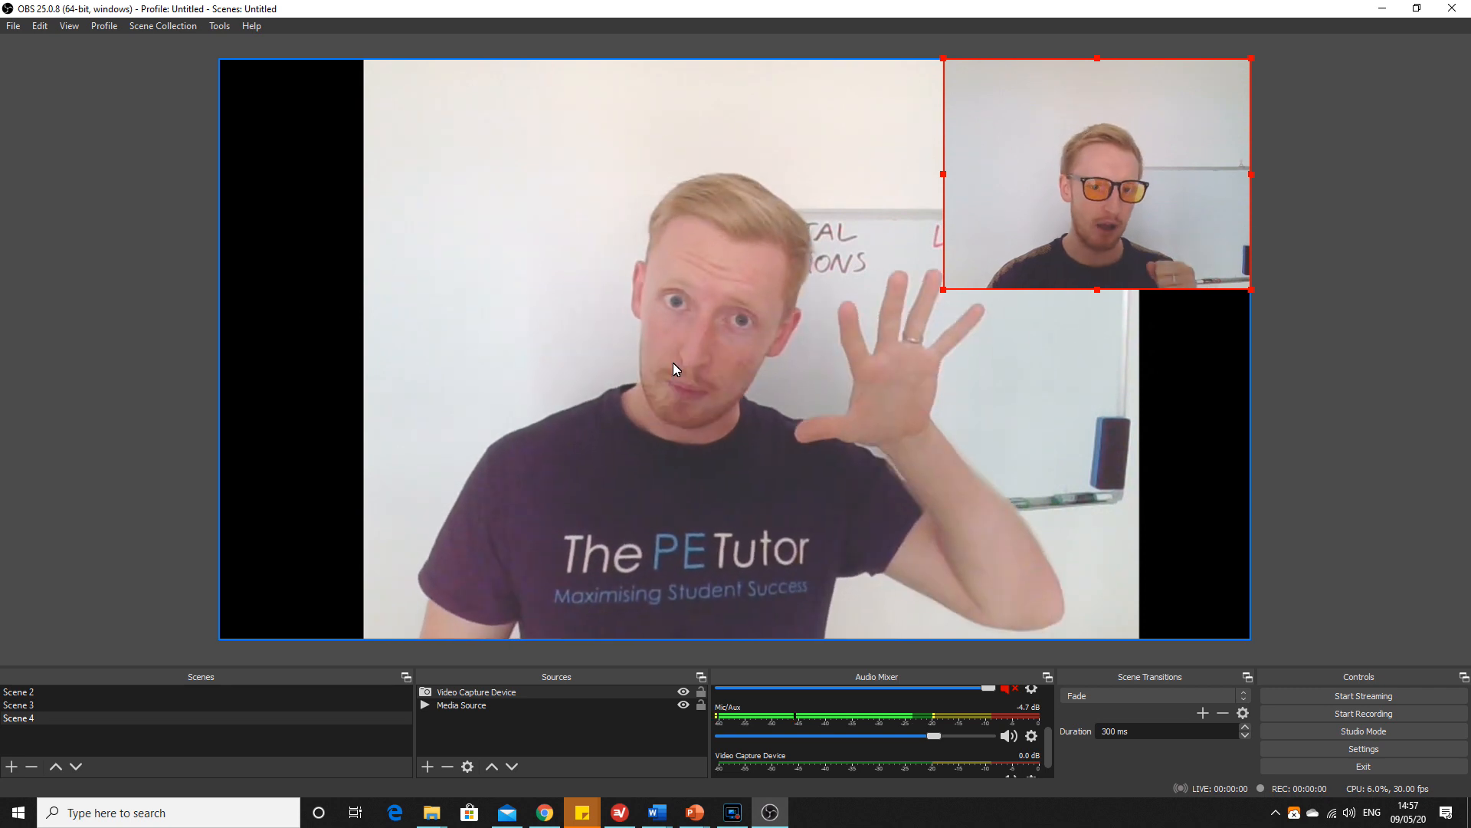
left_click(19, 706)
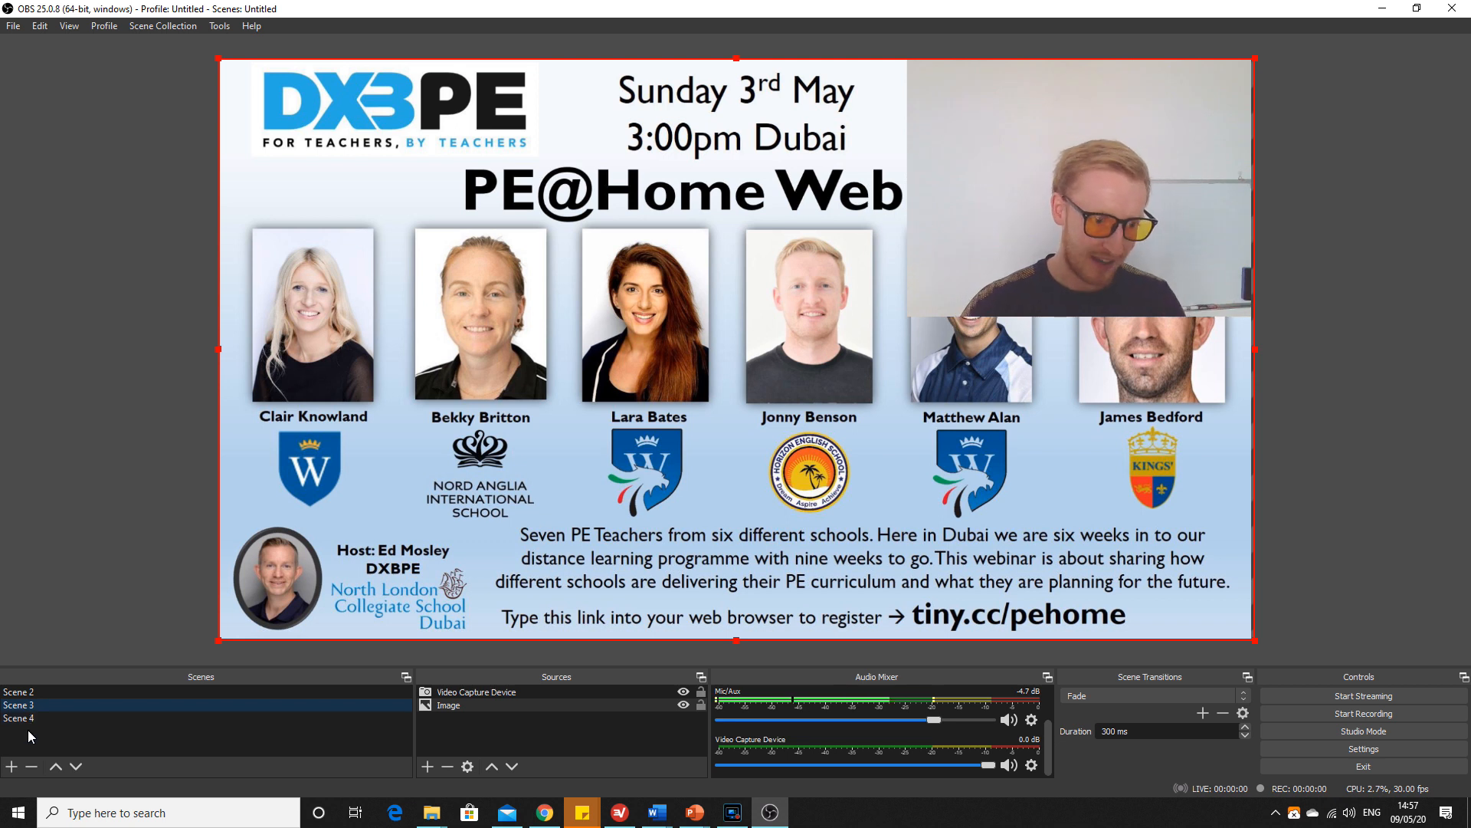
left_click(18, 718)
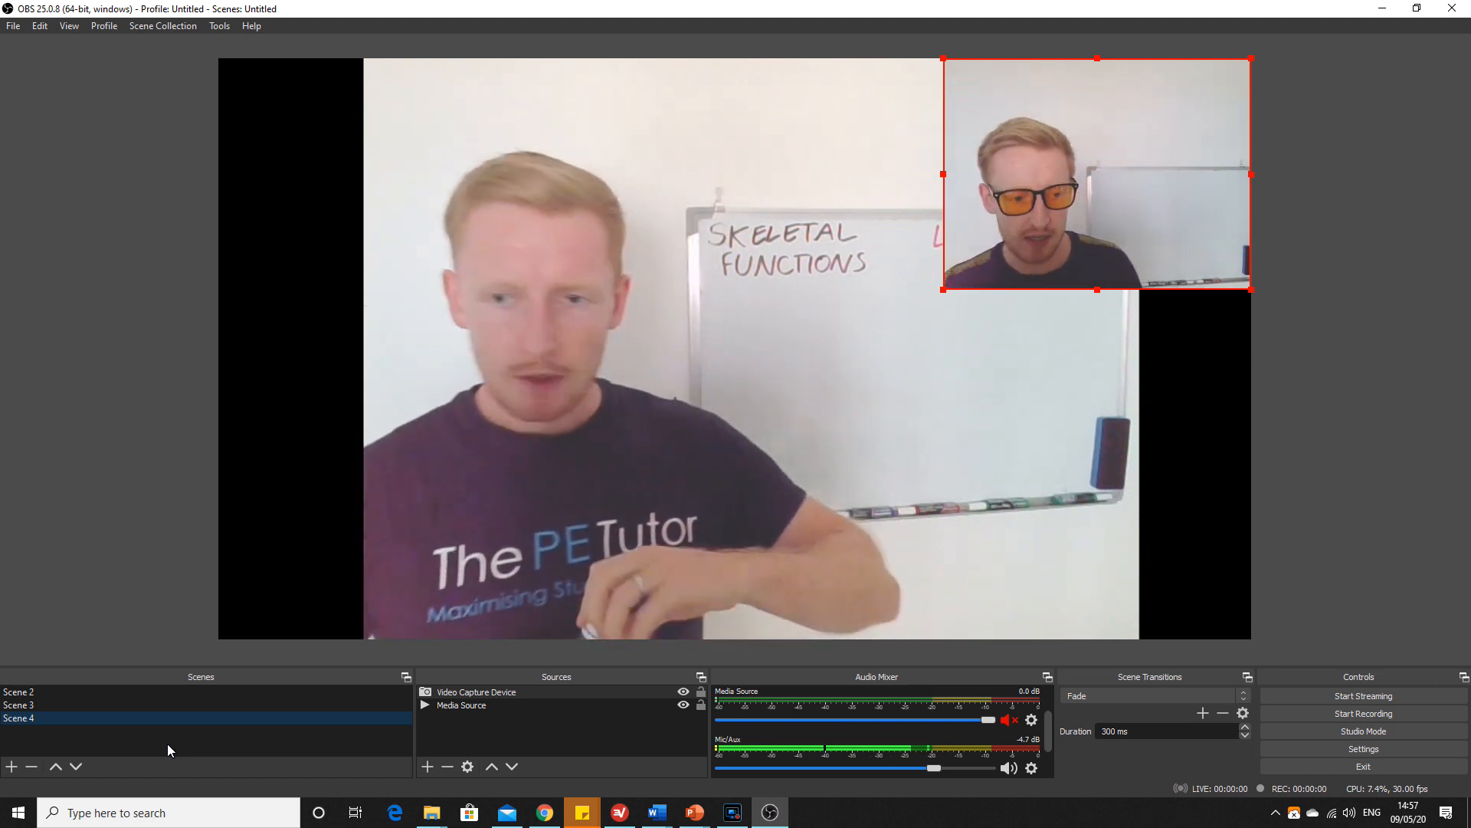
Create empty Scene 5 with the default name, then reselect Scene 4 and Scene 2's full webcam.
left_click(10, 767)
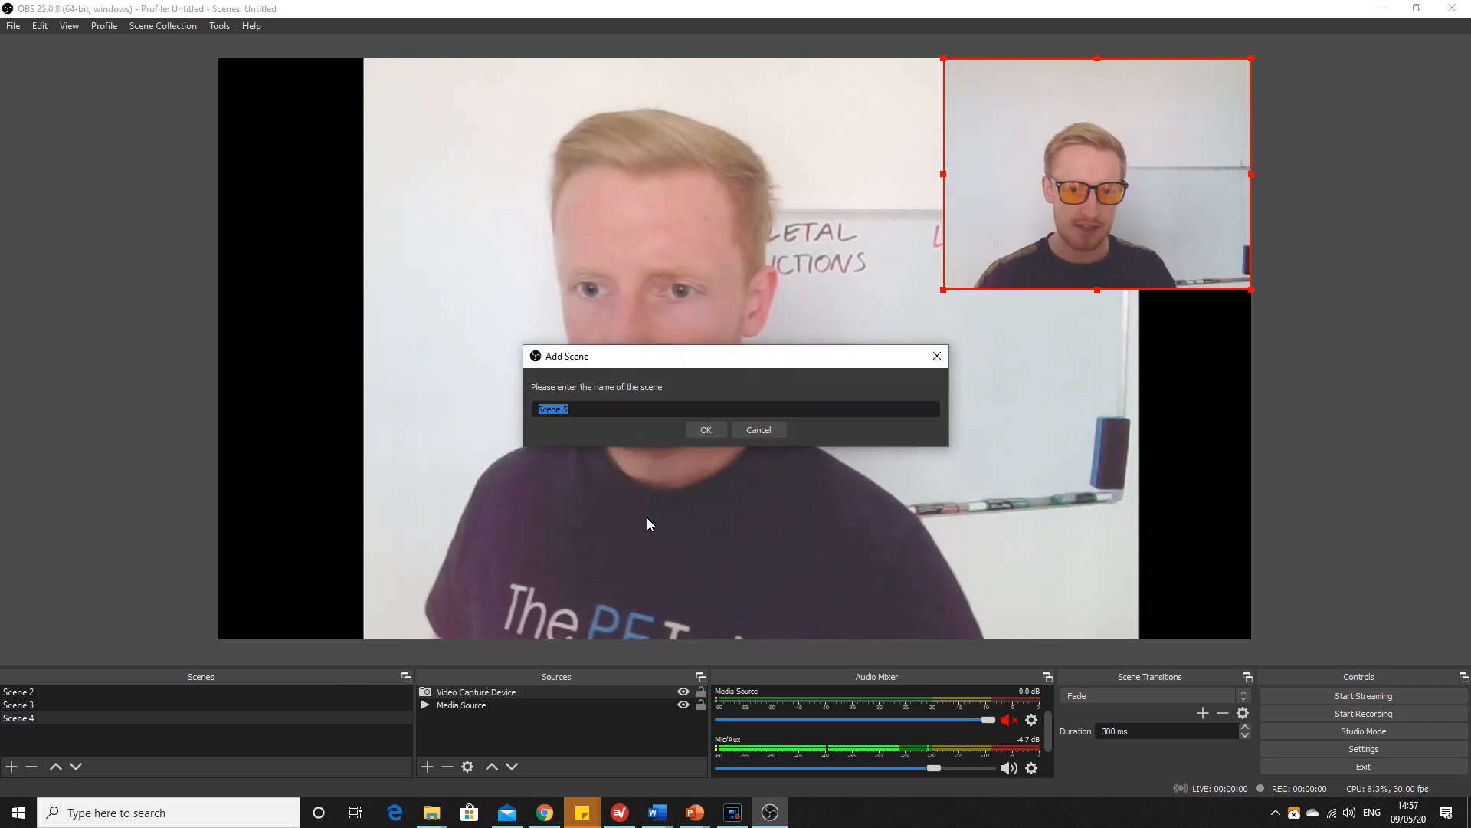
left_click(705, 429)
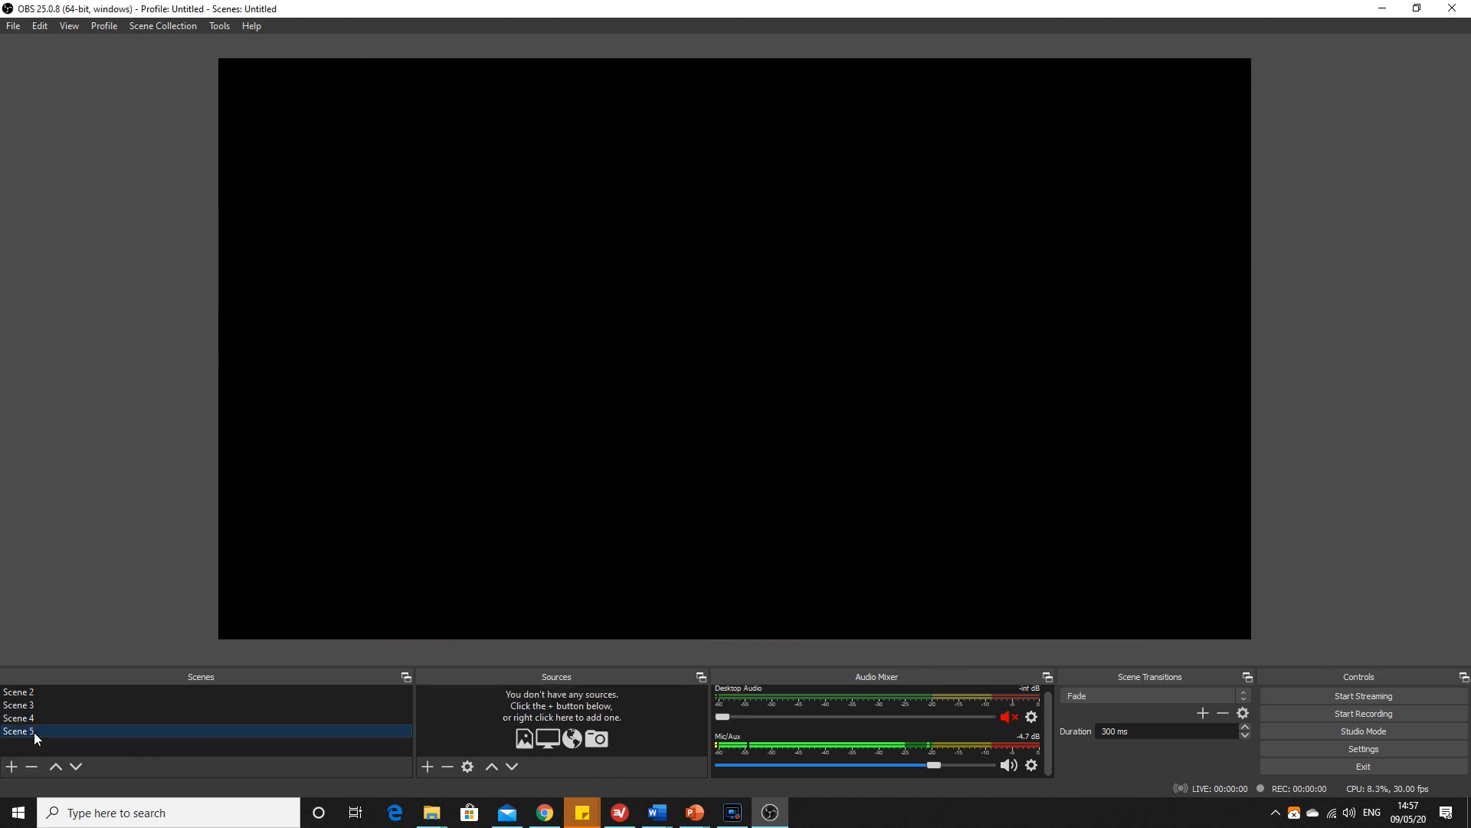
left_click(18, 718)
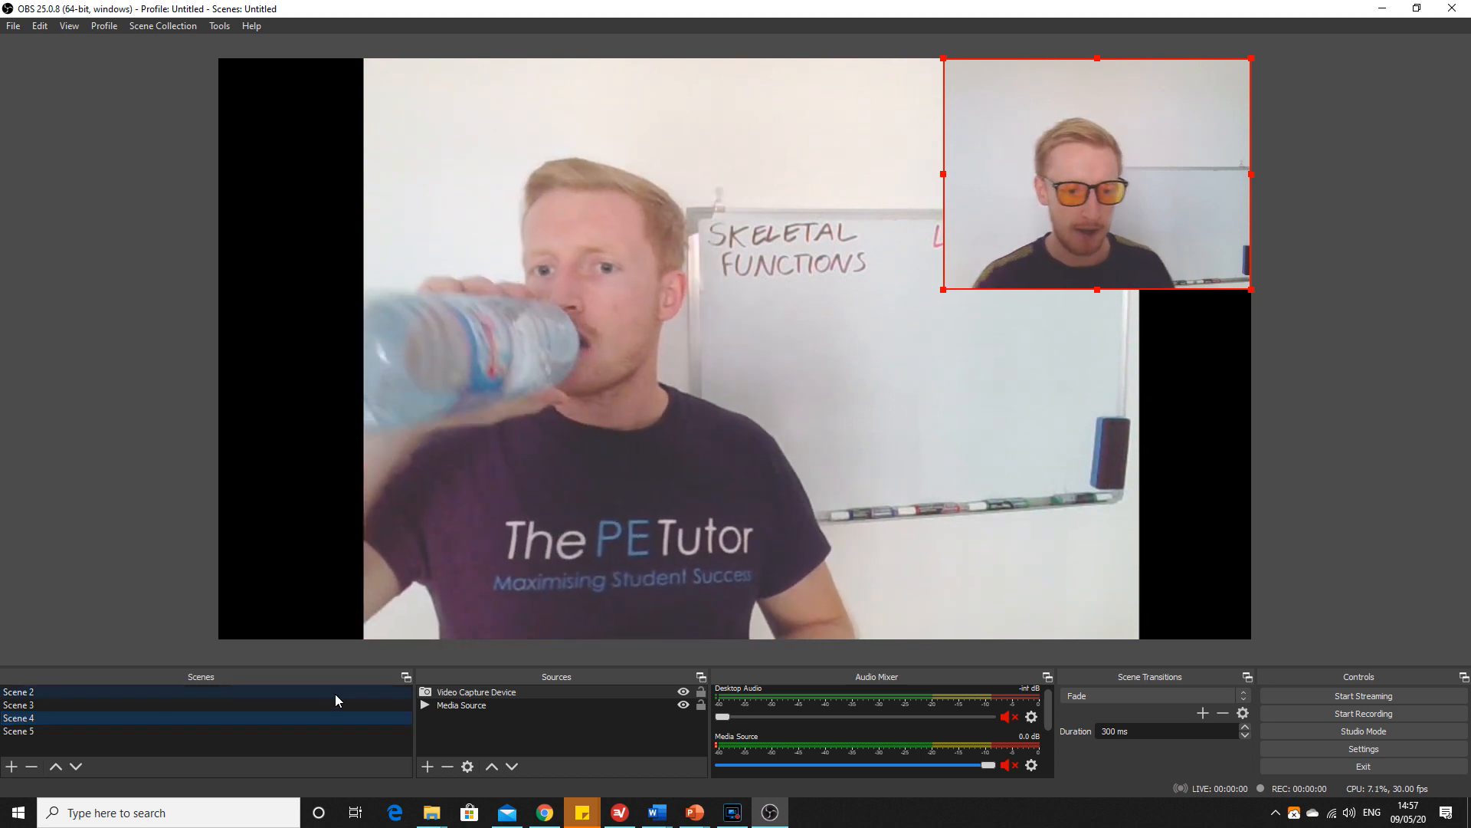
left_click(18, 691)
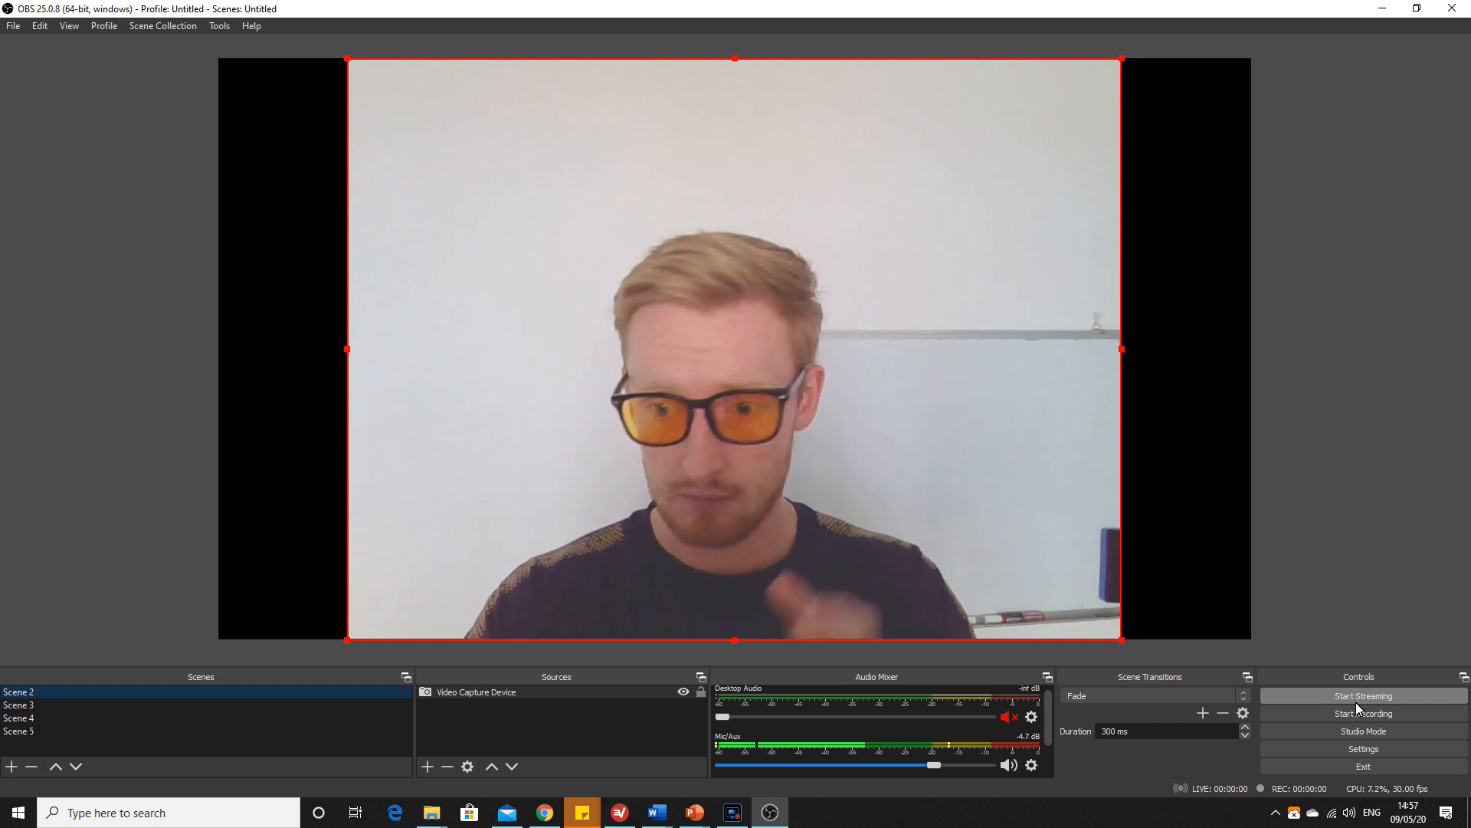
mouse_move(1376, 706)
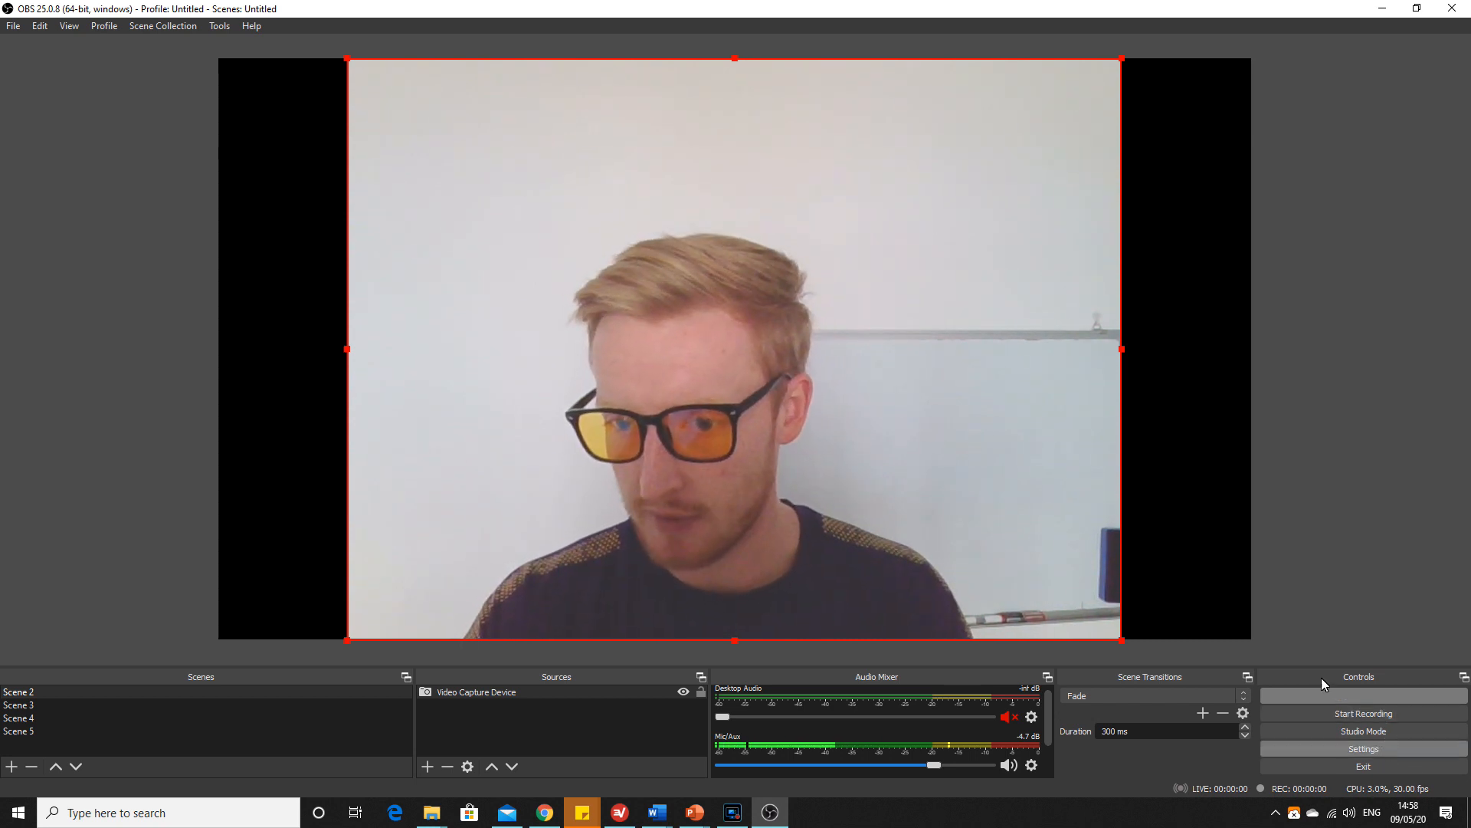
left_click(1361, 748)
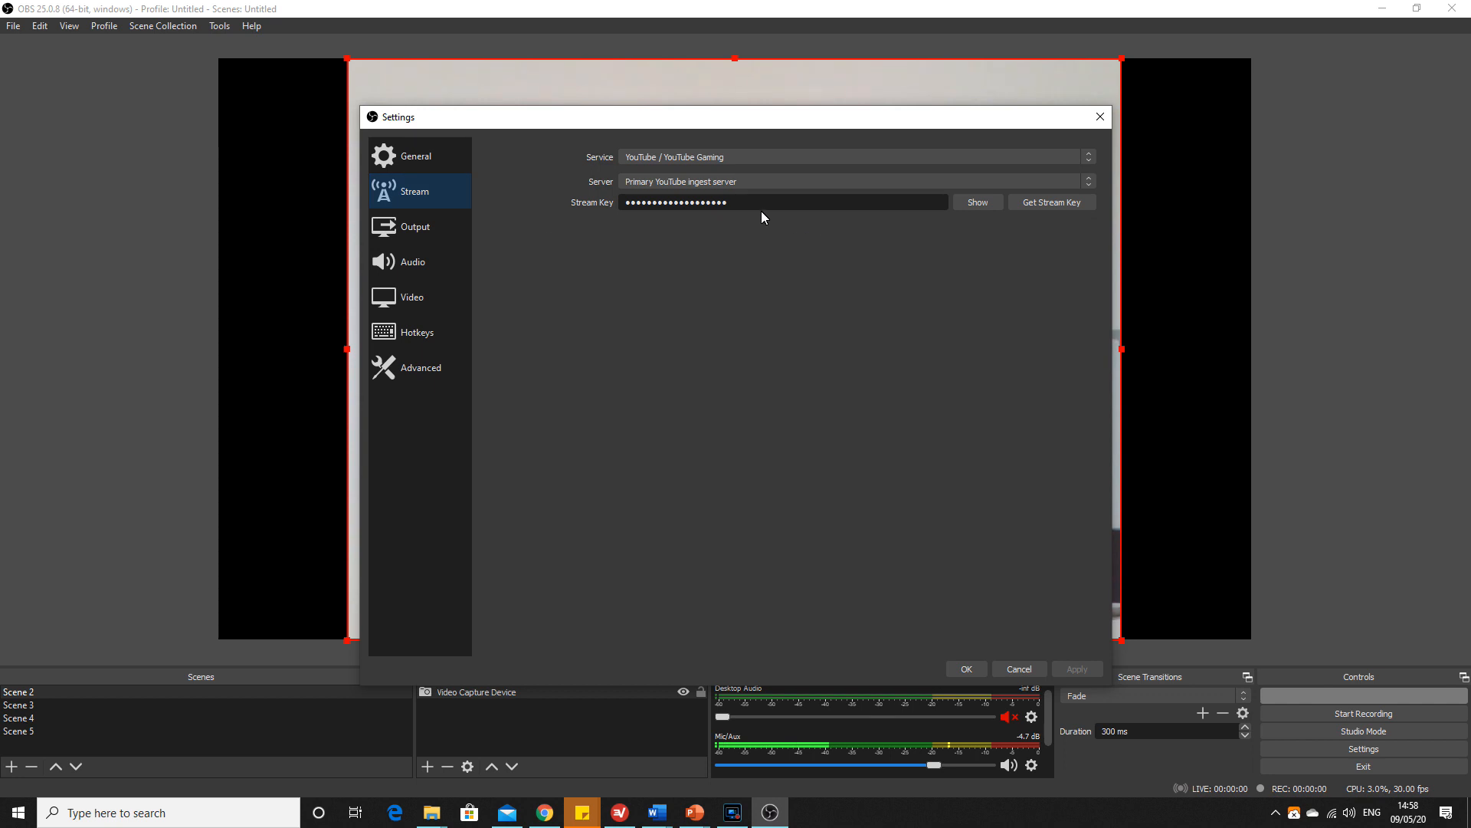
triple_click(783, 202)
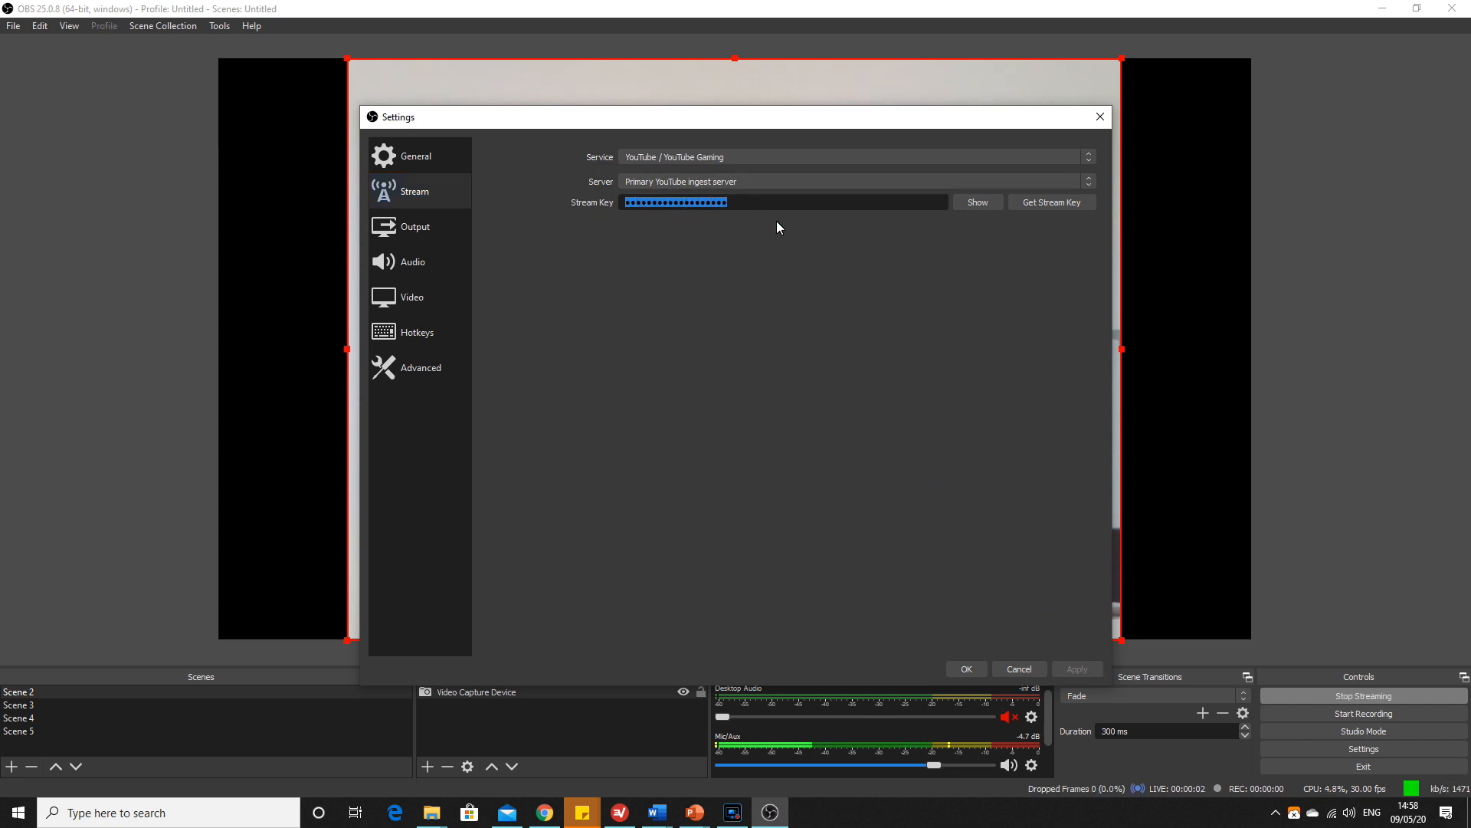
left_click(965, 668)
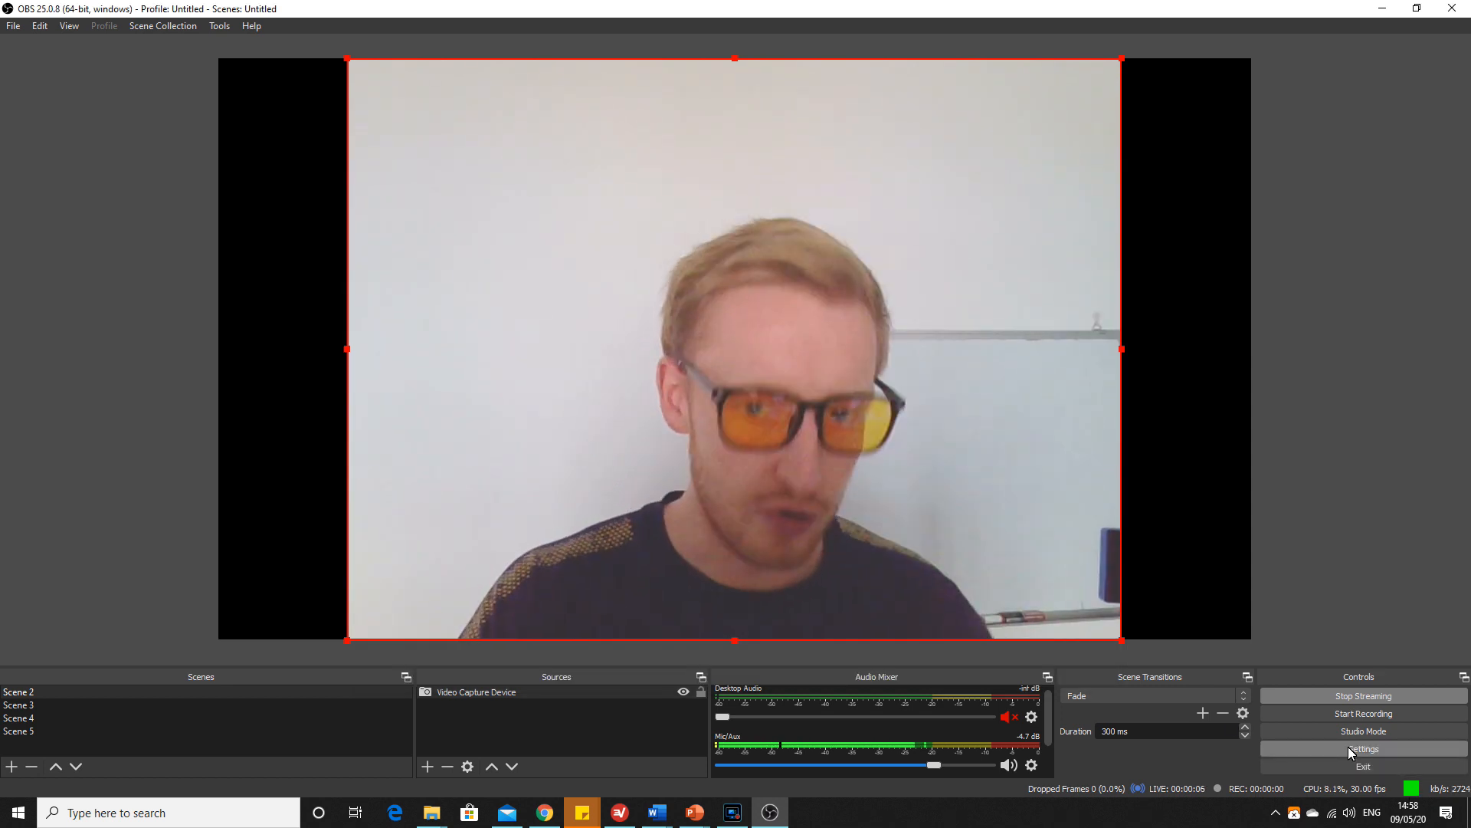
mouse_move(1364, 765)
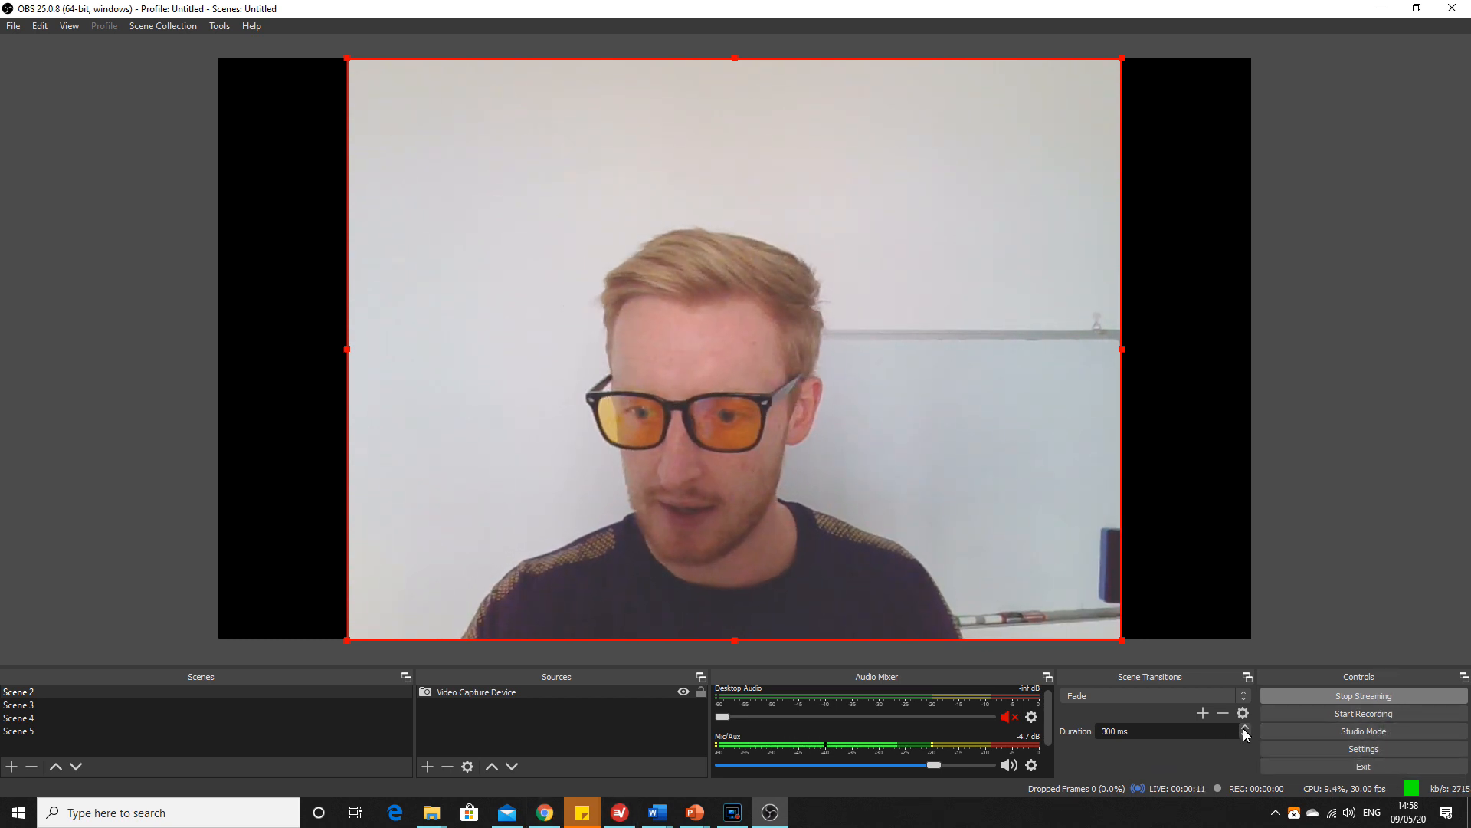
left_click(1361, 696)
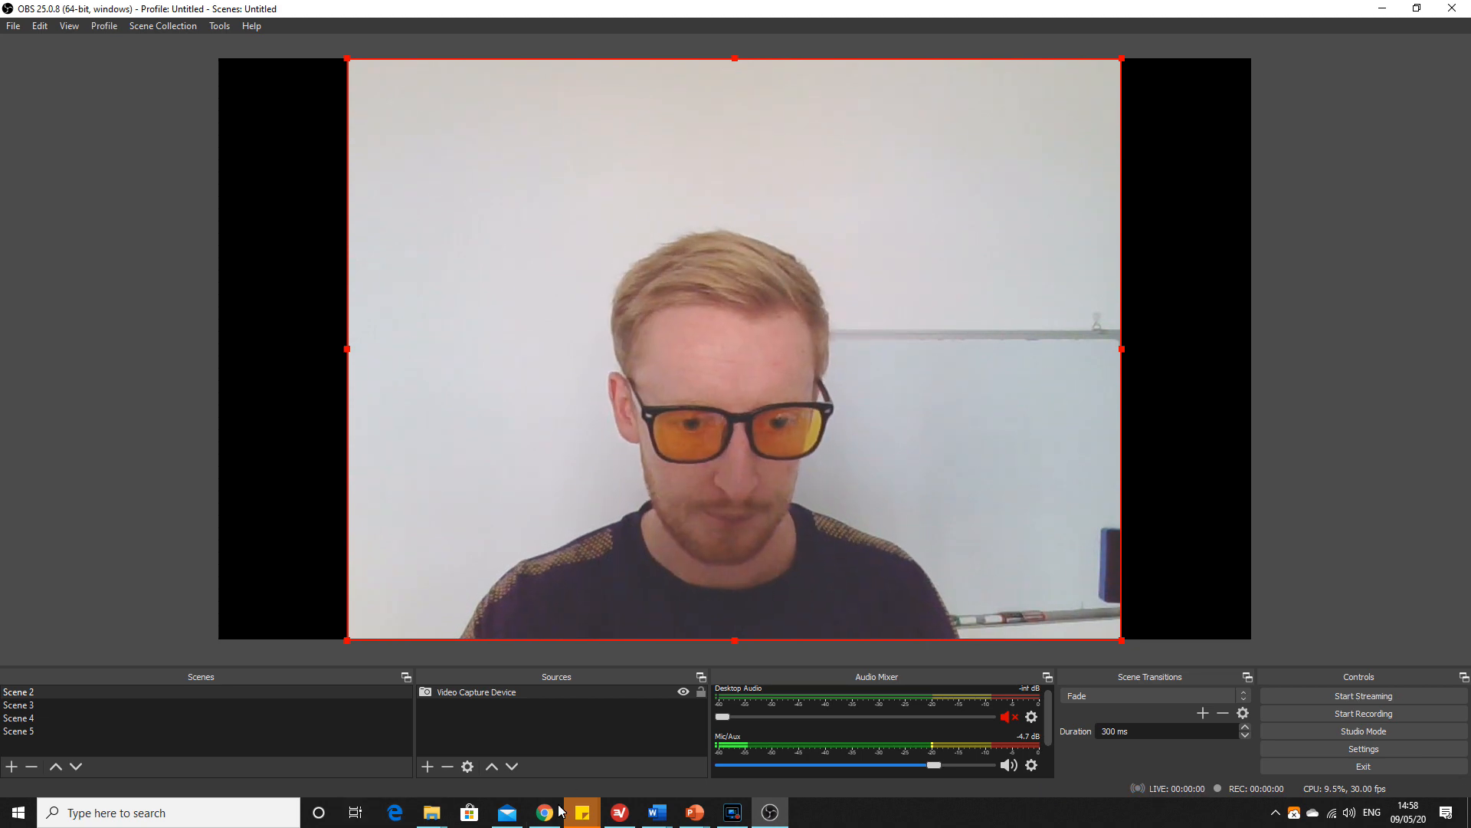
Make the TEST stream private and not made for kids, then create it.
left_click(543, 811)
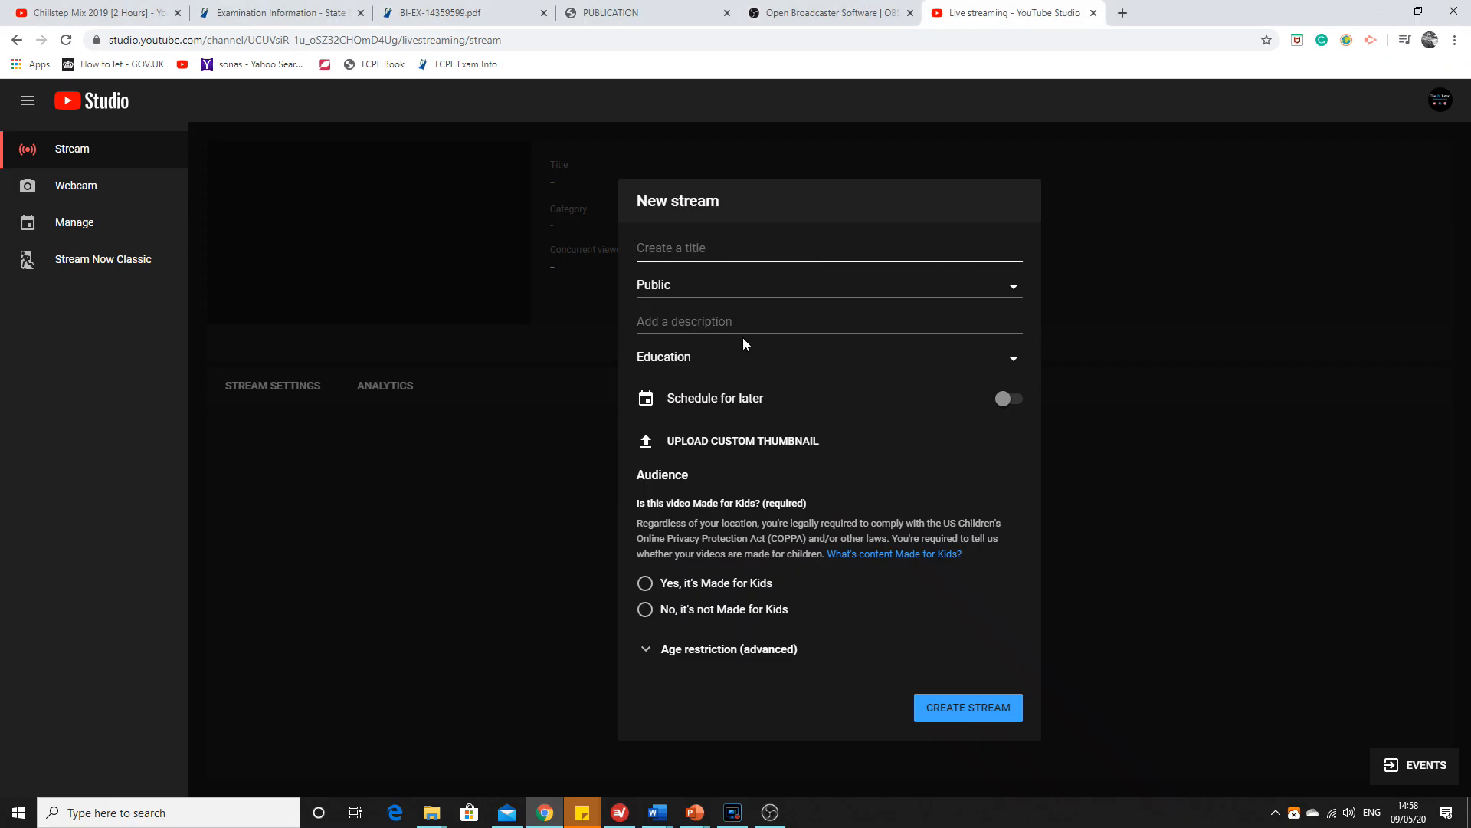
left_click(829, 285)
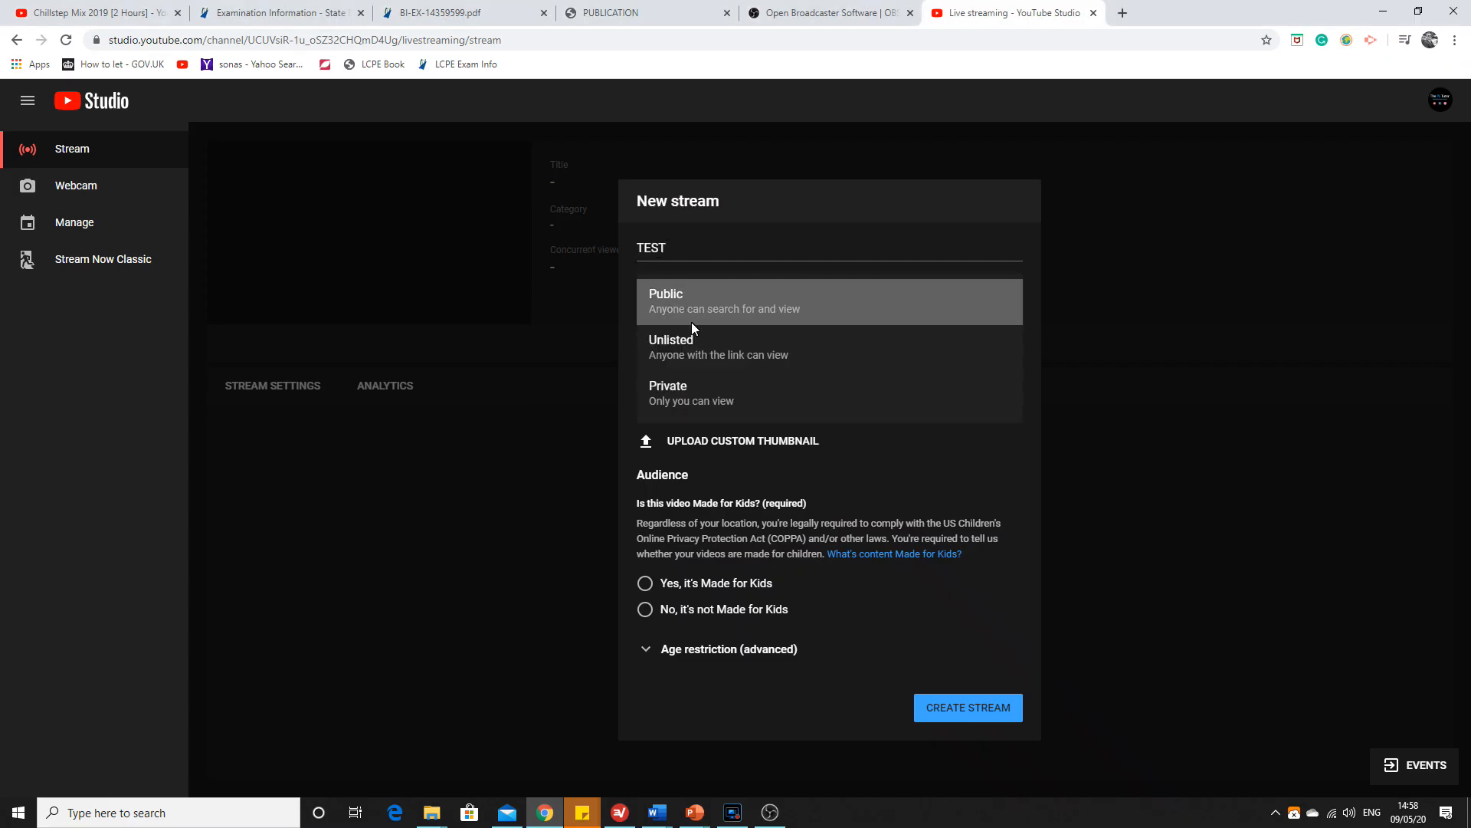
left_click(668, 385)
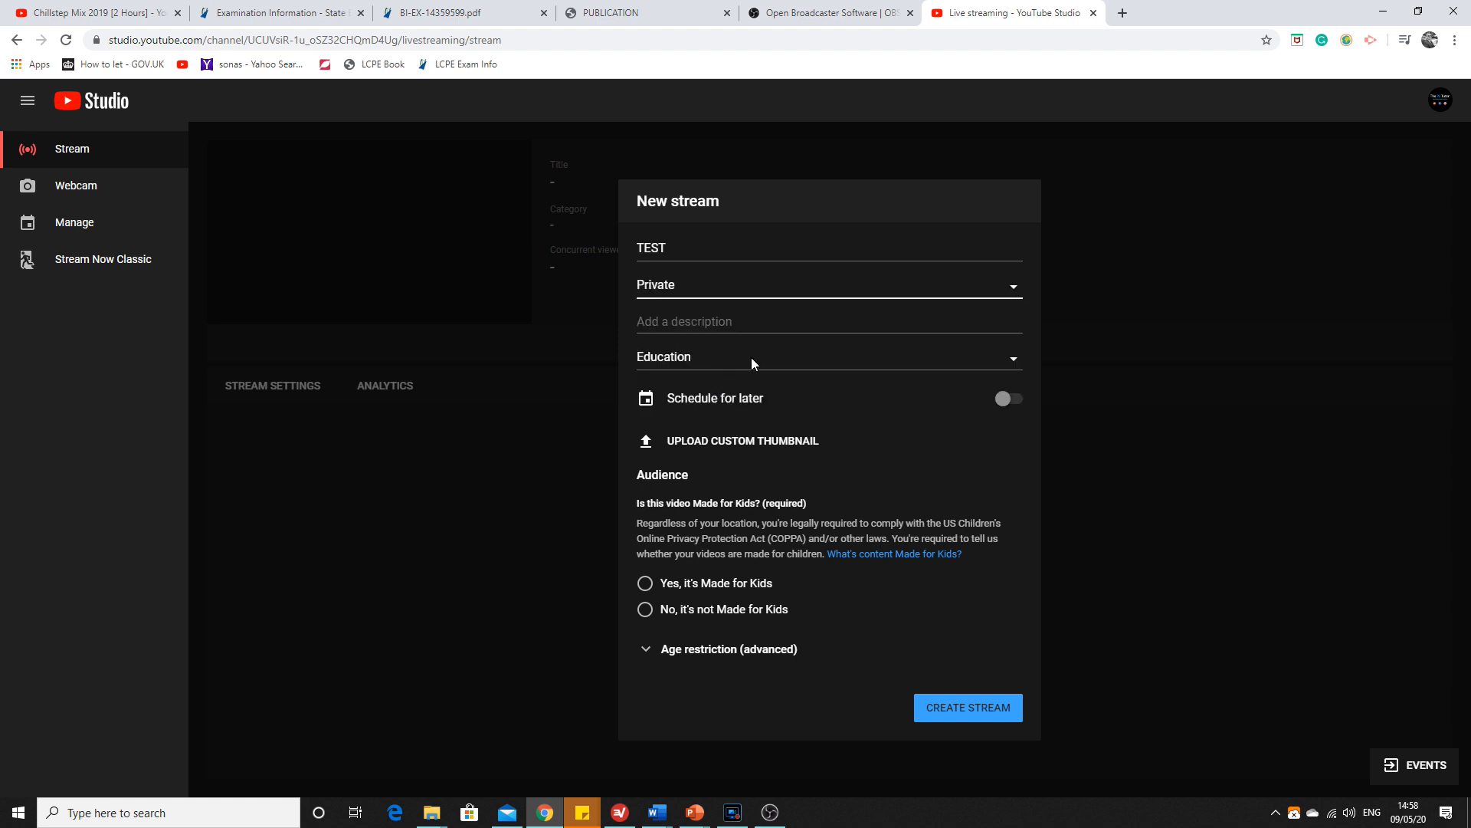
left_click(645, 610)
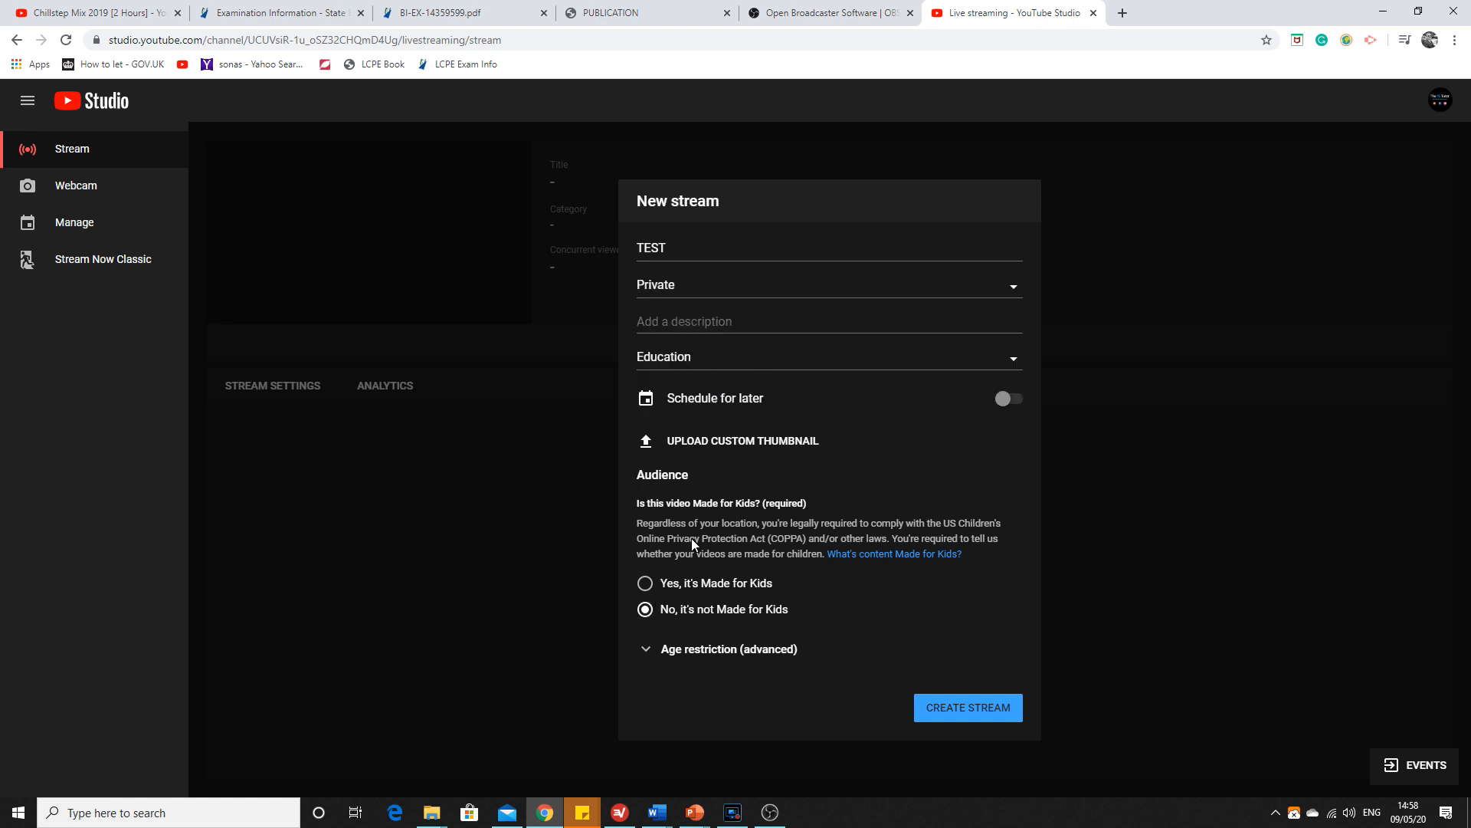
left_click(966, 708)
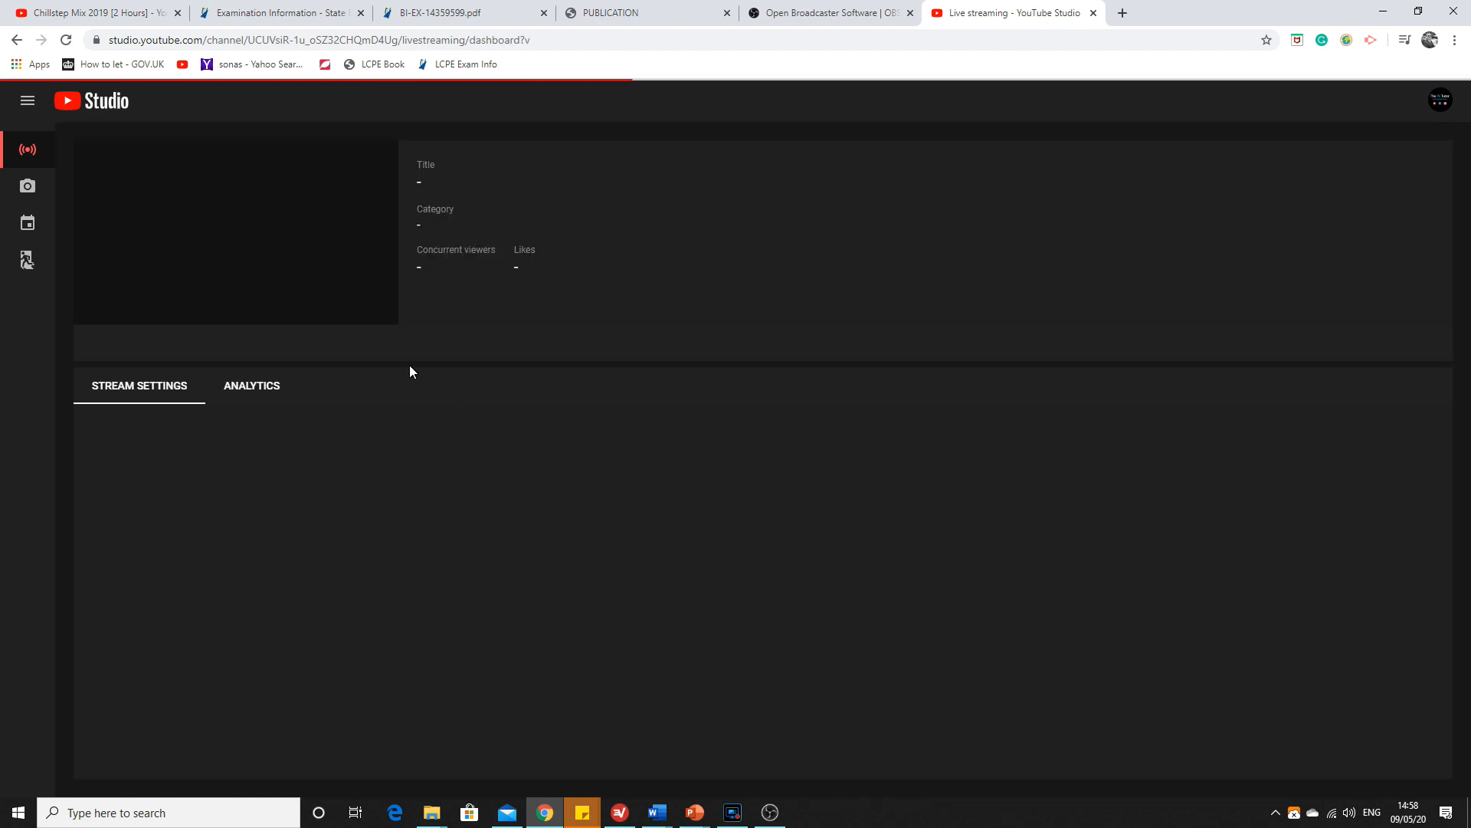
mouse_move(357, 327)
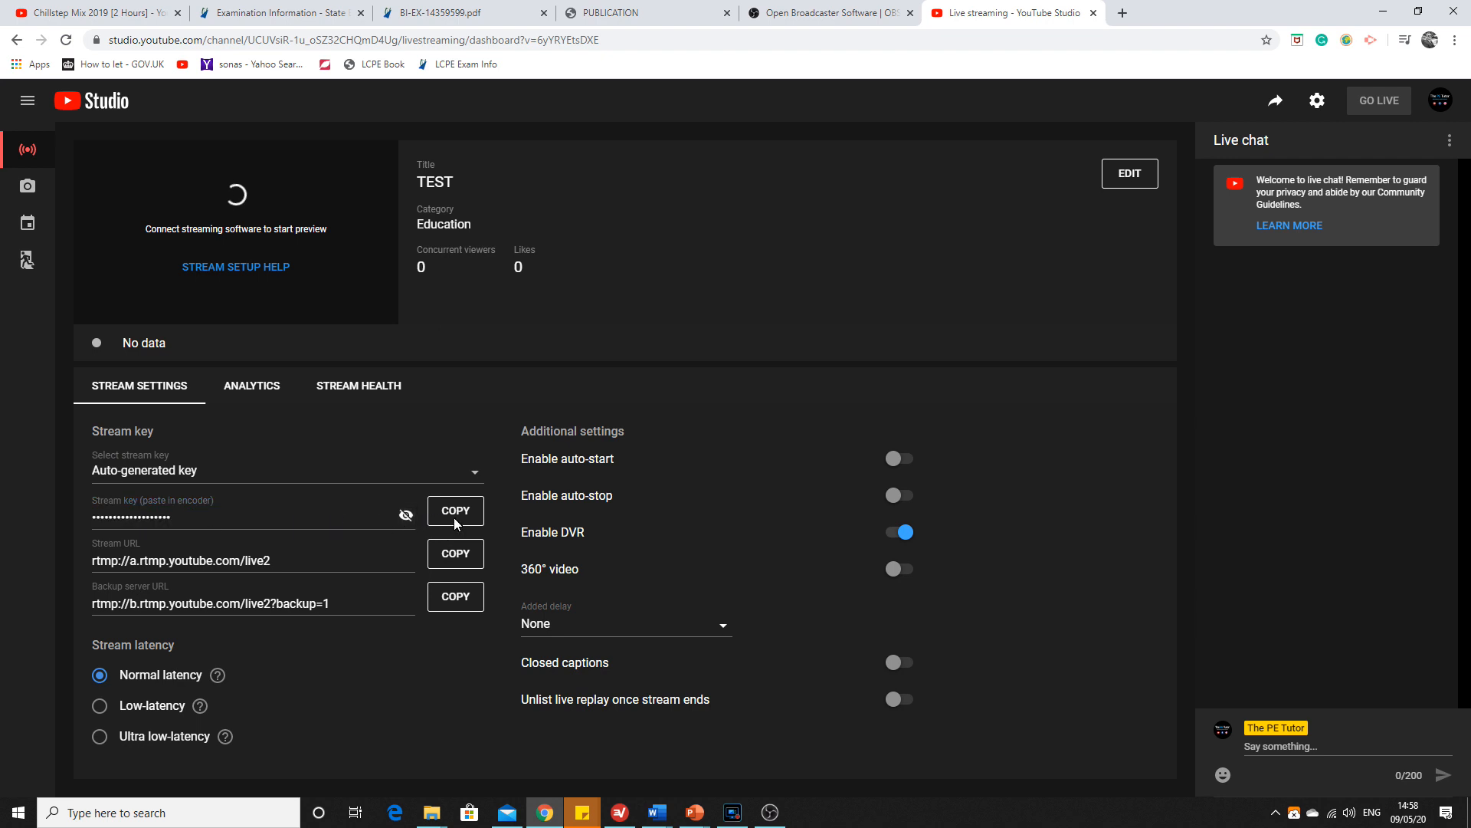
Copy the stream key to the clipboard and return to OBS.
left_click(455, 510)
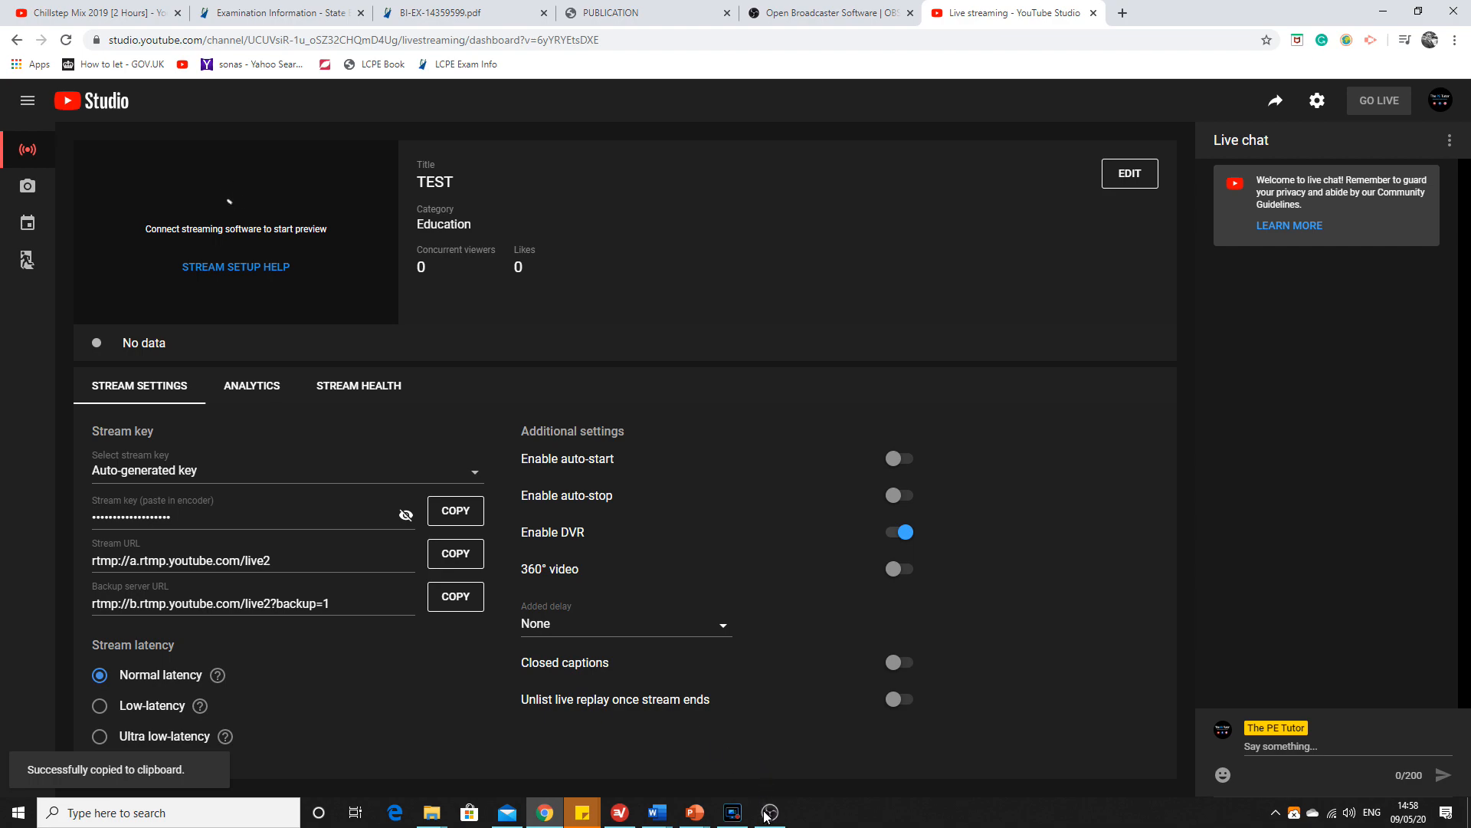
left_click(768, 813)
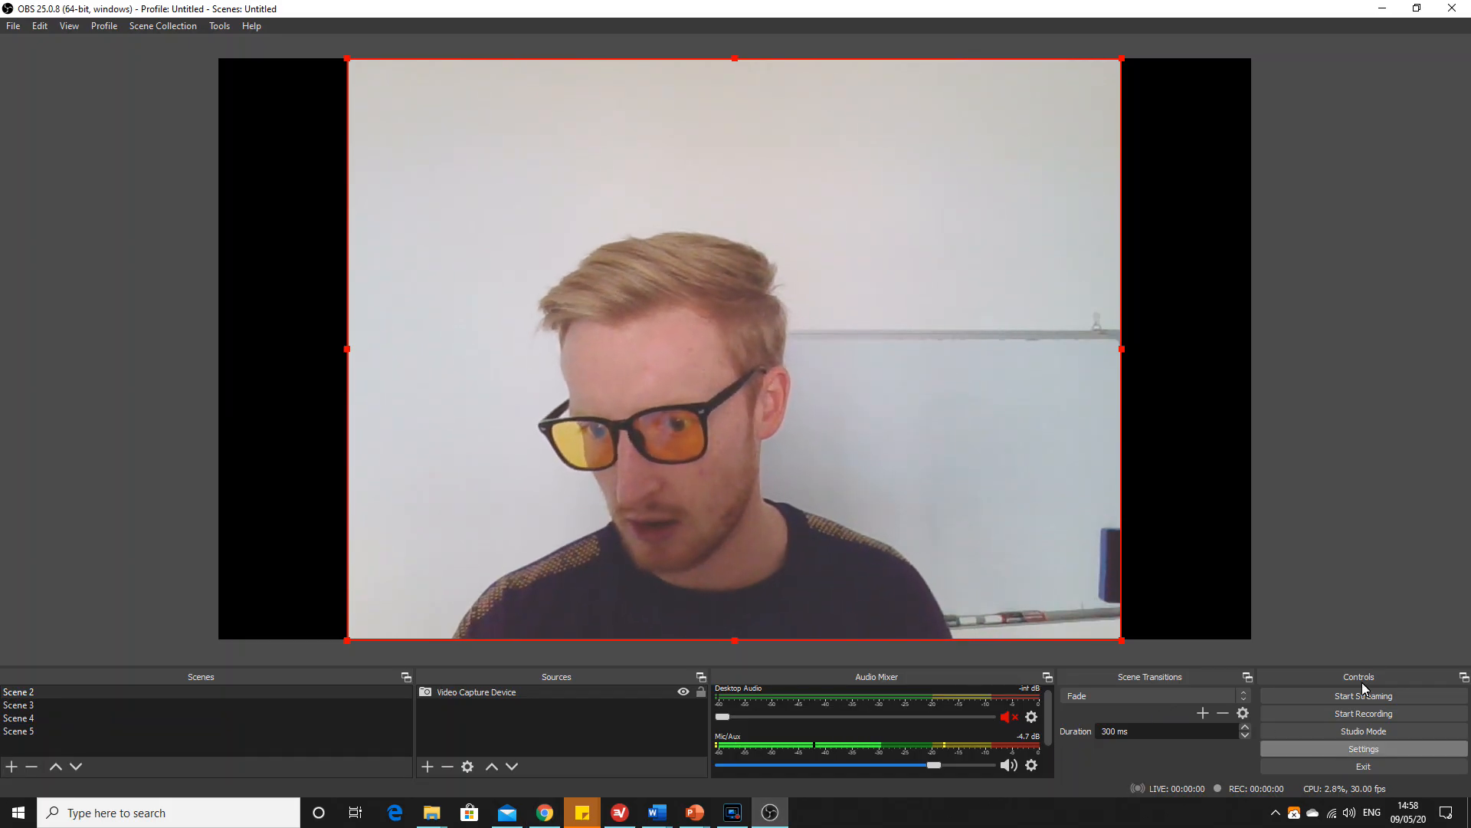
Verify the stream key in OBS settings and start streaming live to YouTube.
left_click(1362, 748)
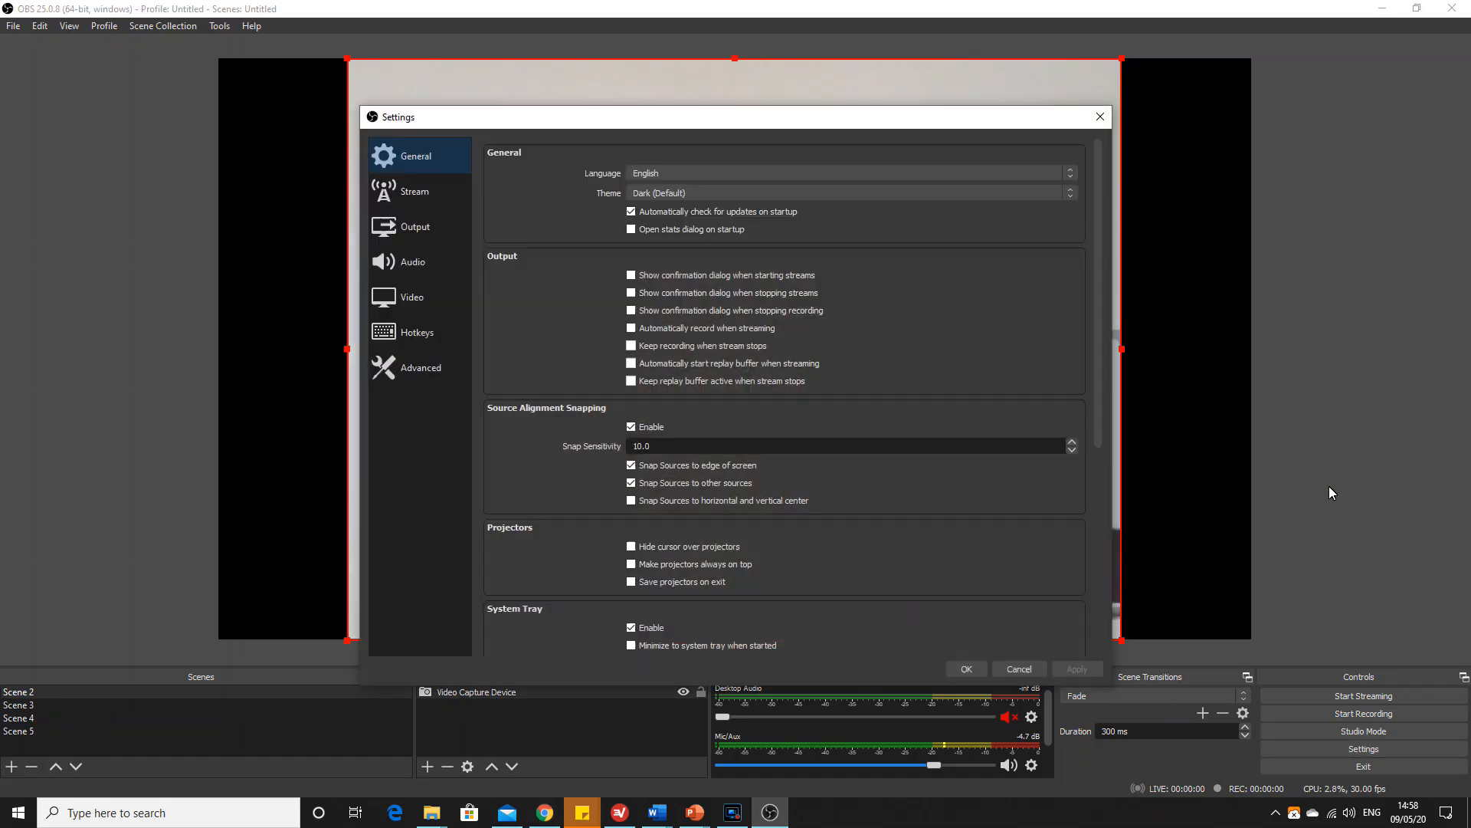
left_click(414, 192)
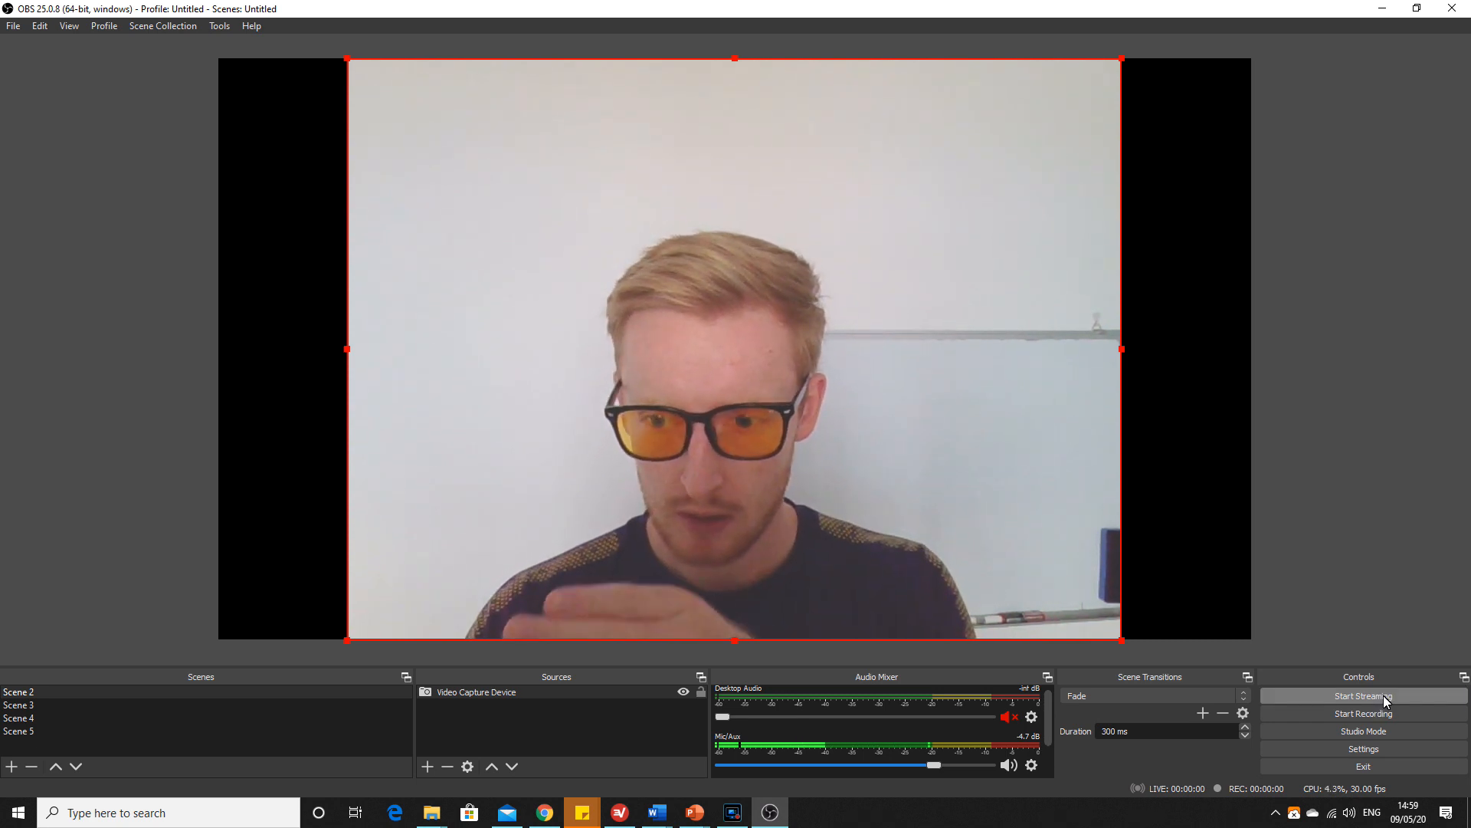
left_click(1362, 695)
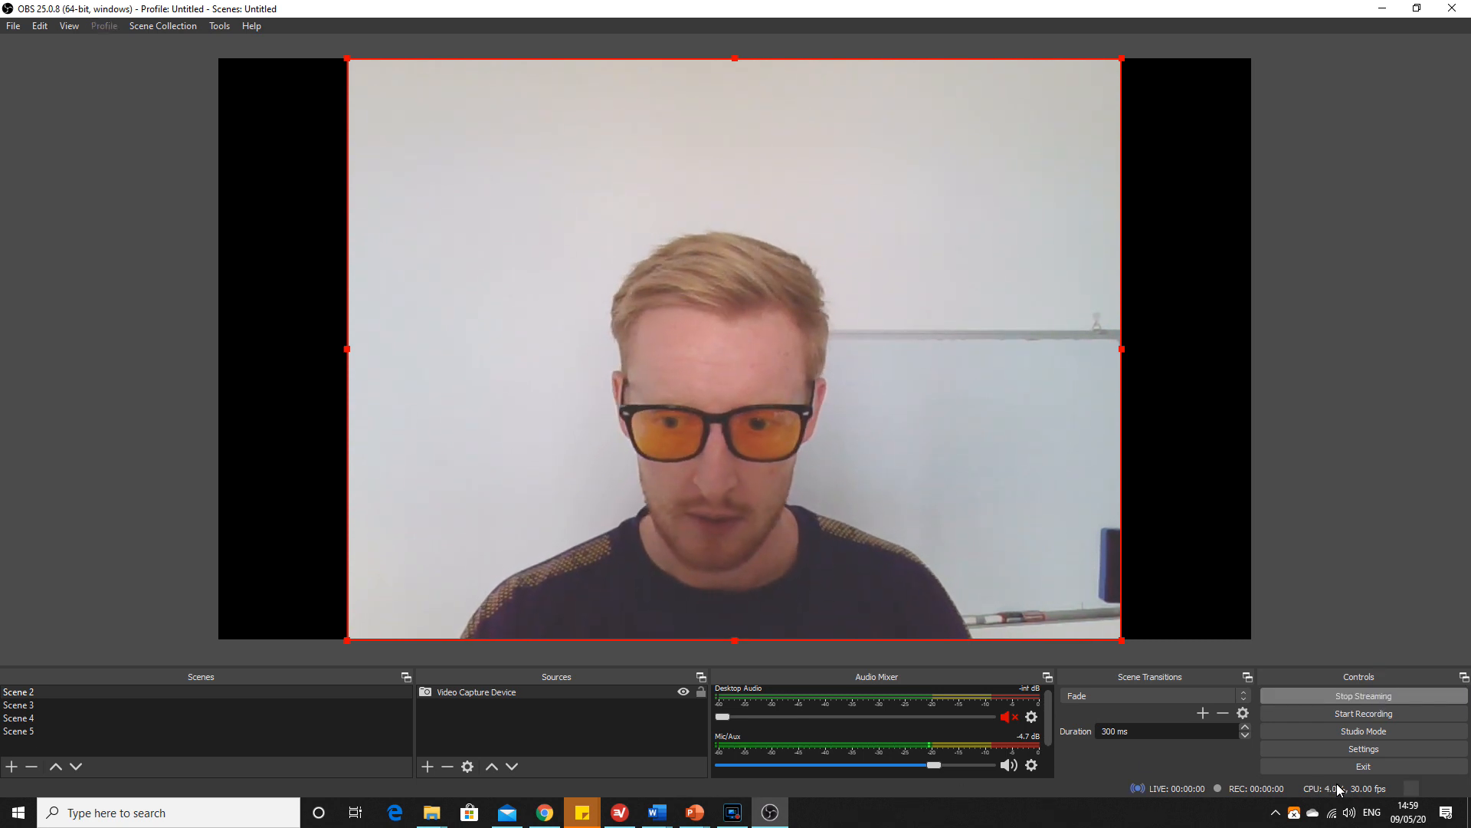
left_click(1362, 713)
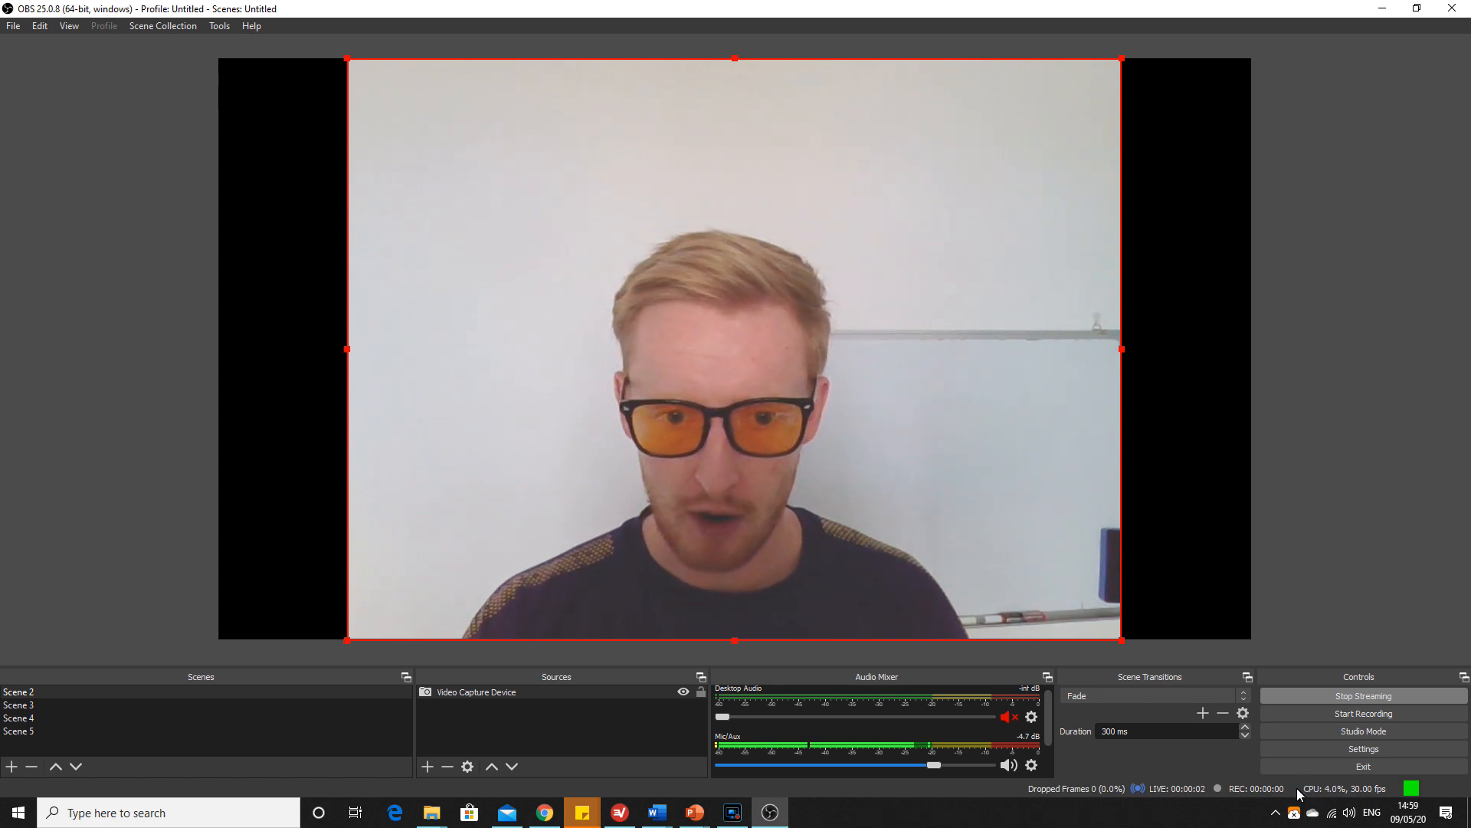
mouse_move(1151, 281)
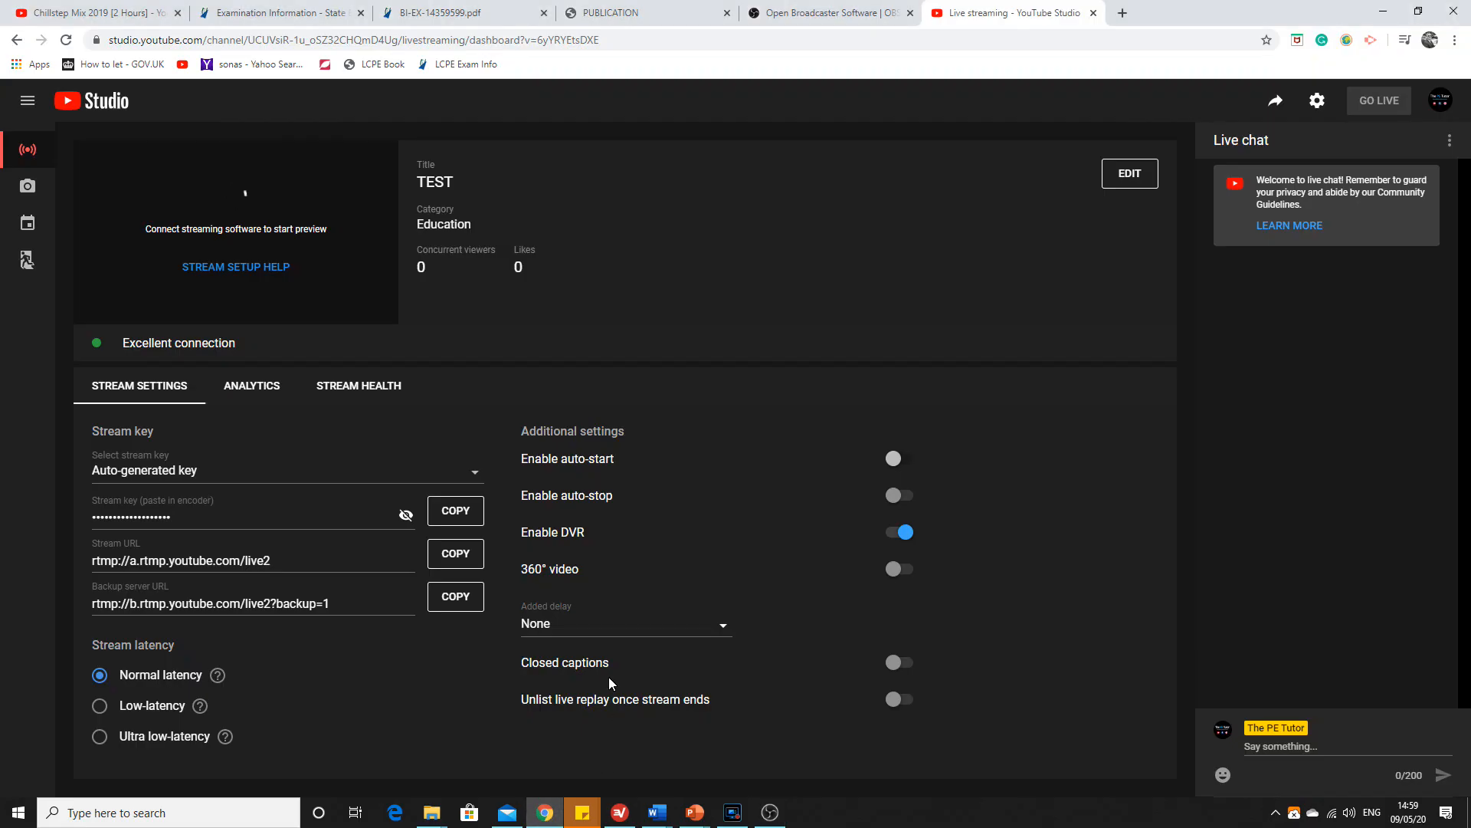
mouse_move(127, 197)
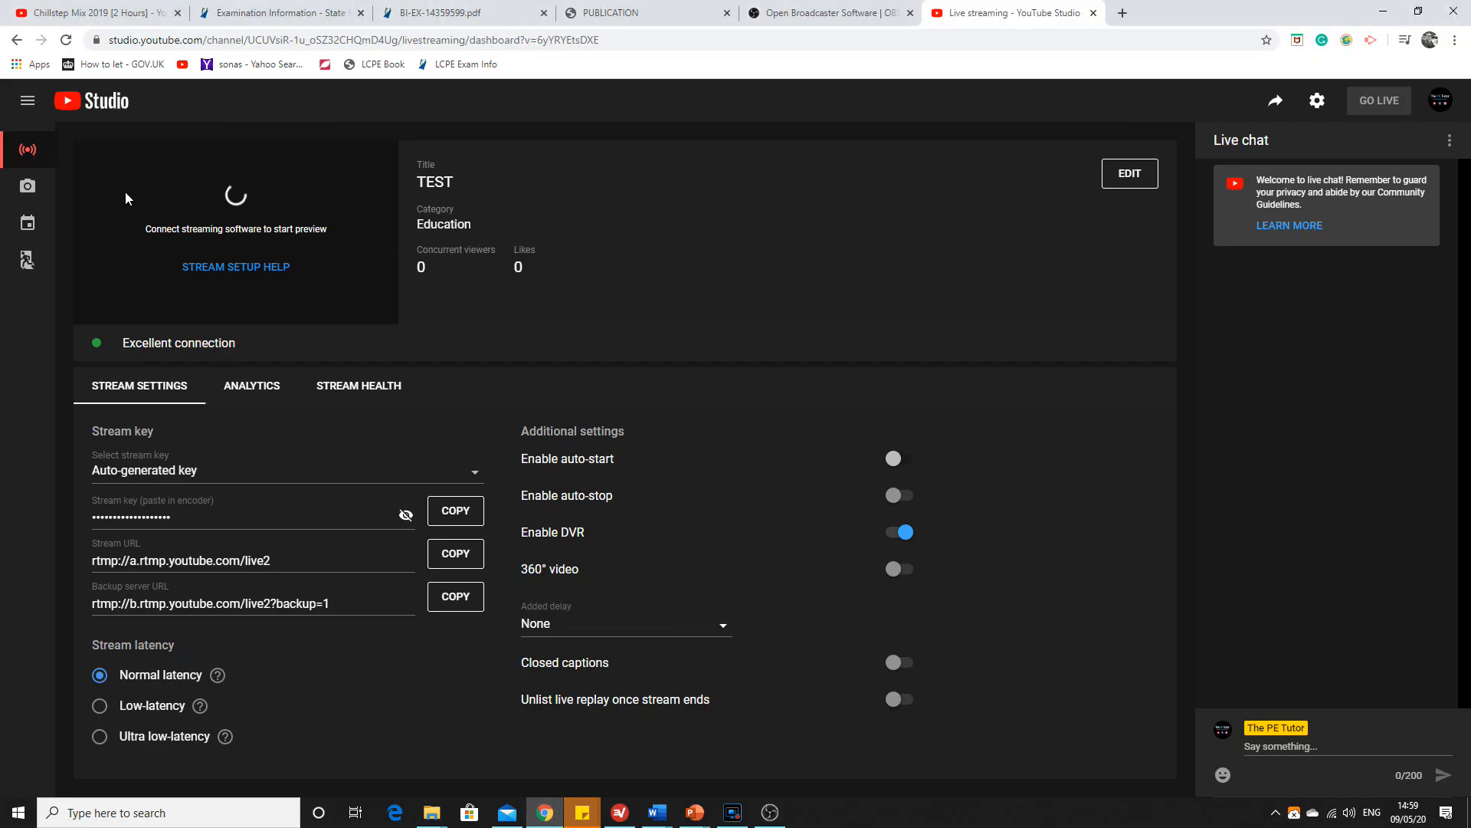
mouse_move(253, 229)
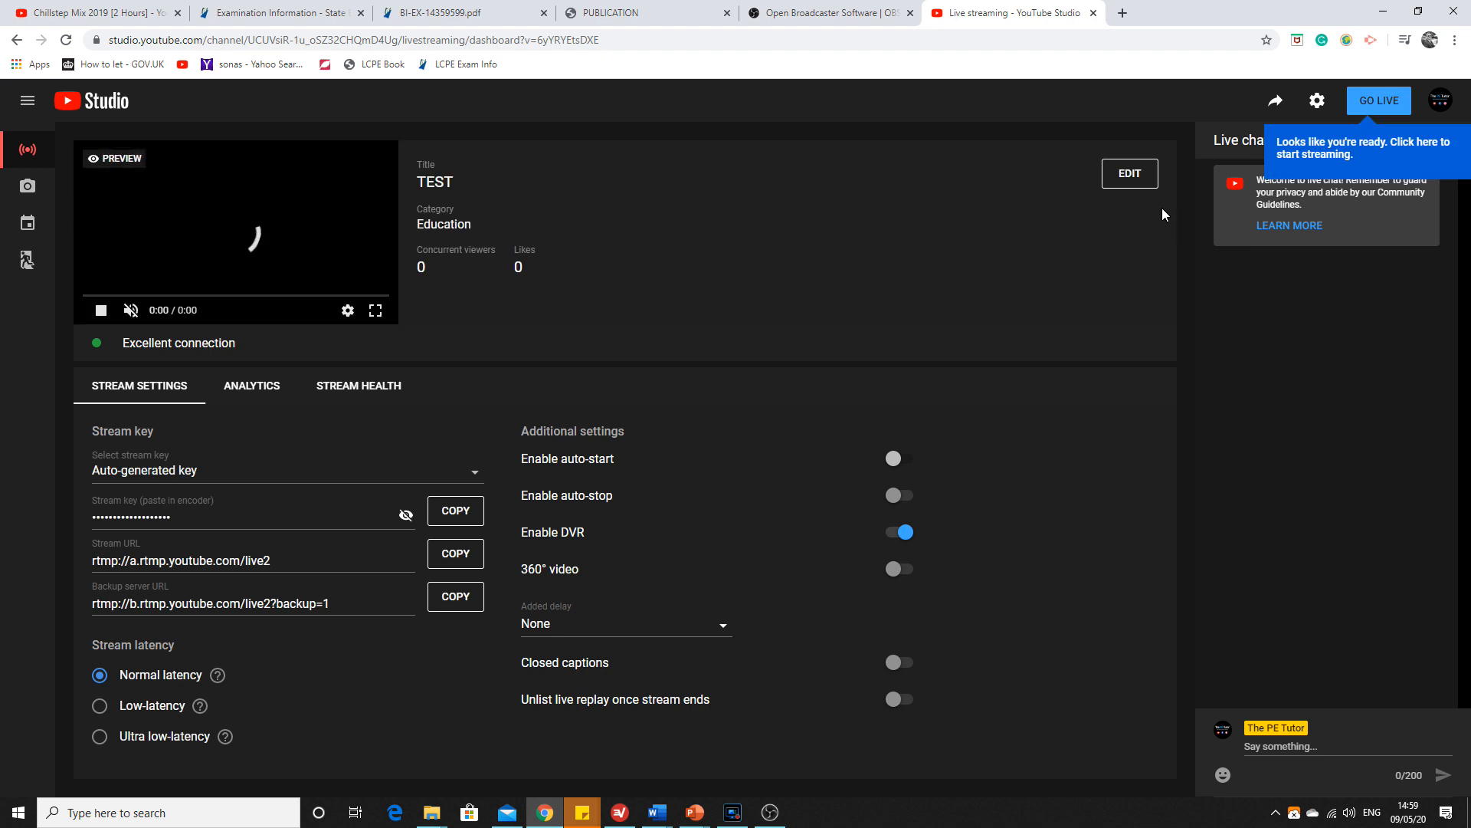
mouse_move(213, 259)
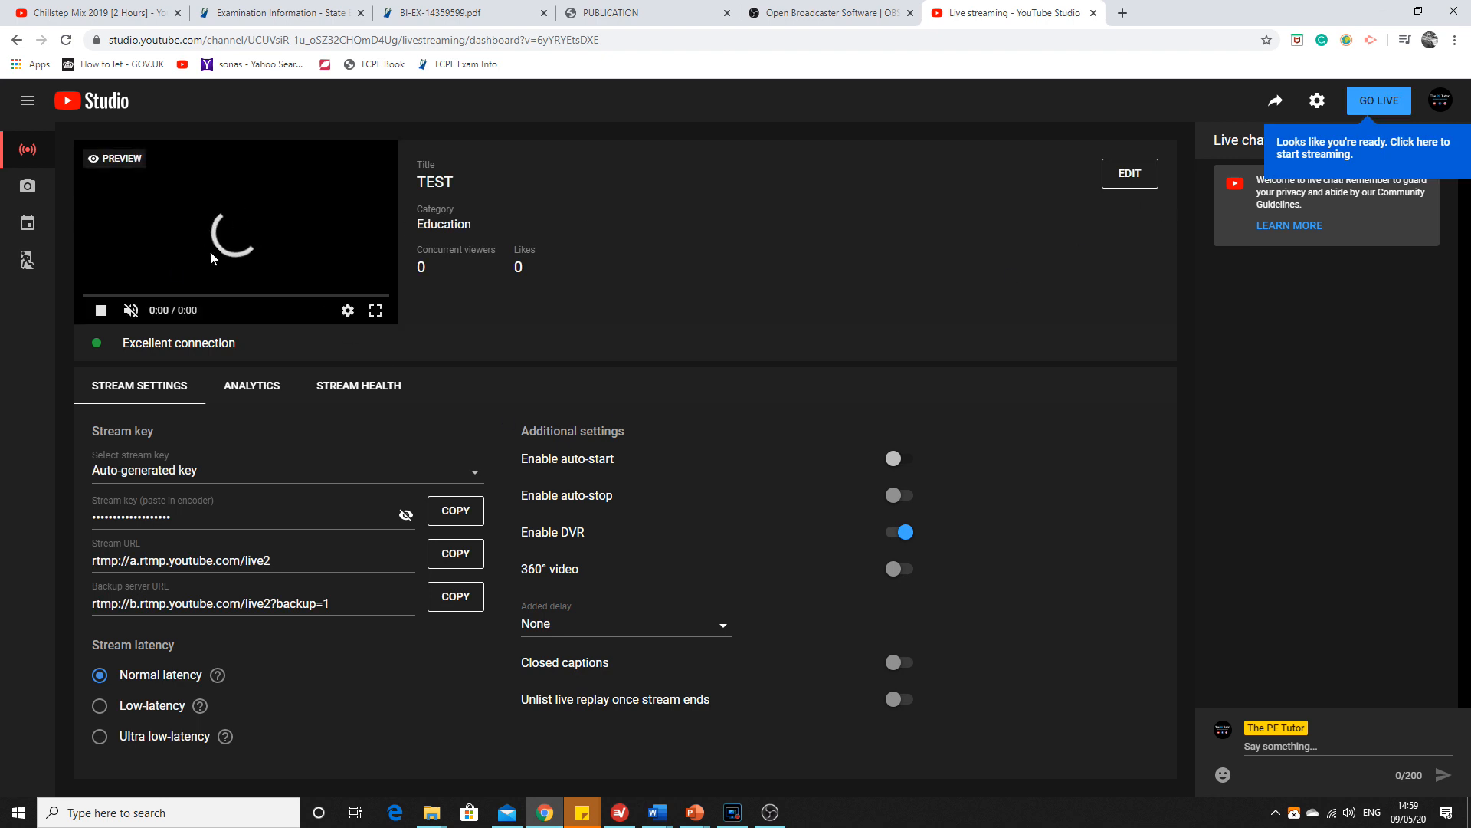
Copy the TEST stream's youtu.be share link from the Share panel.
left_click(770, 812)
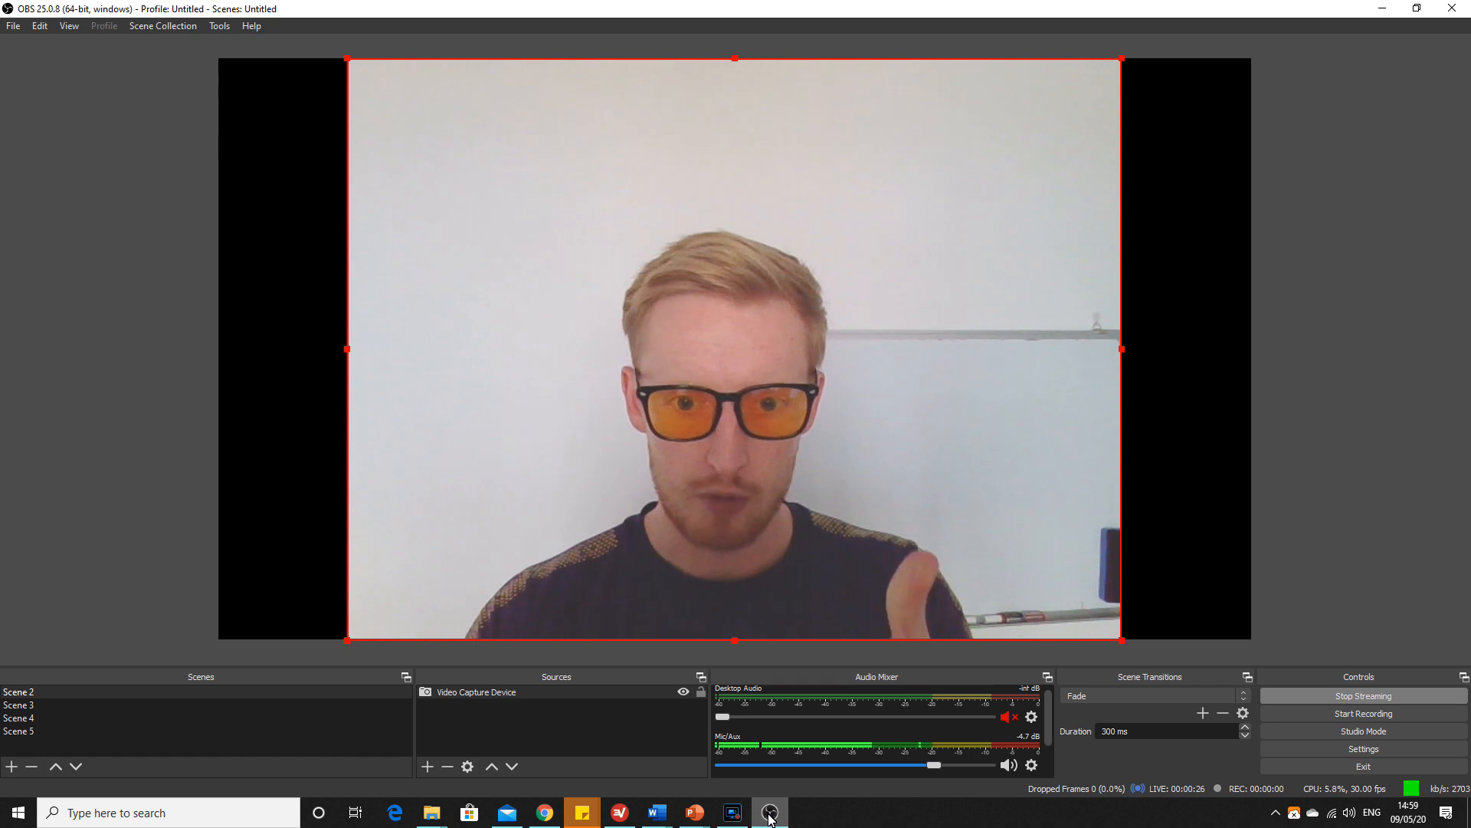
left_click(542, 813)
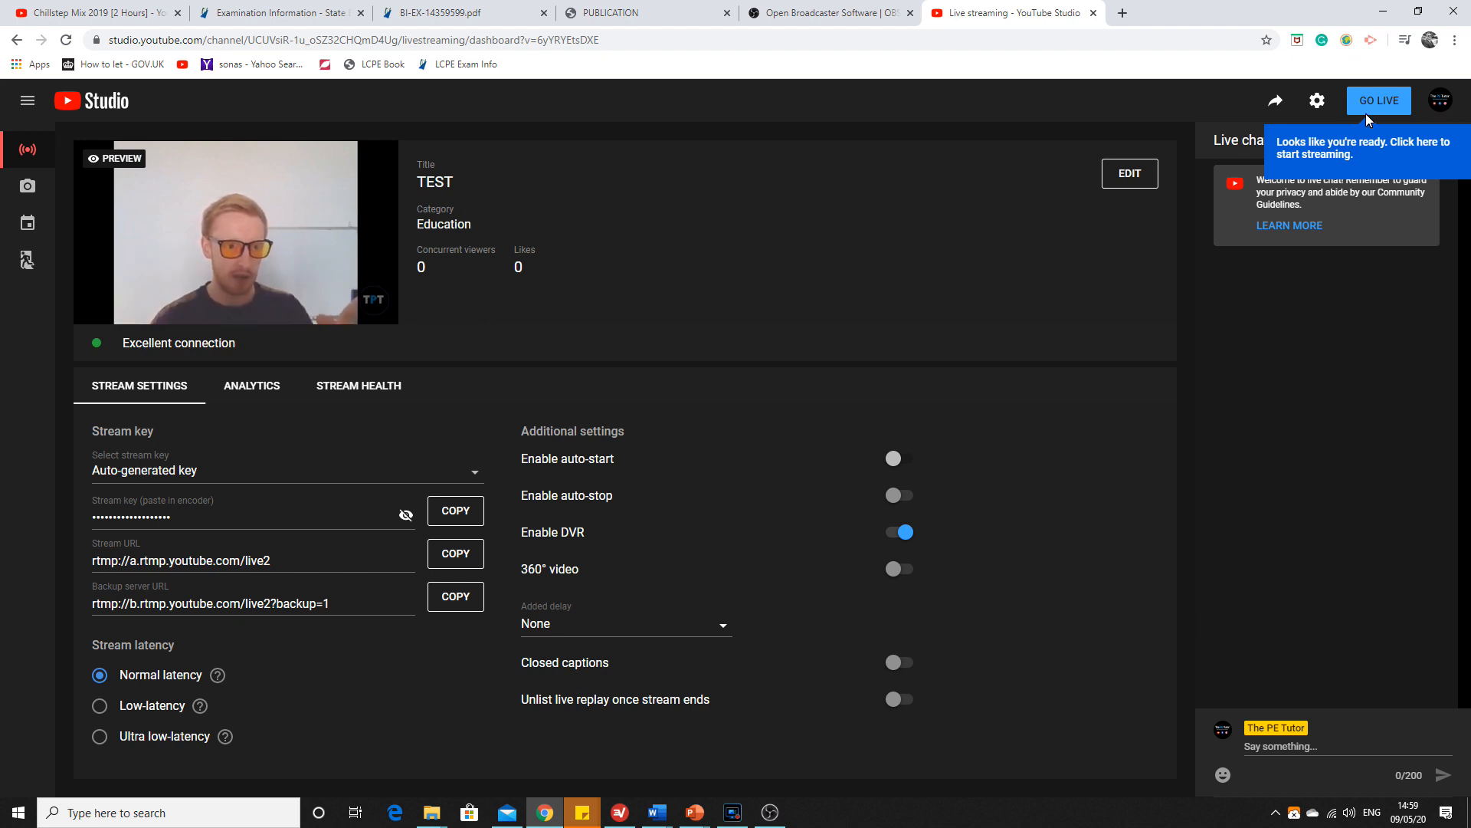
left_click(1276, 101)
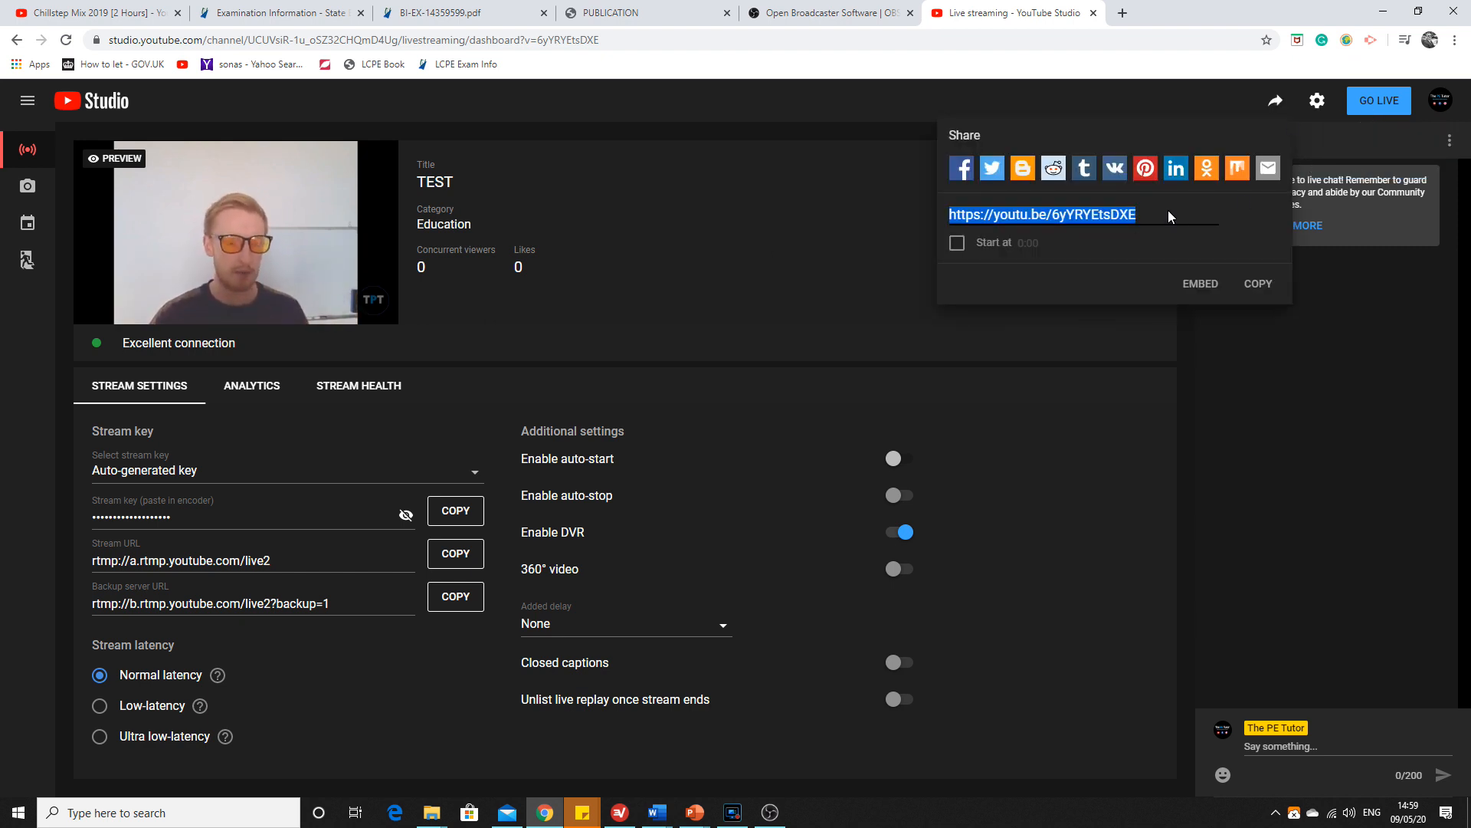
left_click(1258, 283)
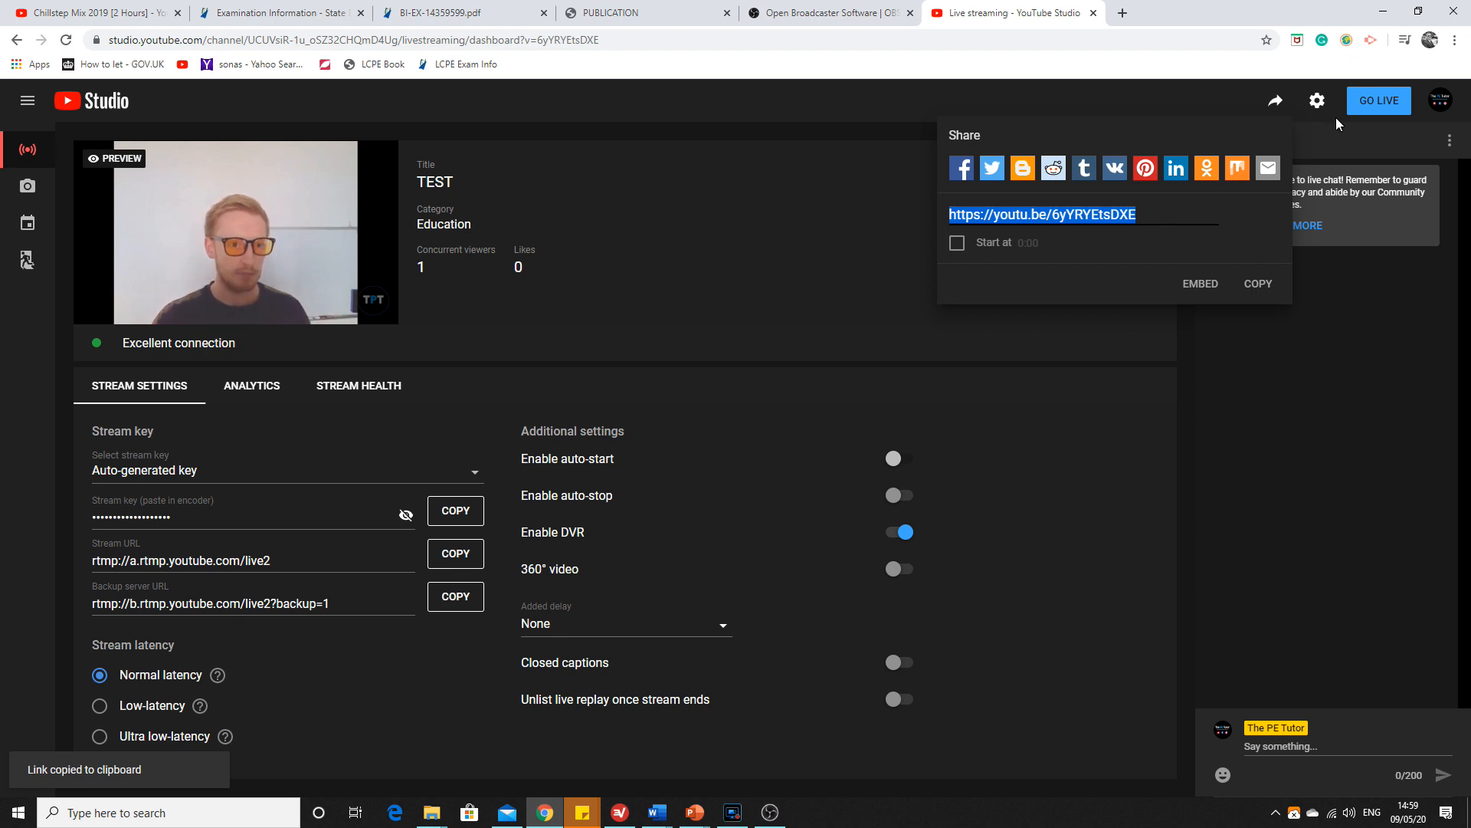
mouse_move(1372, 111)
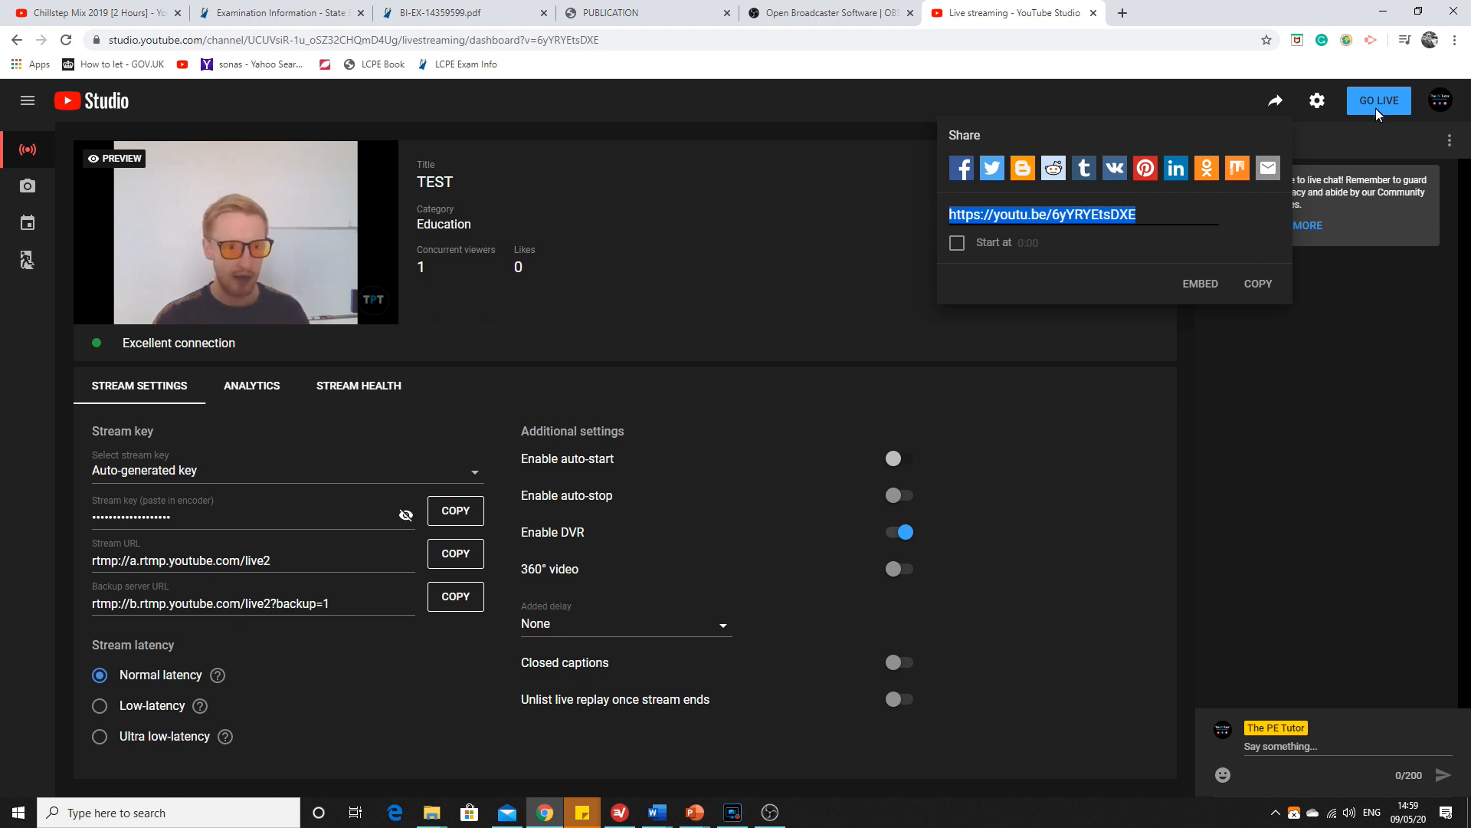
mouse_move(1273, 91)
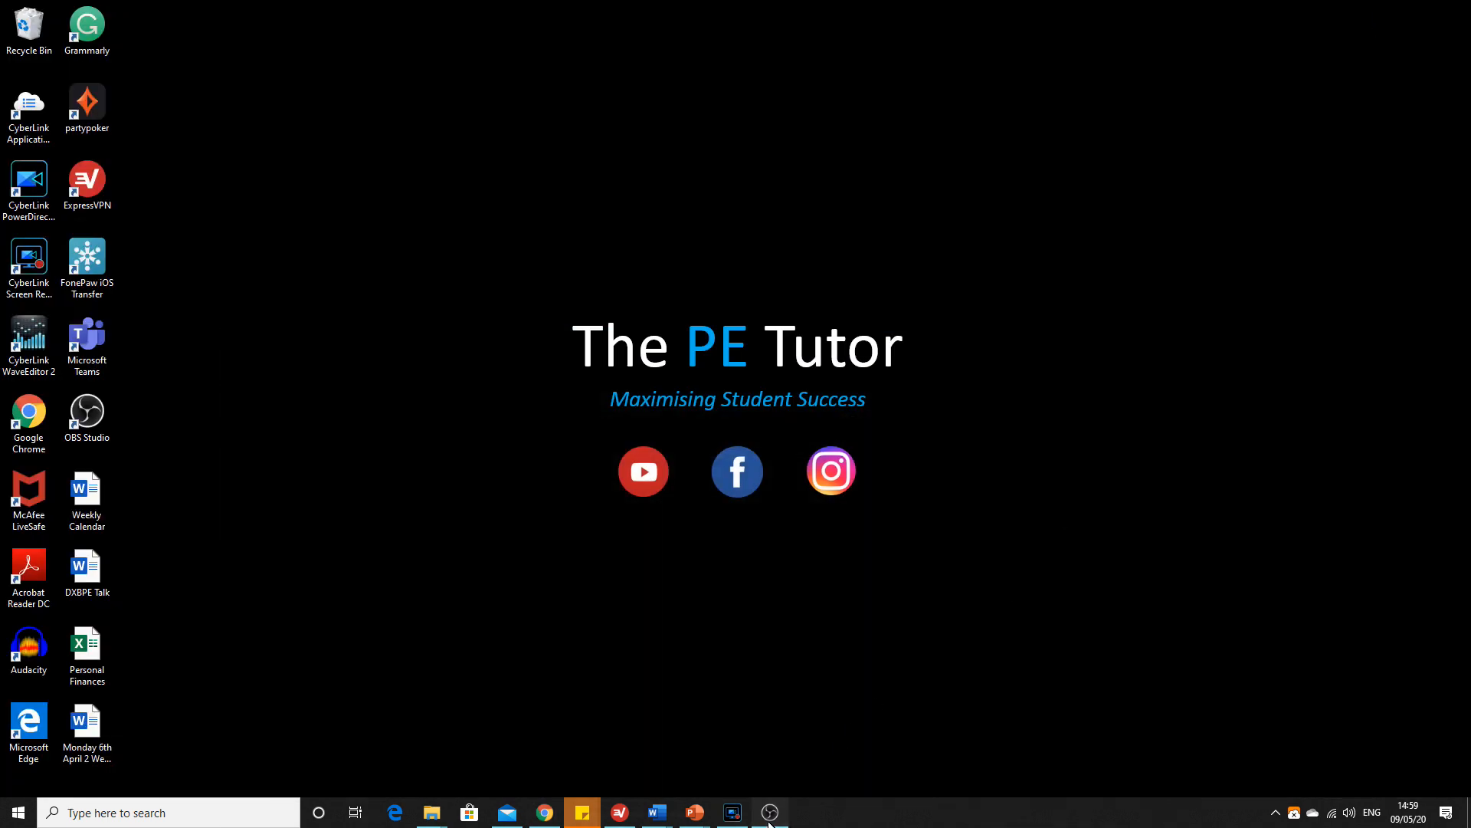
While live, switch through Scene 3 poster, Scene 4 presenter video and back to Scene 3, then return to the browser.
left_click(769, 812)
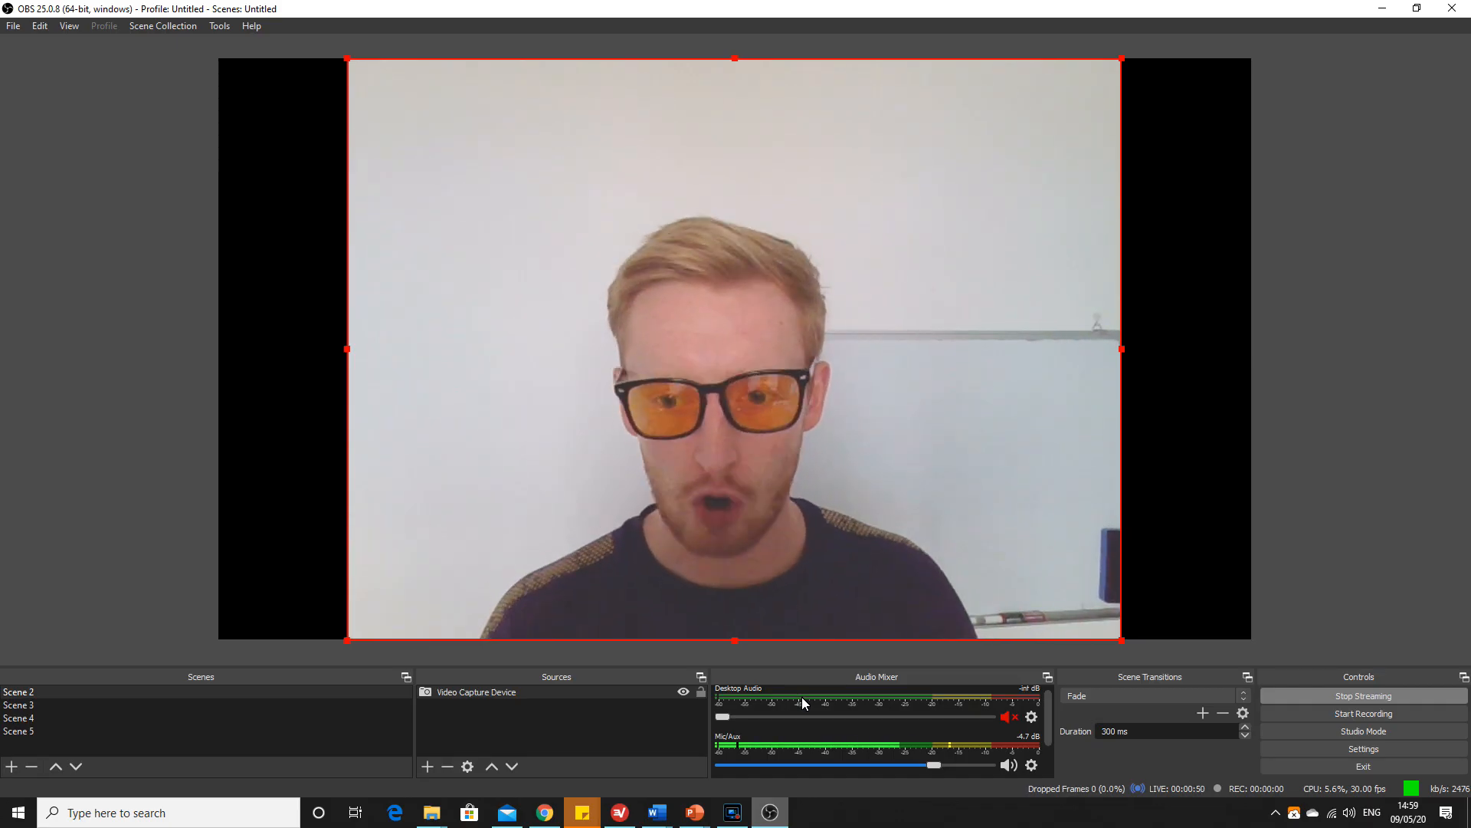
mouse_move(472, 681)
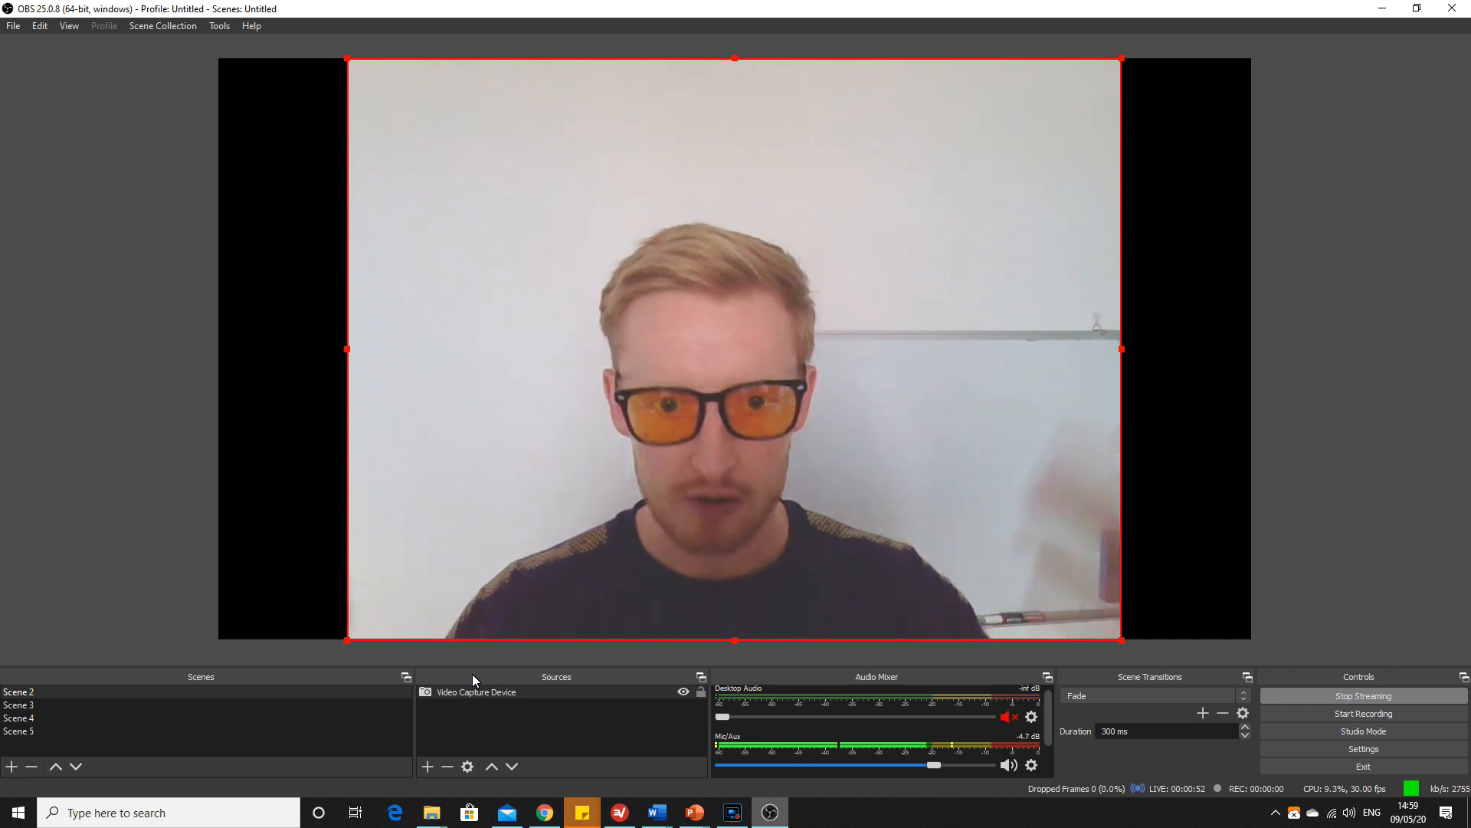
left_click(18, 705)
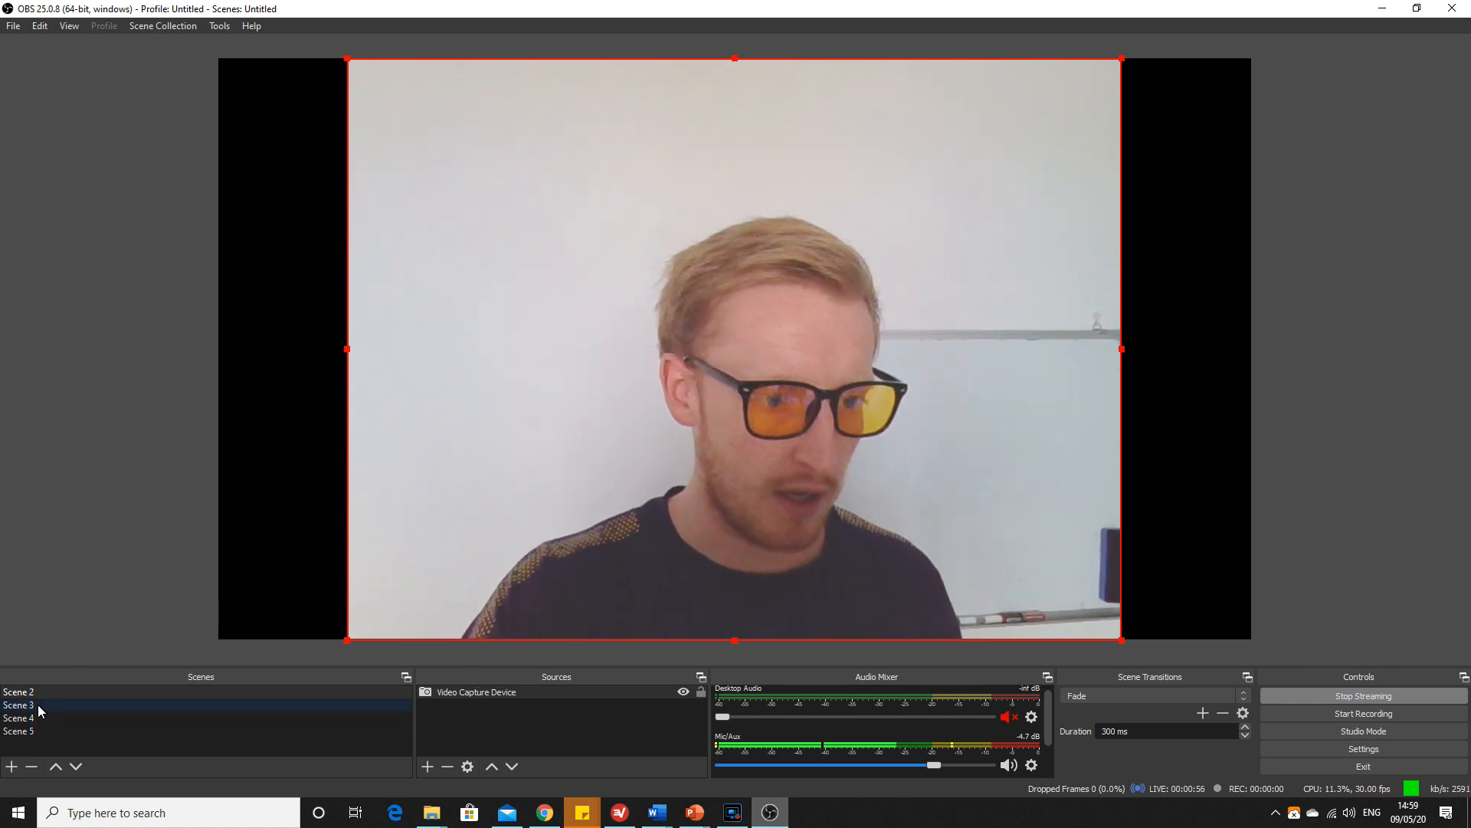
left_click(19, 705)
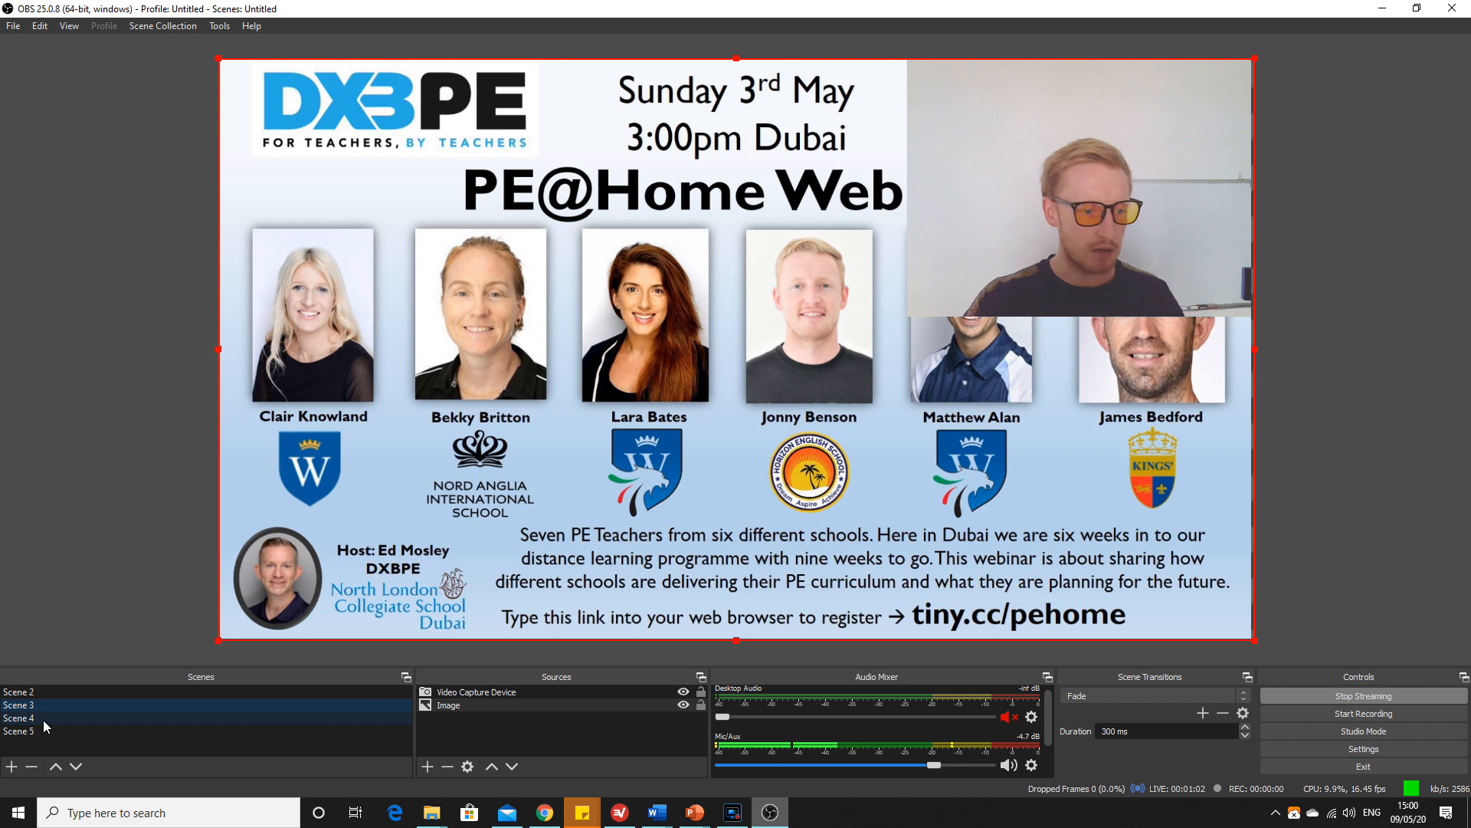
left_click(19, 718)
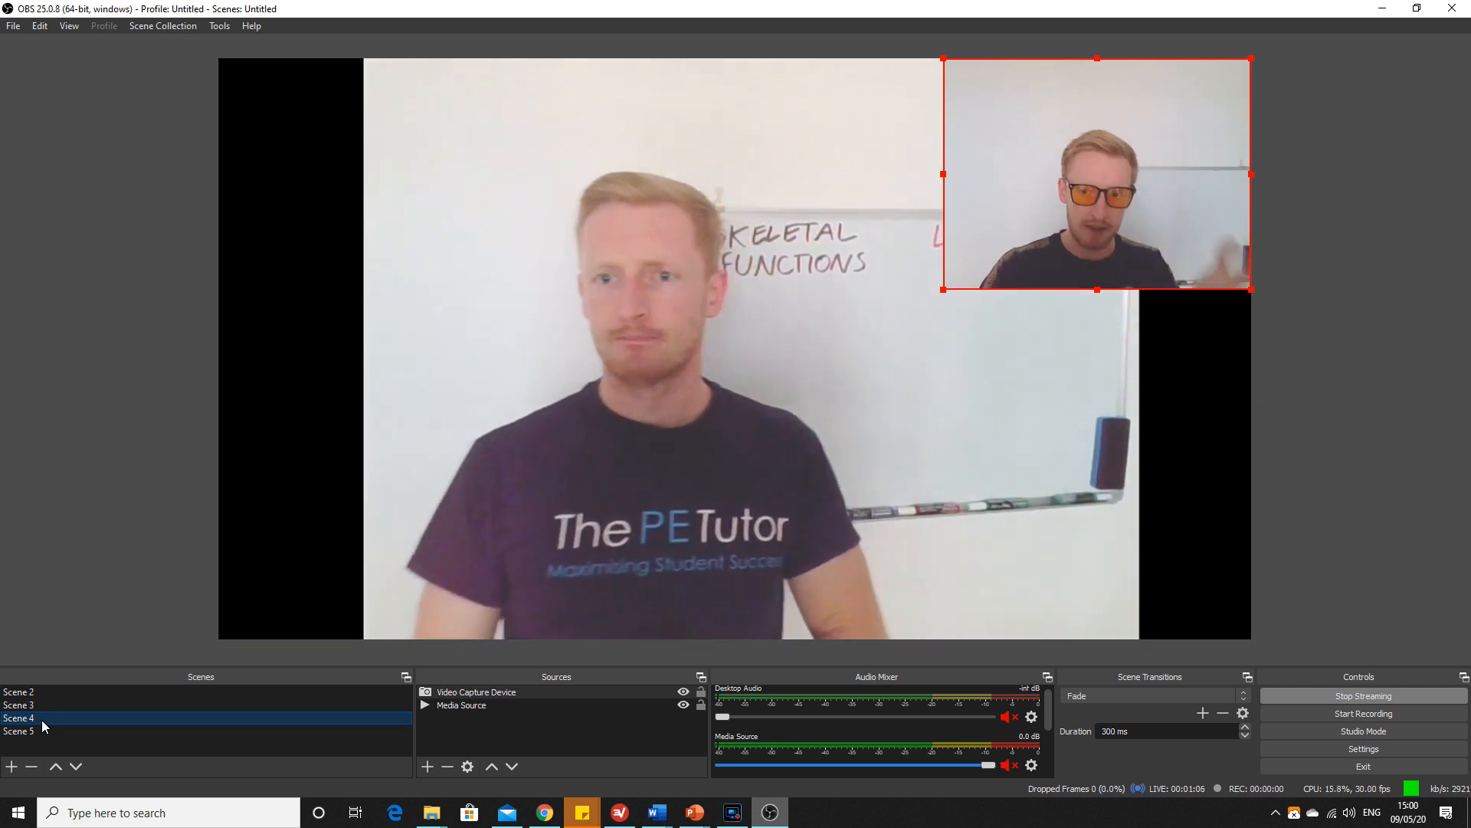
left_click(18, 705)
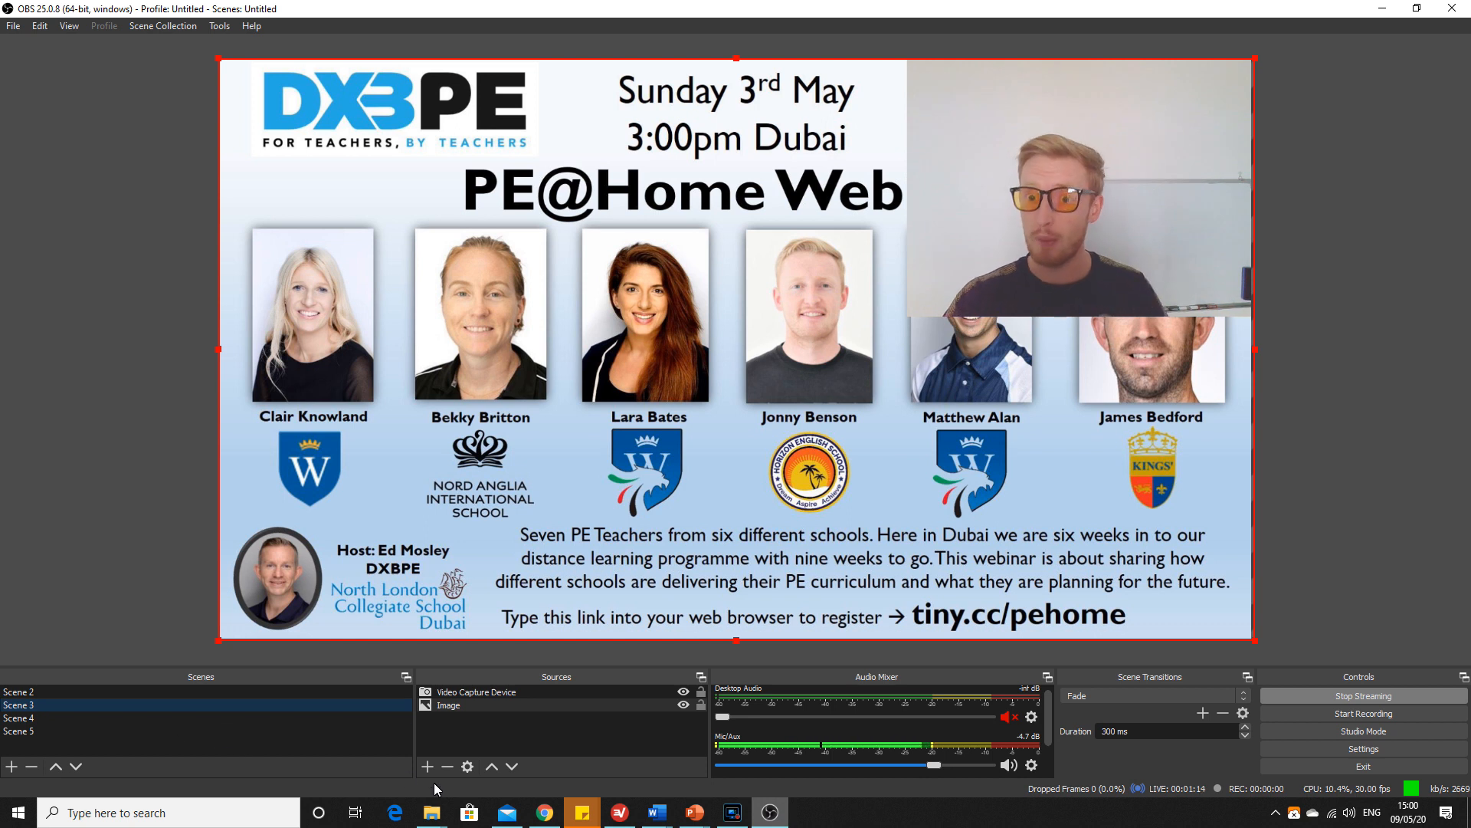
mouse_move(531, 819)
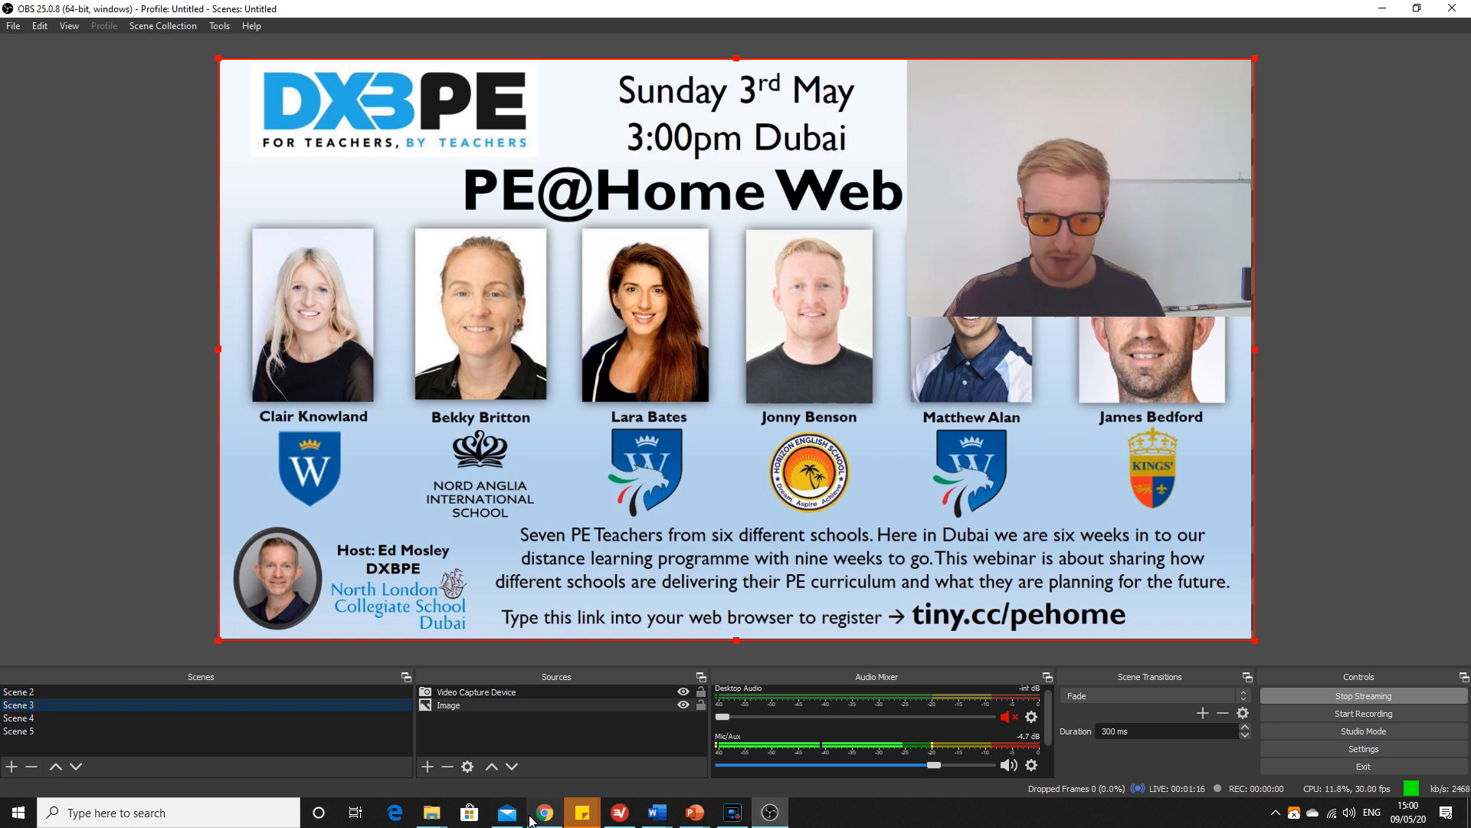
left_click(543, 813)
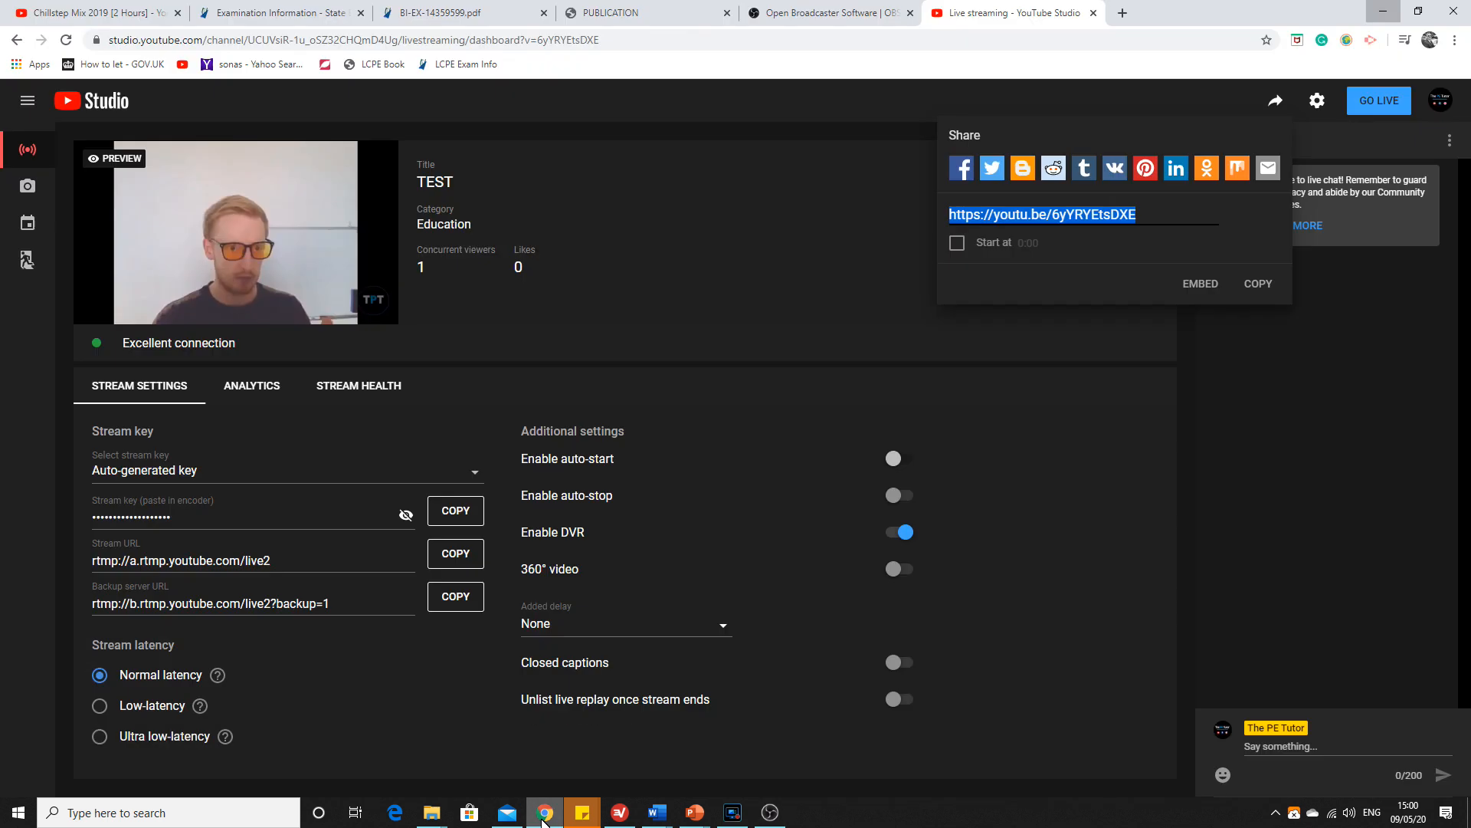
Dismiss the Share panel and type 'GKHNDFGNKANG' into the live chat box.
left_click(237, 232)
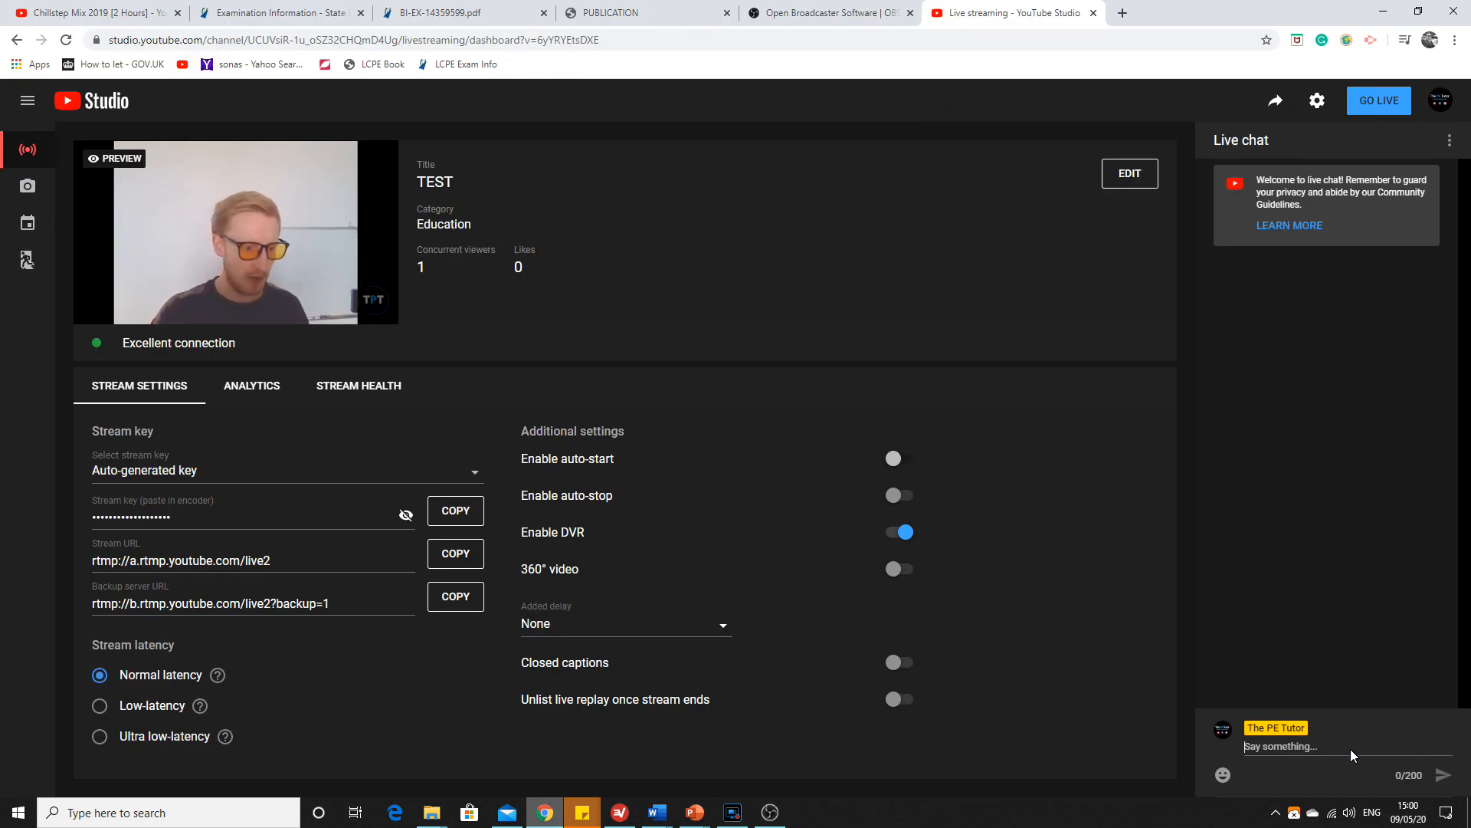
type("GKHNDFGNKANG")
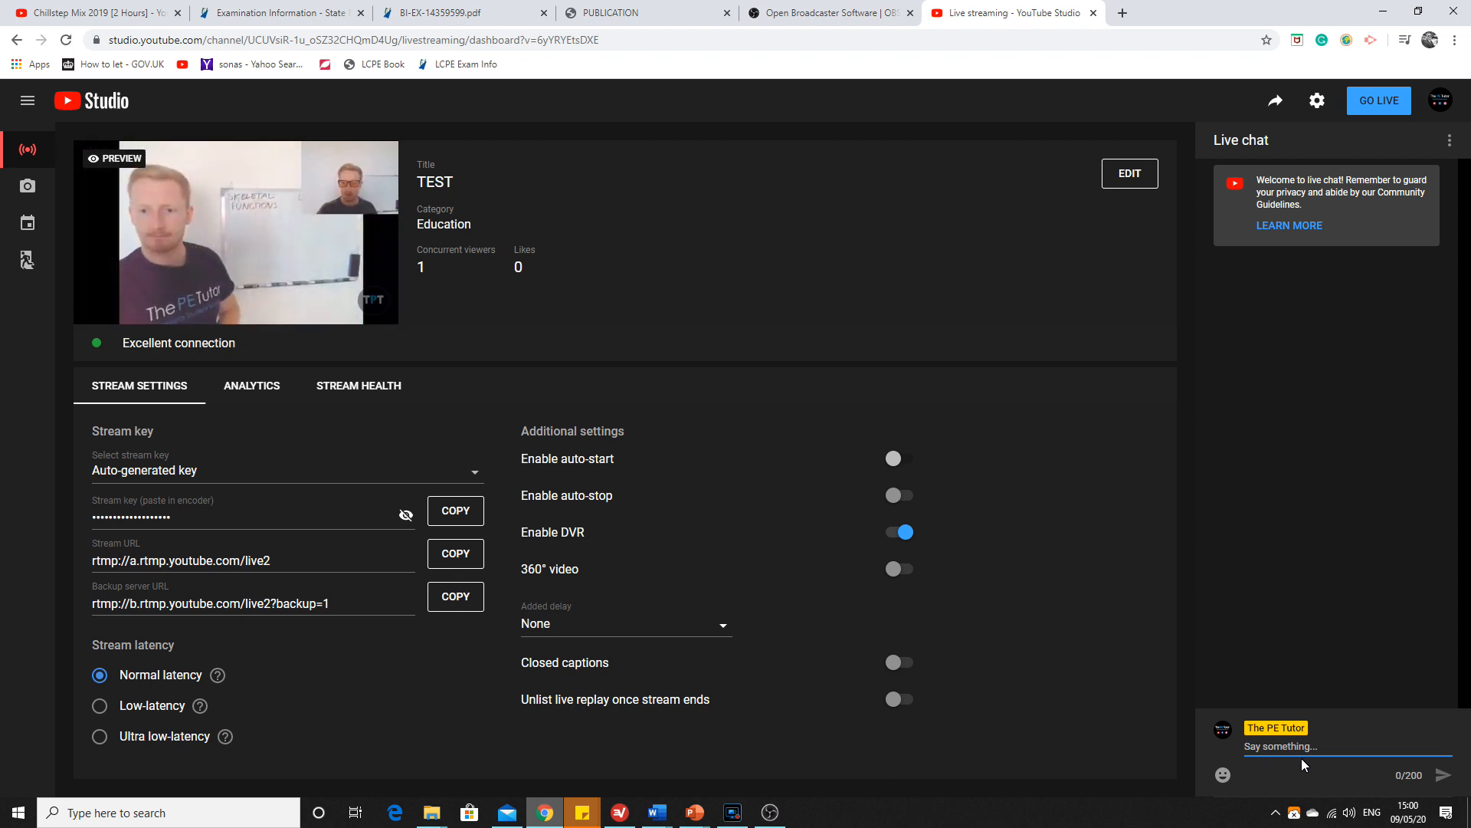
mouse_move(1326, 694)
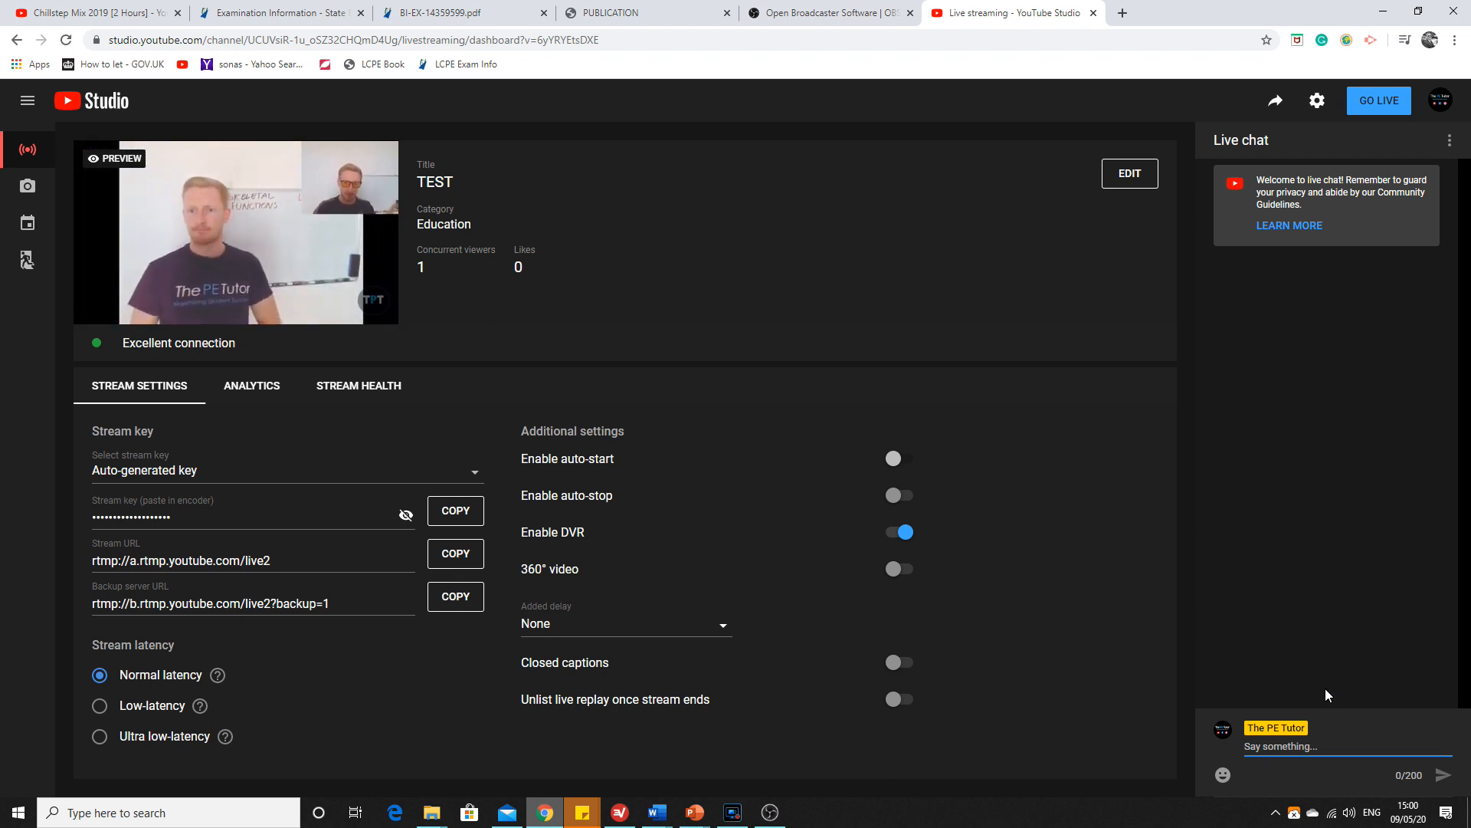